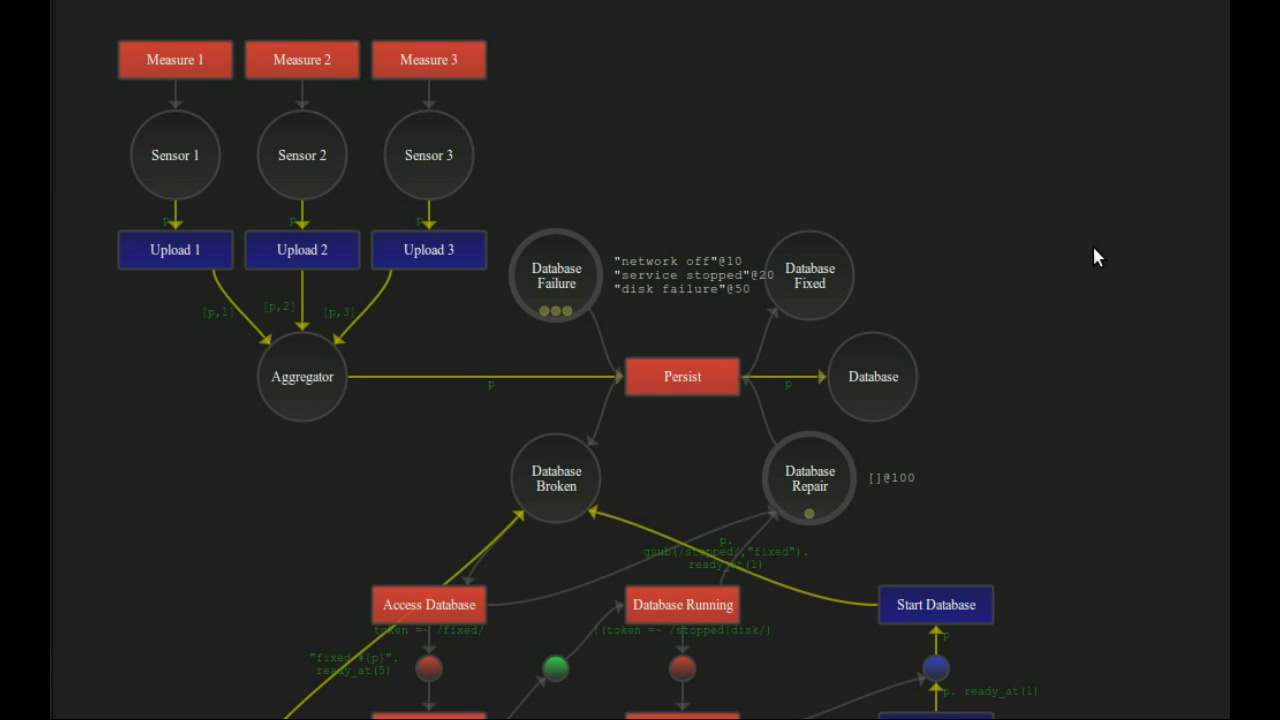
mouse_move(922, 445)
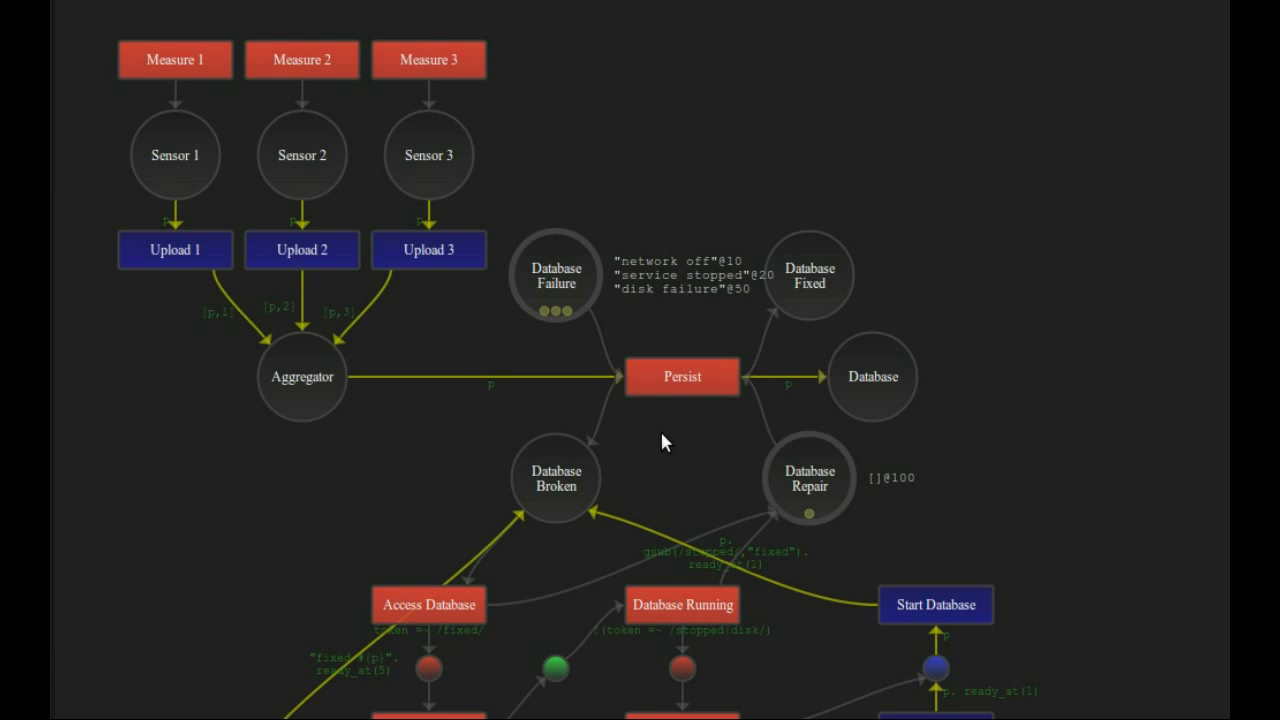
- Scroll through the token match switch network source to review its code
scroll(down, 3)
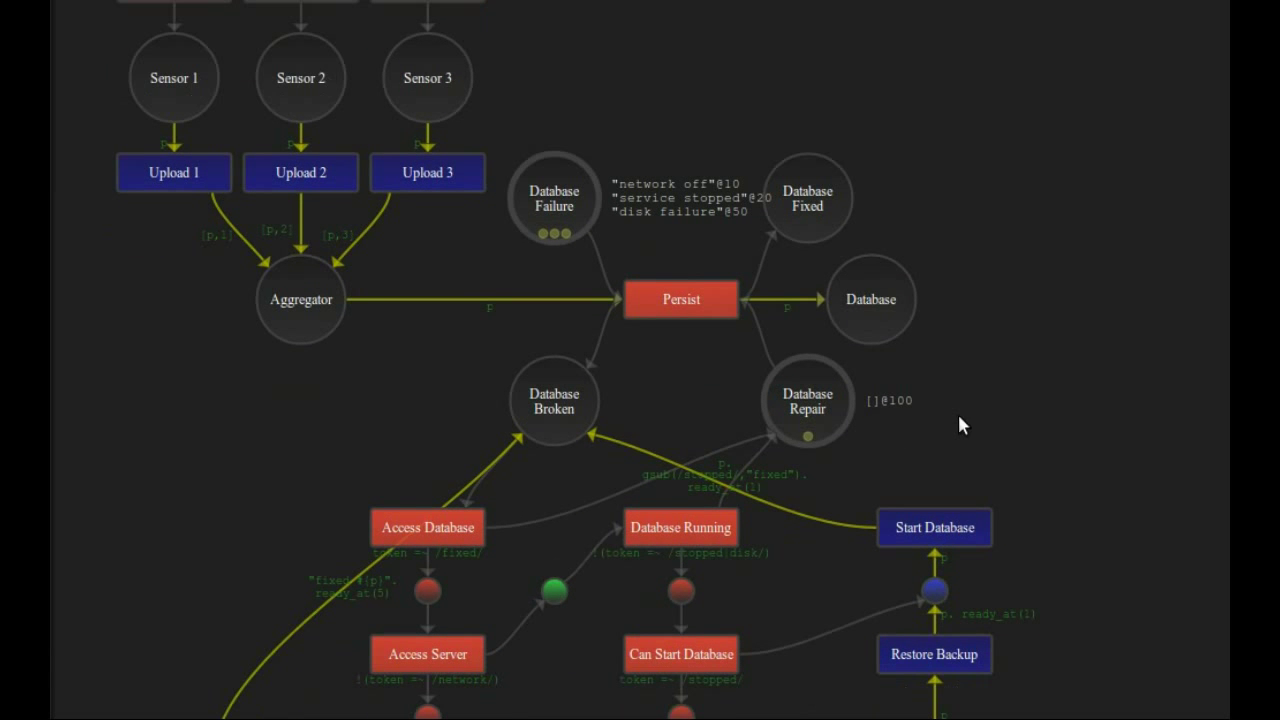
scroll(down, 3)
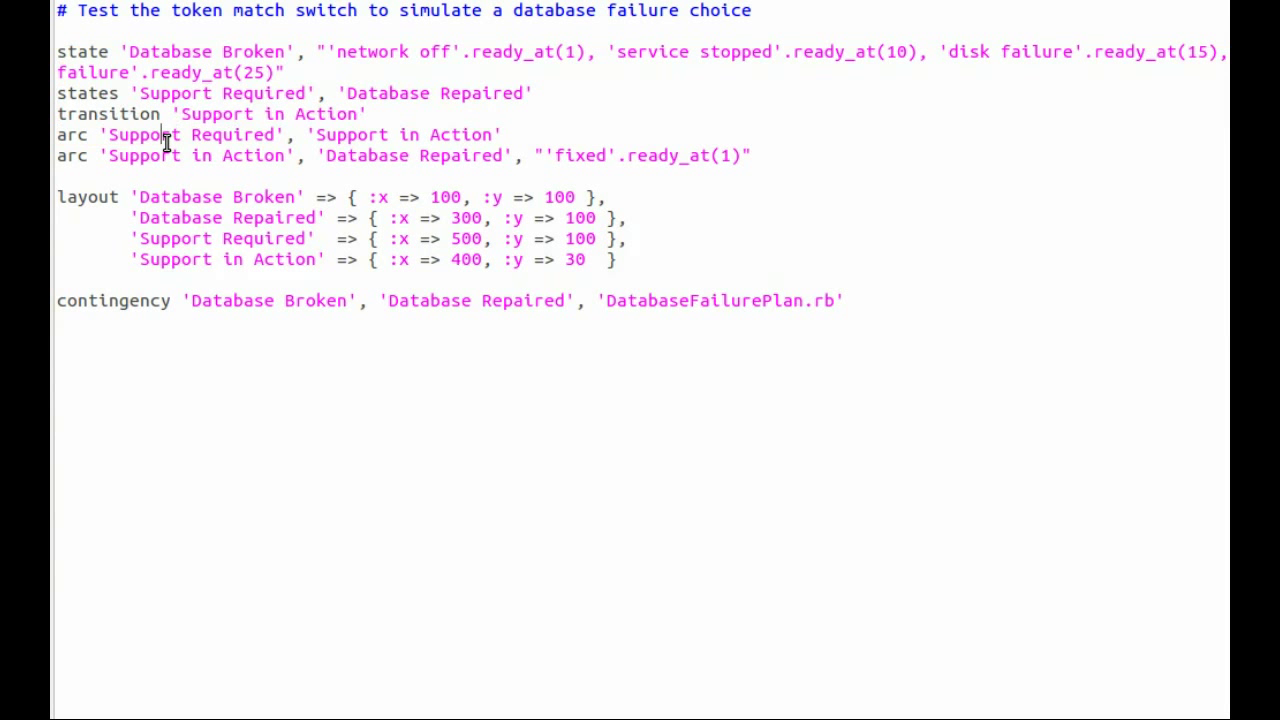
mouse_move(93, 196)
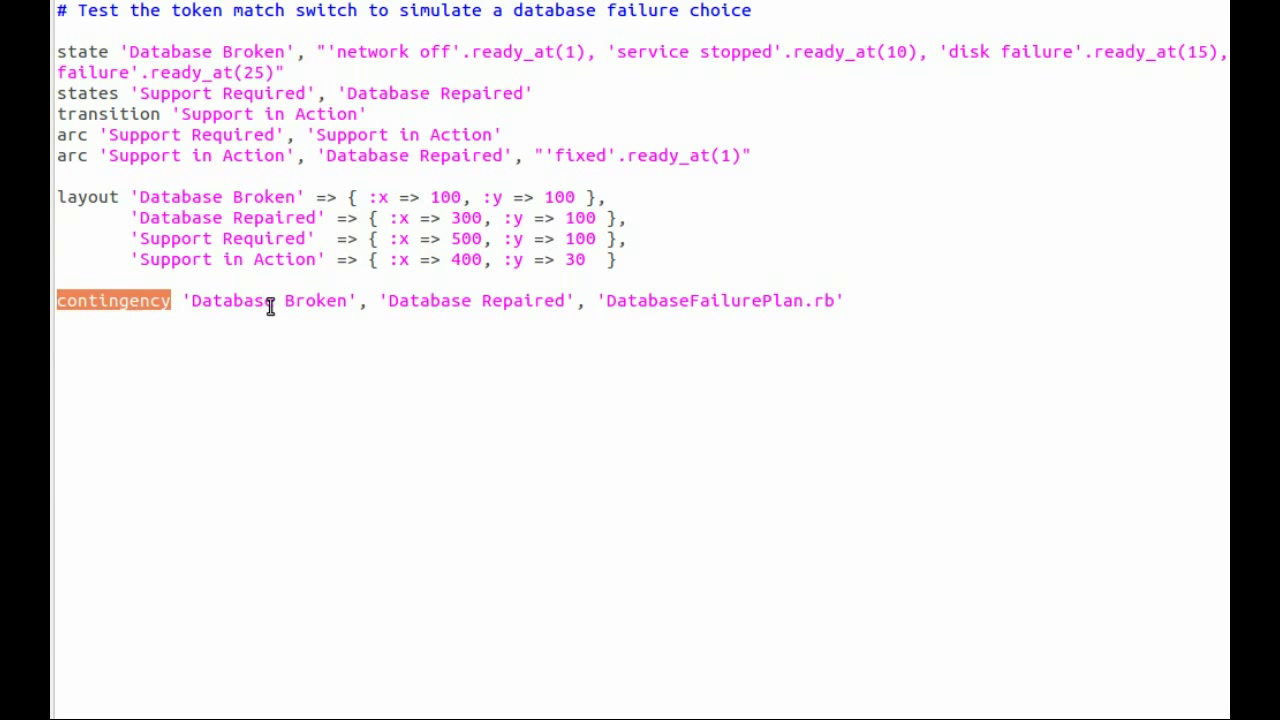
- Show the DatabaseFailurePlan.rb contingency plan file in gedit
click(270, 300)
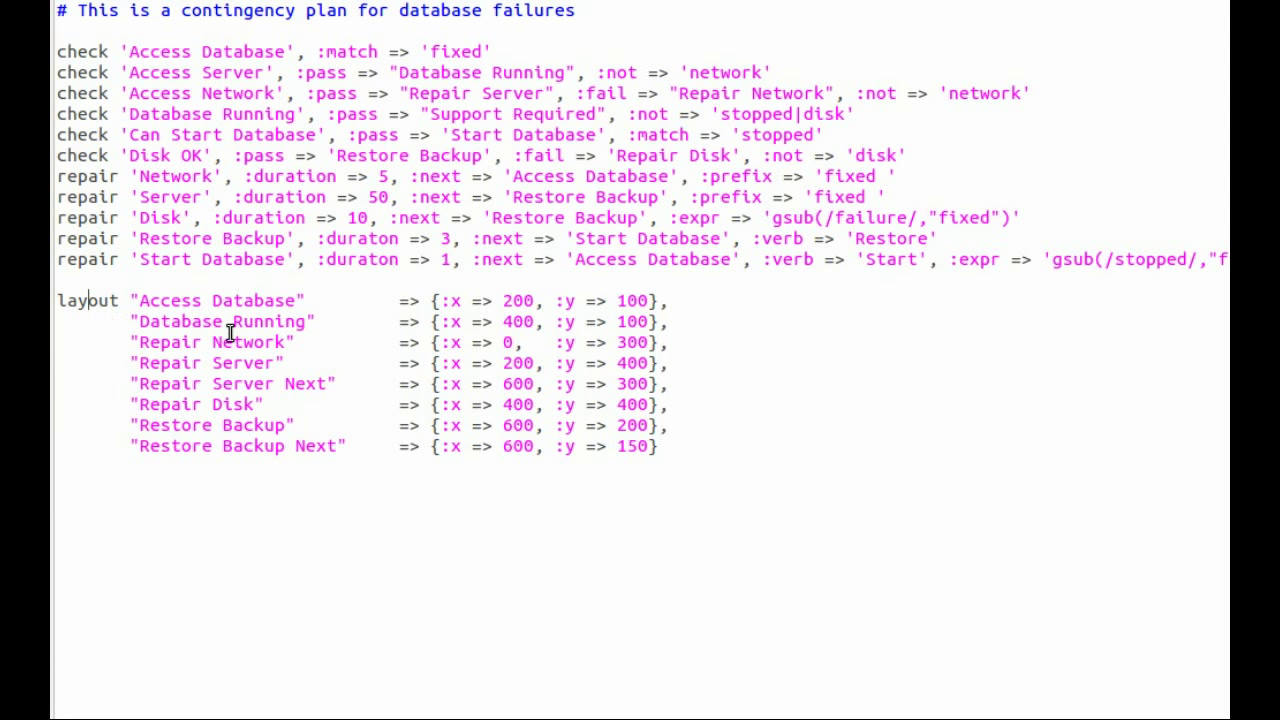
mouse_move(88, 53)
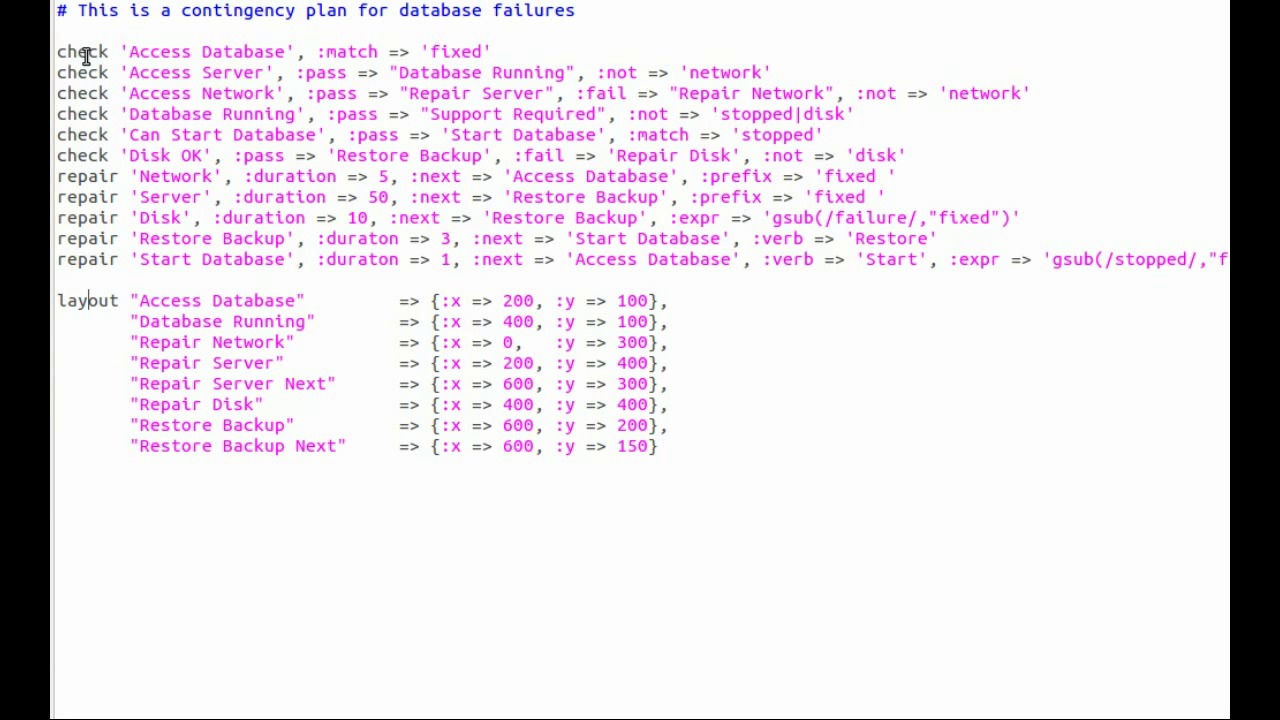
mouse_move(105, 155)
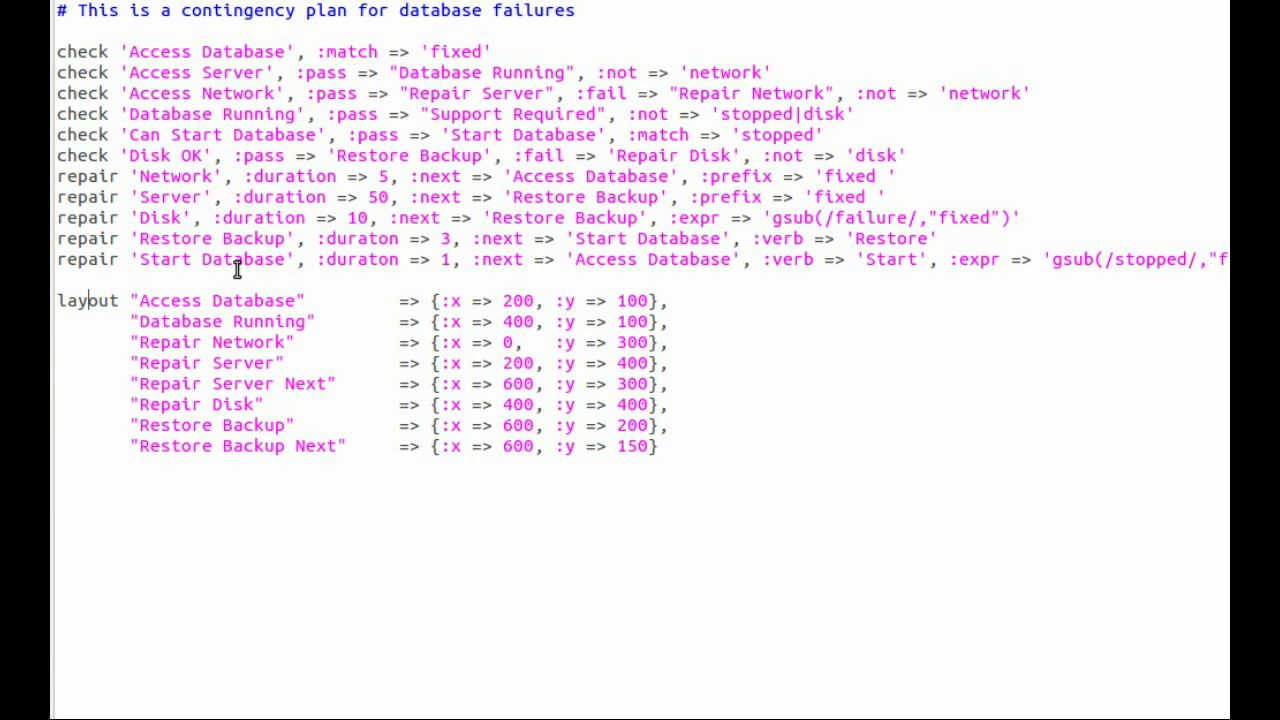
mouse_move(388, 347)
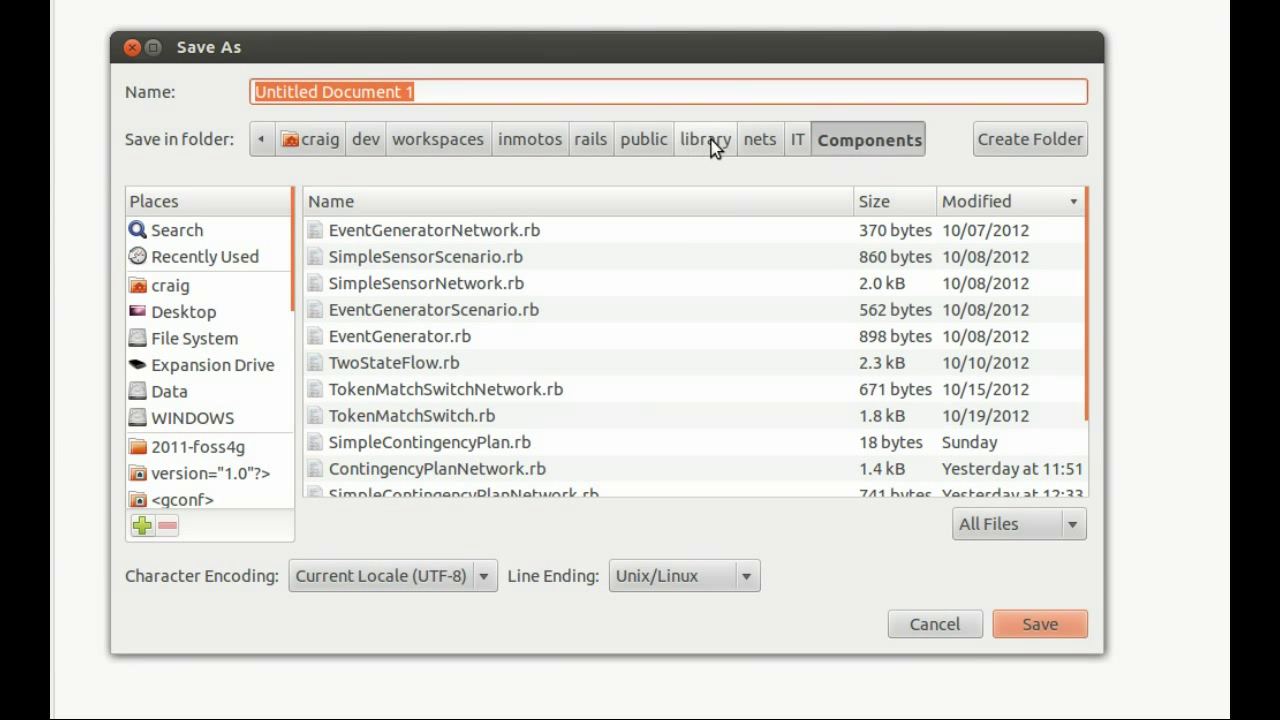
mouse_move(759, 147)
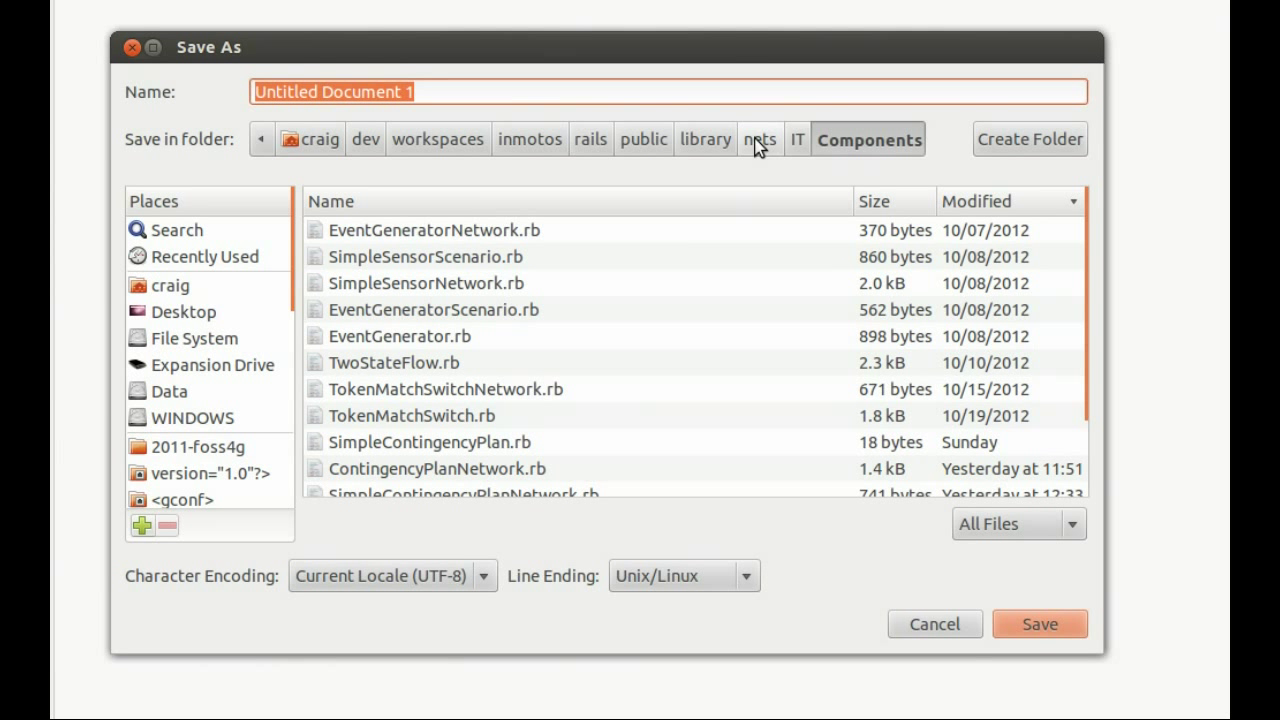
mouse_move(798, 155)
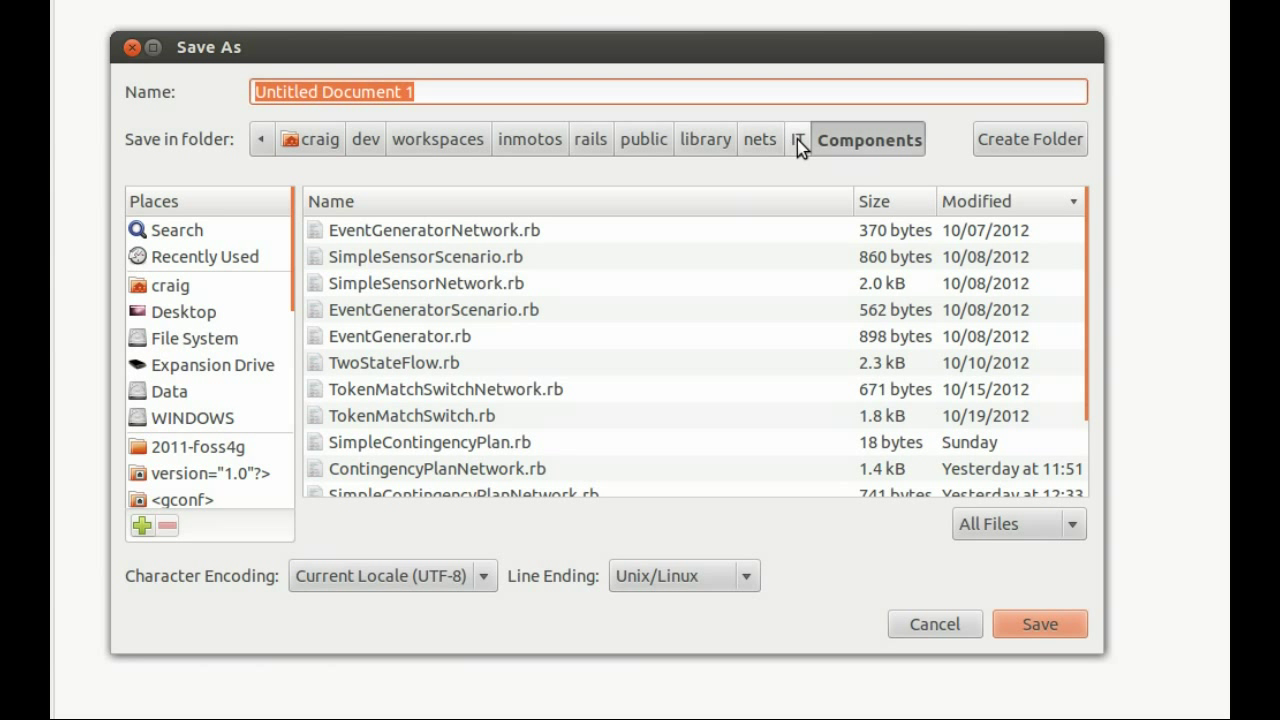
- Target a new MyNets folder under IT and enter MyTestNetwork.rb as the file name
click(797, 139)
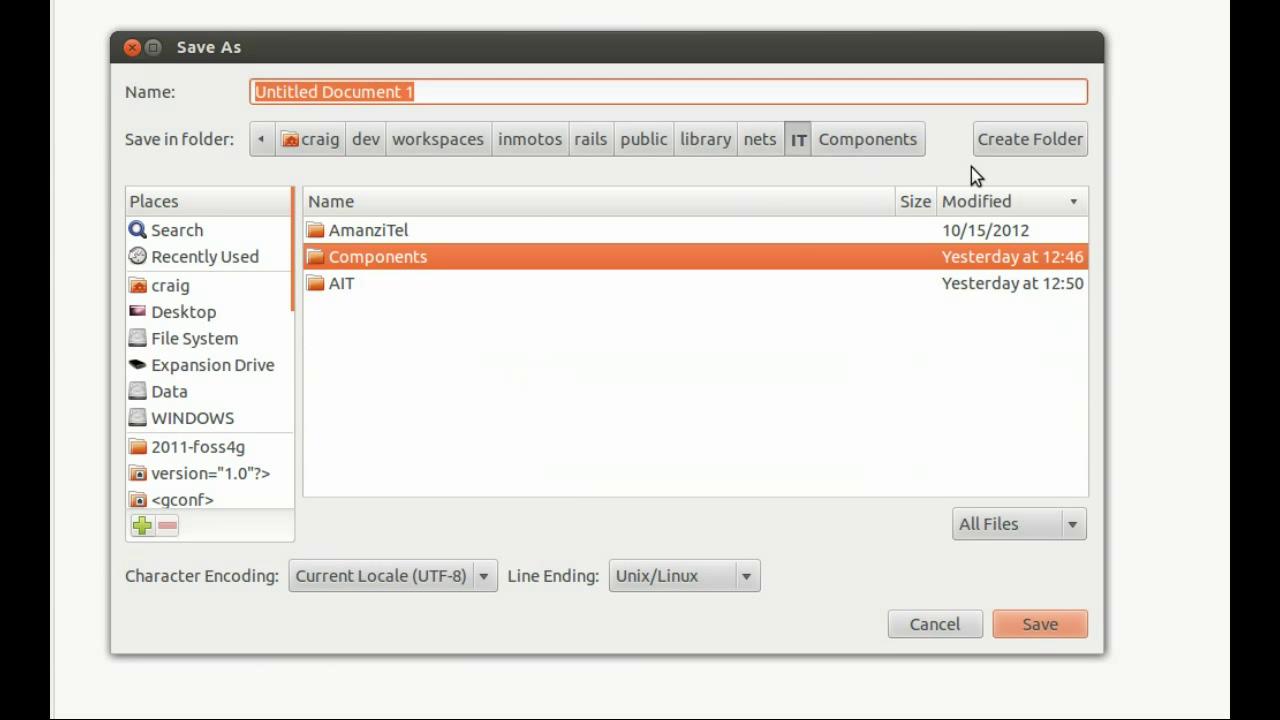
click(1029, 139)
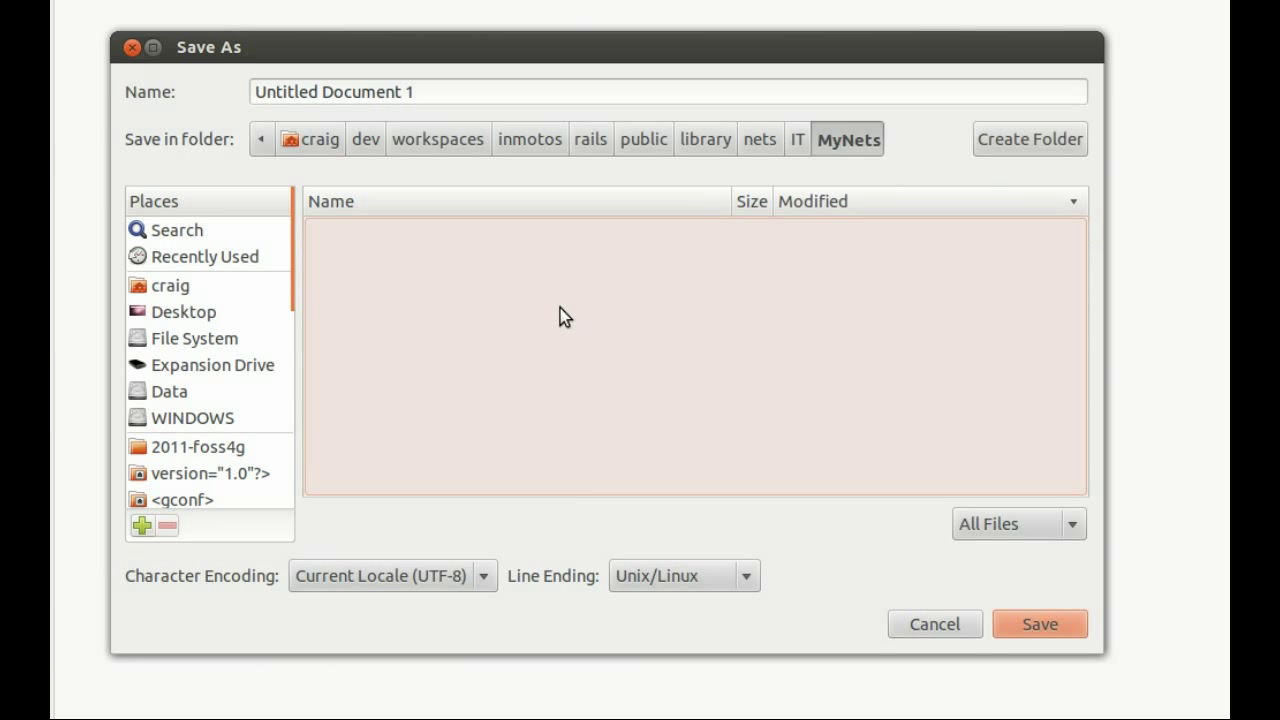
mouse_move(457, 172)
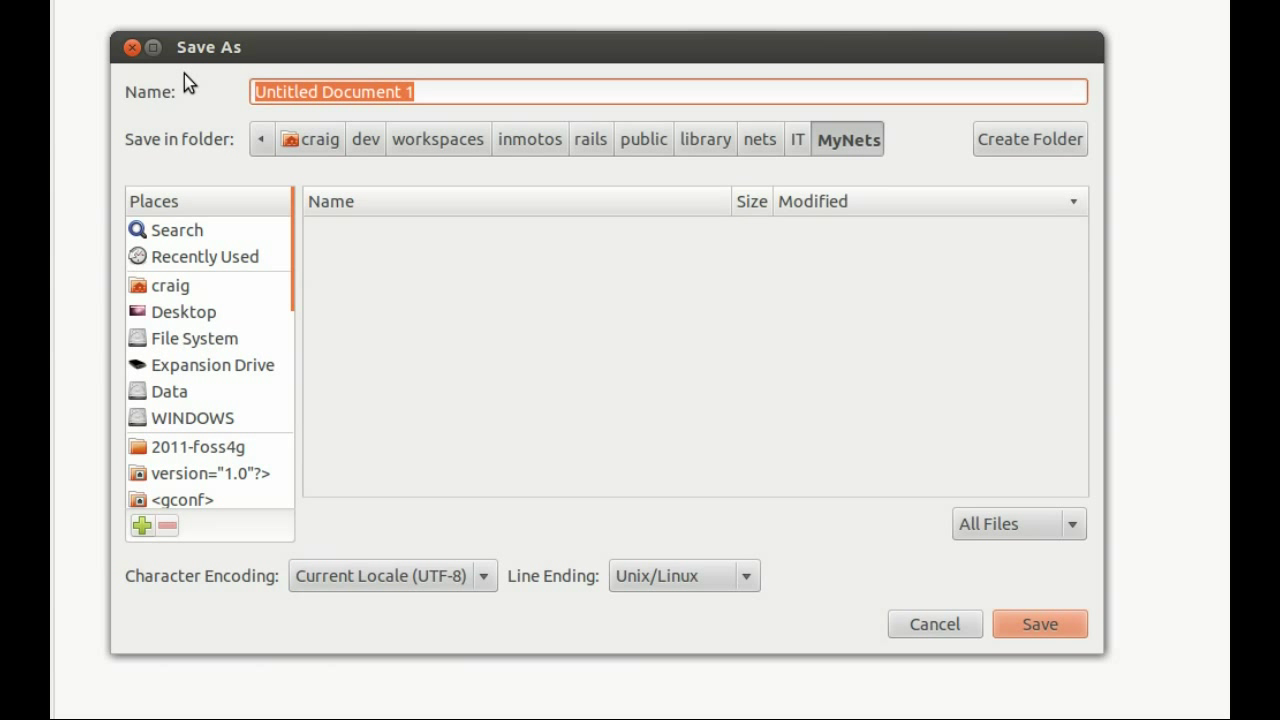
text(MyTest)
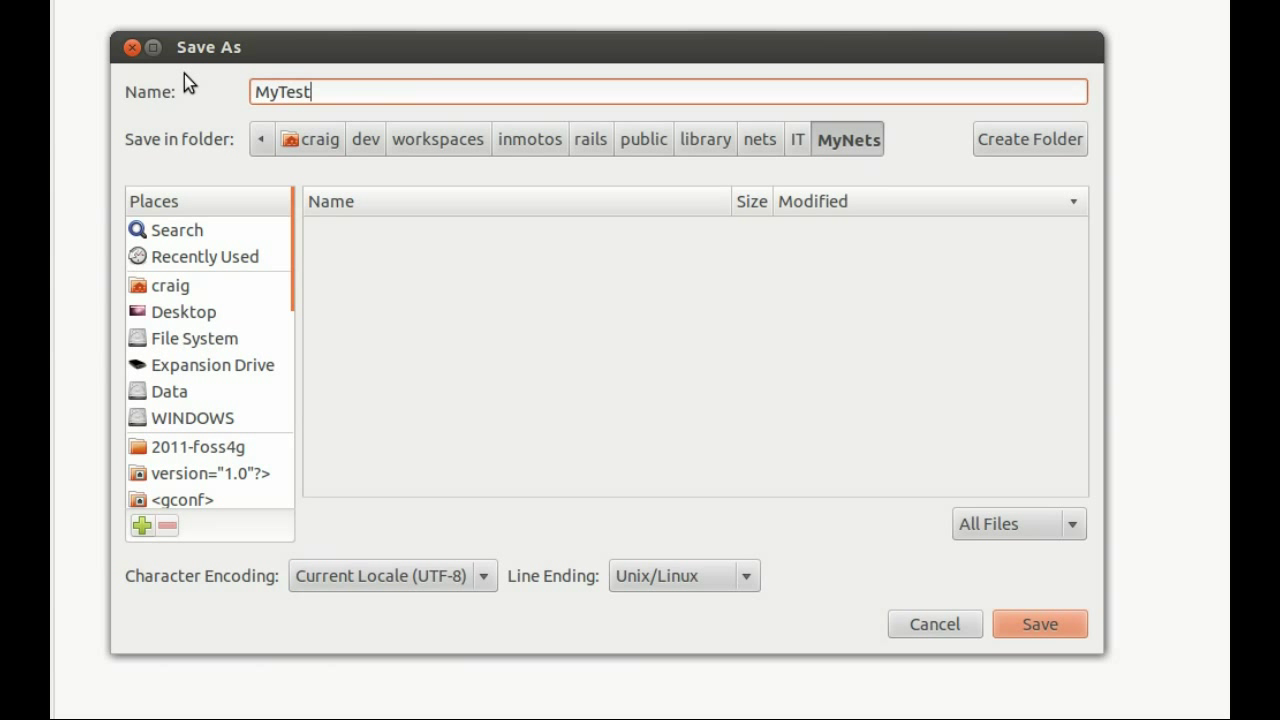
text(Net)
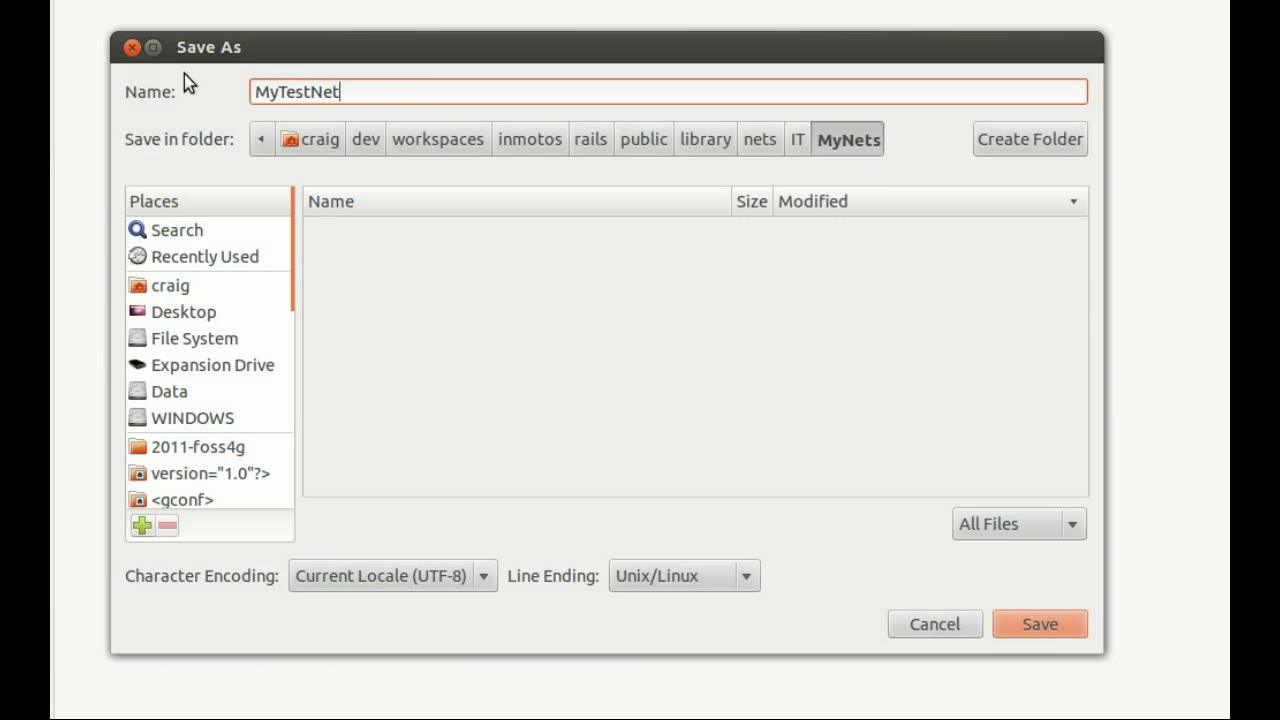
text(work)
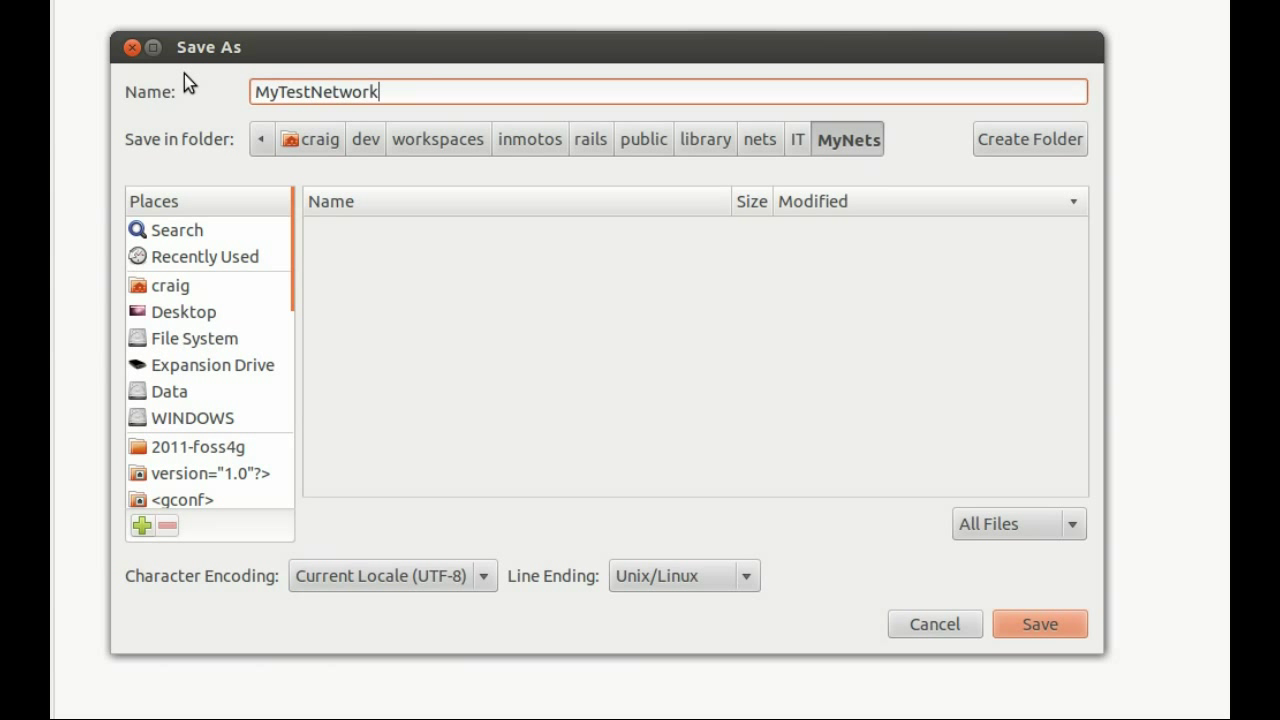
text(.rb)
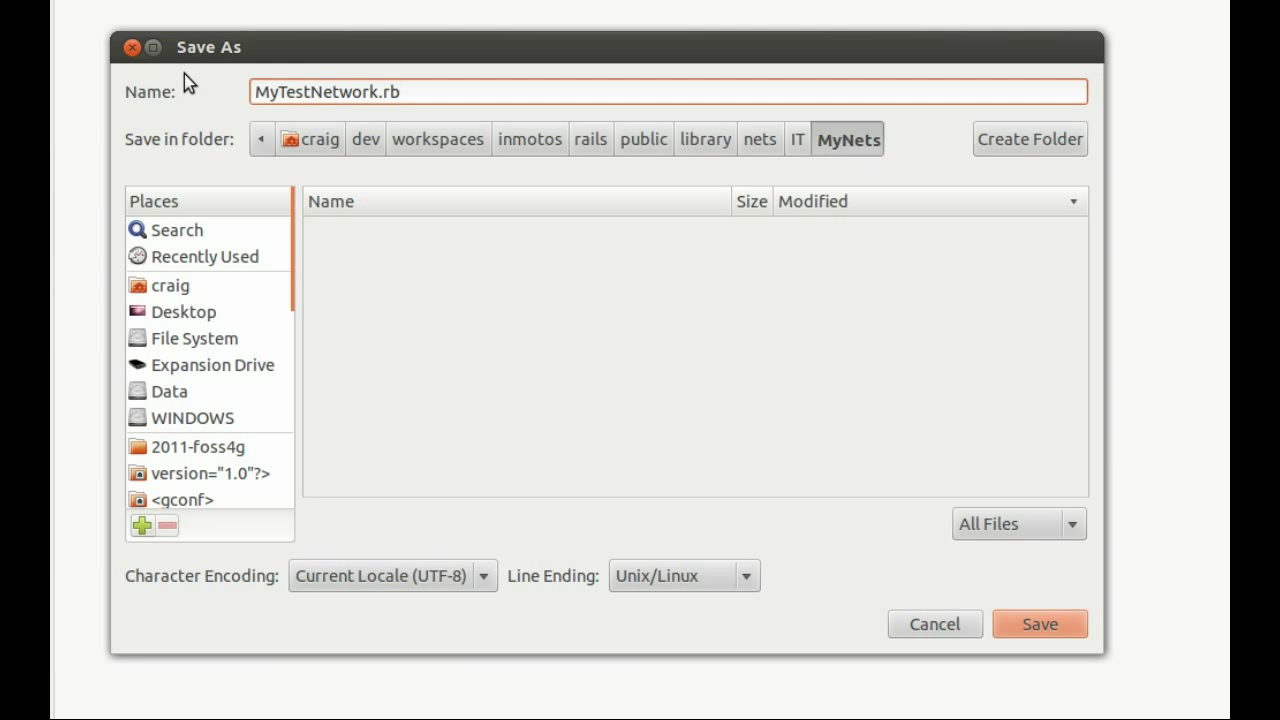
click(405, 91)
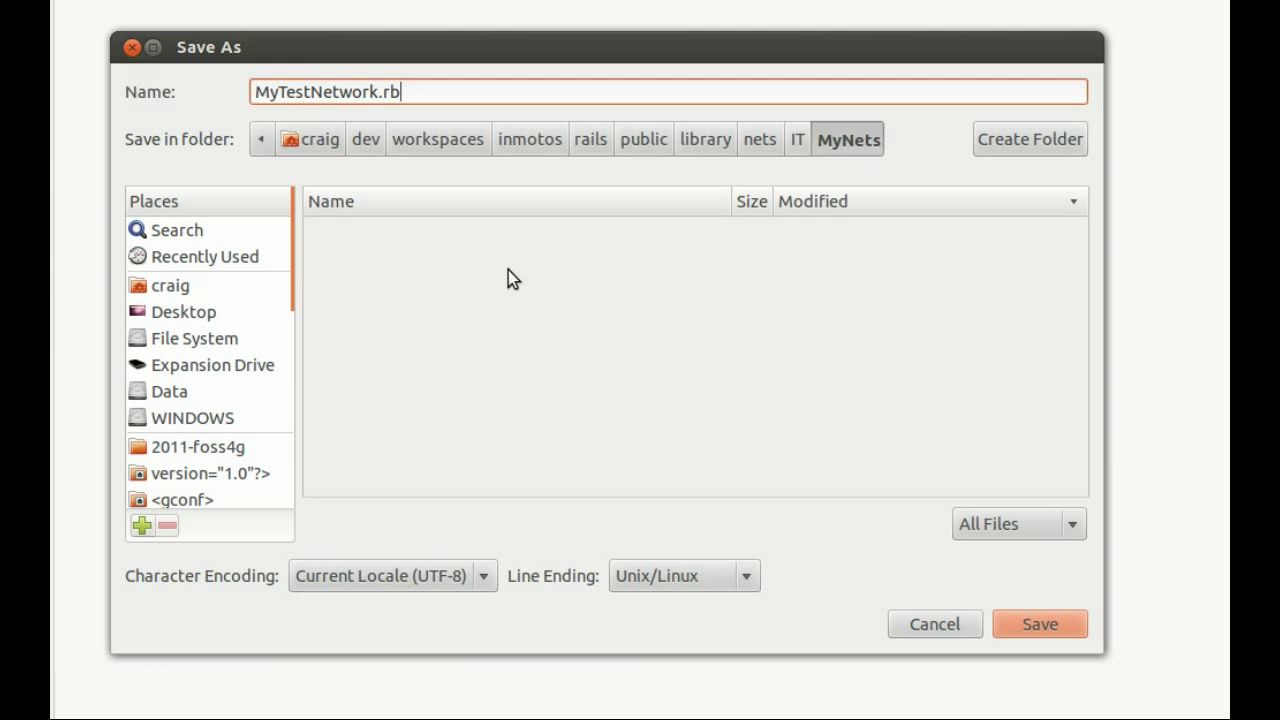
mouse_move(644, 385)
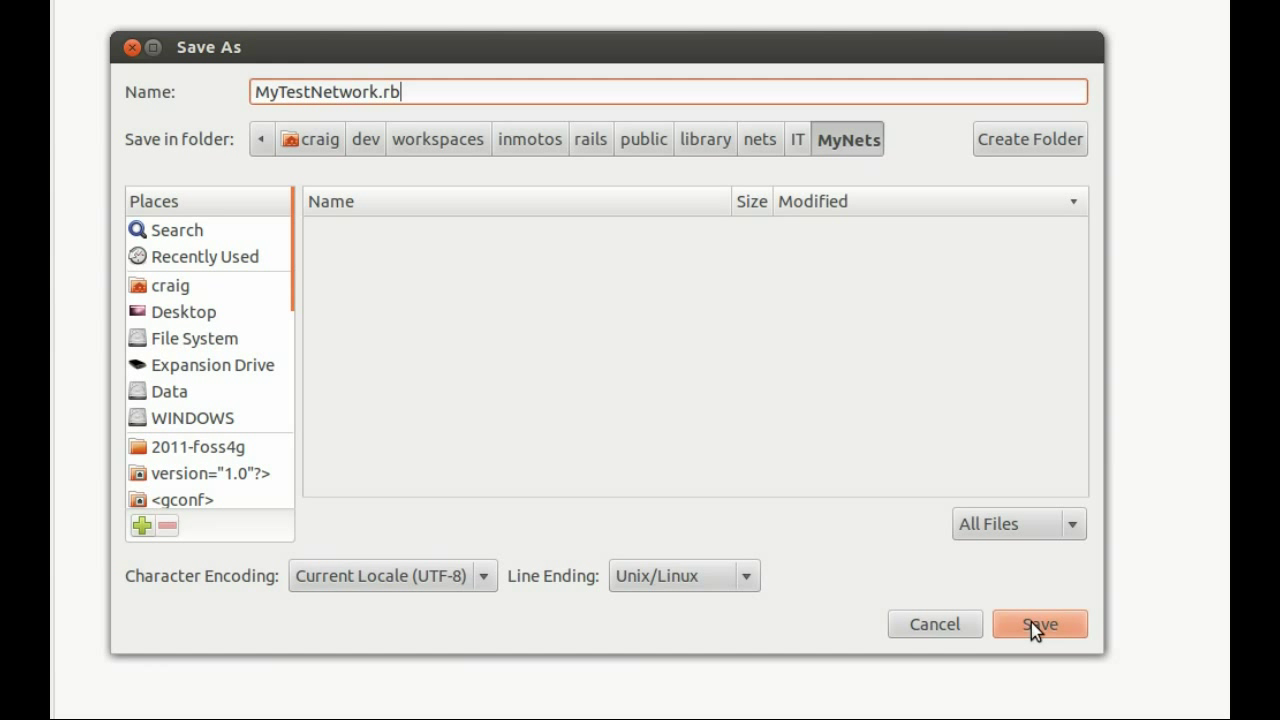
- Save MyTestNetwork.rb and begin the first state line with :Prob
click(1041, 624)
text(state)
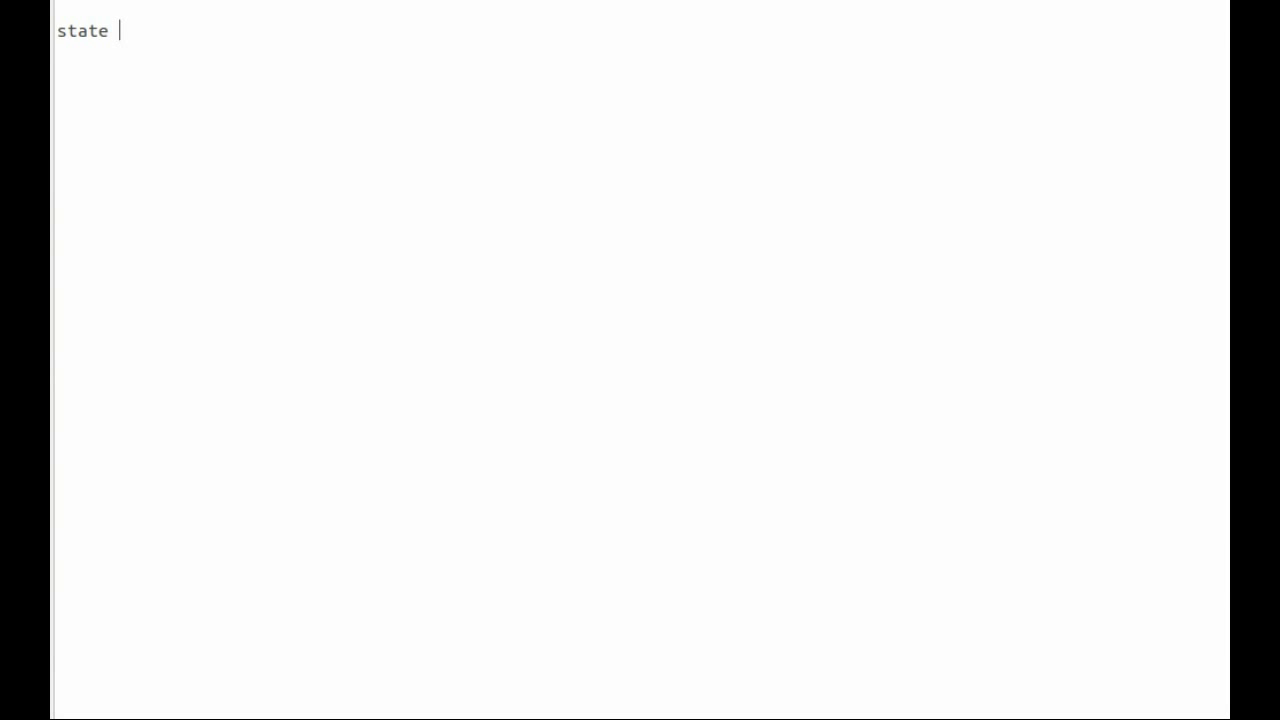
text(:Prob)
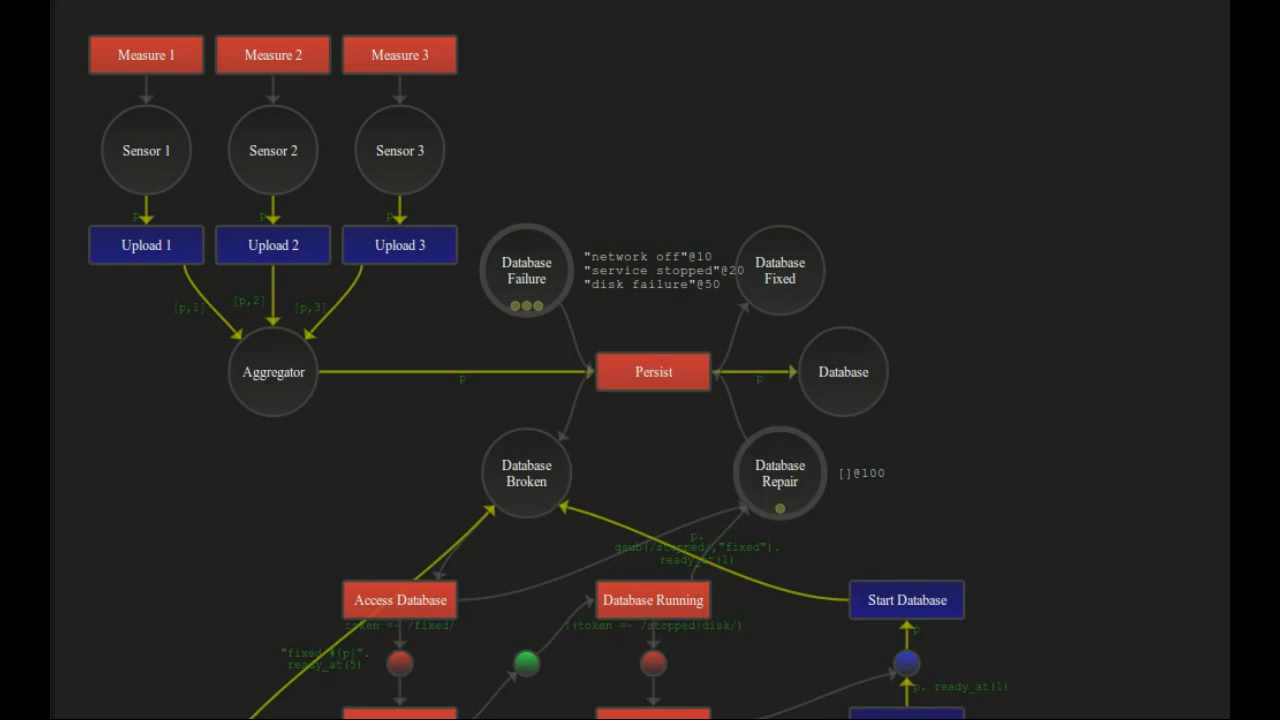
mouse_move(307, 486)
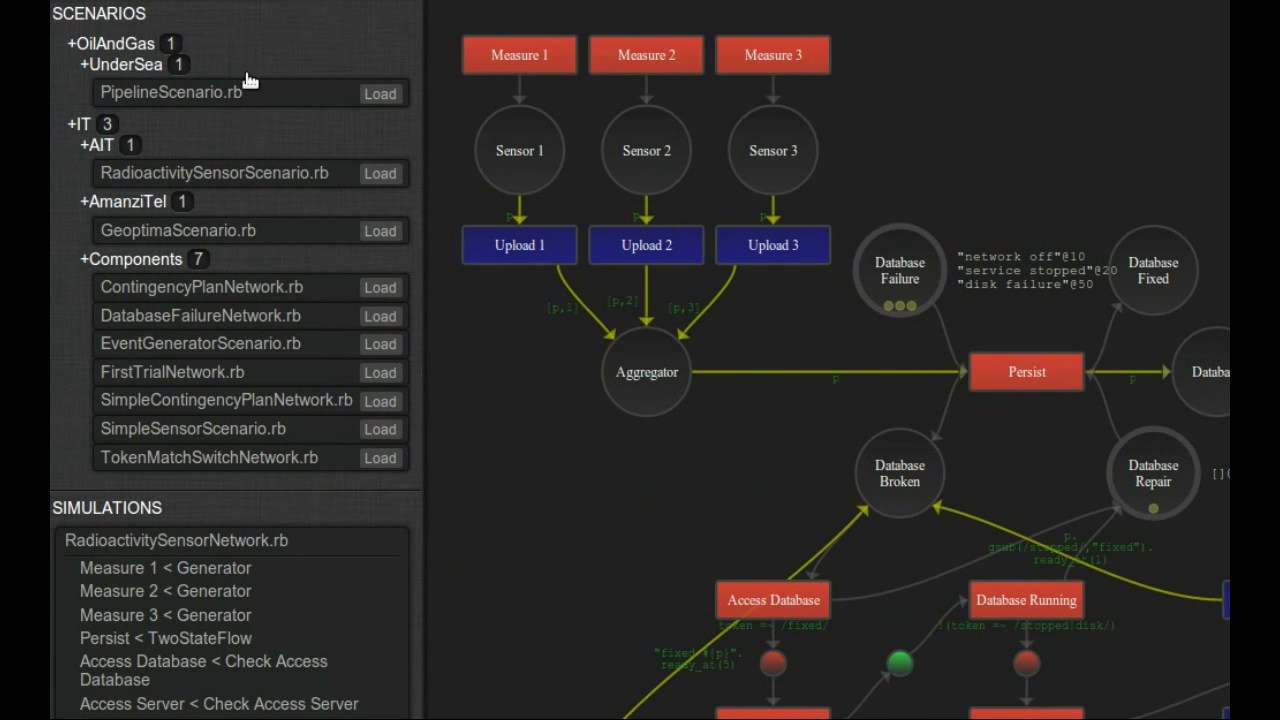
mouse_move(276, 260)
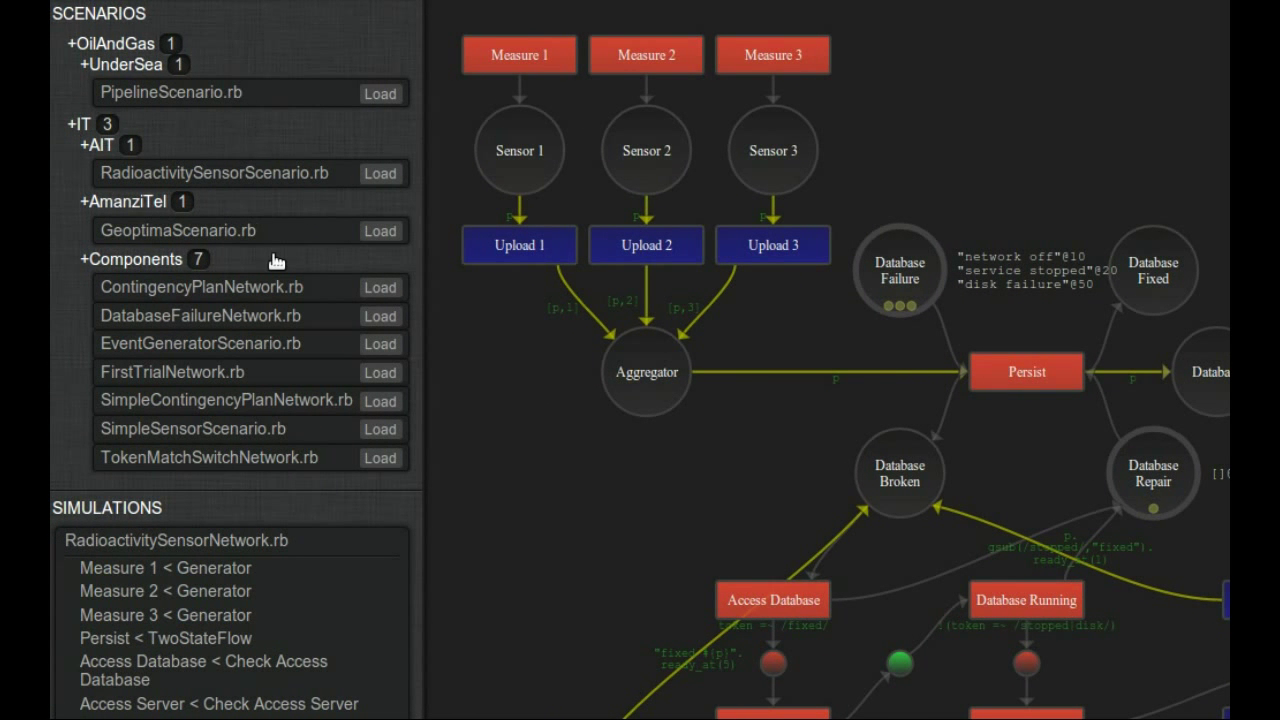
mouse_move(320, 143)
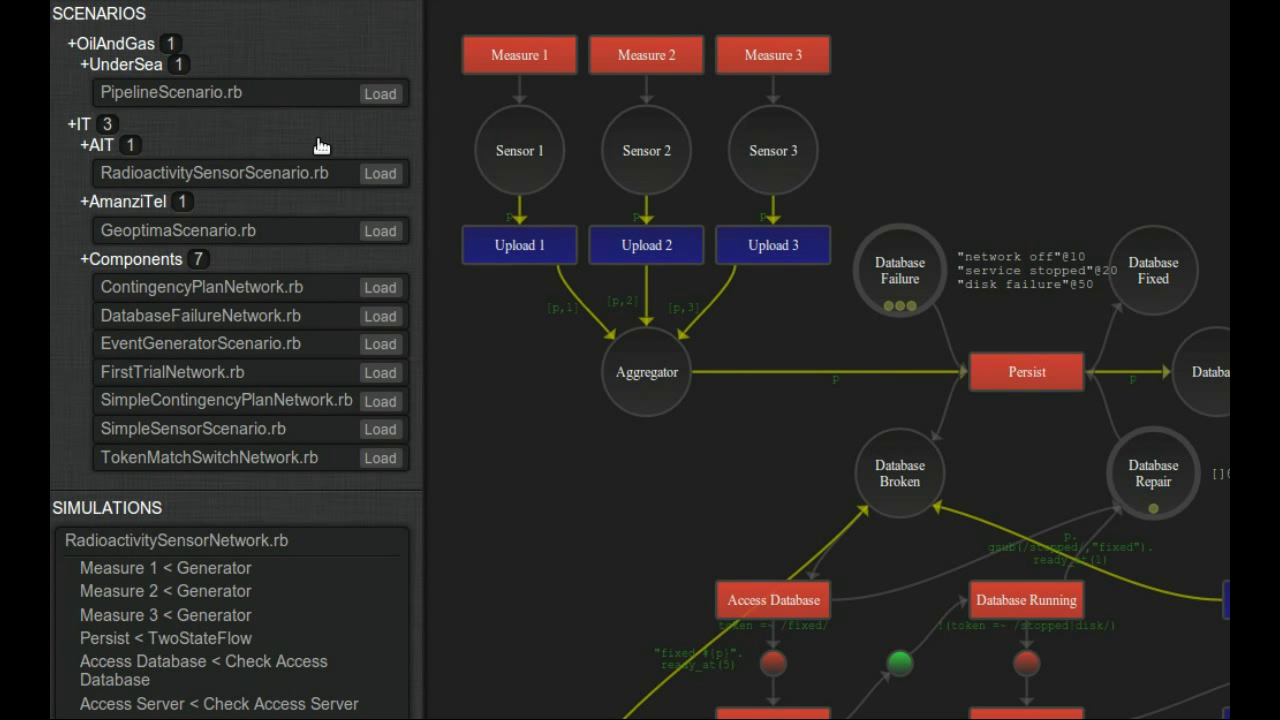
mouse_move(443, 370)
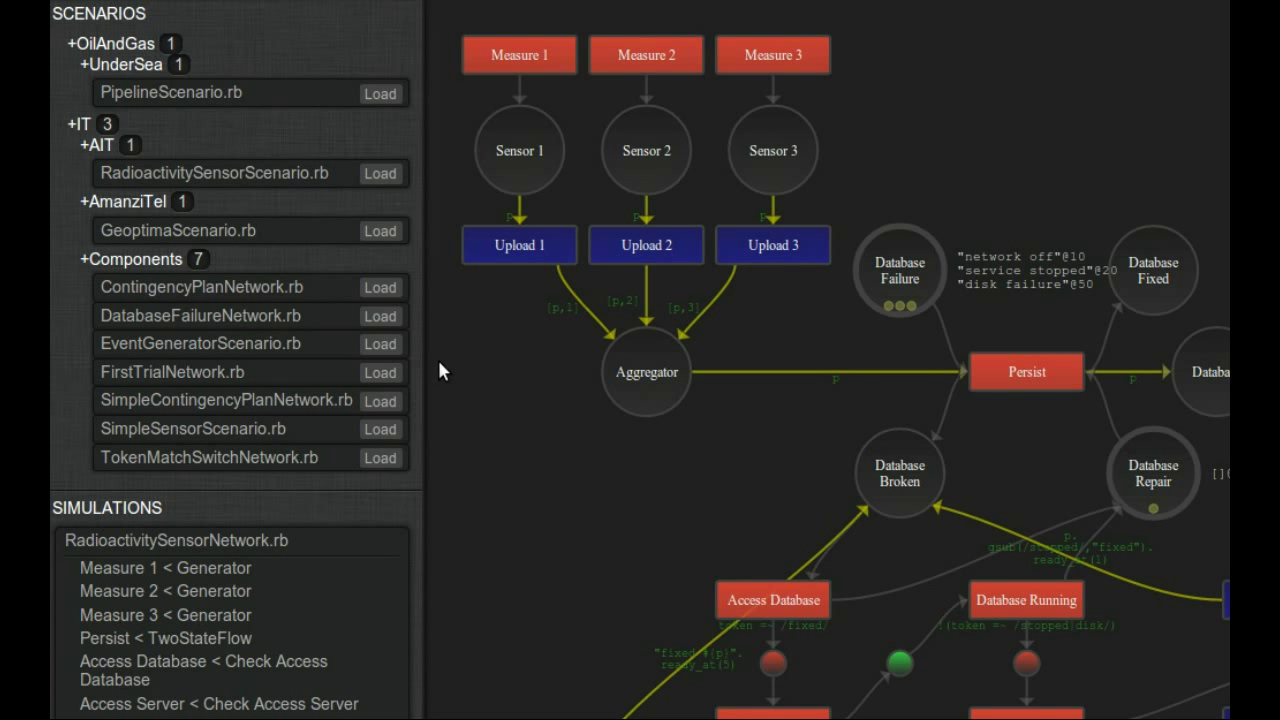
mouse_move(468, 374)
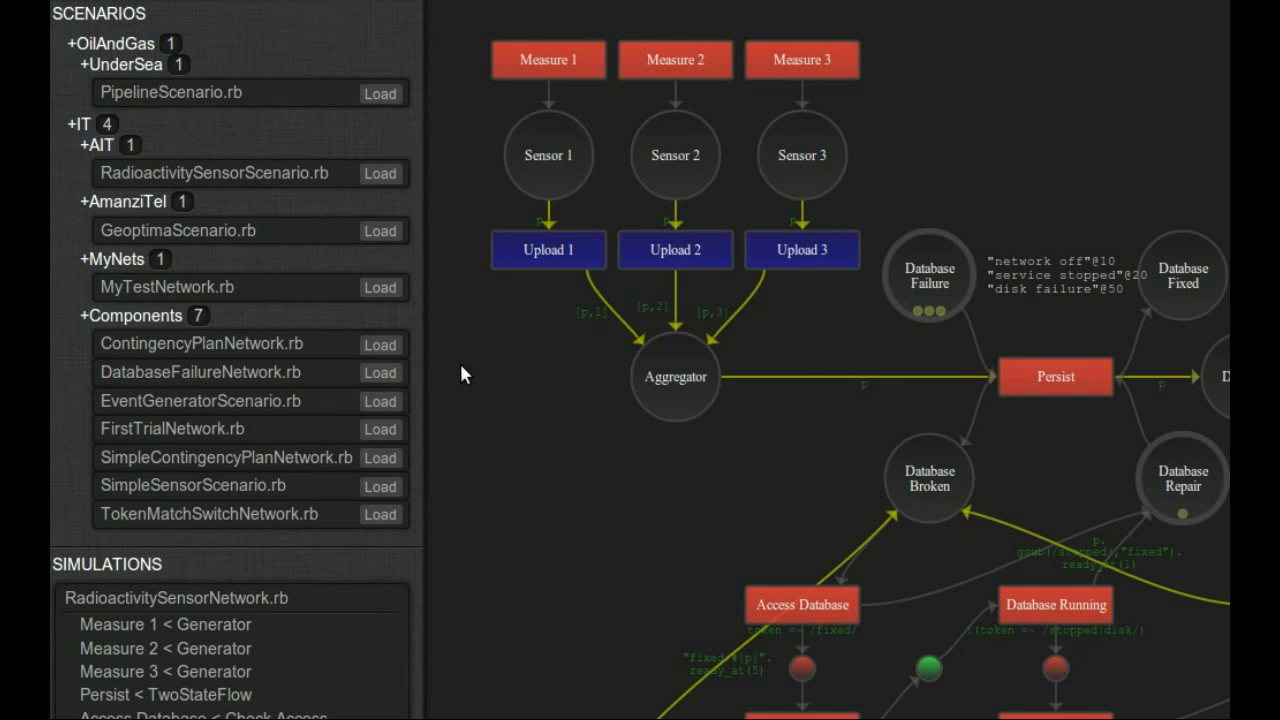
mouse_move(184, 377)
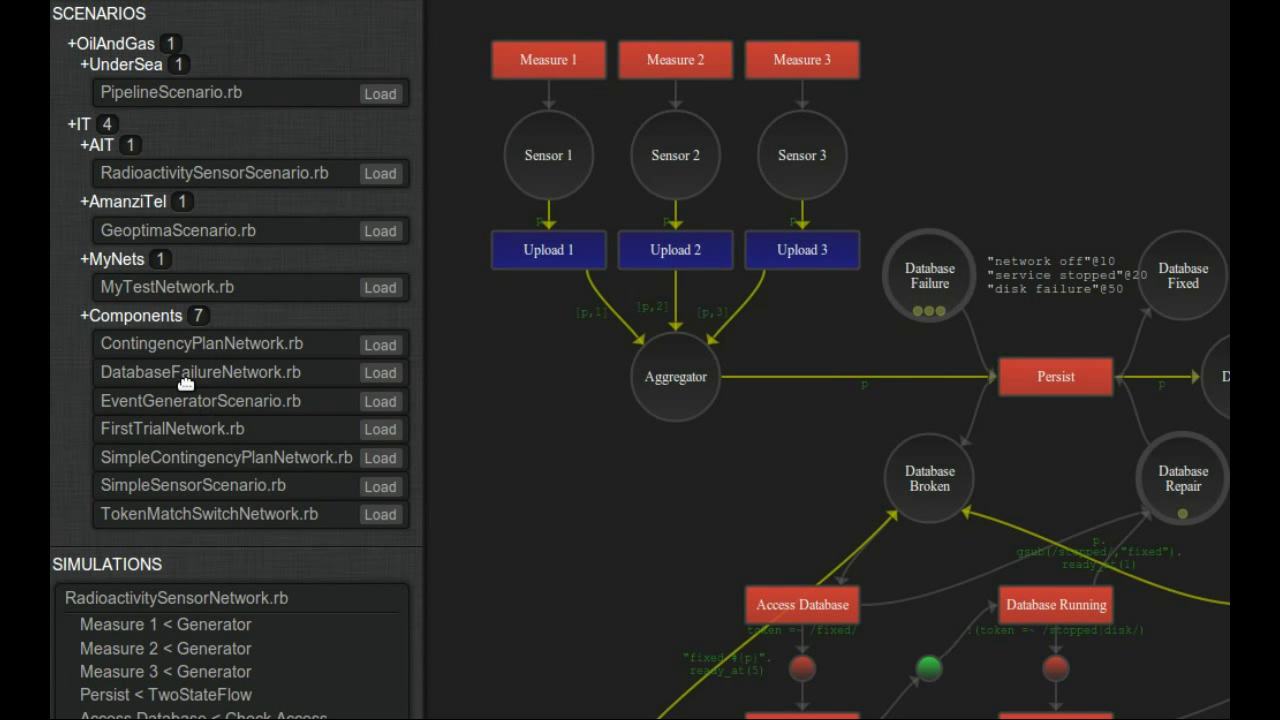
mouse_move(105, 270)
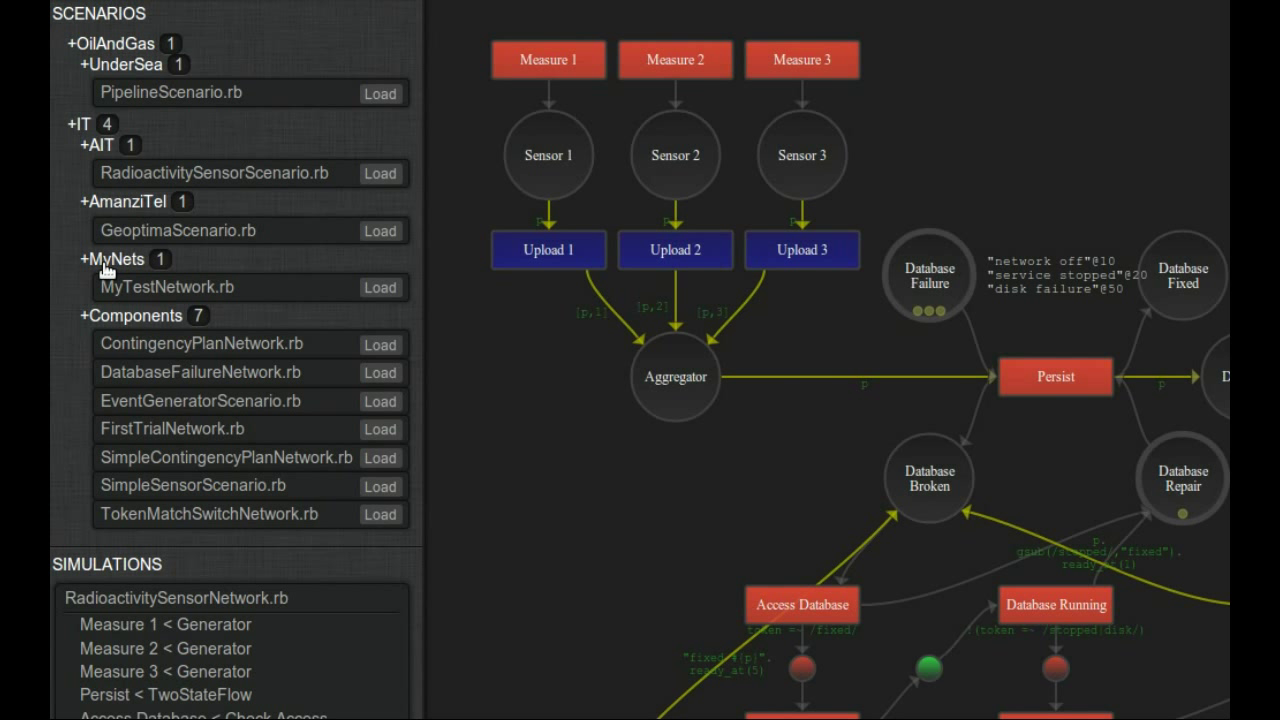
mouse_move(197, 288)
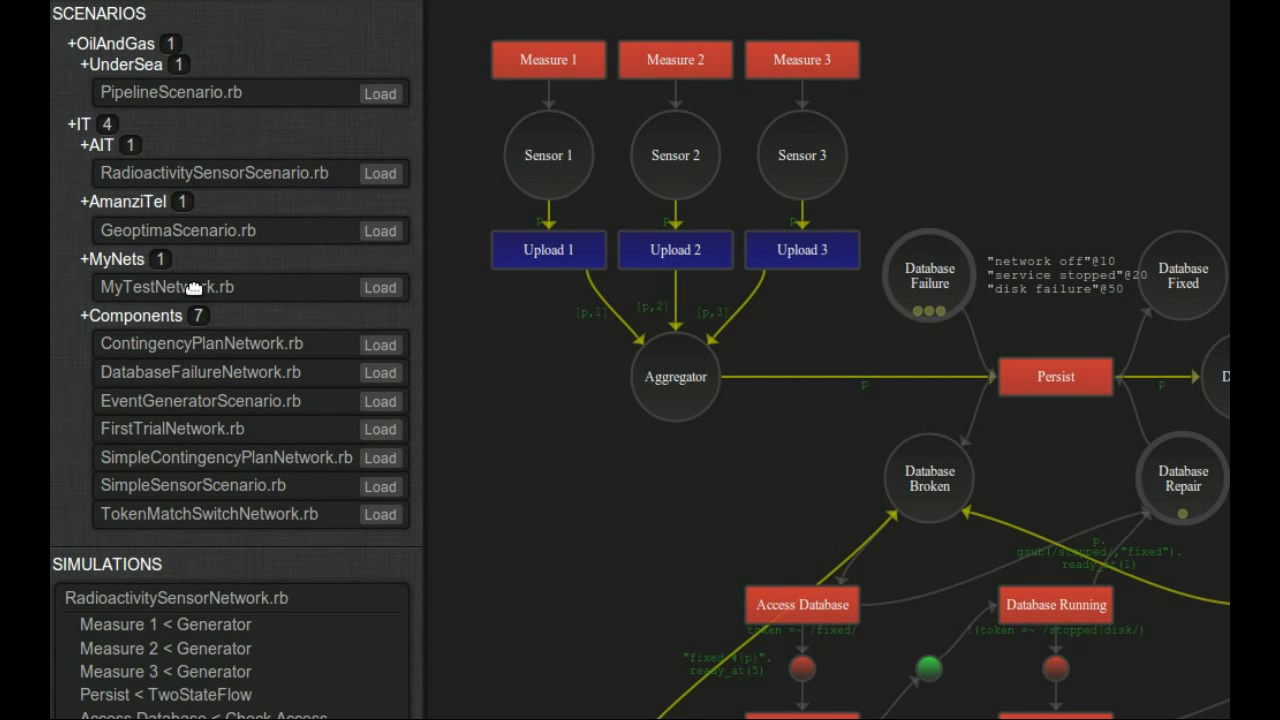
mouse_move(380, 293)
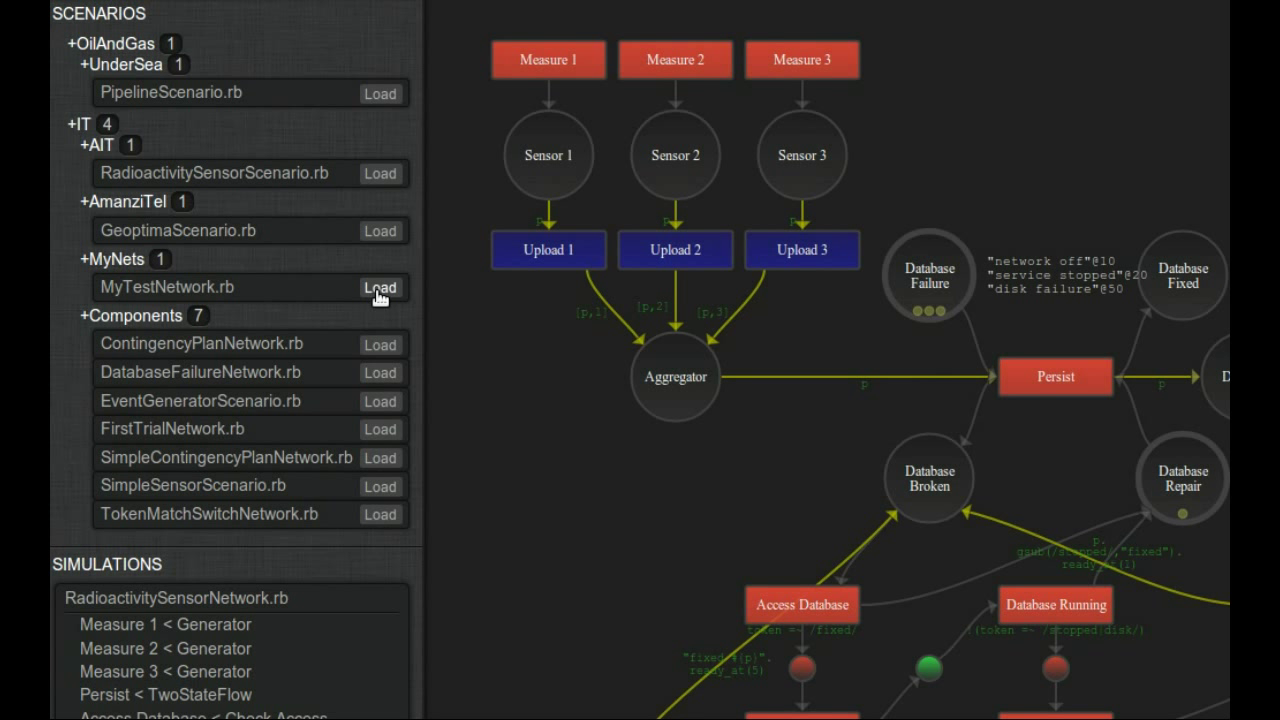
click(380, 287)
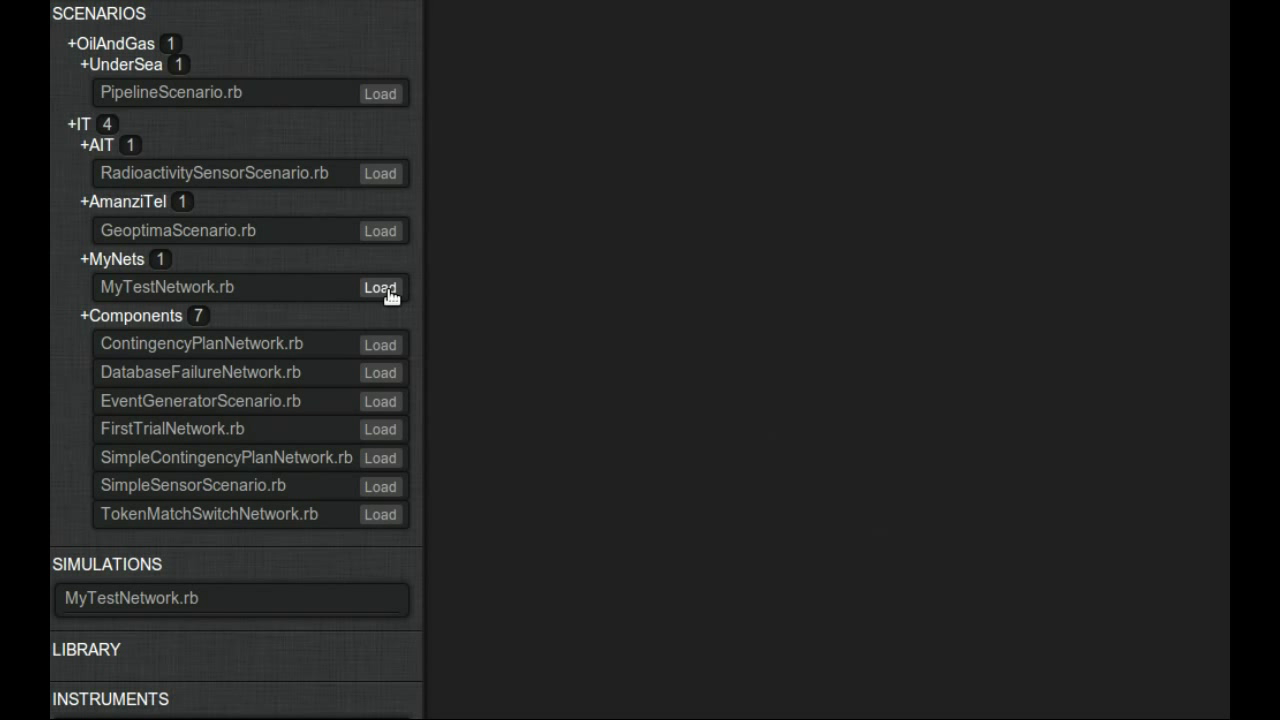
mouse_move(1054, 522)
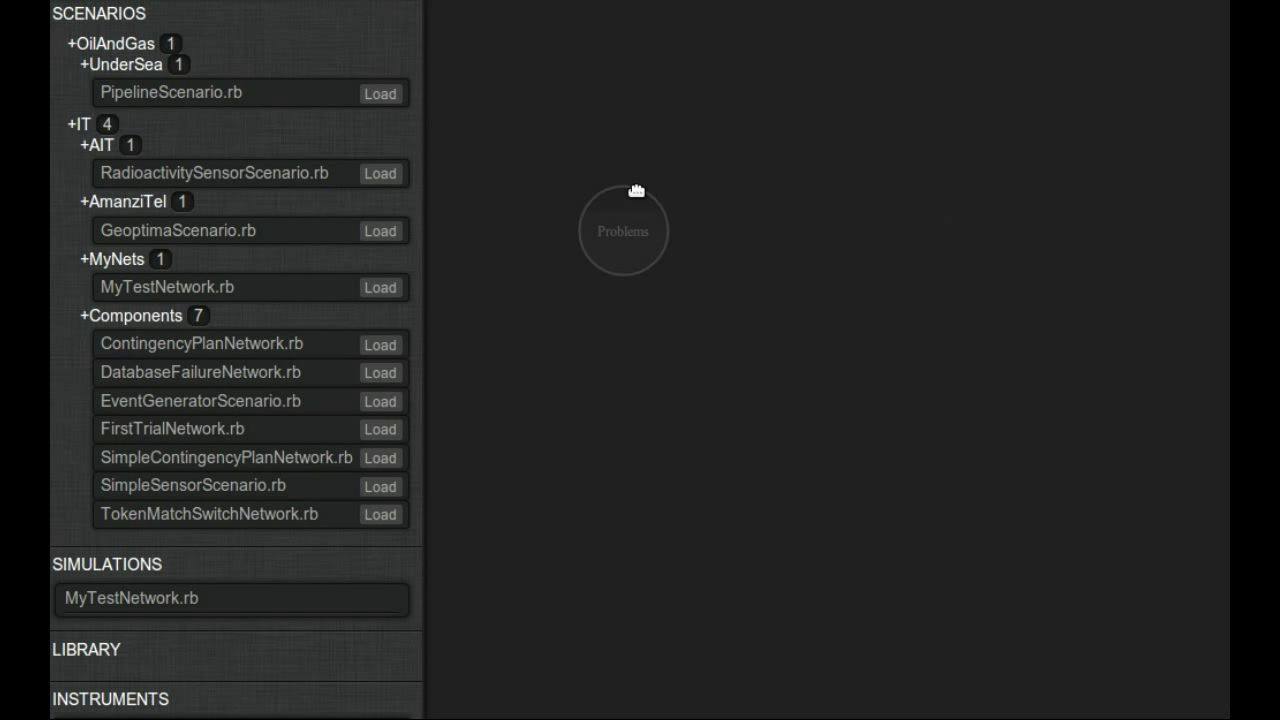
mouse_move(597, 197)
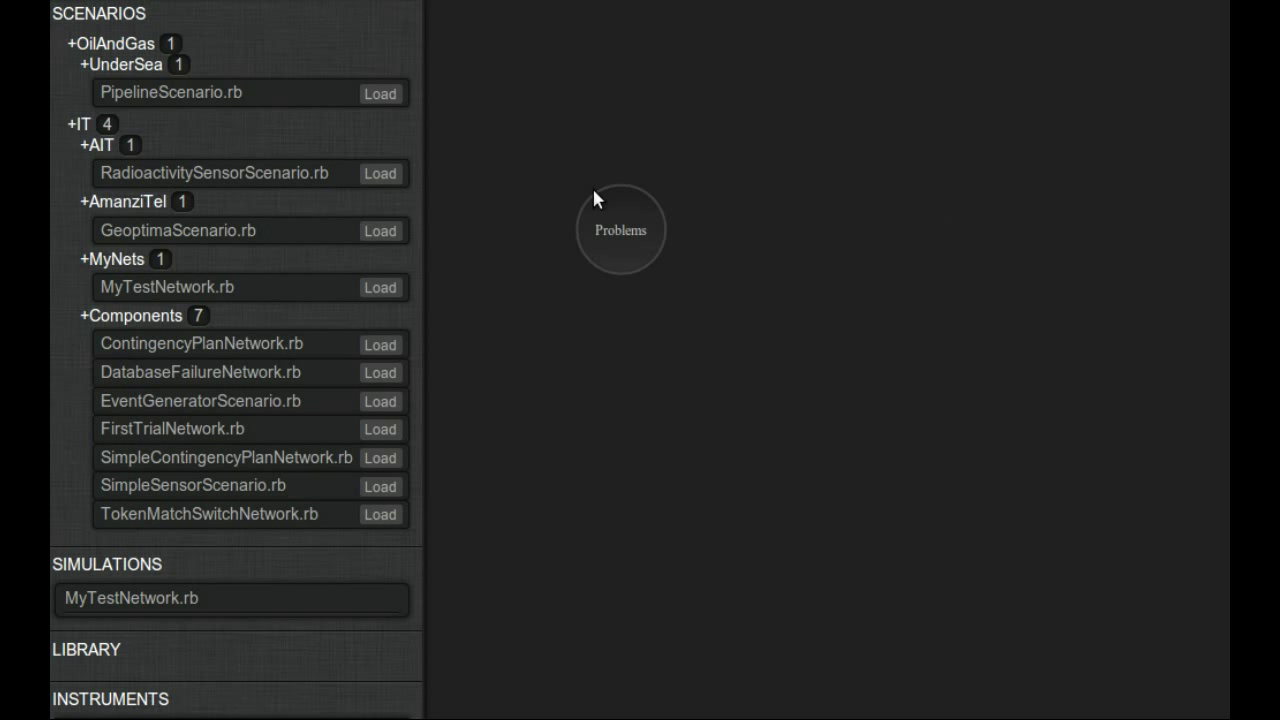
mouse_move(698, 333)
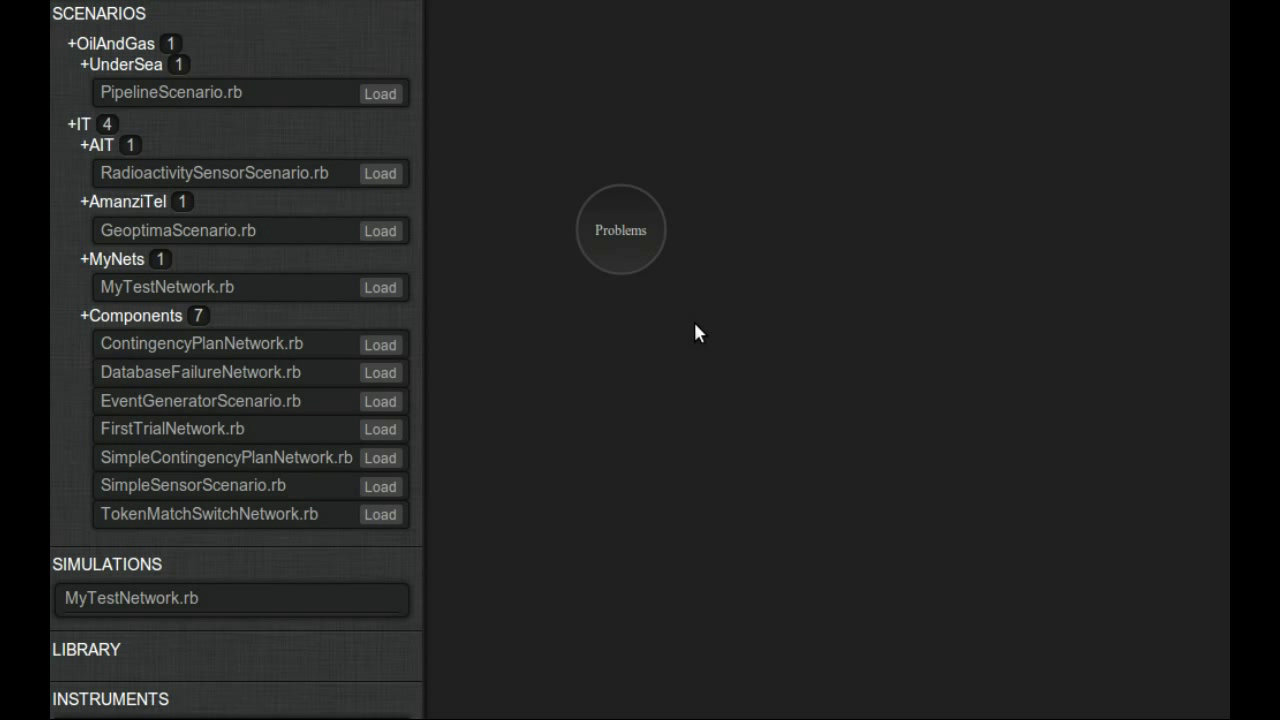
mouse_move(595, 430)
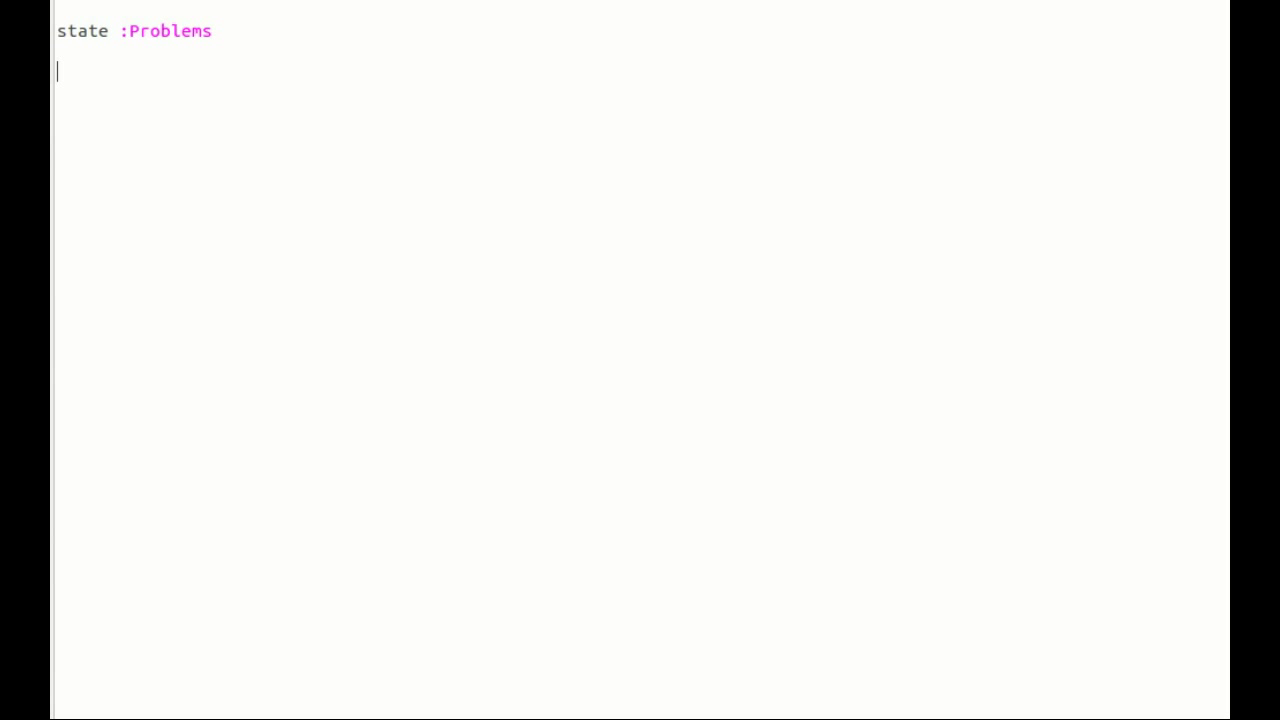
- Write layout :Problems => { :x => 200, :y => 100 } below the state line
text(layout :Pro)
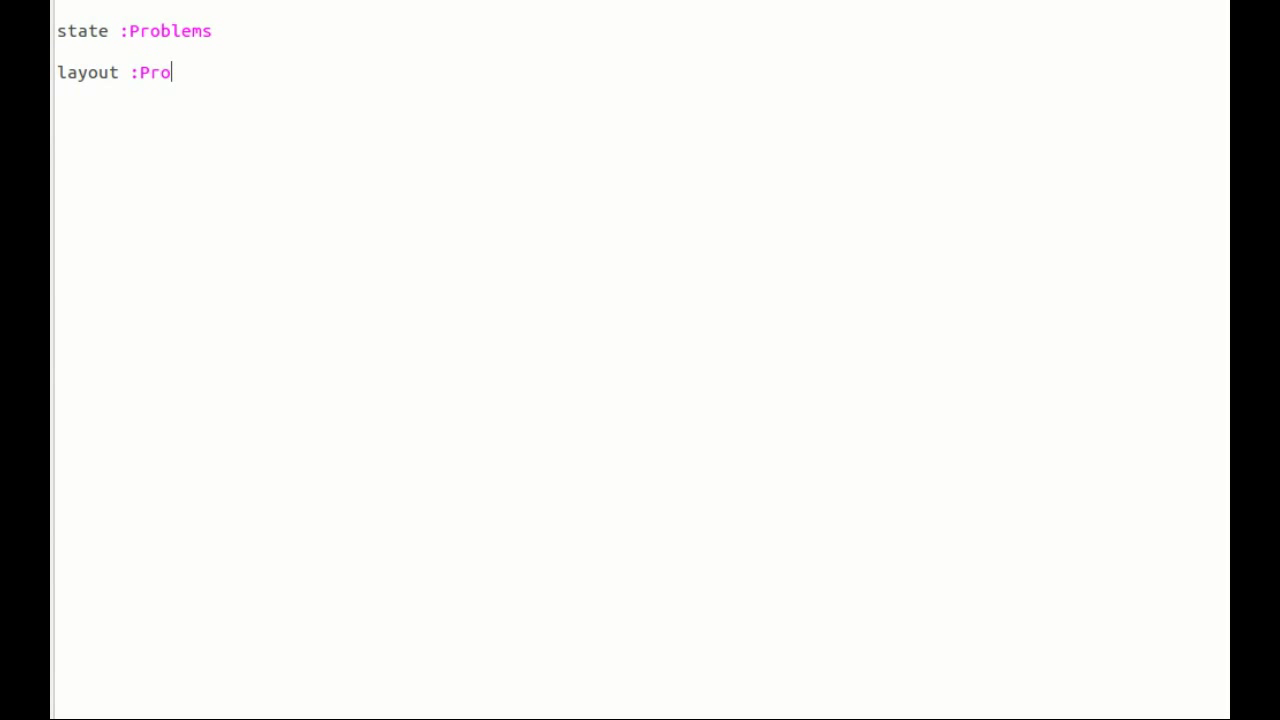
text(blems)
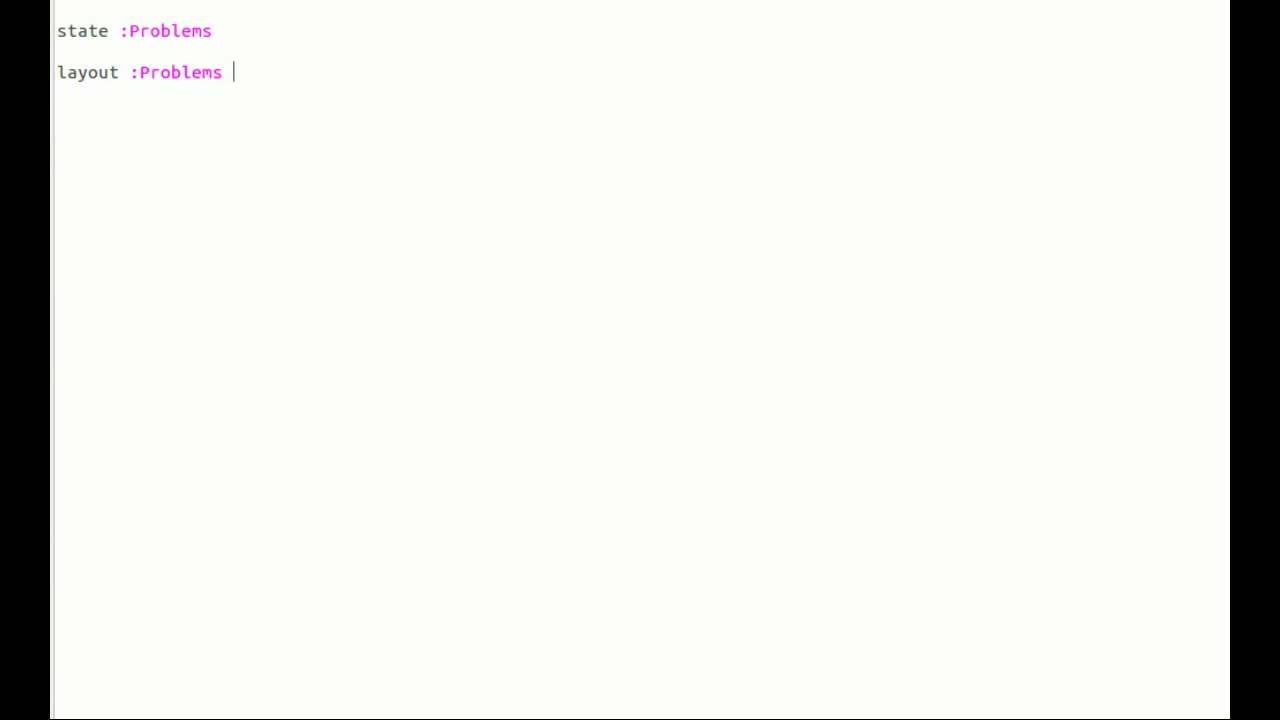
text(=> {)
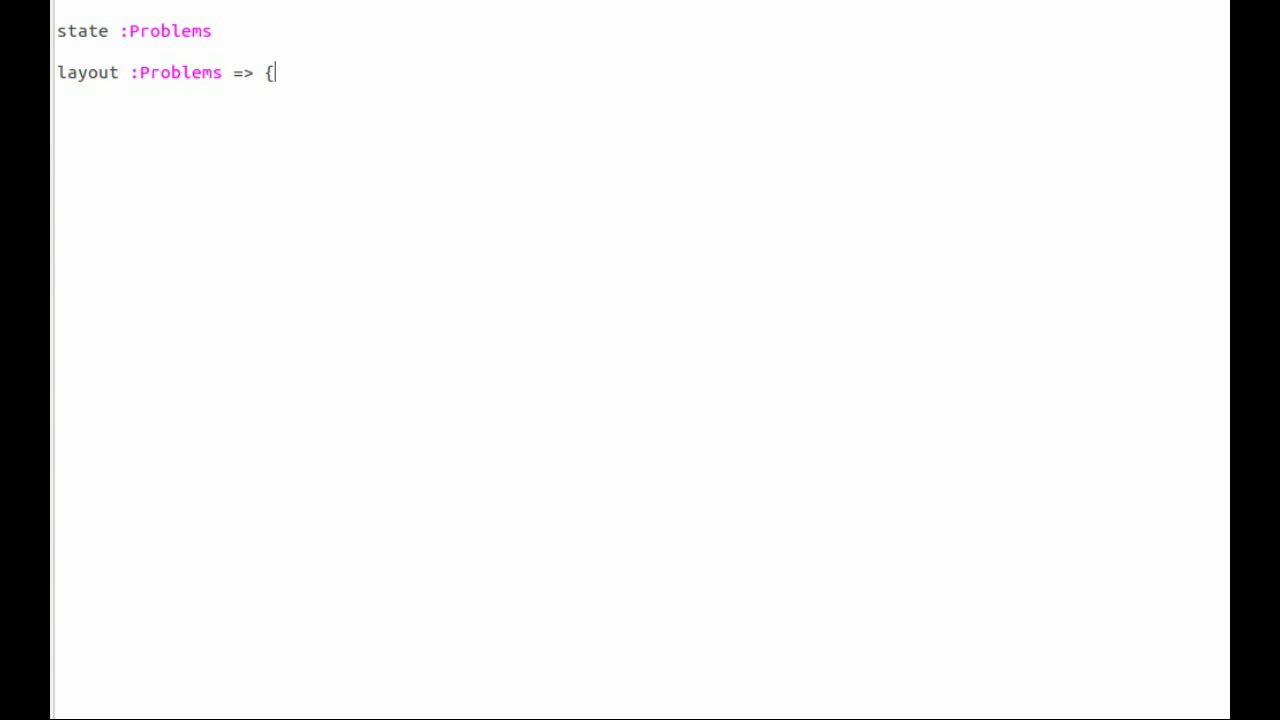
text(:x =>)
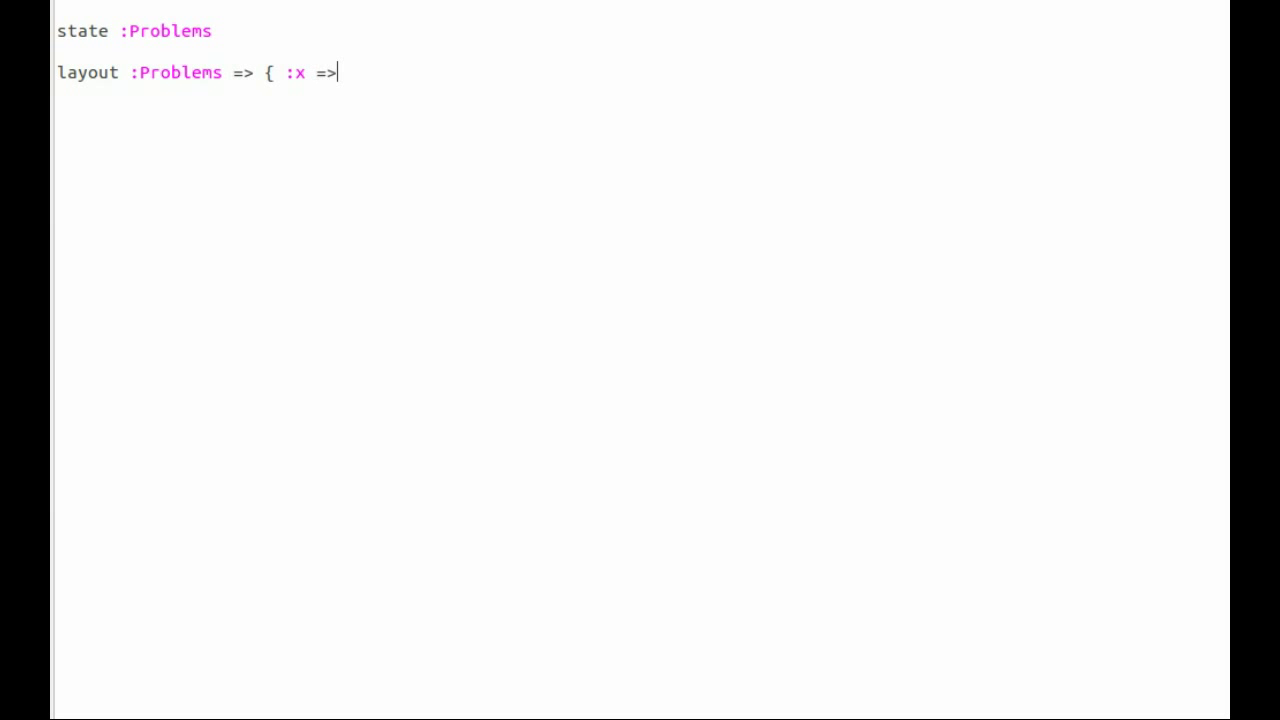
text(2)
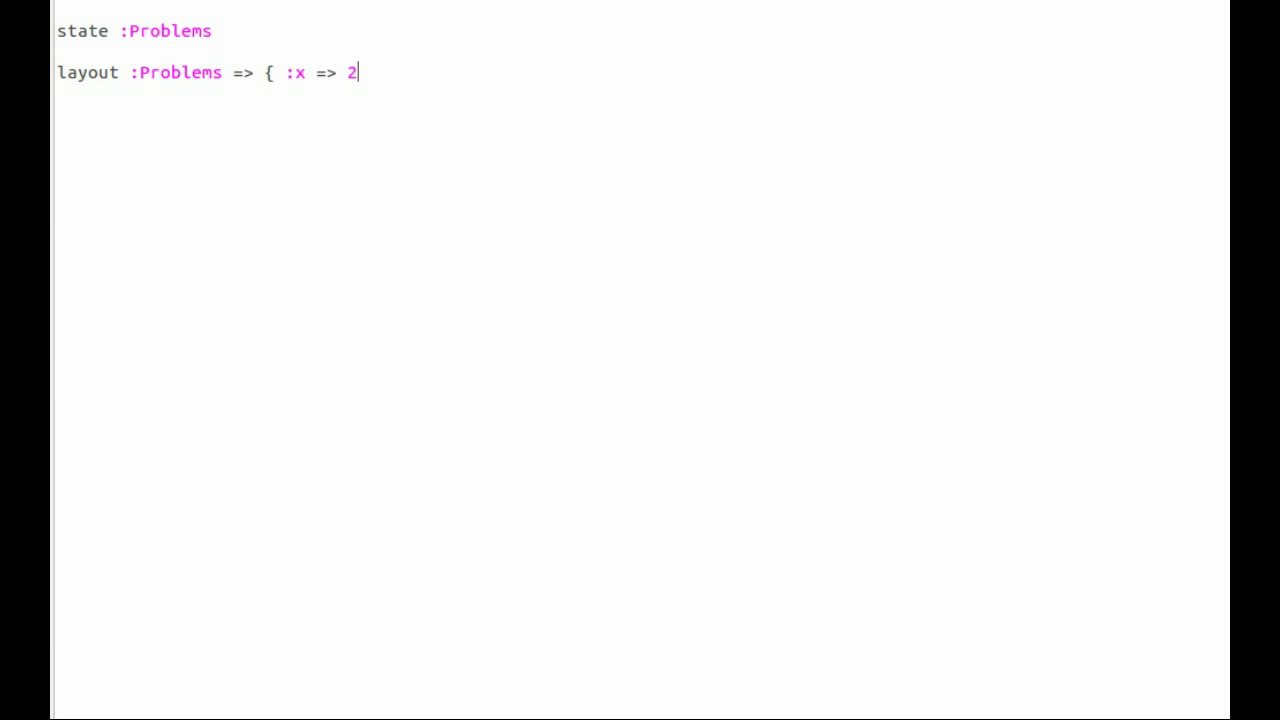
text(00, :)
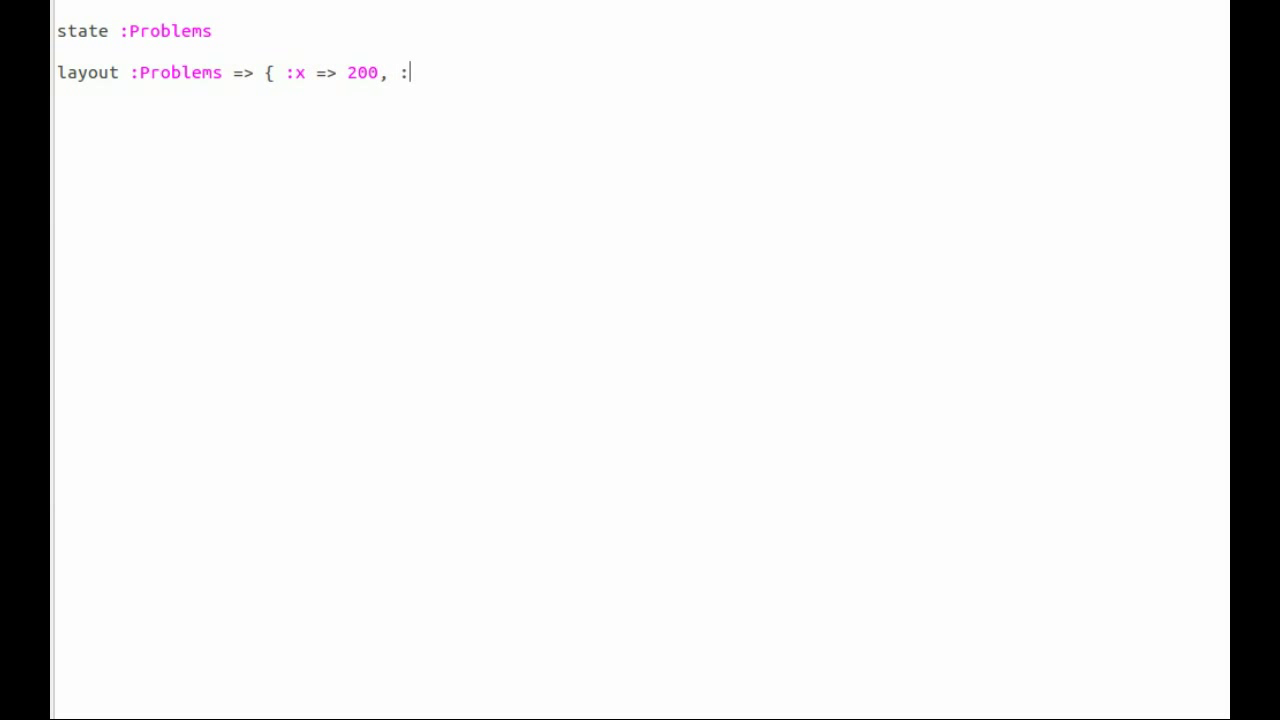
text(y =>)
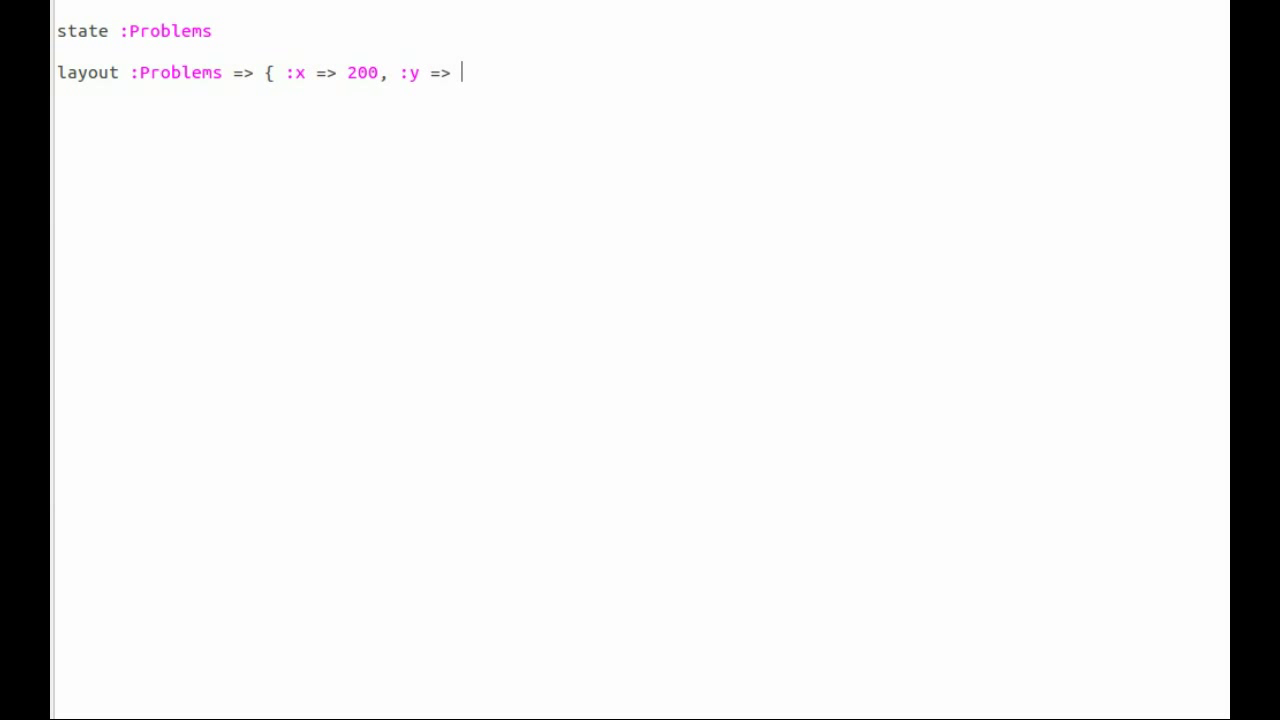
text(100)
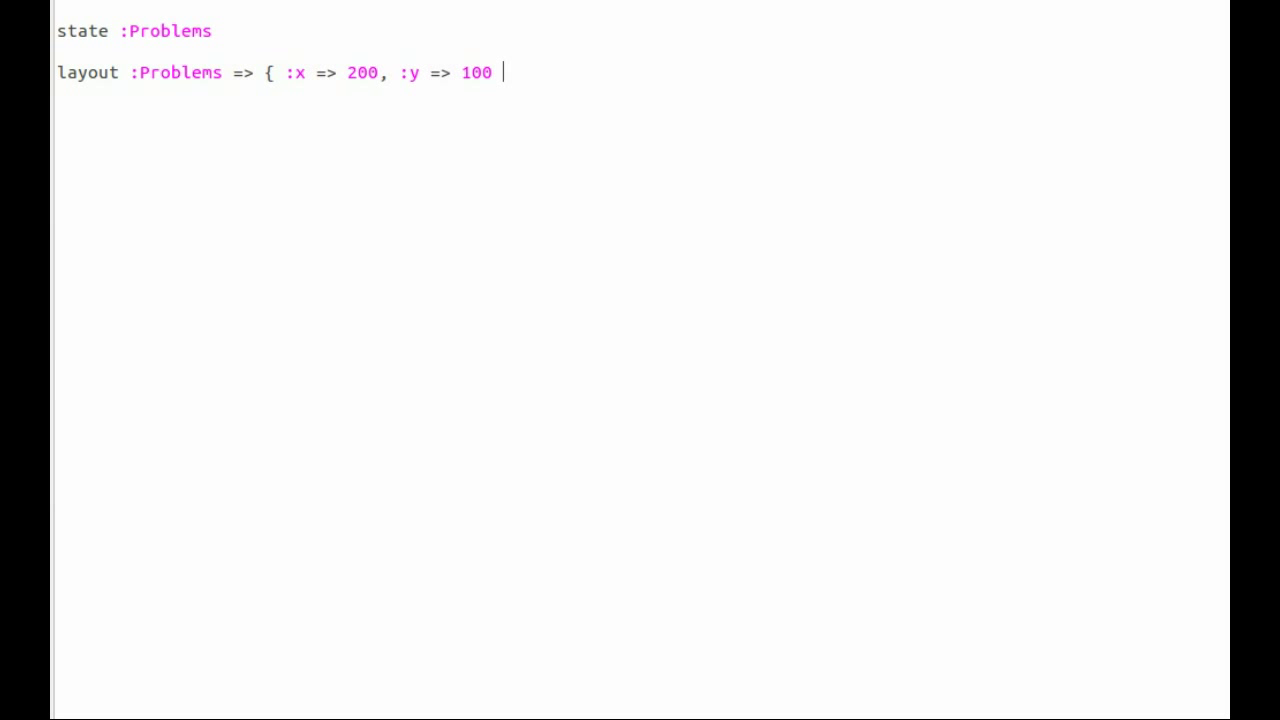
text(})
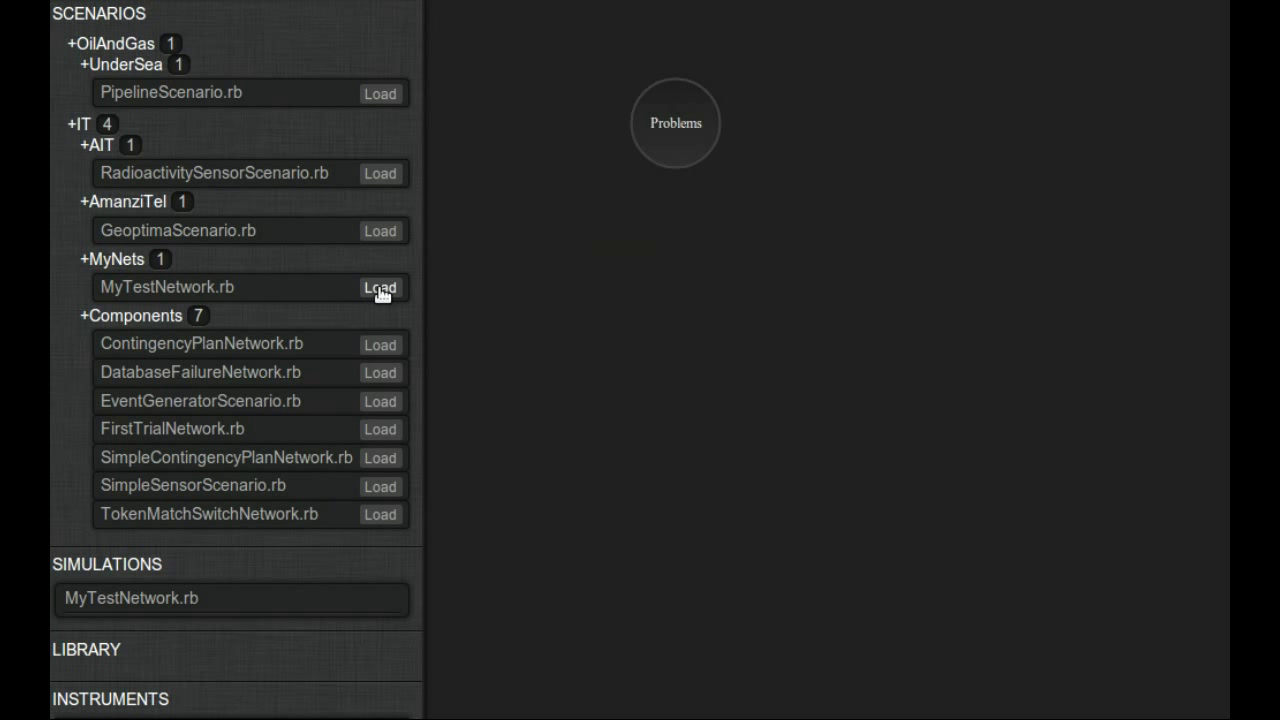
mouse_move(540, 300)
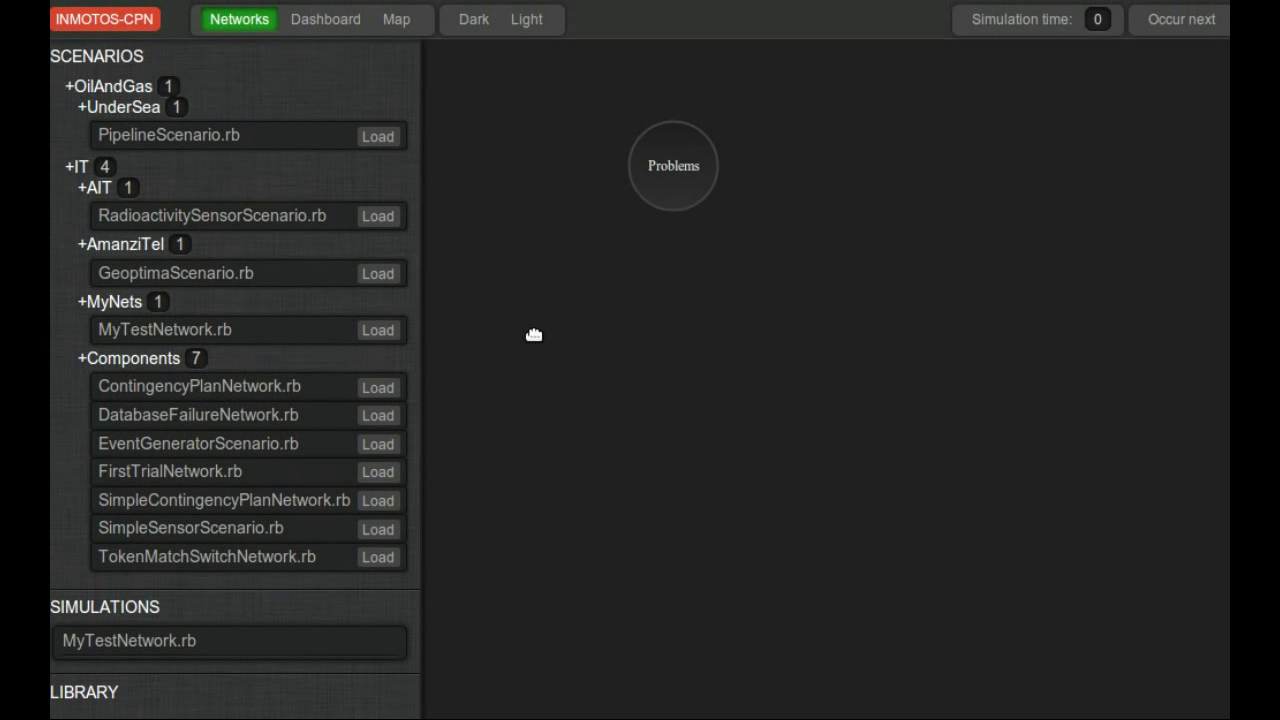
mouse_move(536, 22)
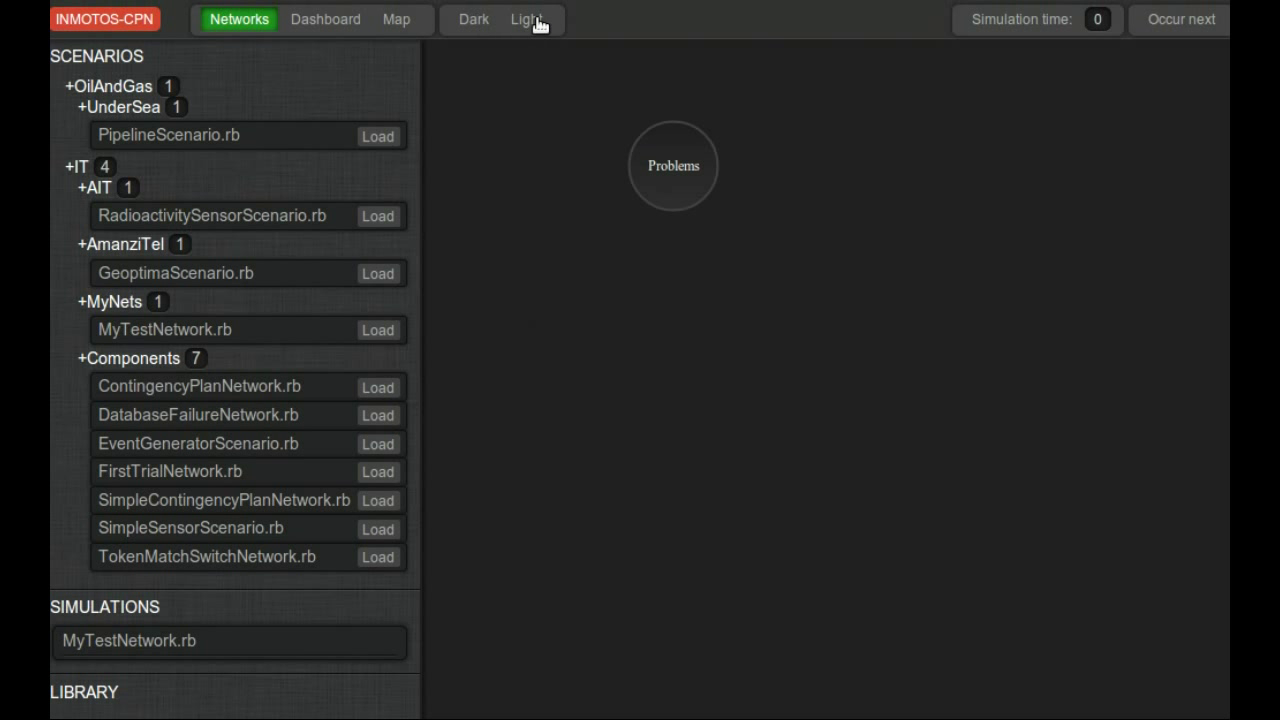
- Switch the InMotos network view to the light theme
click(528, 20)
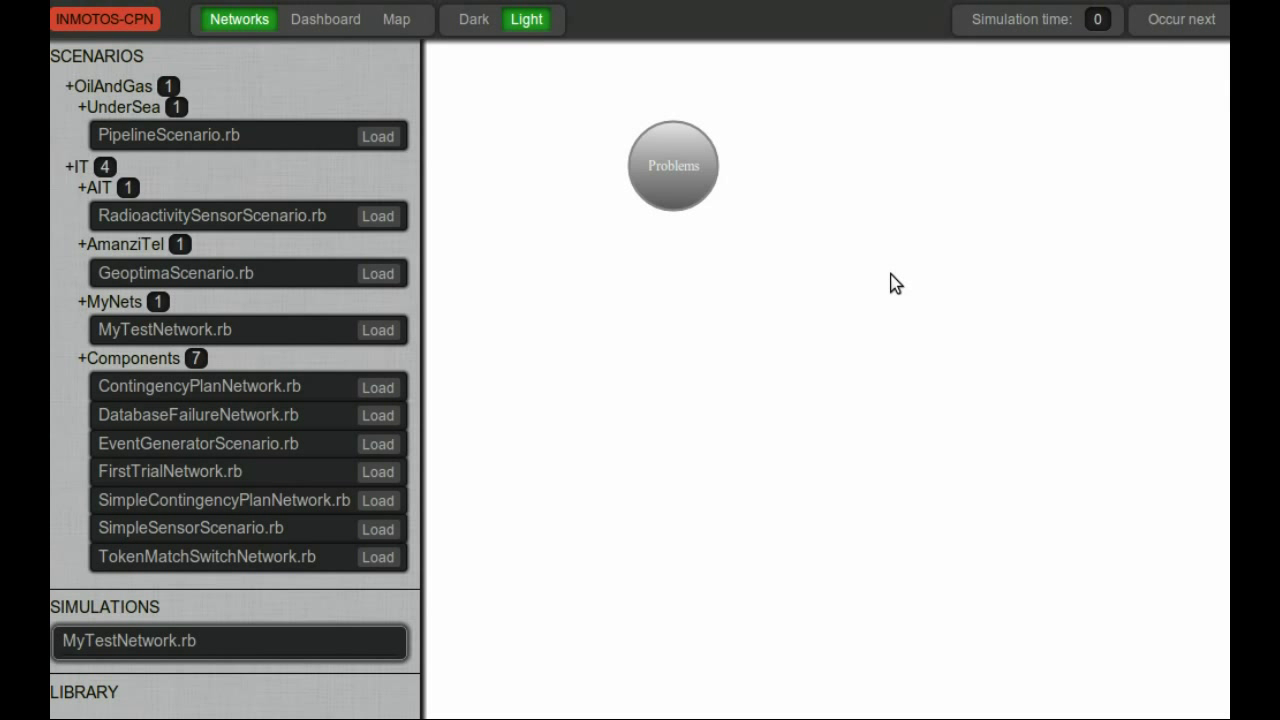
mouse_move(941, 434)
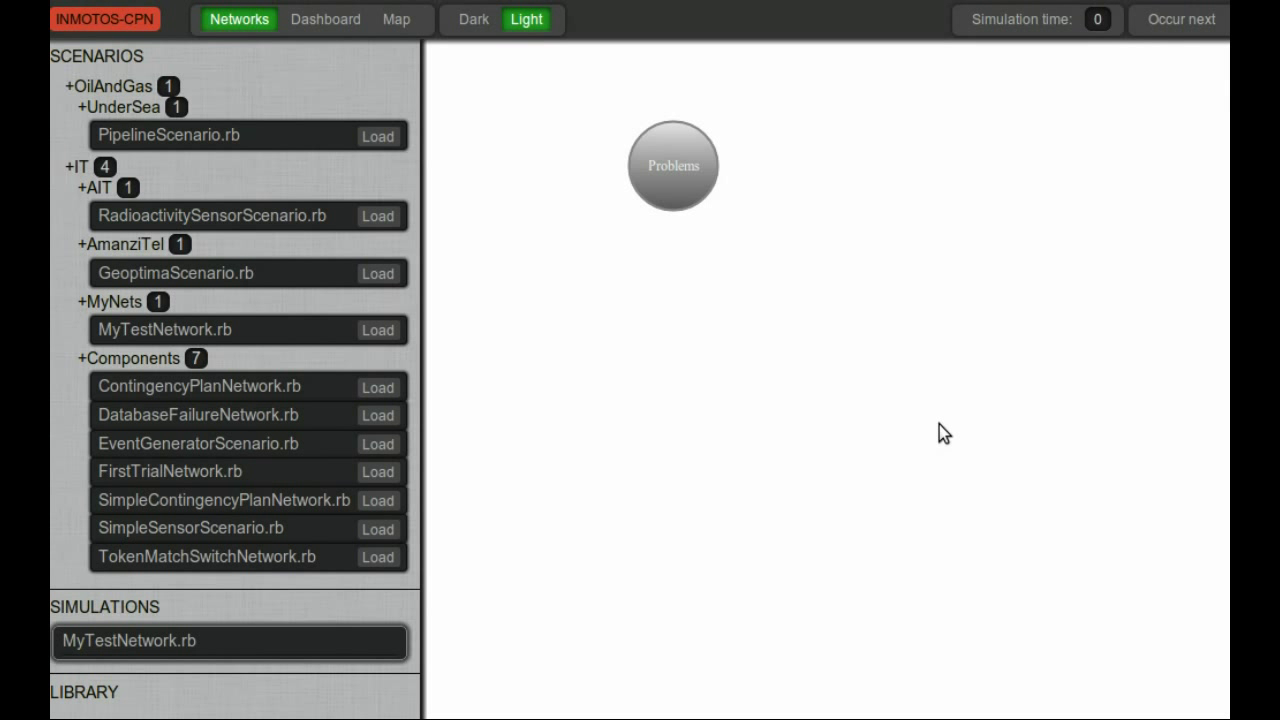
mouse_move(973, 434)
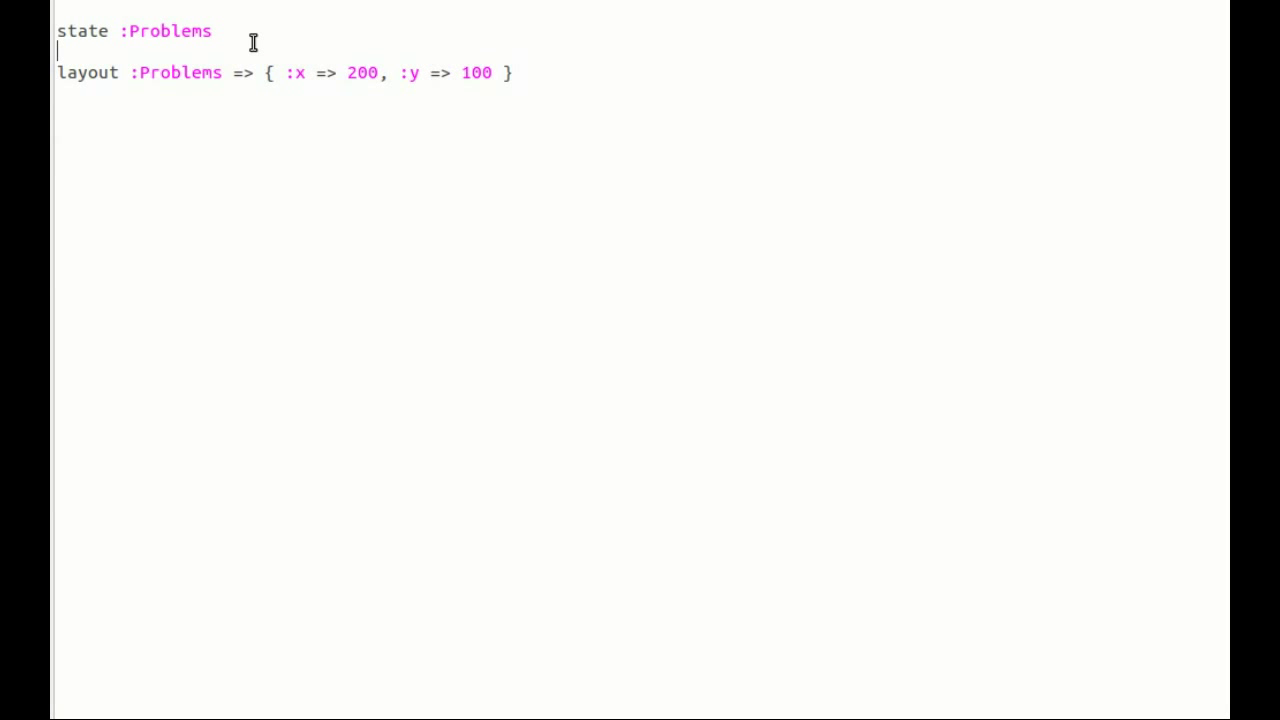
- Add state :Solutions with a layout entry at x 400, y 100, then a blank line
text(s)
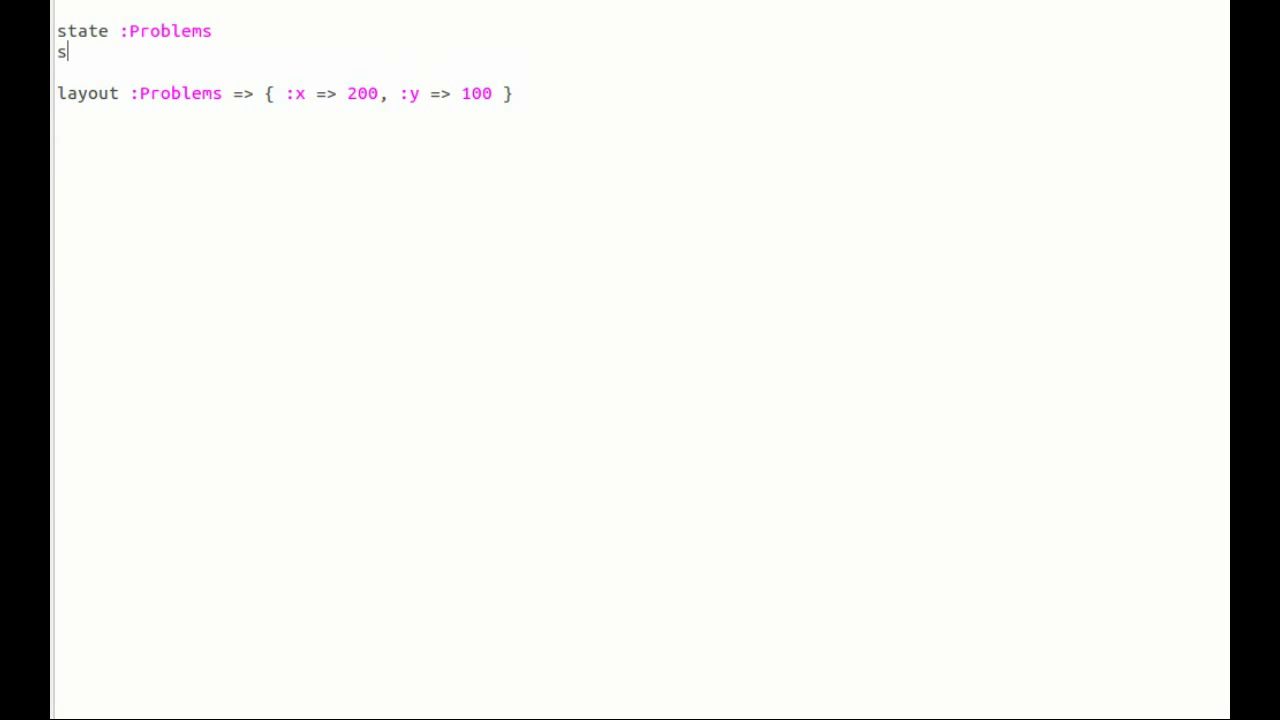
text(tate :S)
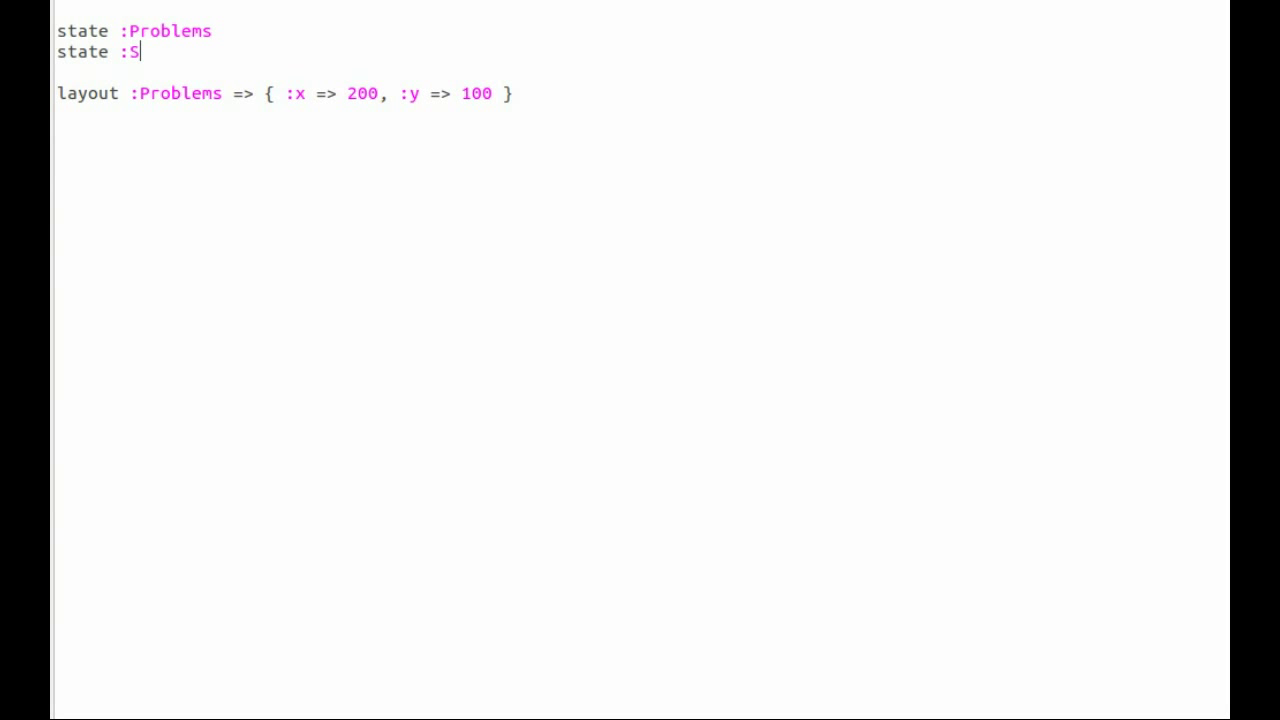
text(olutions)
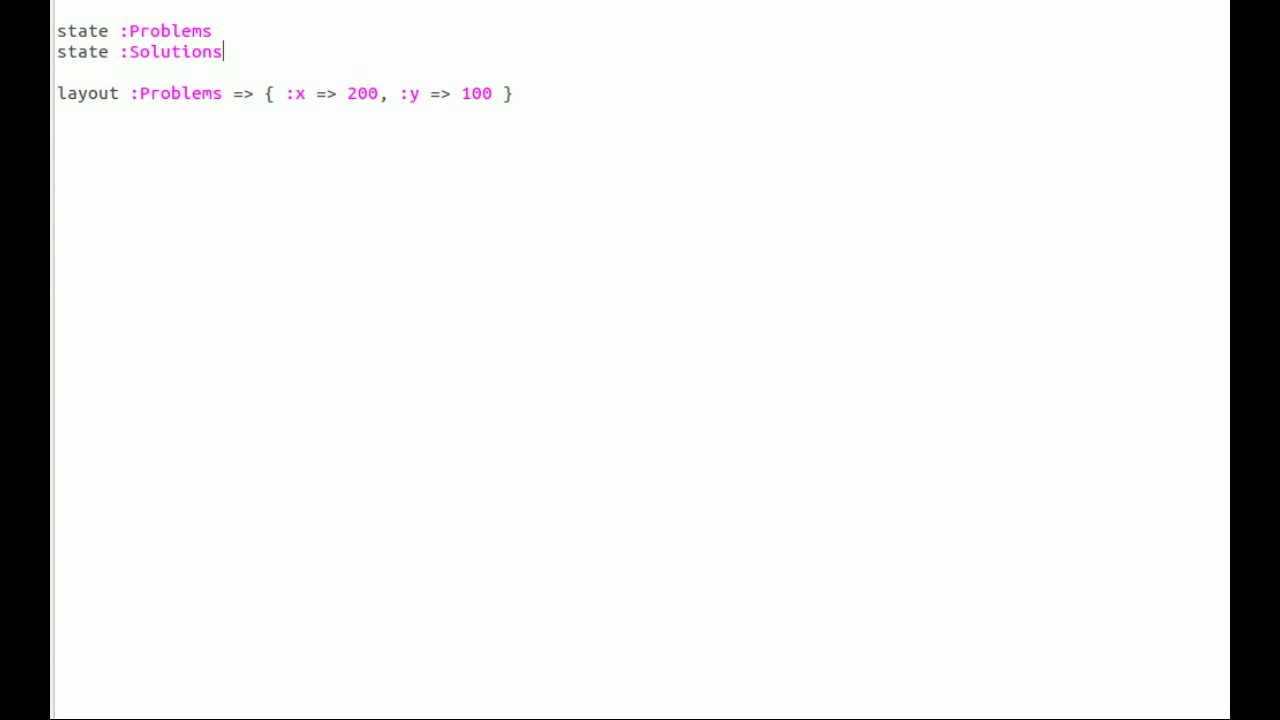
text(,)
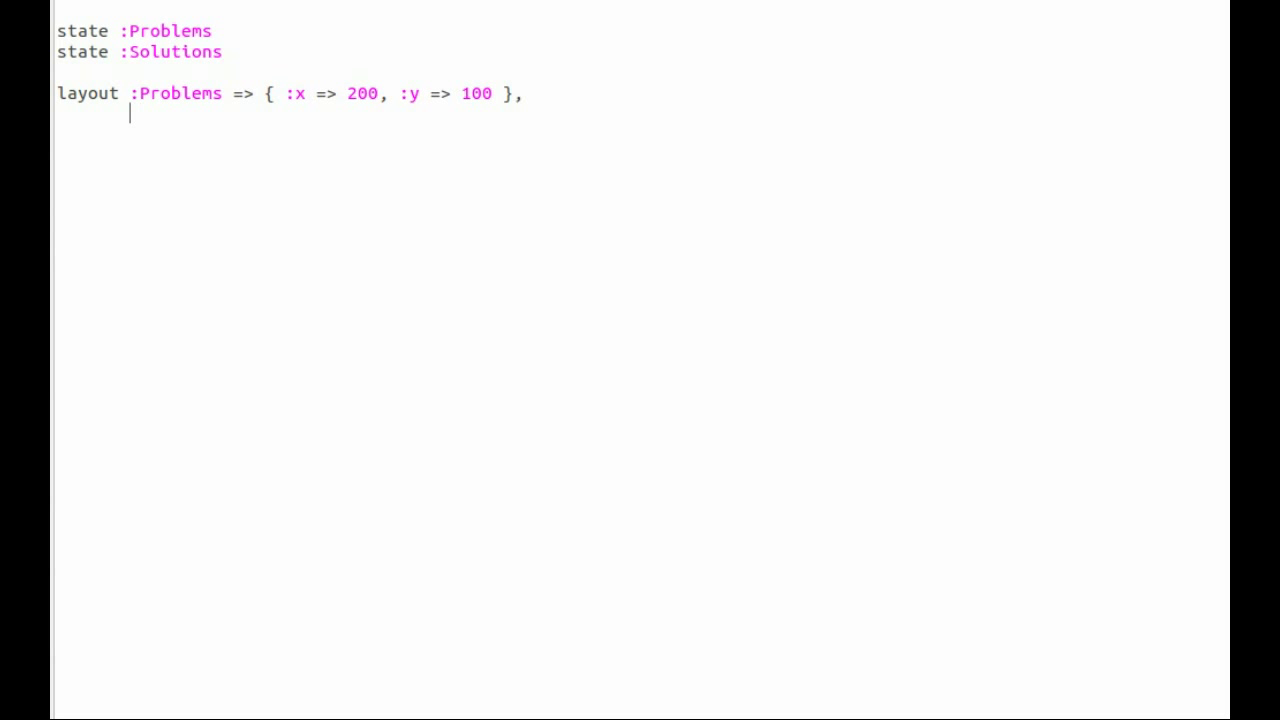
text(:Solutions =>)
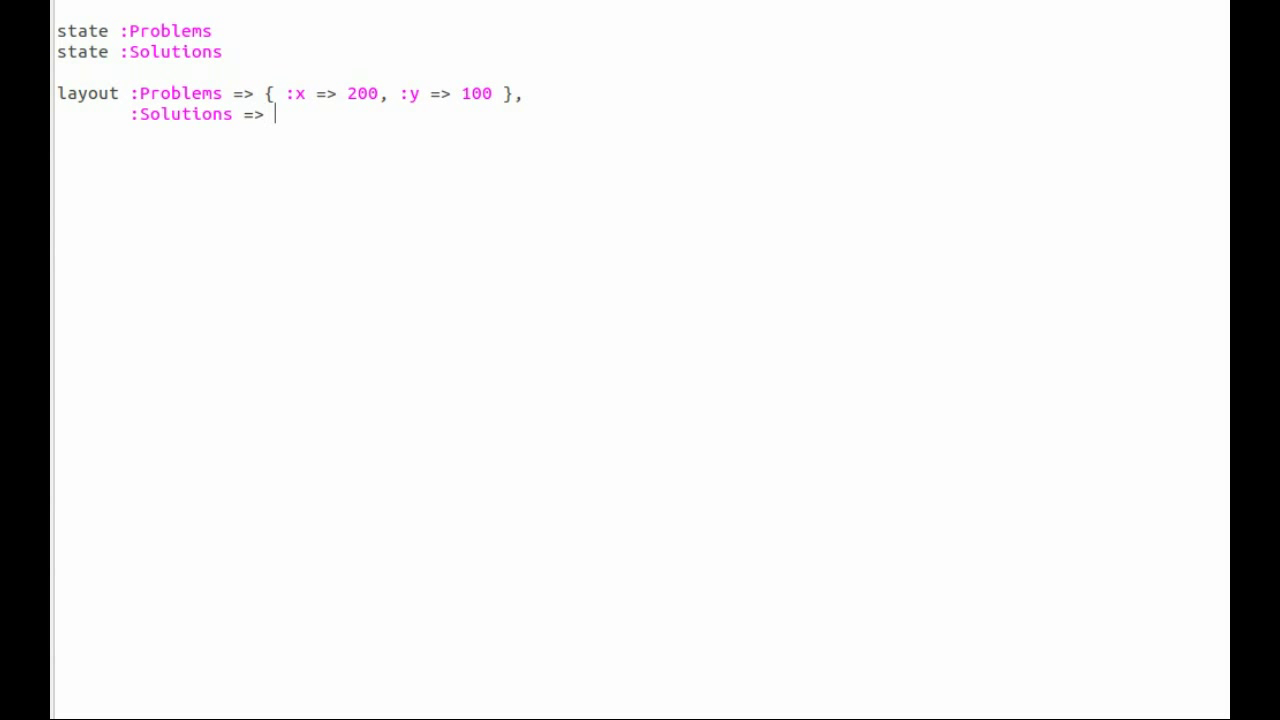
mouse_move(252, 42)
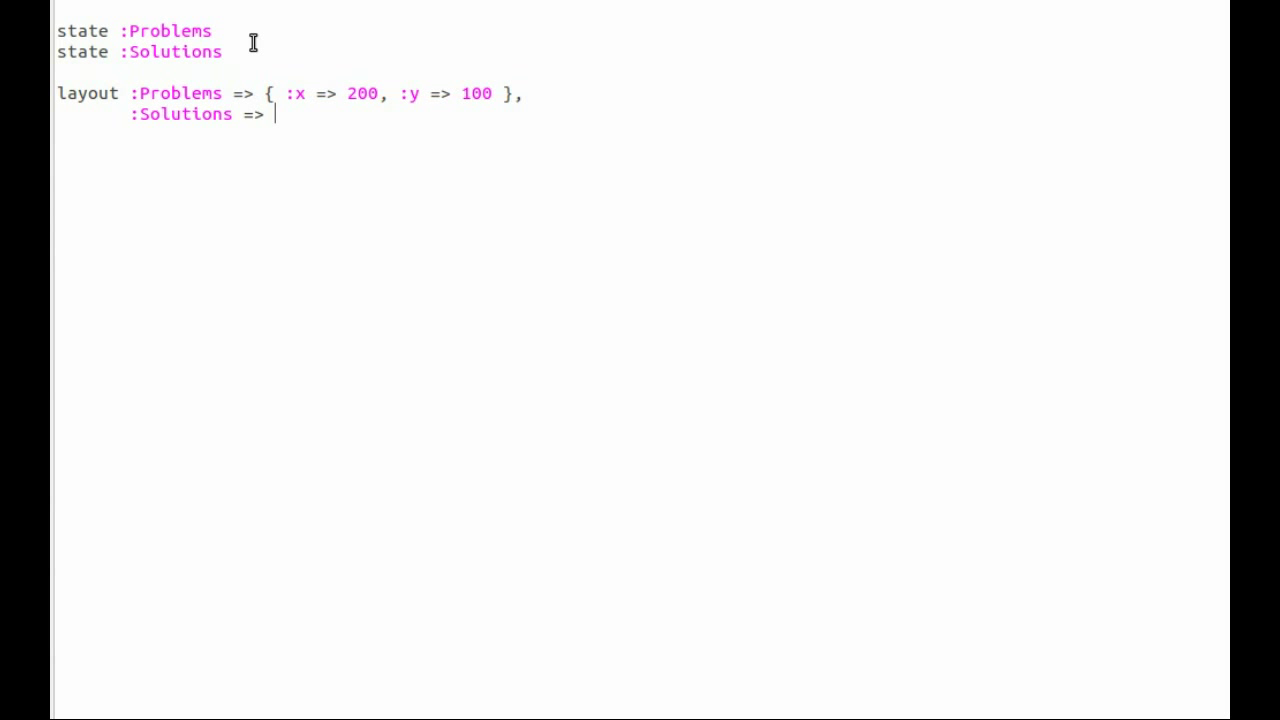
text({ :x => 200, :y => 100 })
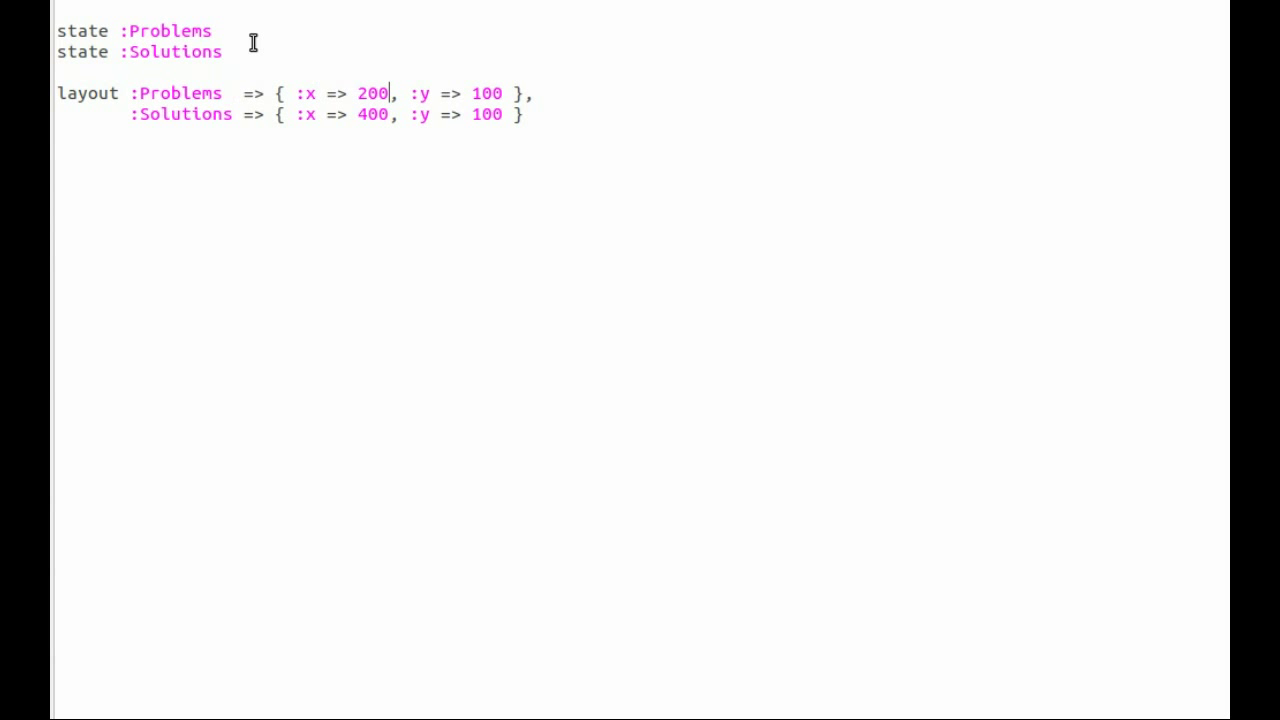
key(Enter)
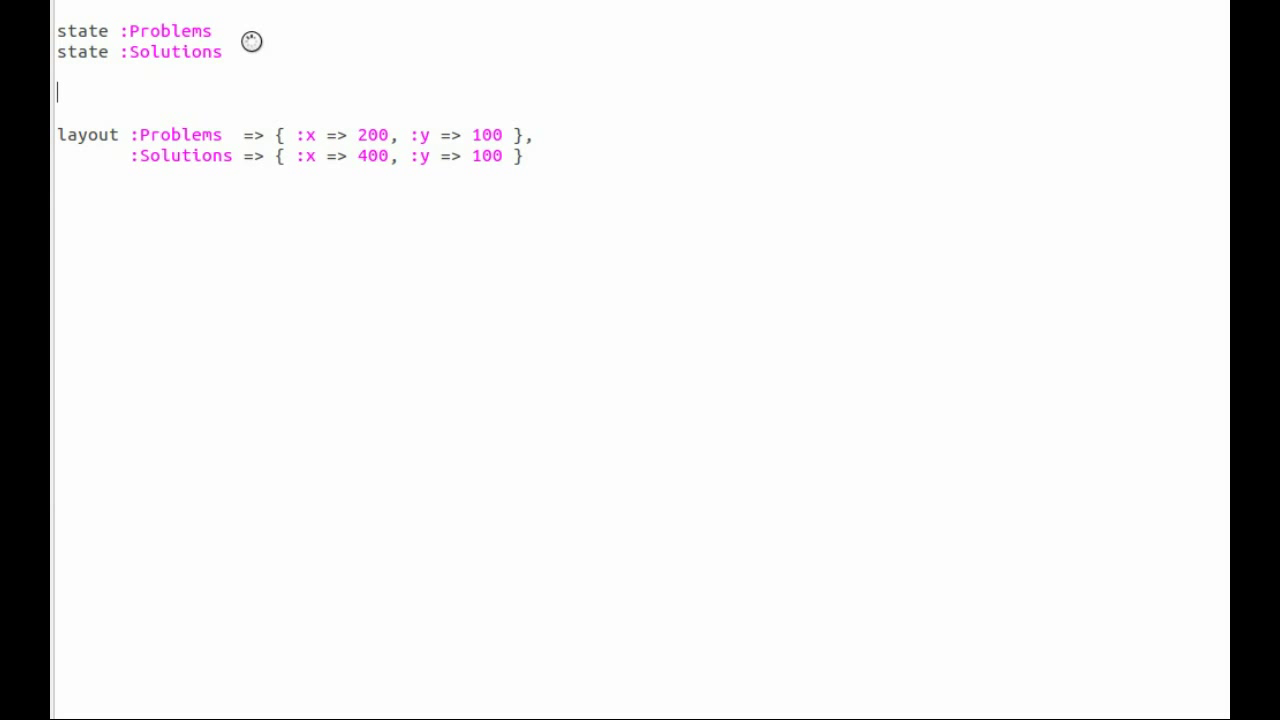
mouse_move(216, 187)
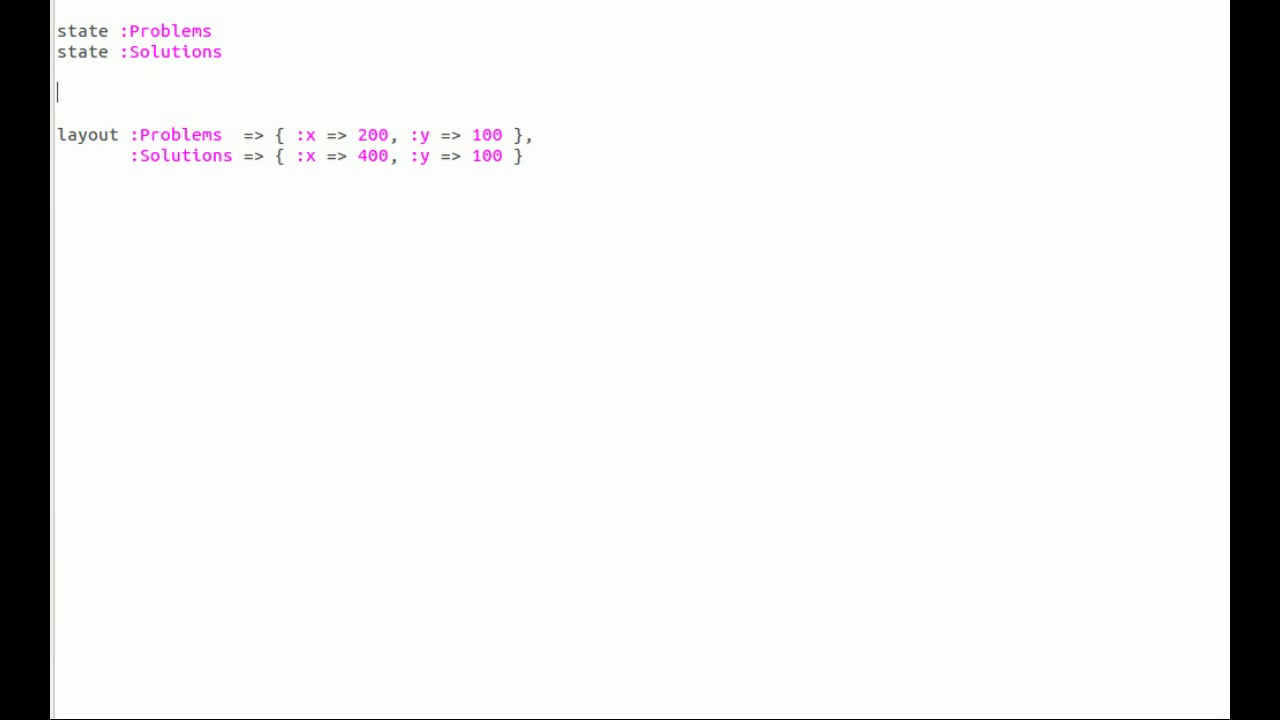
mouse_move(117, 110)
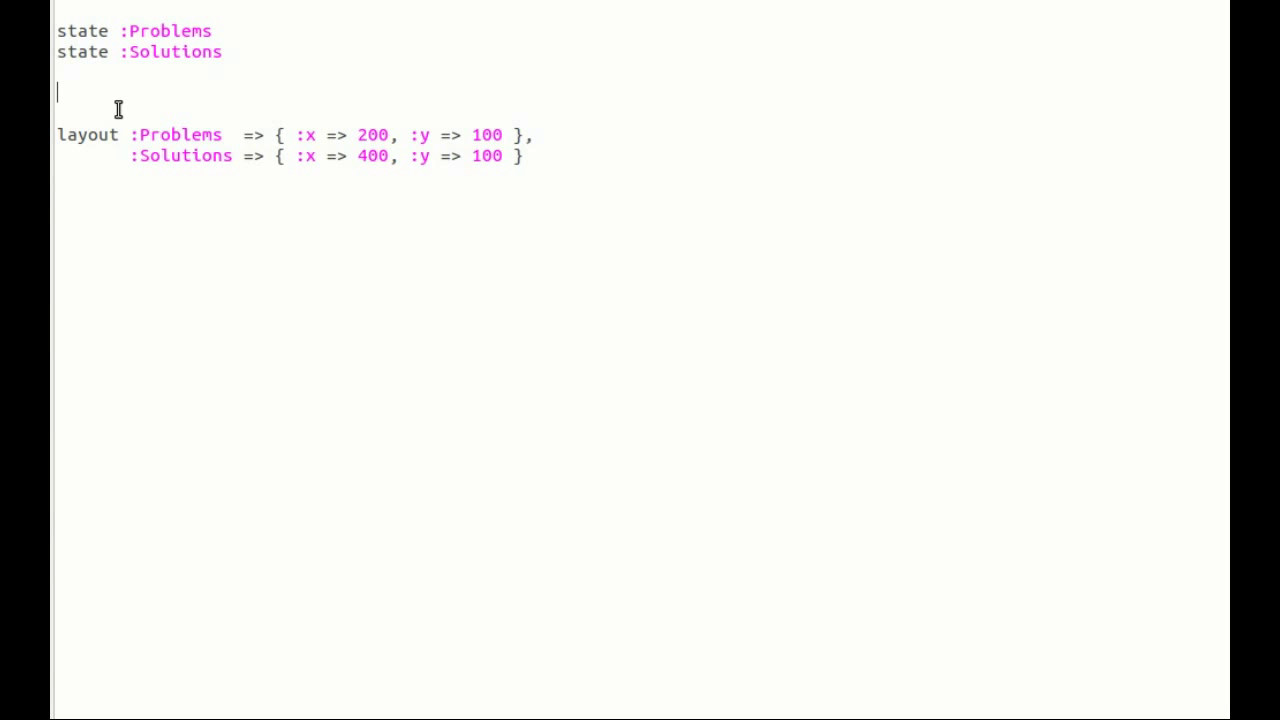
- Declare transition :Fixing and set its layout x coordinate to 300
text(transition)
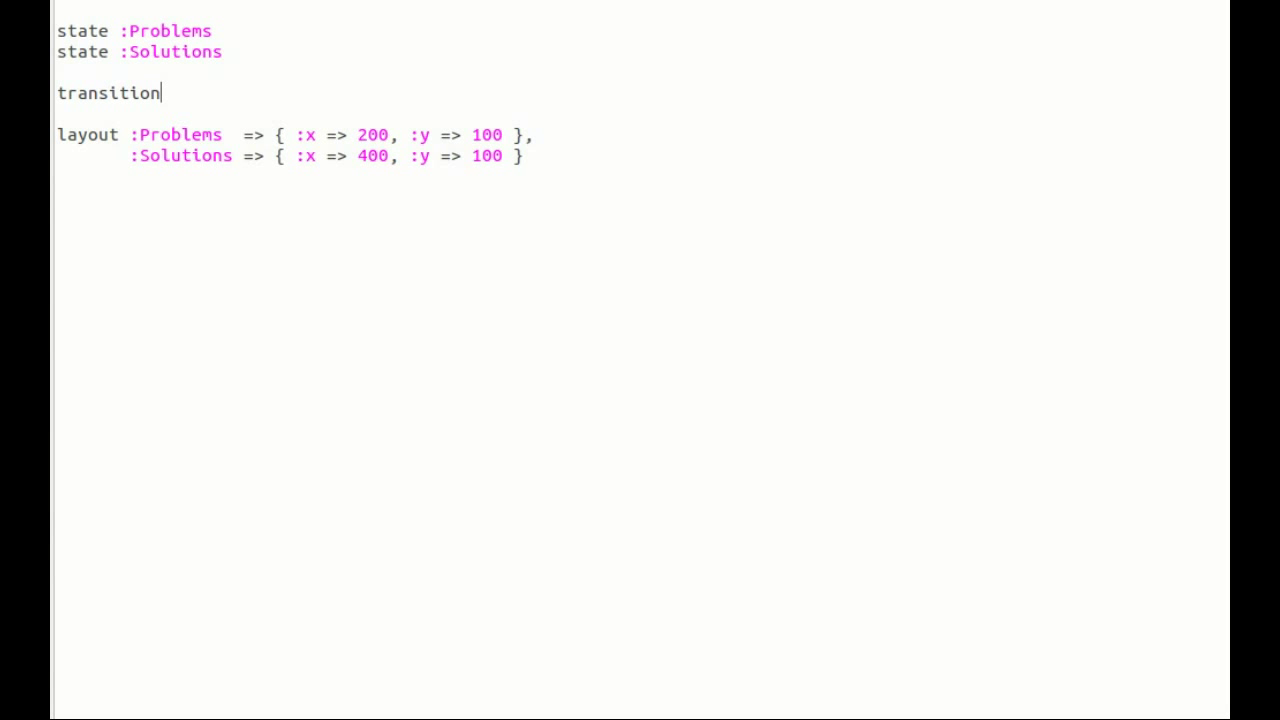
text(:F)
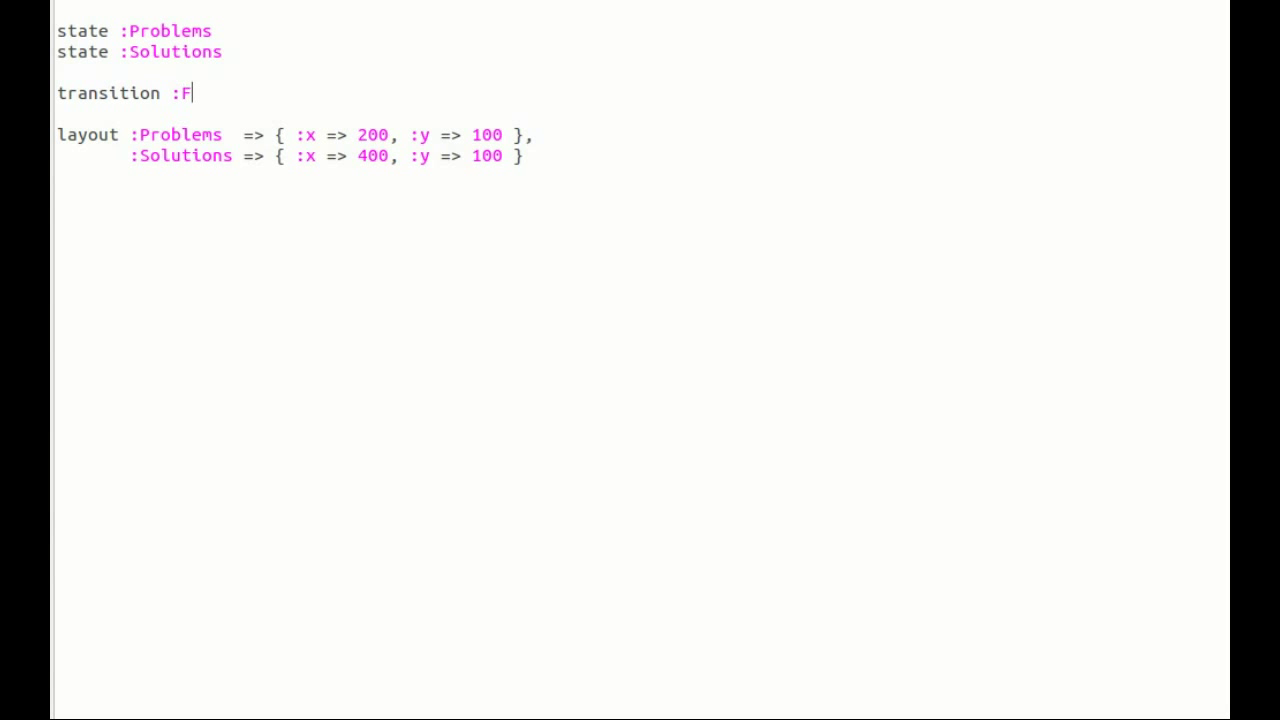
text(ixing)
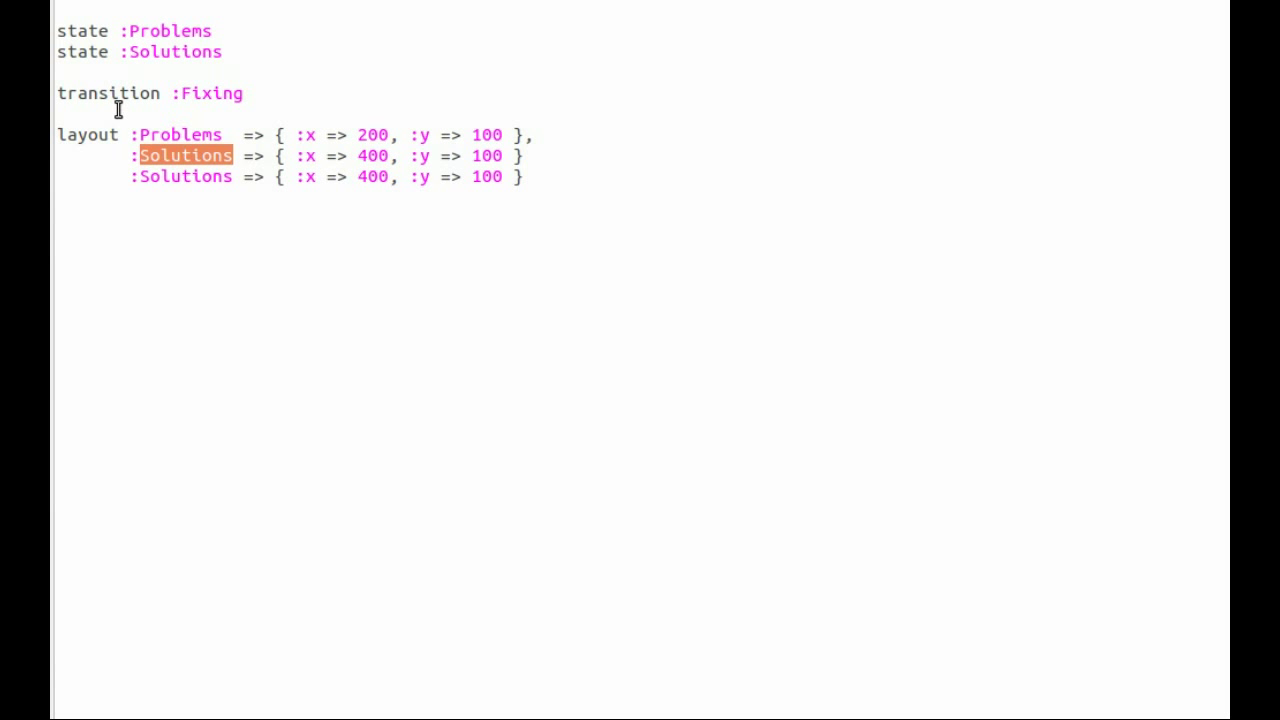
text(:Fixing)
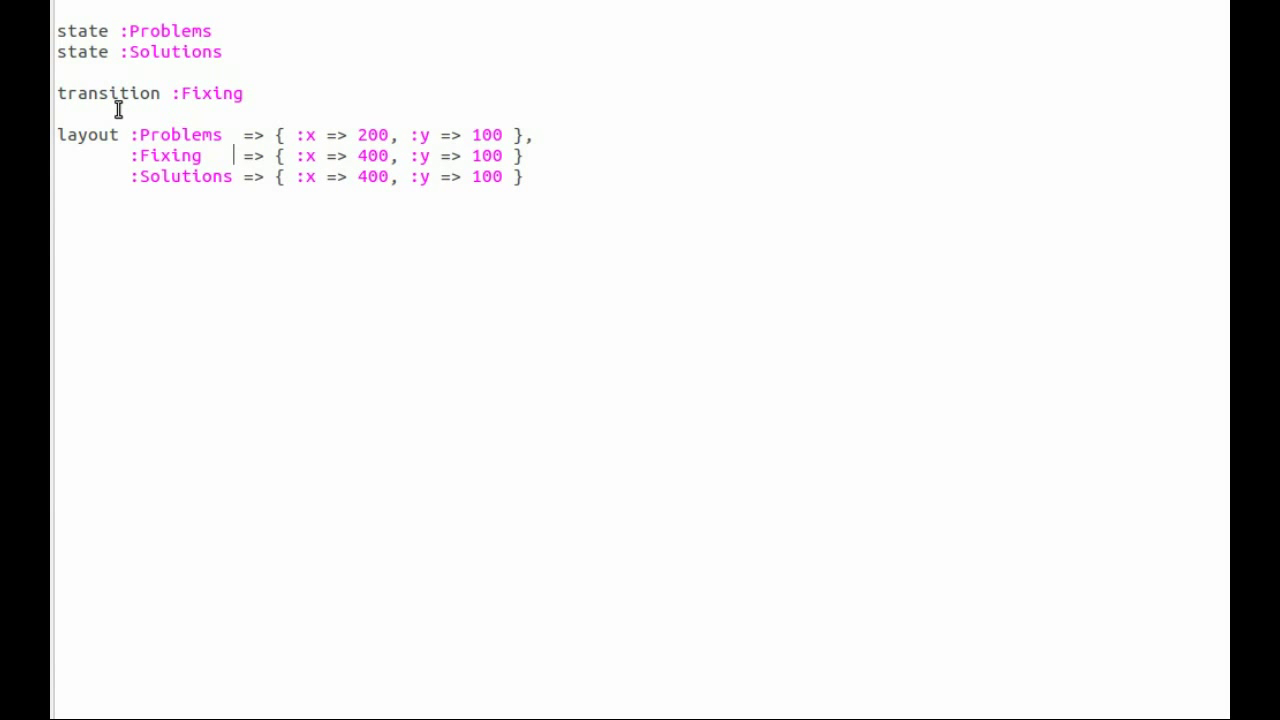
text(300)
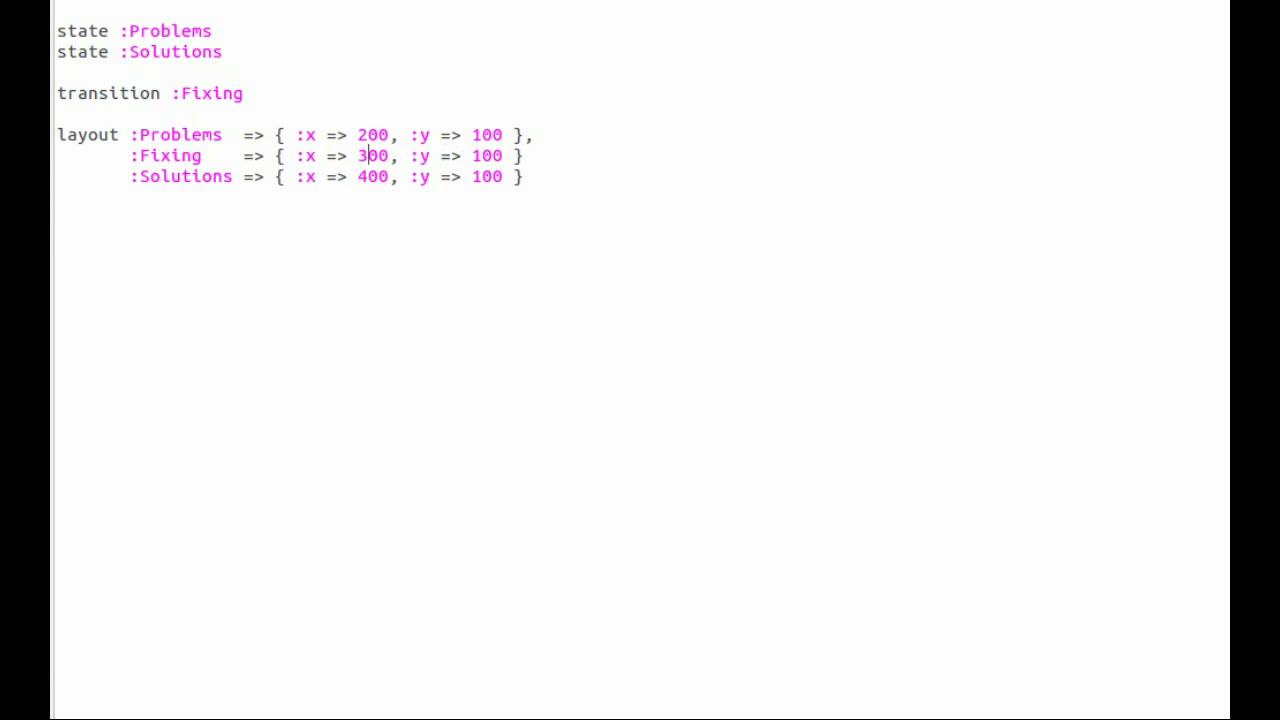
click(470, 155)
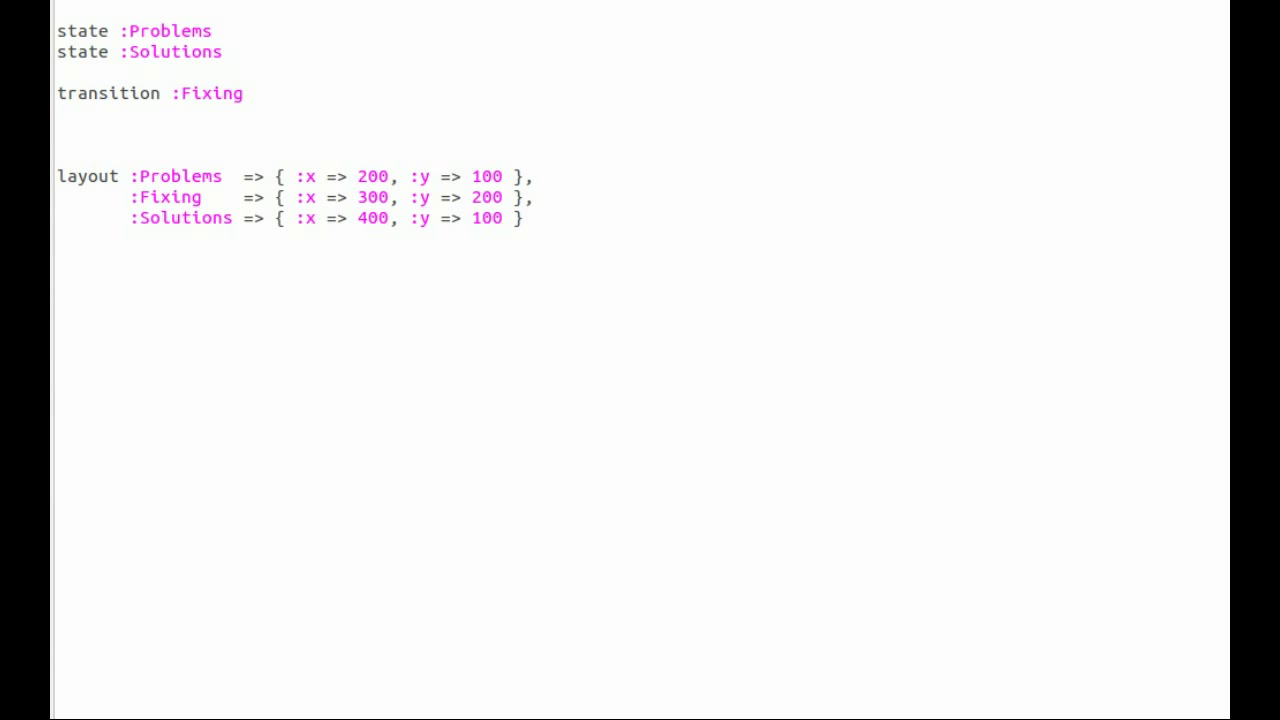
- Add arc :Problems, :Fixing and arc :Fixing, :Solutions above the layout block
text(arc :)
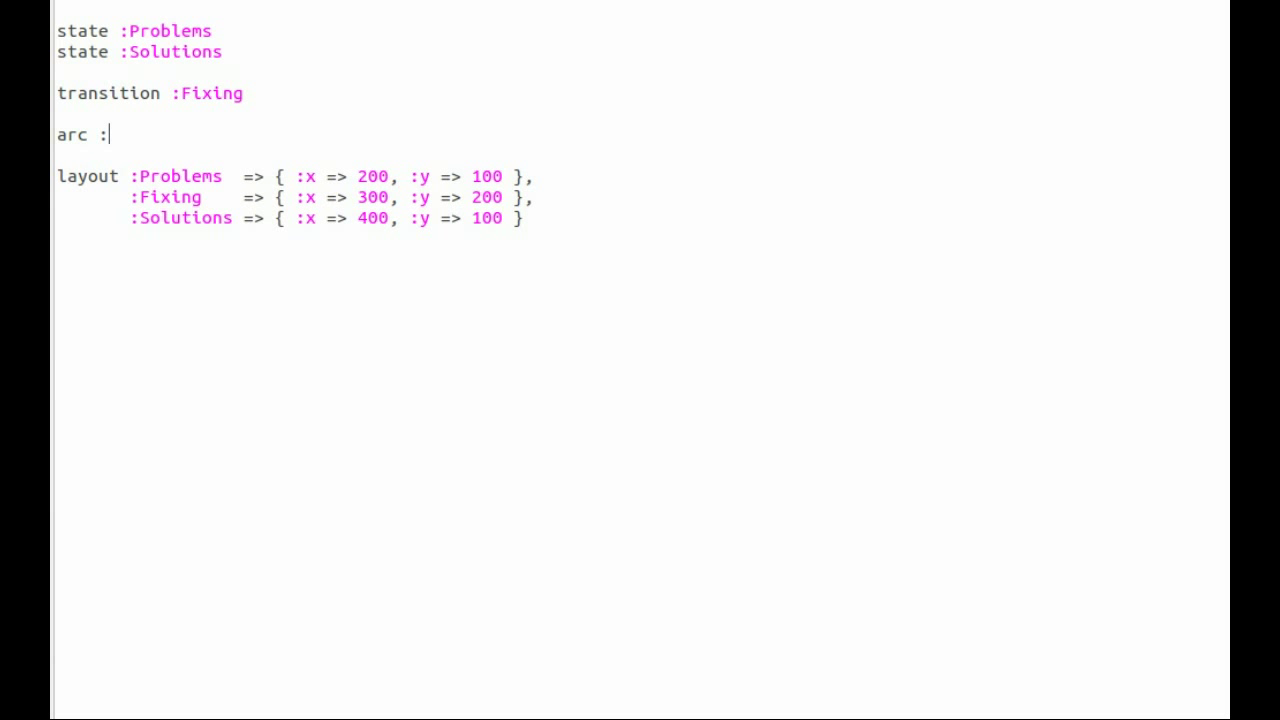
text(Pro)
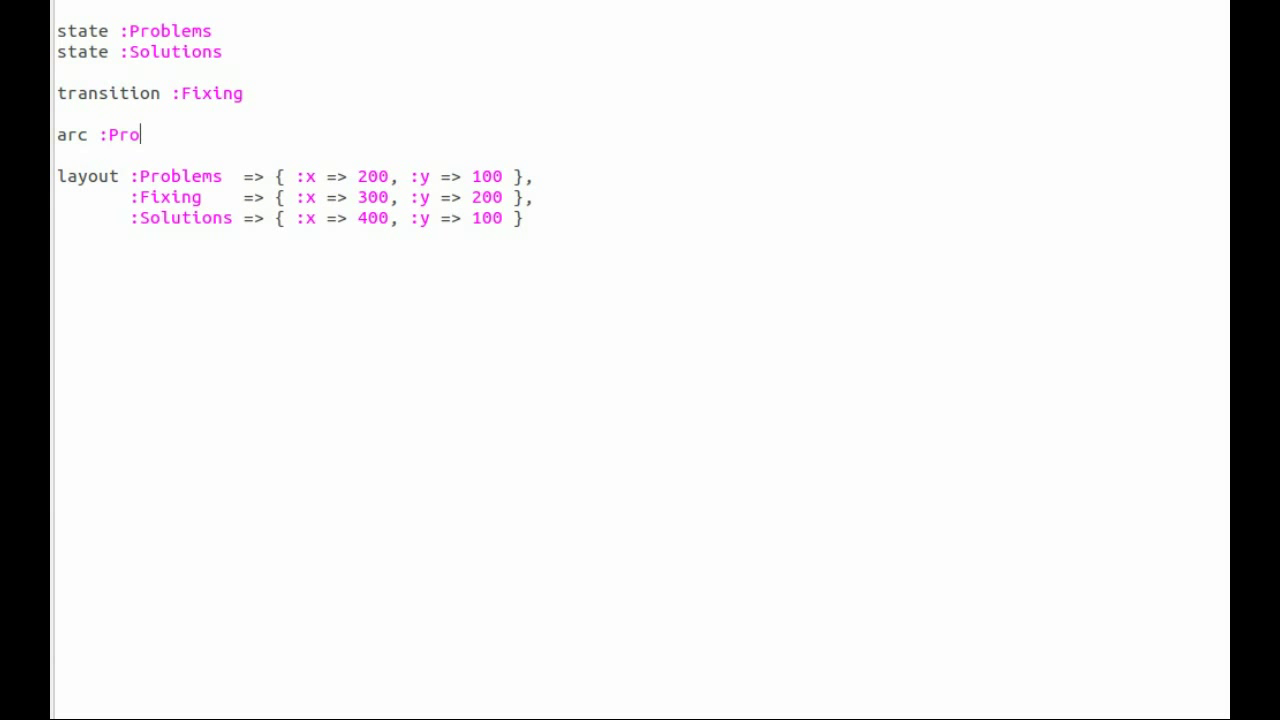
text(bl)
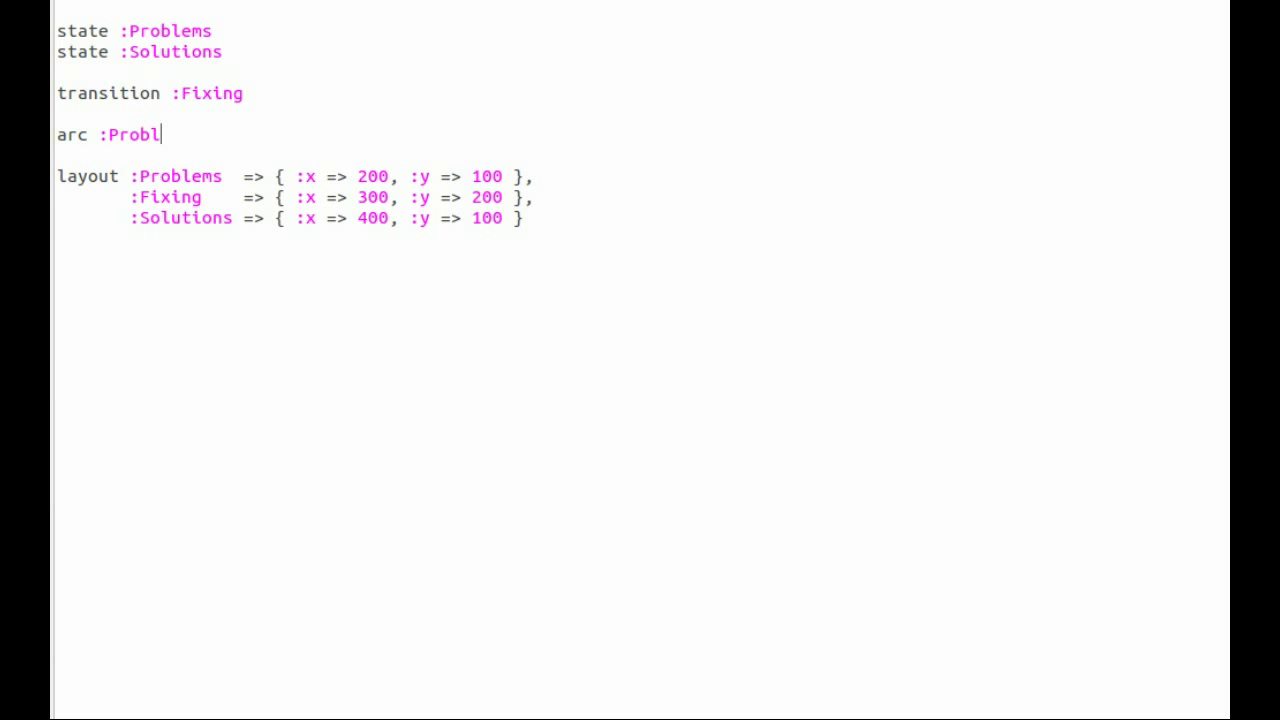
text(ems, :)
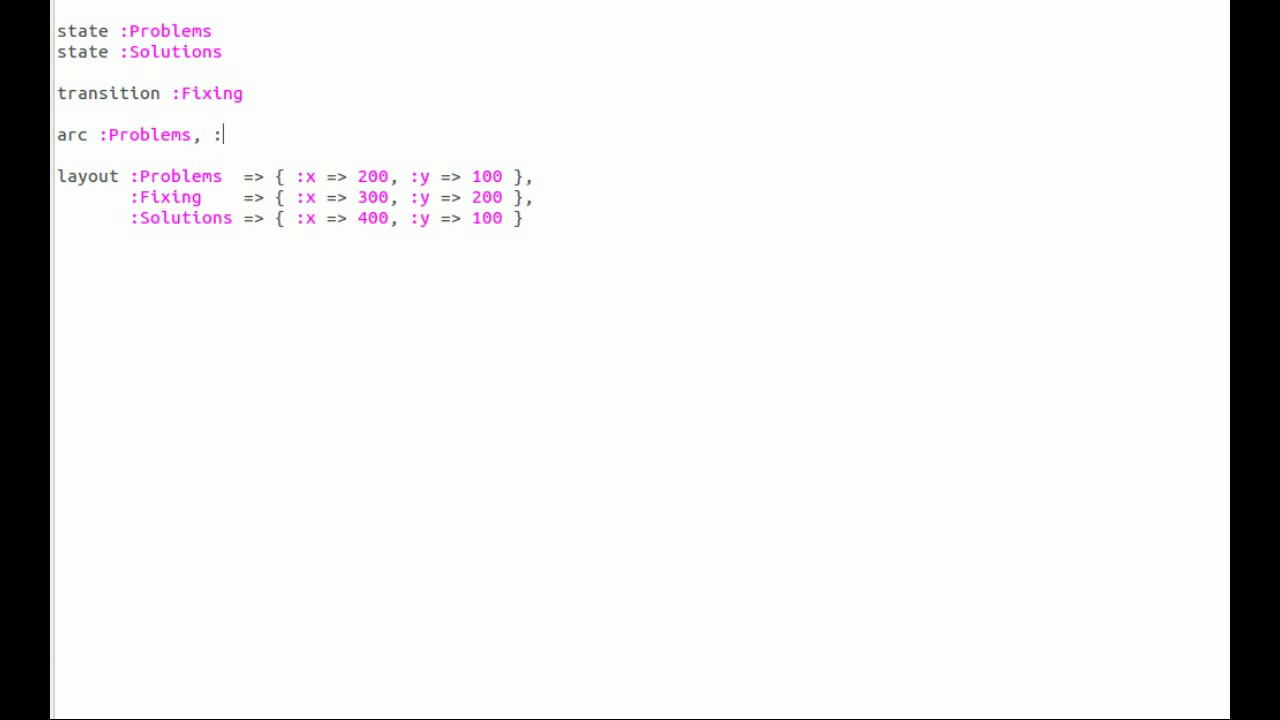
text(Fixing)
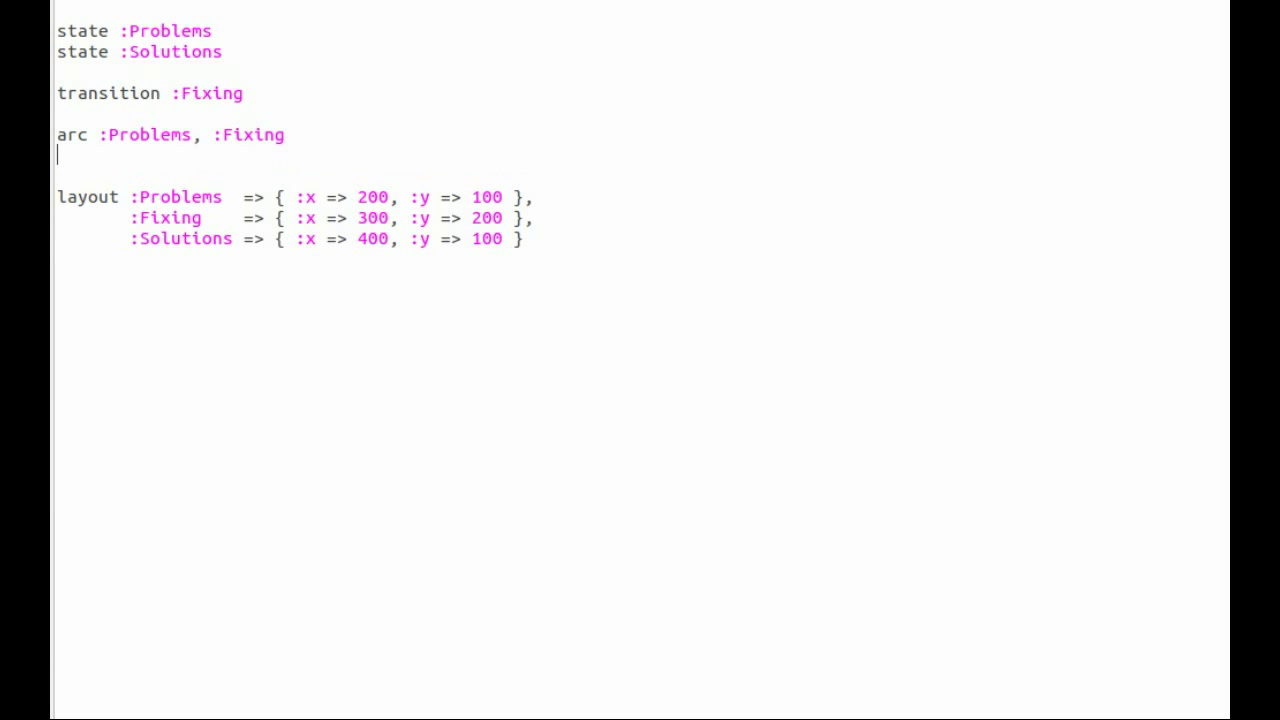
text(arc :Fixing)
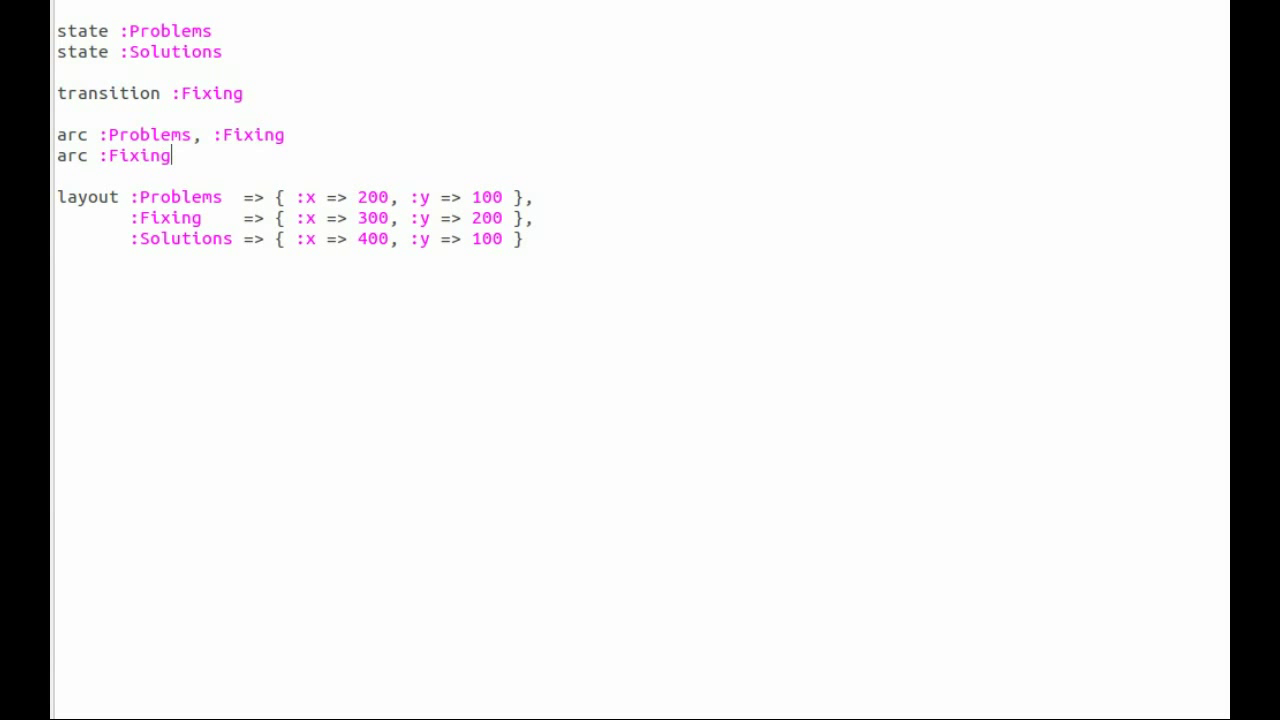
text(, :Sol)
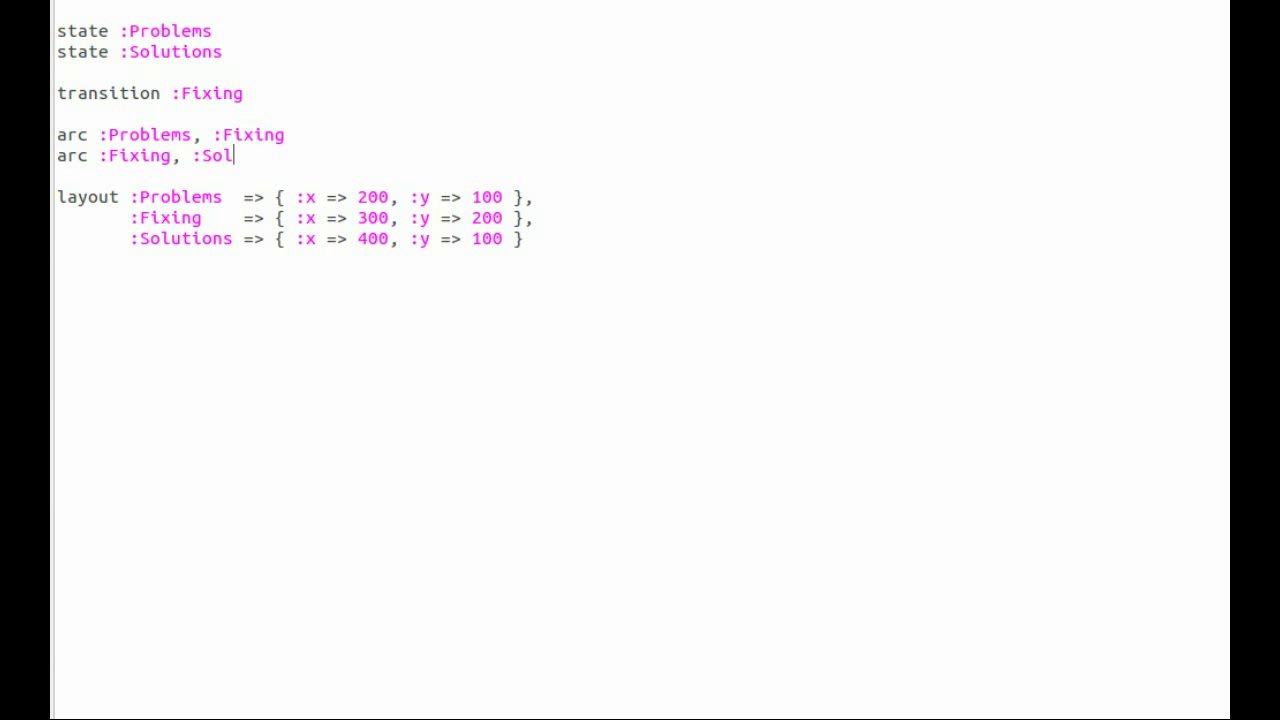
text(utions)
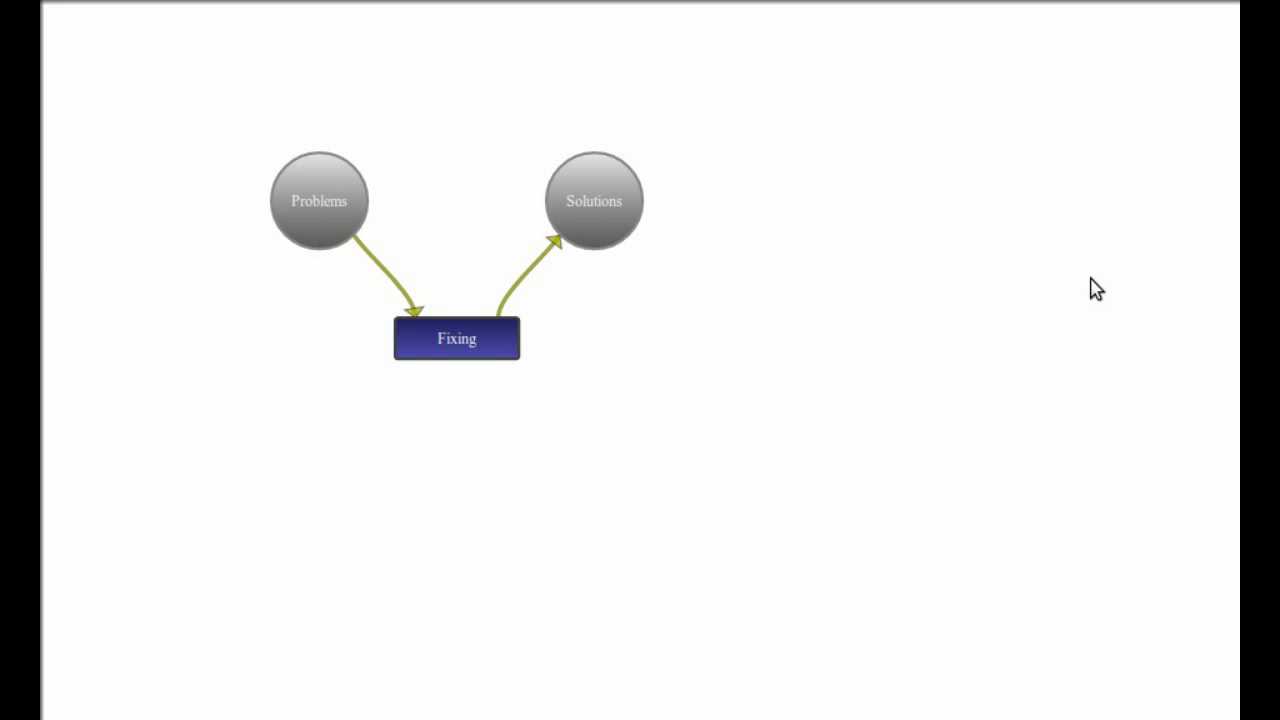
mouse_move(360, 282)
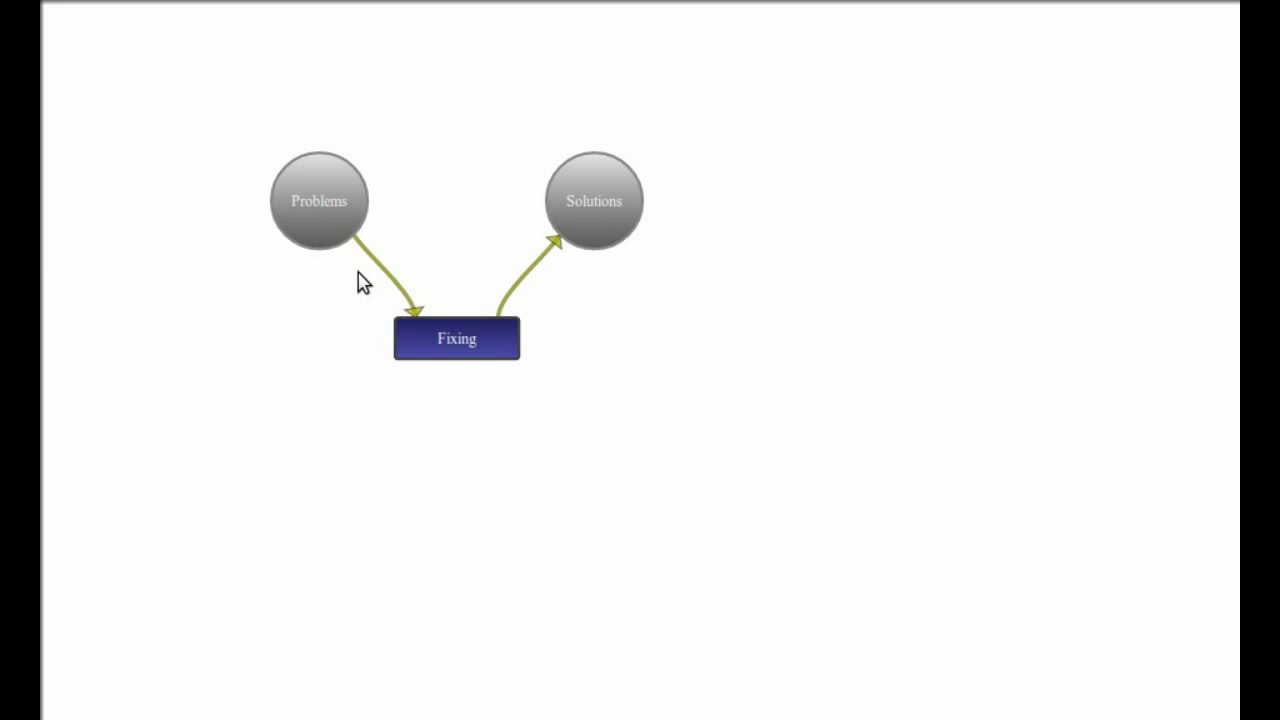
mouse_move(322, 202)
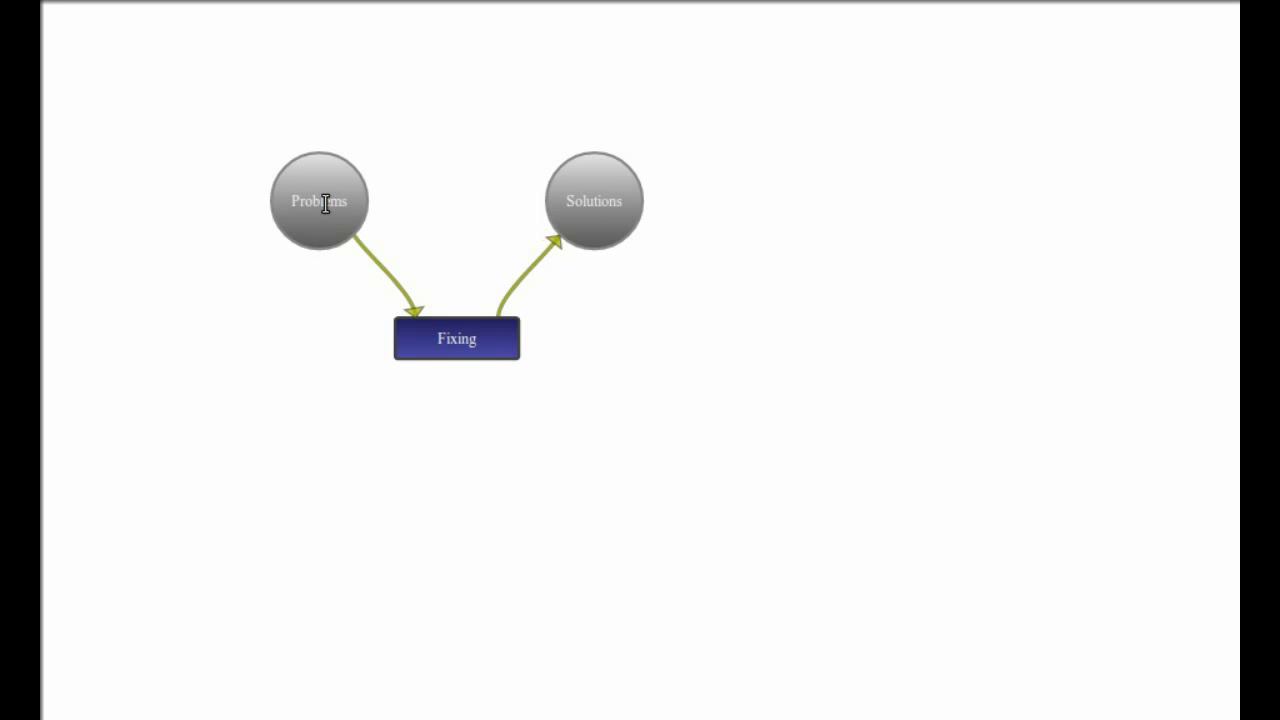
mouse_move(502, 423)
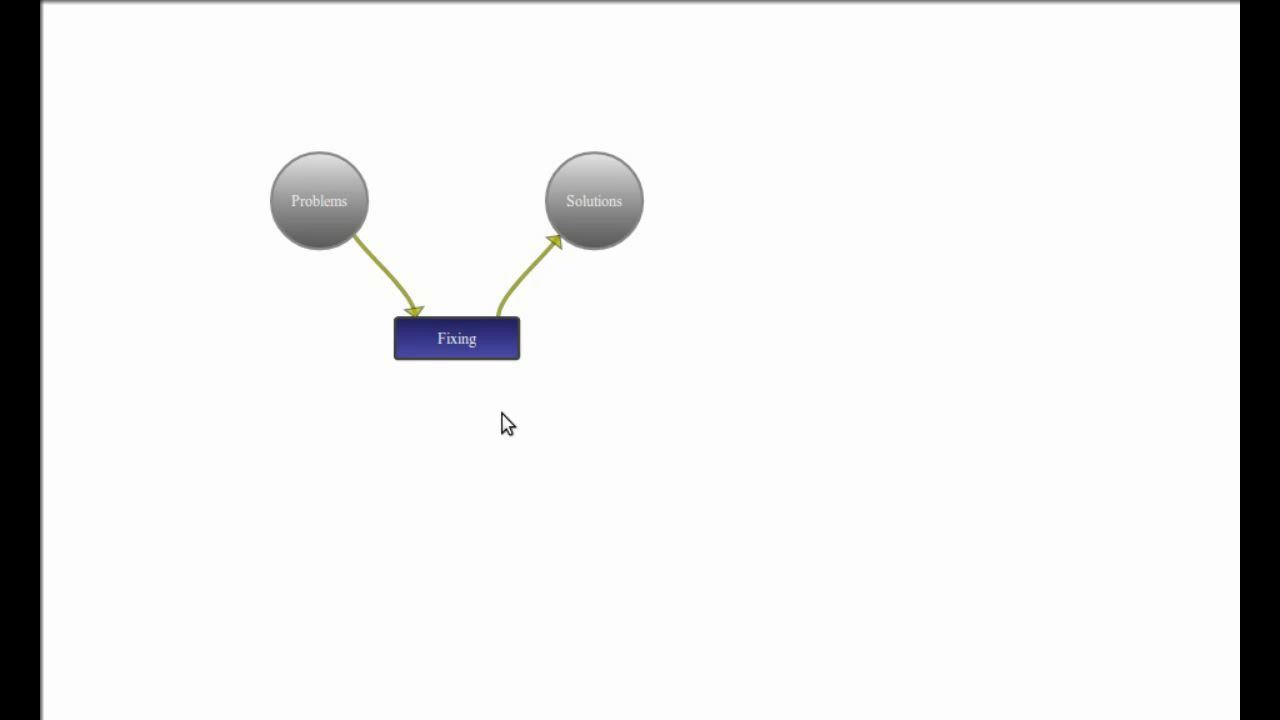
mouse_move(1044, 329)
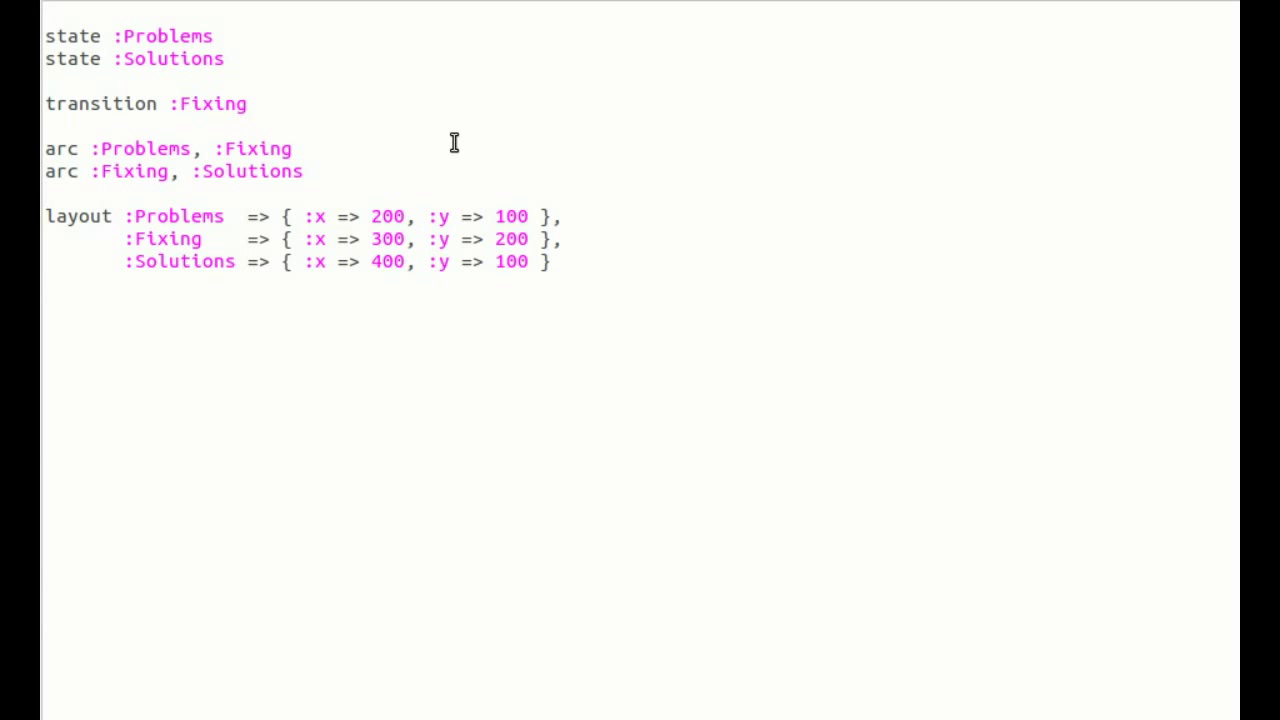
- Append a 'network failure' token to the state :Problems line
text(, ")
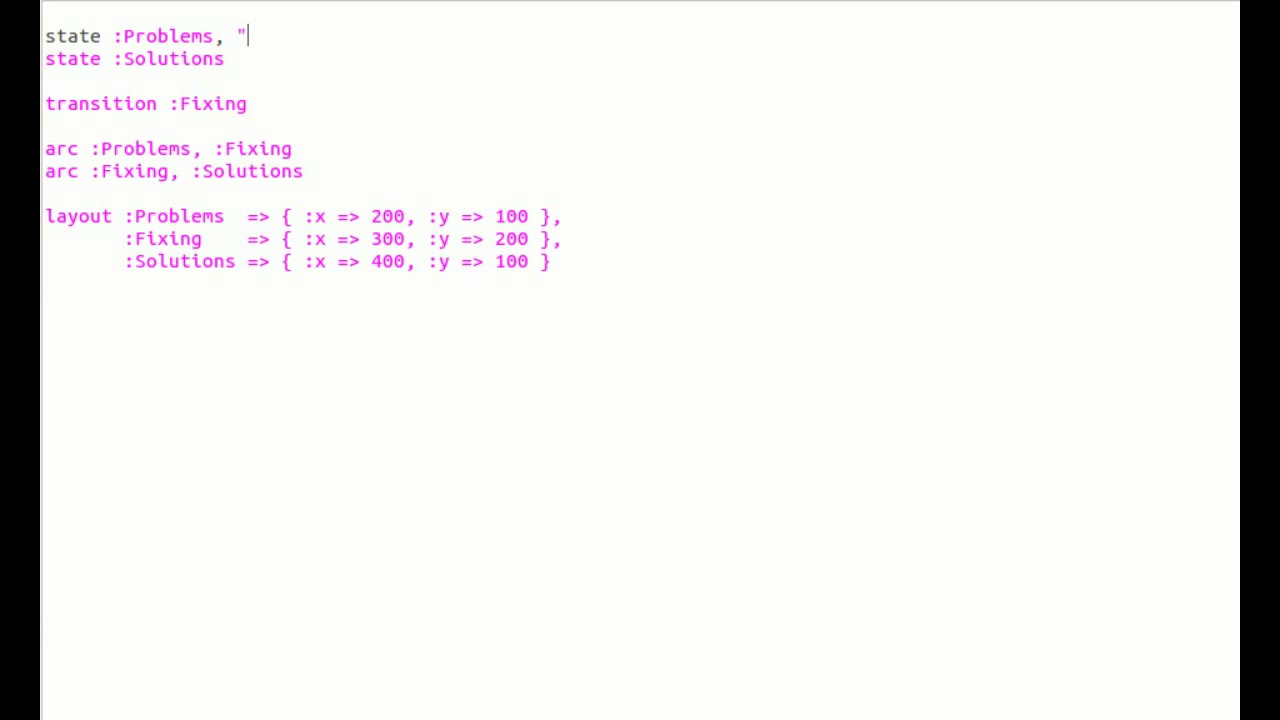
text(')
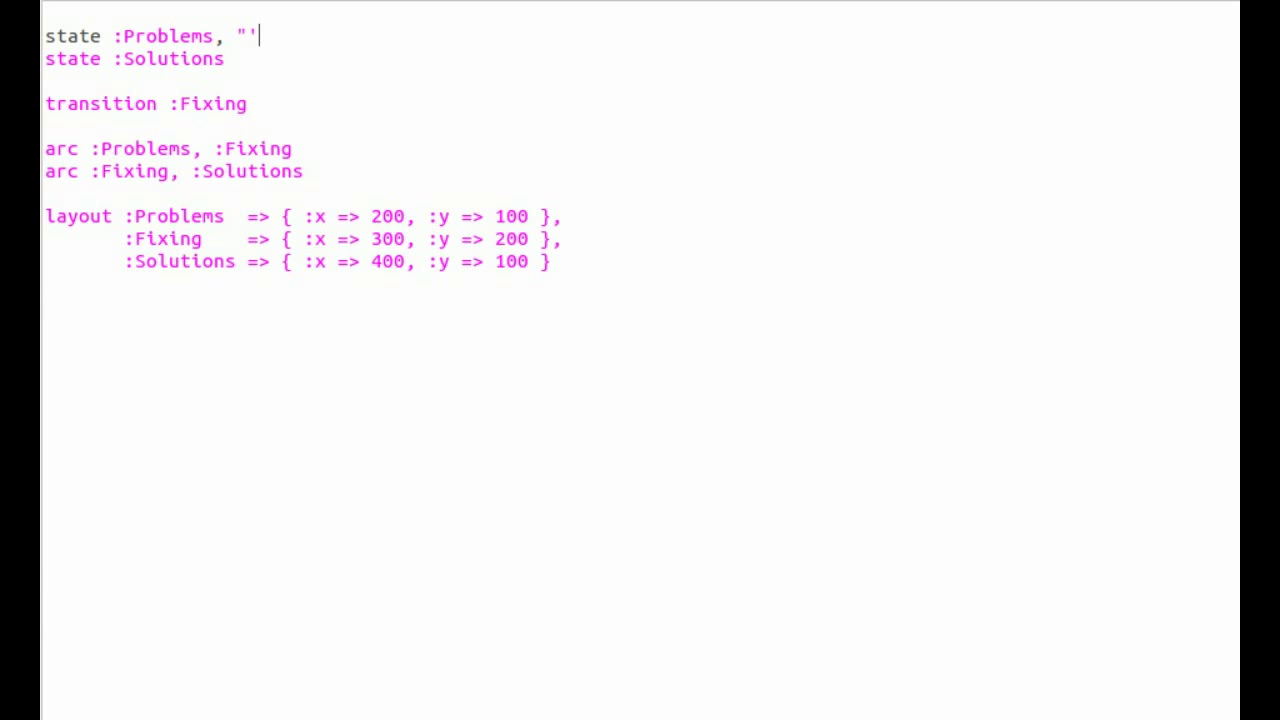
text(network fail)
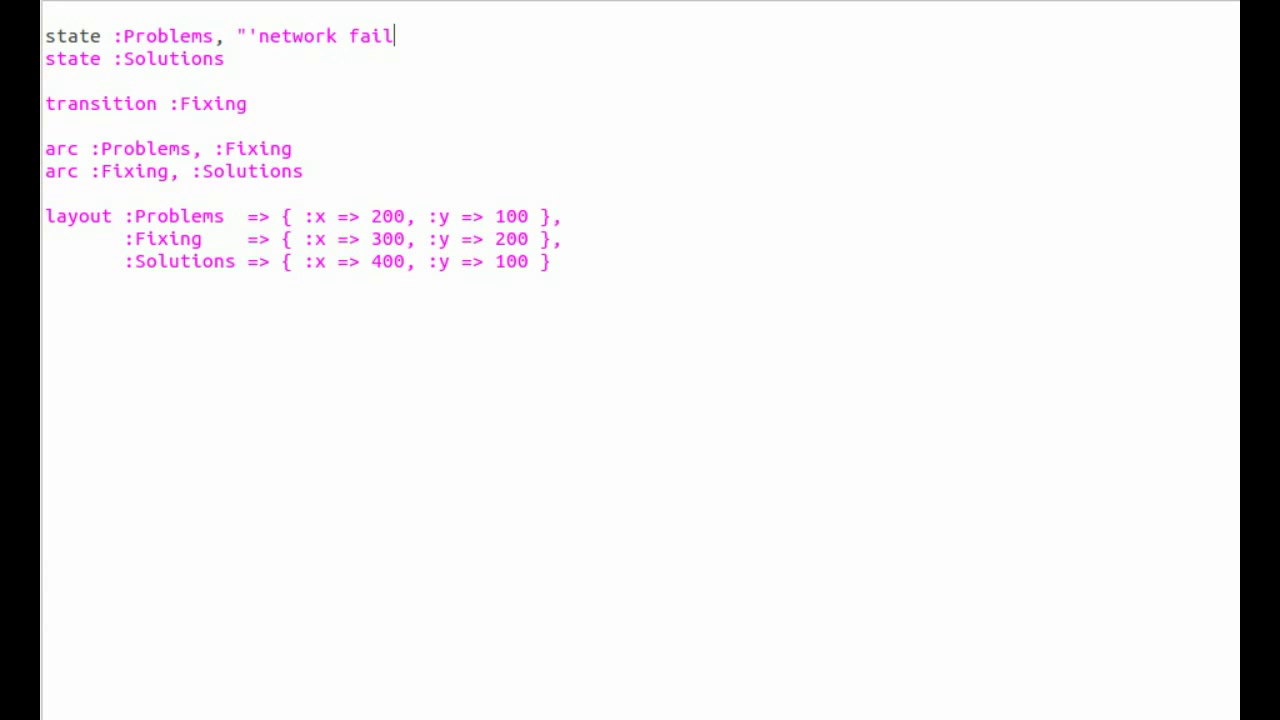
text(ure'")
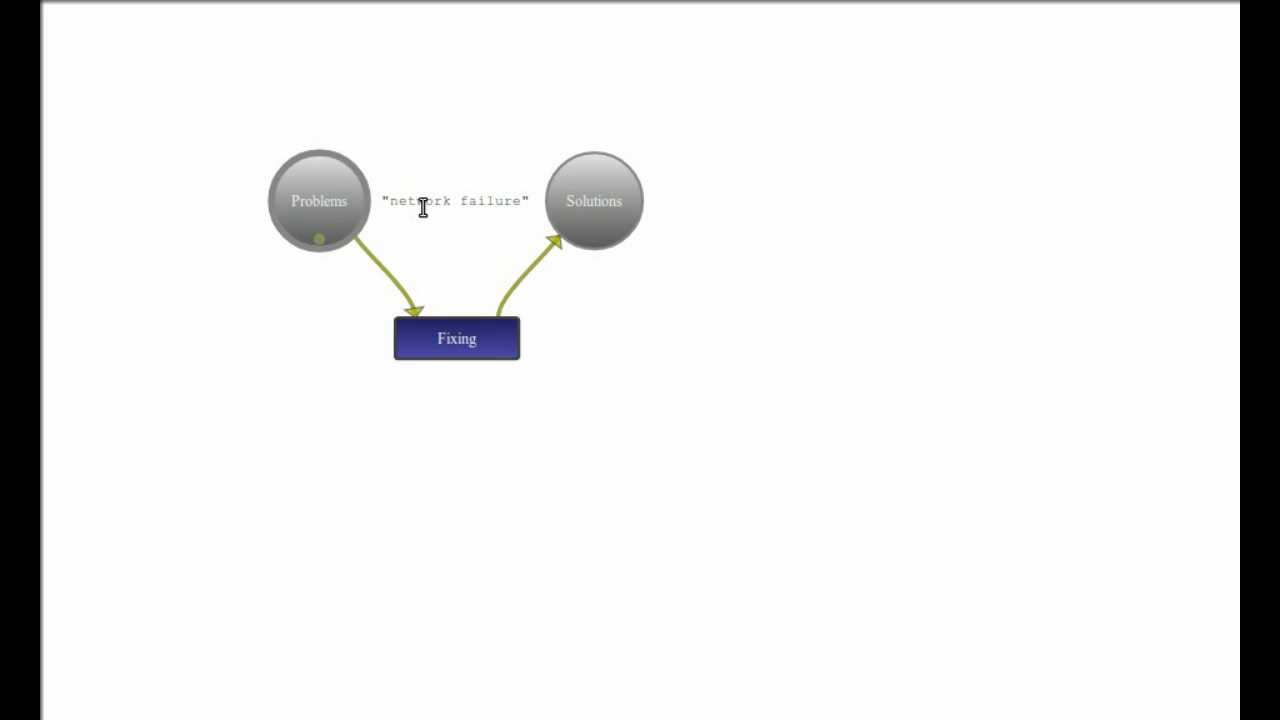
mouse_move(1196, 78)
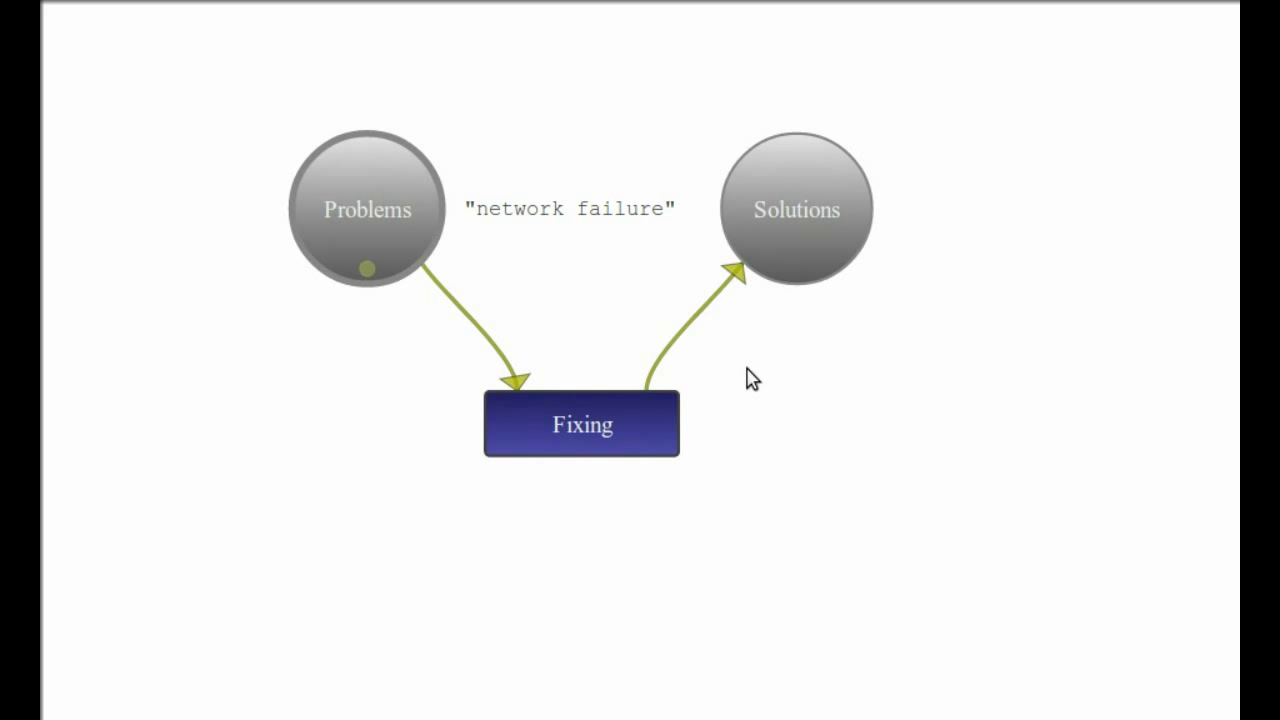
mouse_move(927, 90)
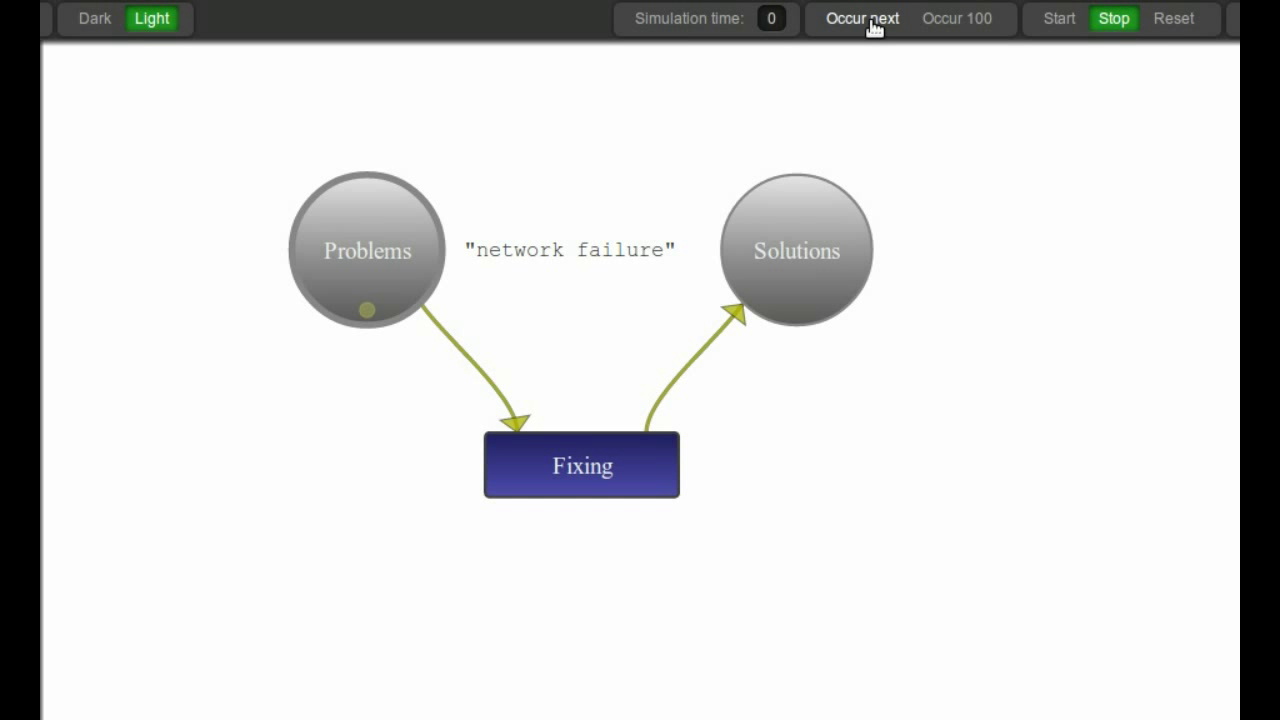
- Fire Fixing once, moving the network failure token into Solutions at time 0
click(861, 18)
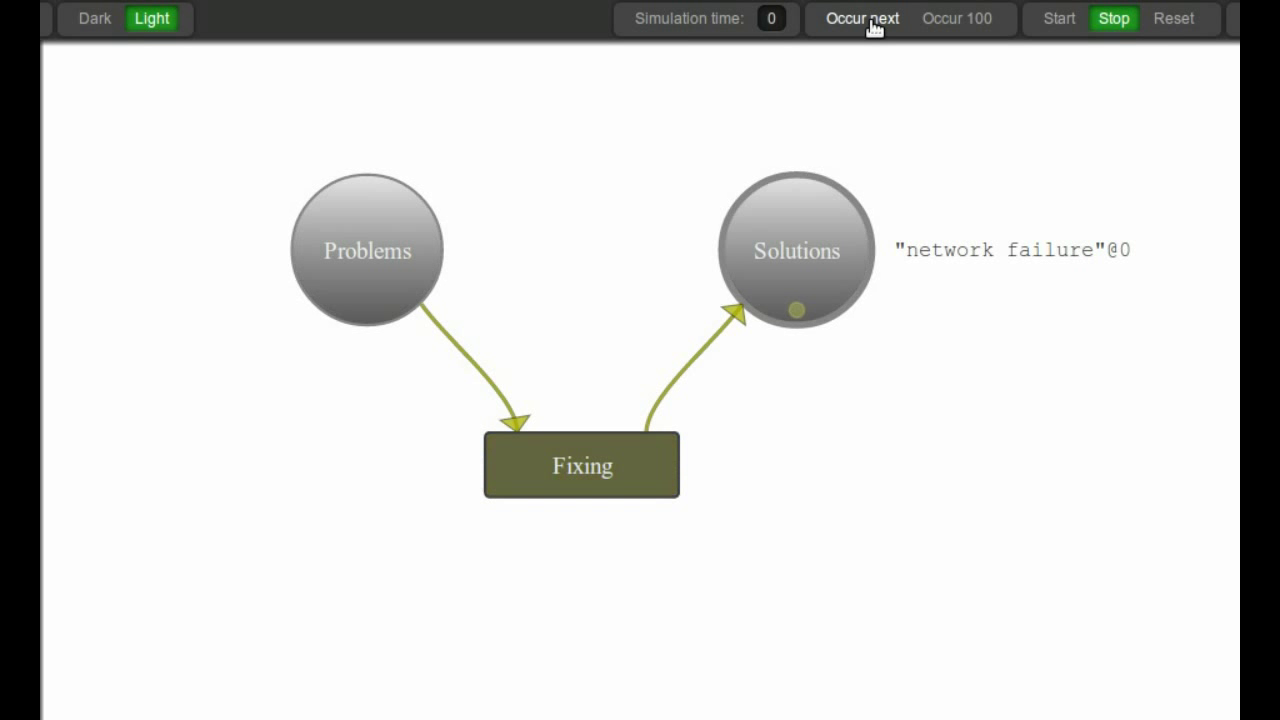
click(863, 20)
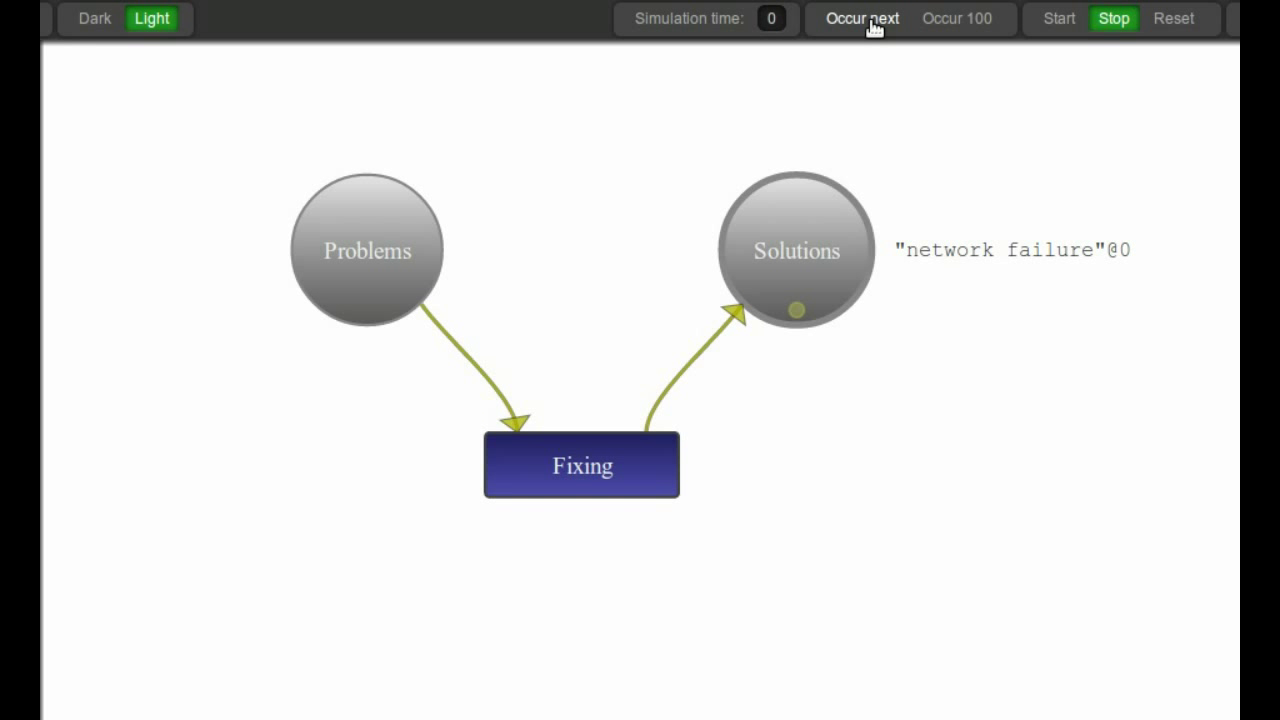
mouse_move(1179, 24)
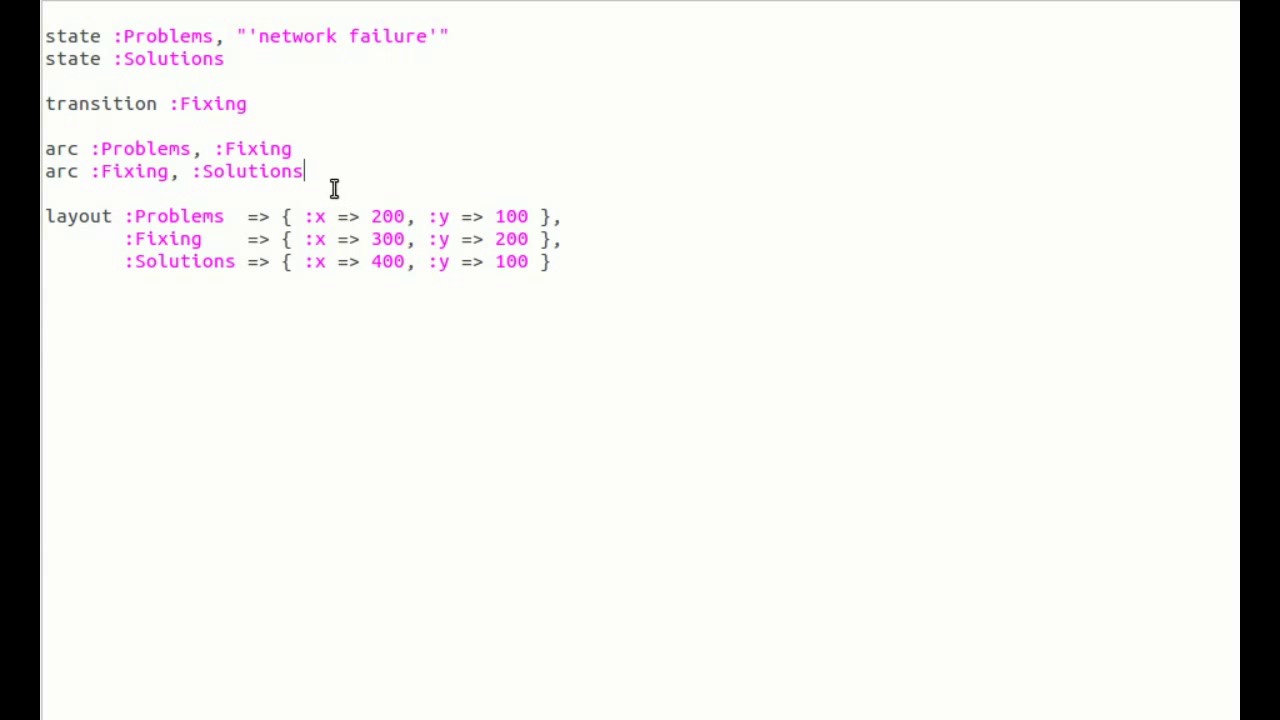
mouse_move(632, 116)
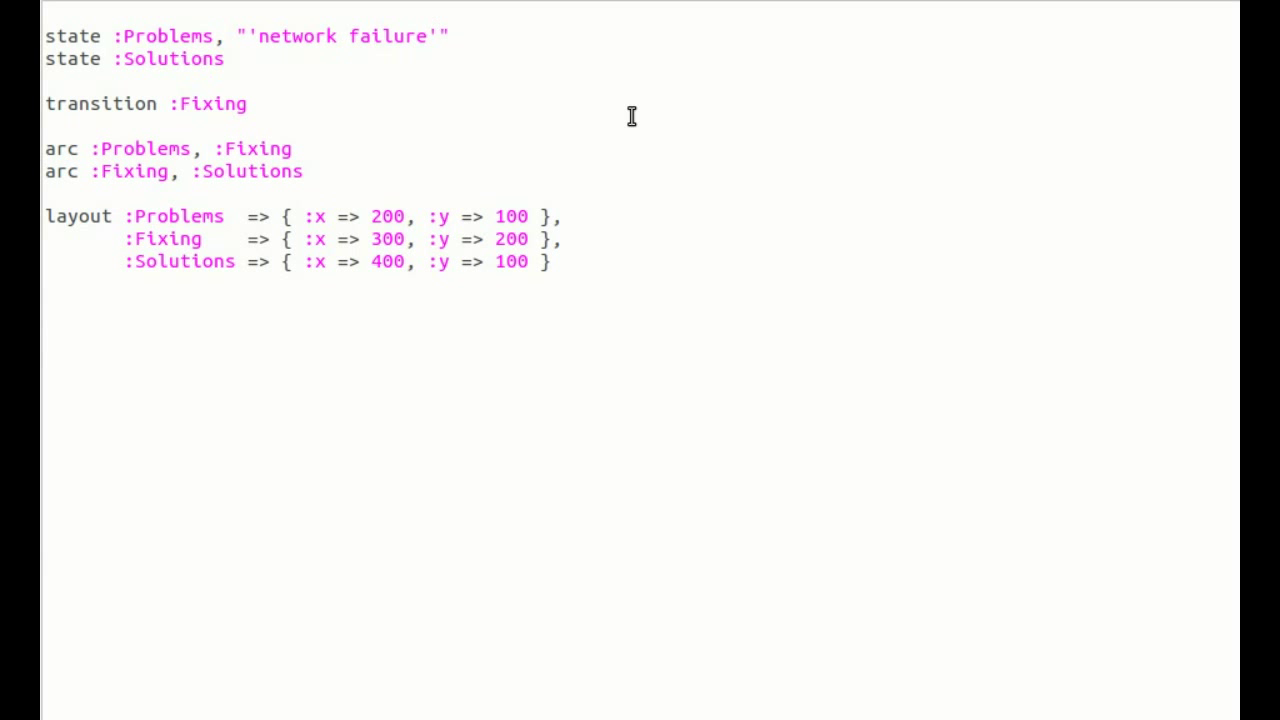
- Add a second 'disk failure' token to Problems in the network file
text(, ')
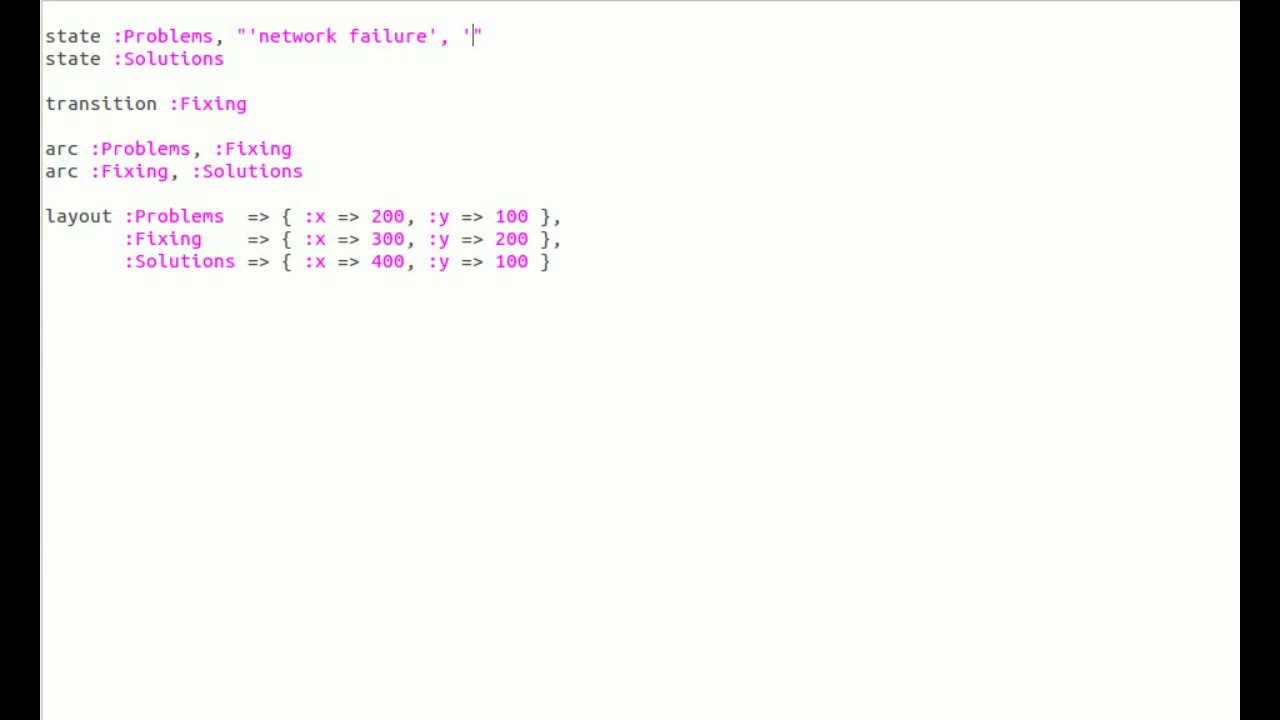
text(di)
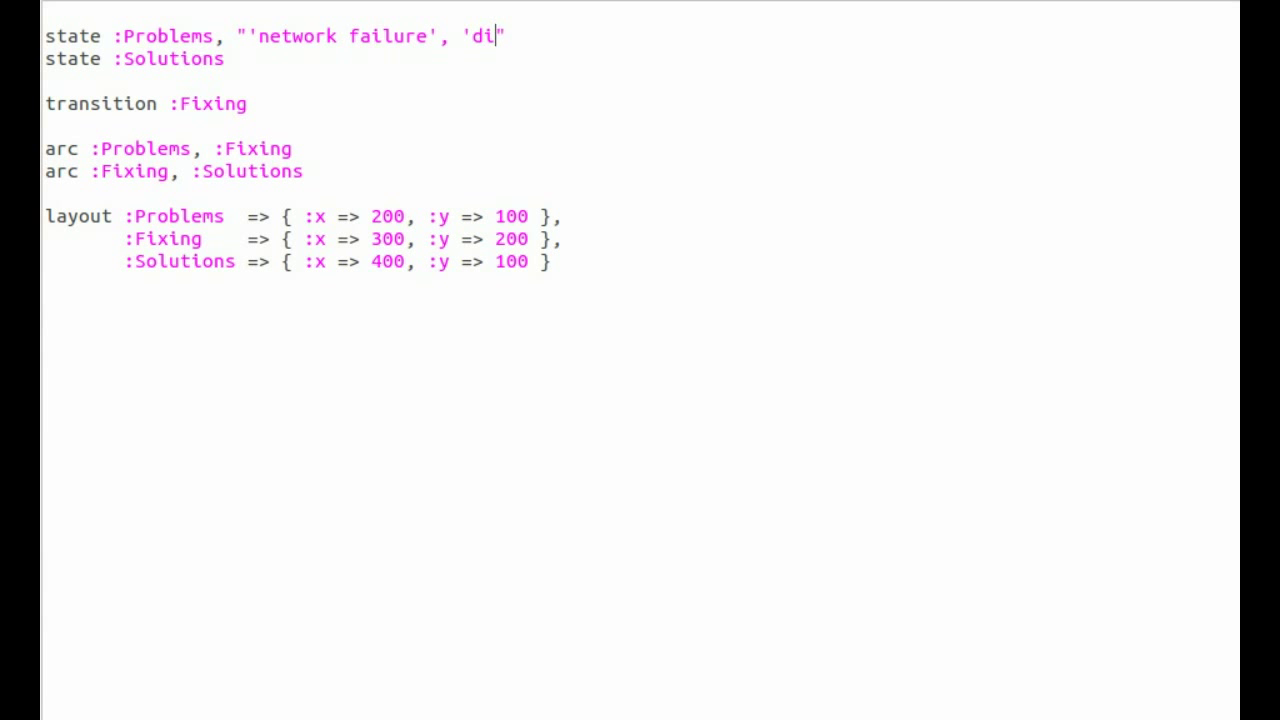
text(sk failure)
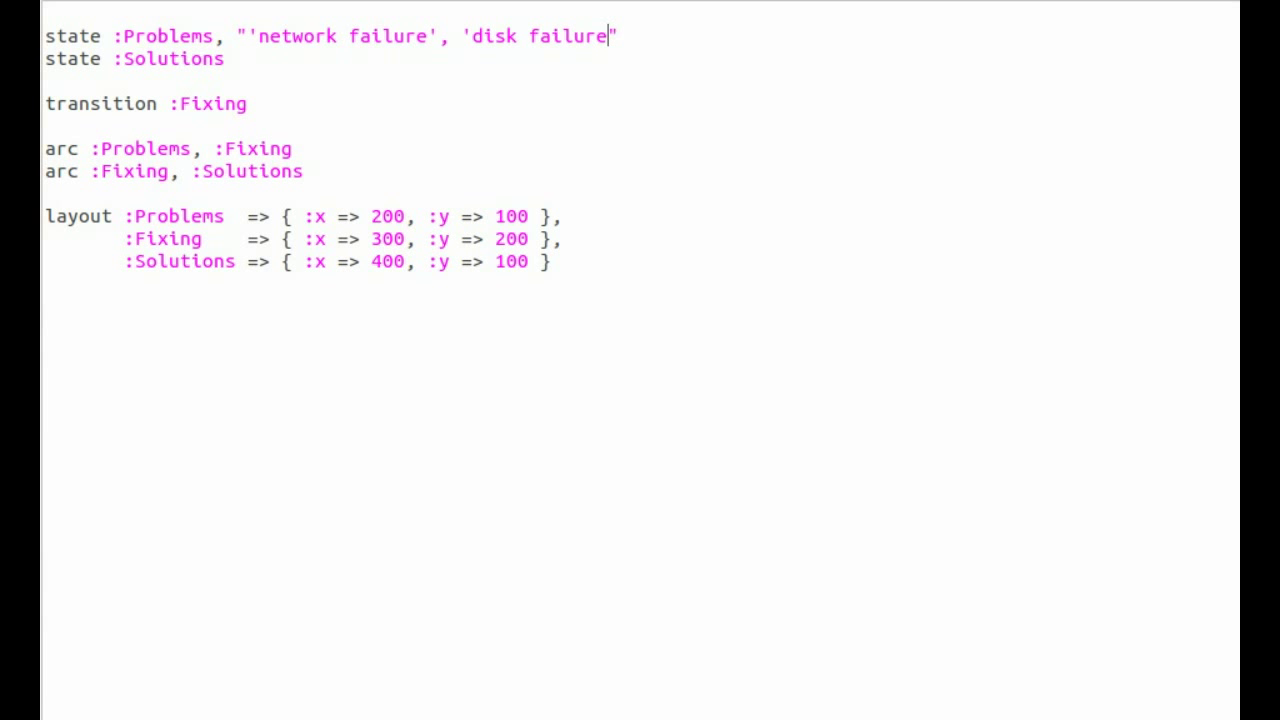
text(')
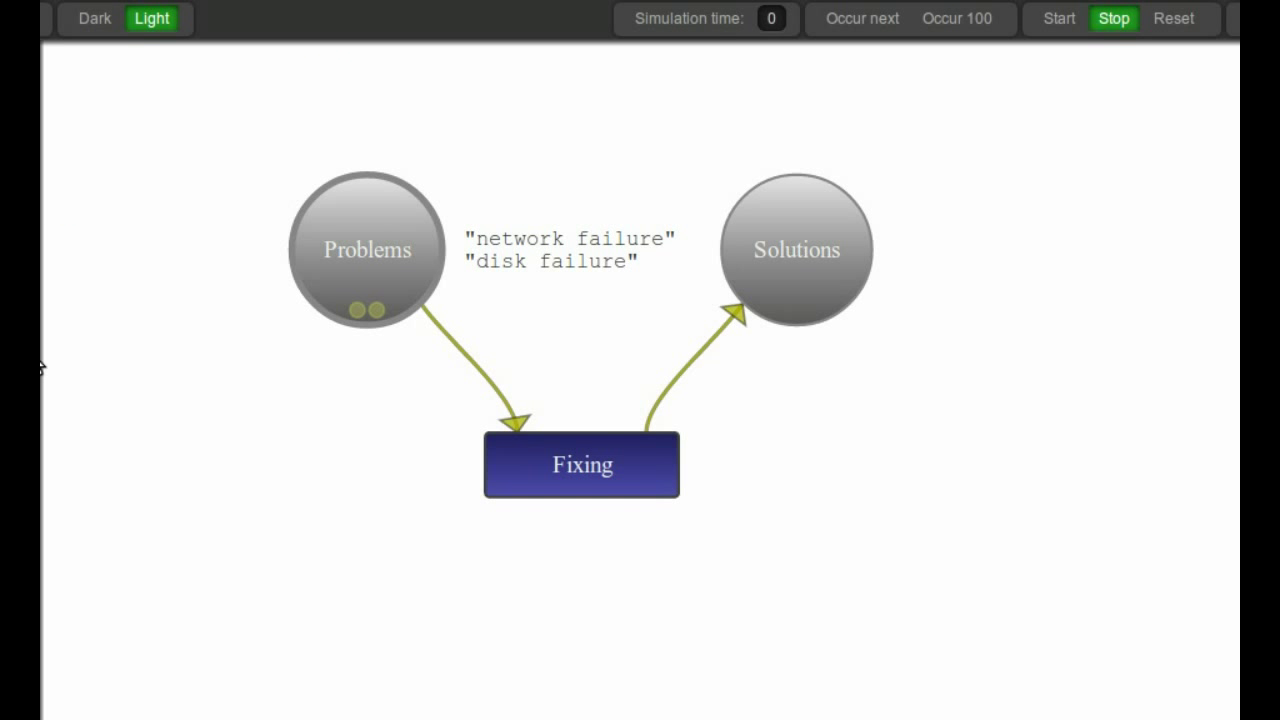
mouse_move(378, 328)
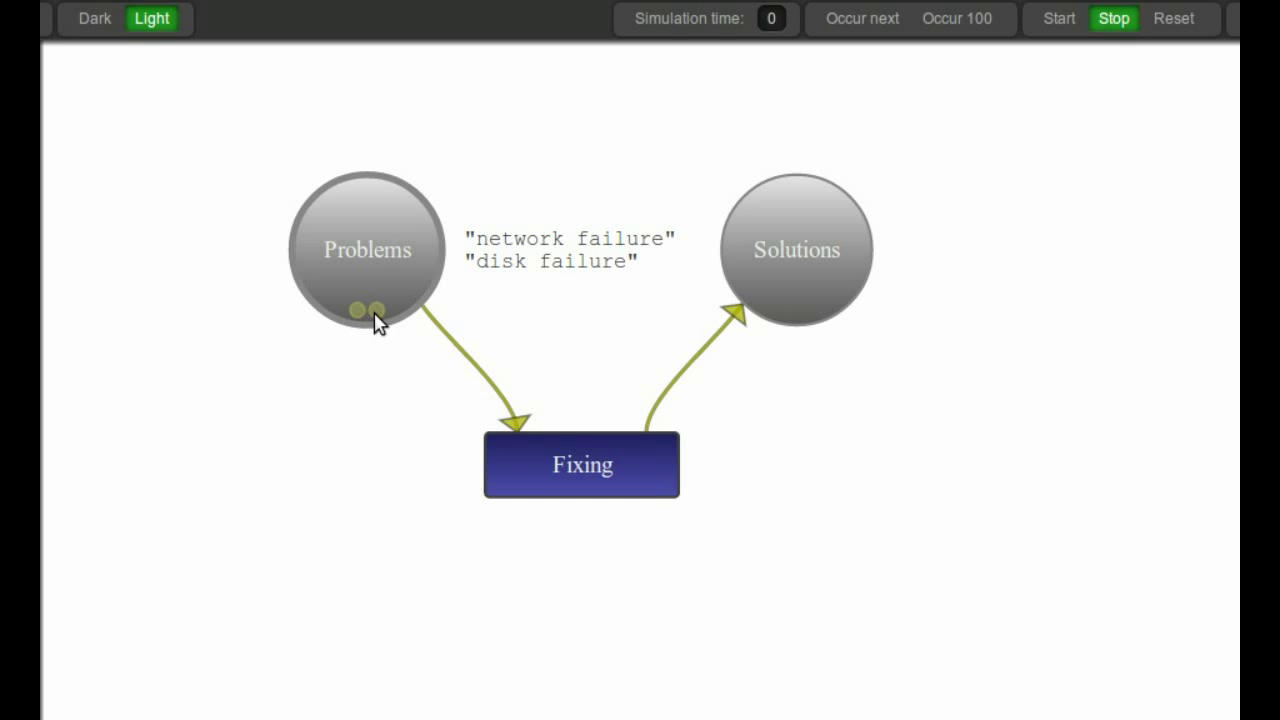
mouse_move(481, 288)
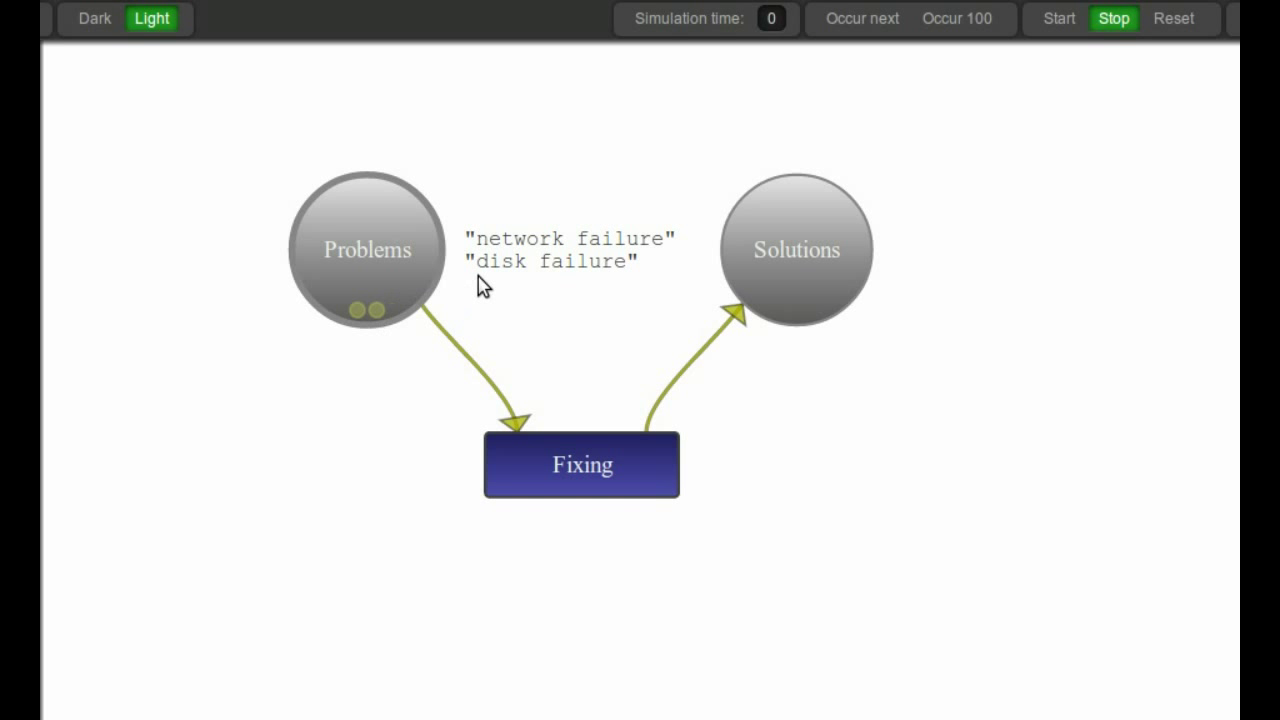
- Fire Fixing for each failure token so both reach Solutions, then reset the simulation
click(860, 18)
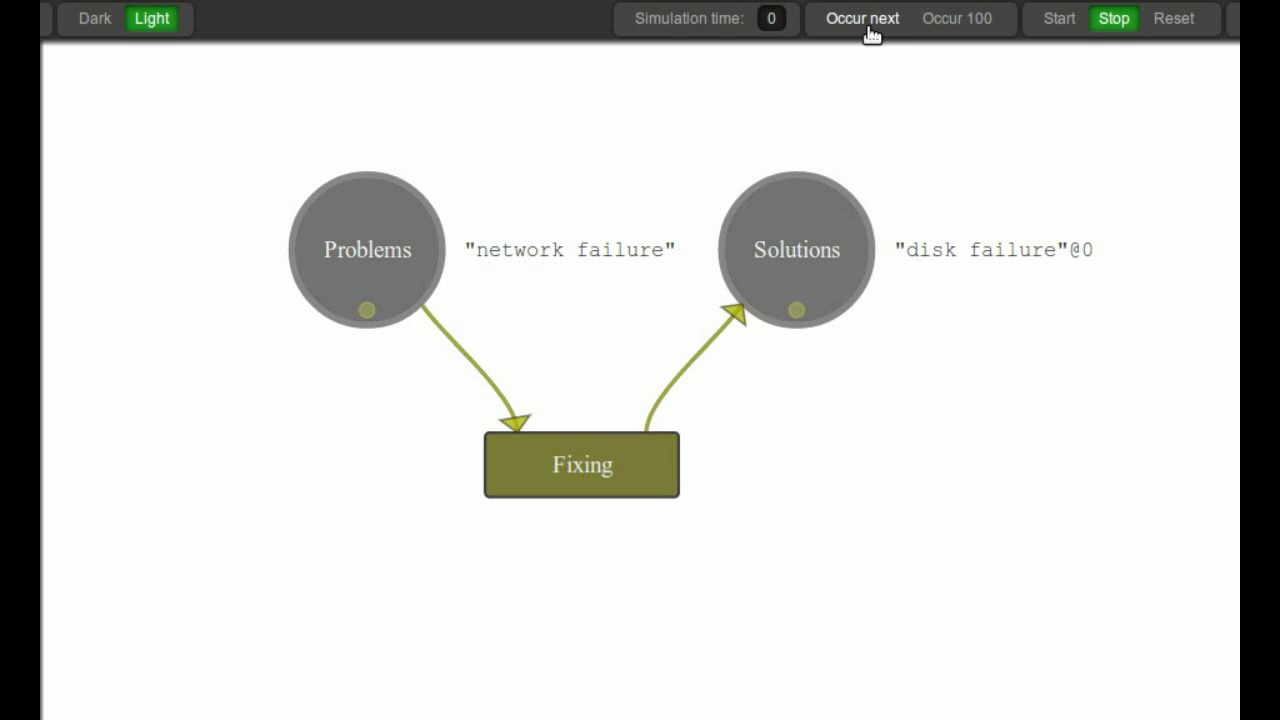
click(863, 18)
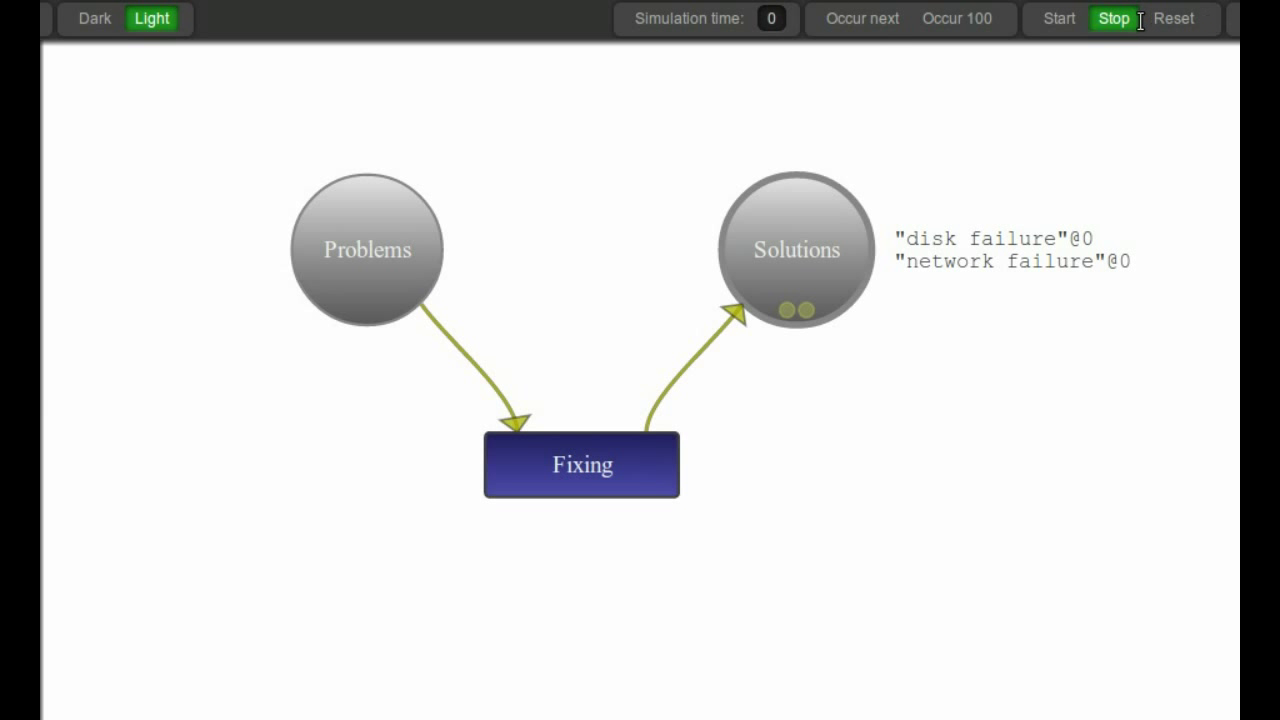
click(859, 18)
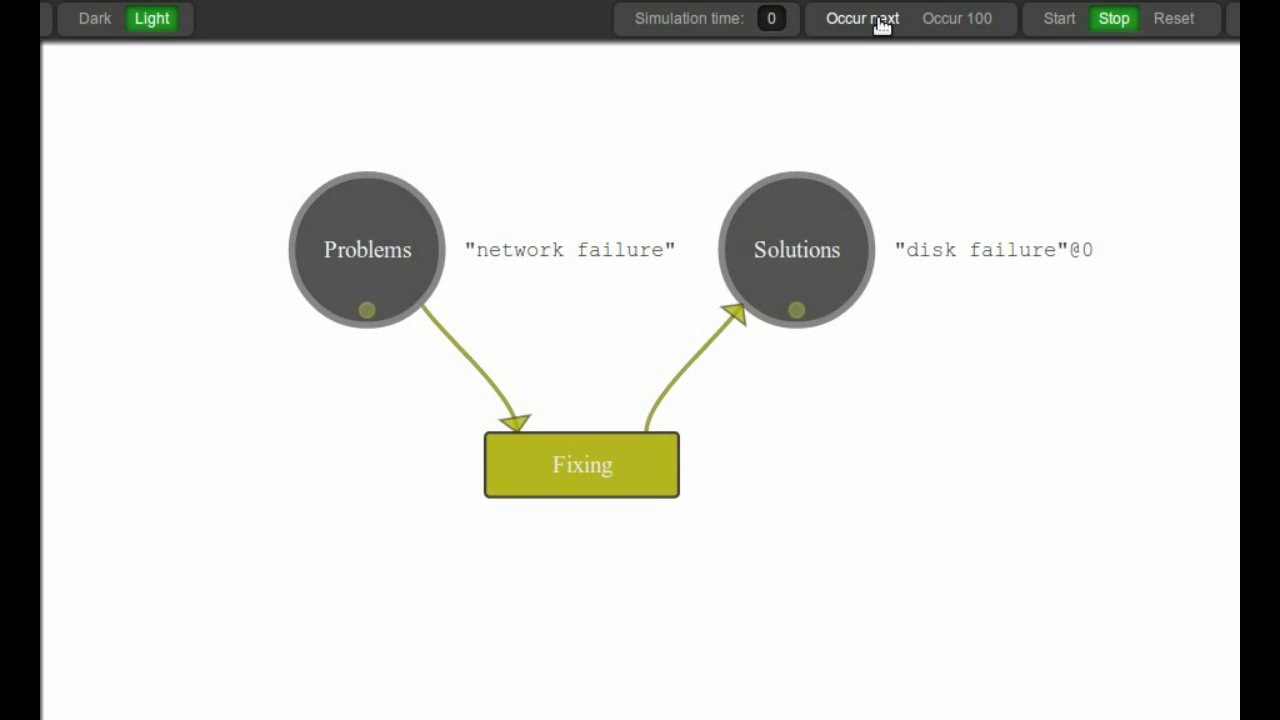
click(861, 20)
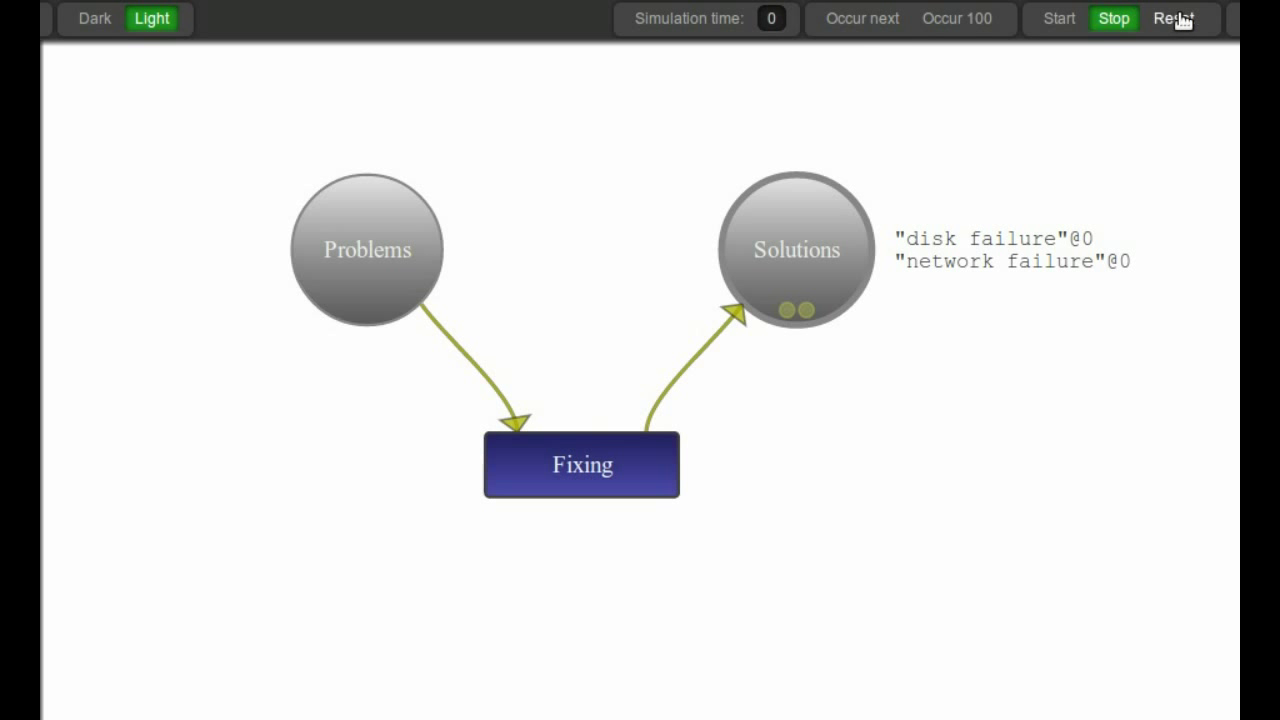
click(859, 19)
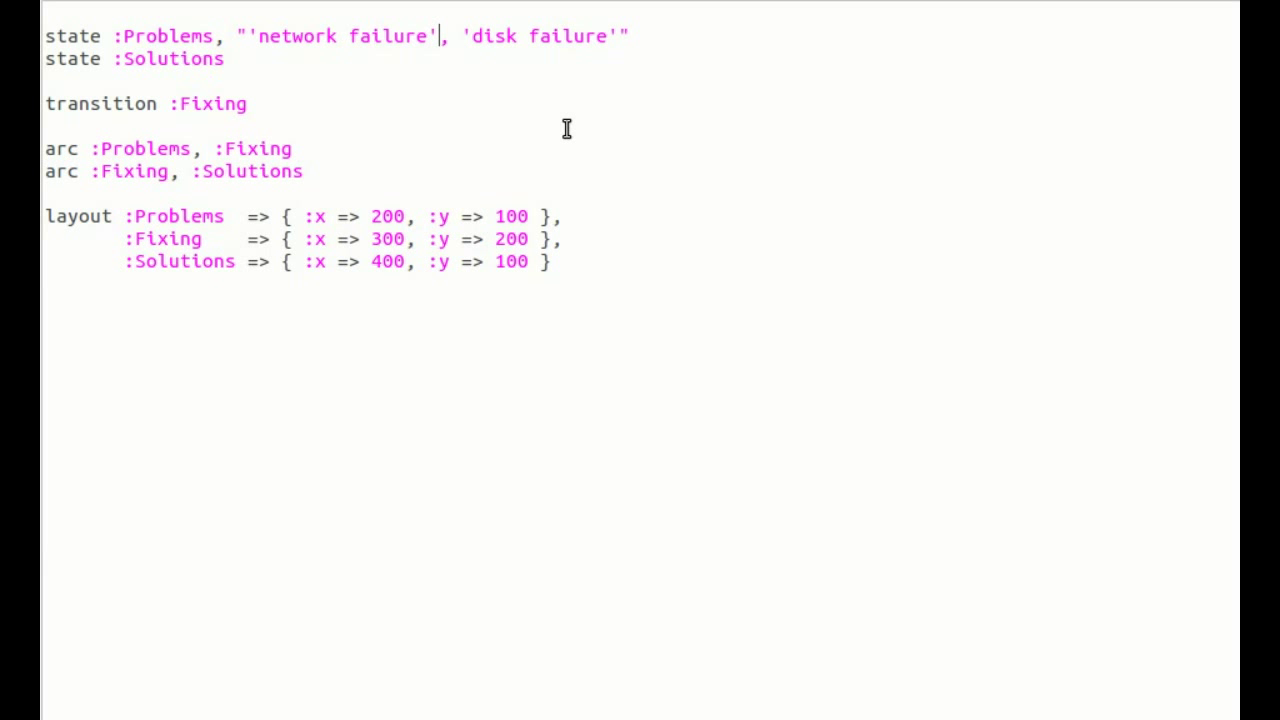
- Give network failure .ready_at(1) and disk failure .ready_at(2), then fire Fixing twice
text(.ready_at)
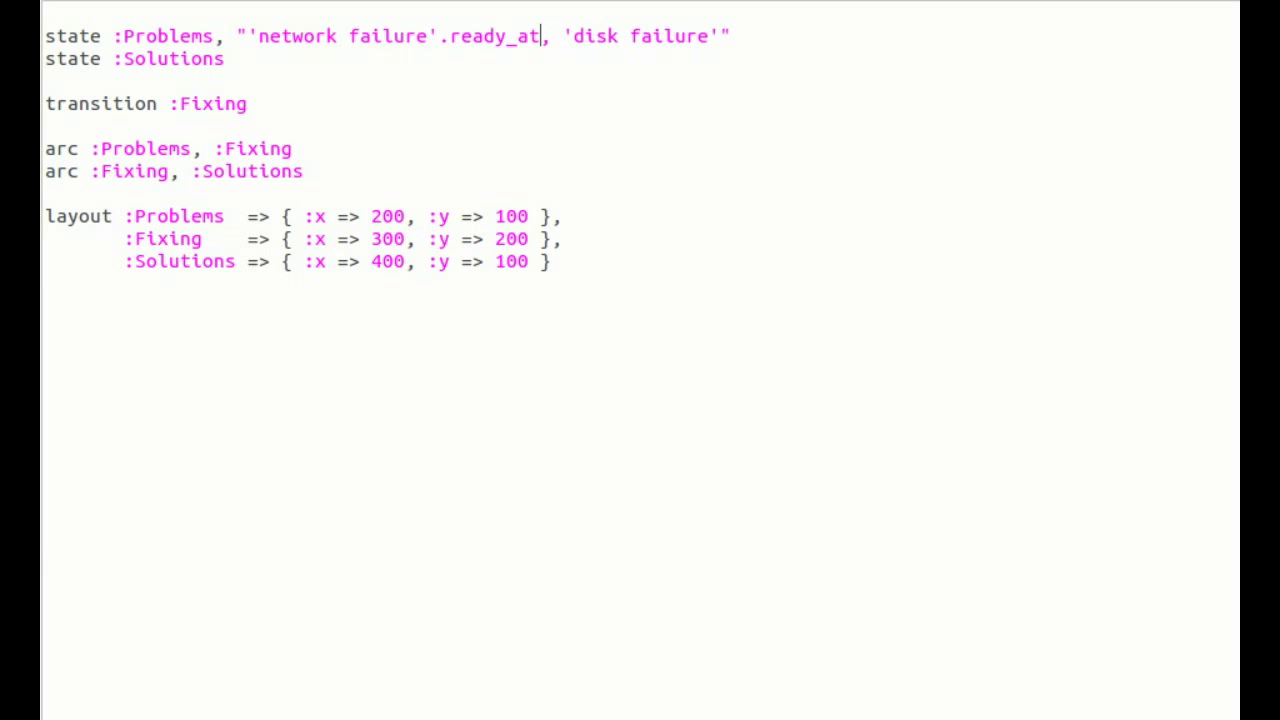
text((1))
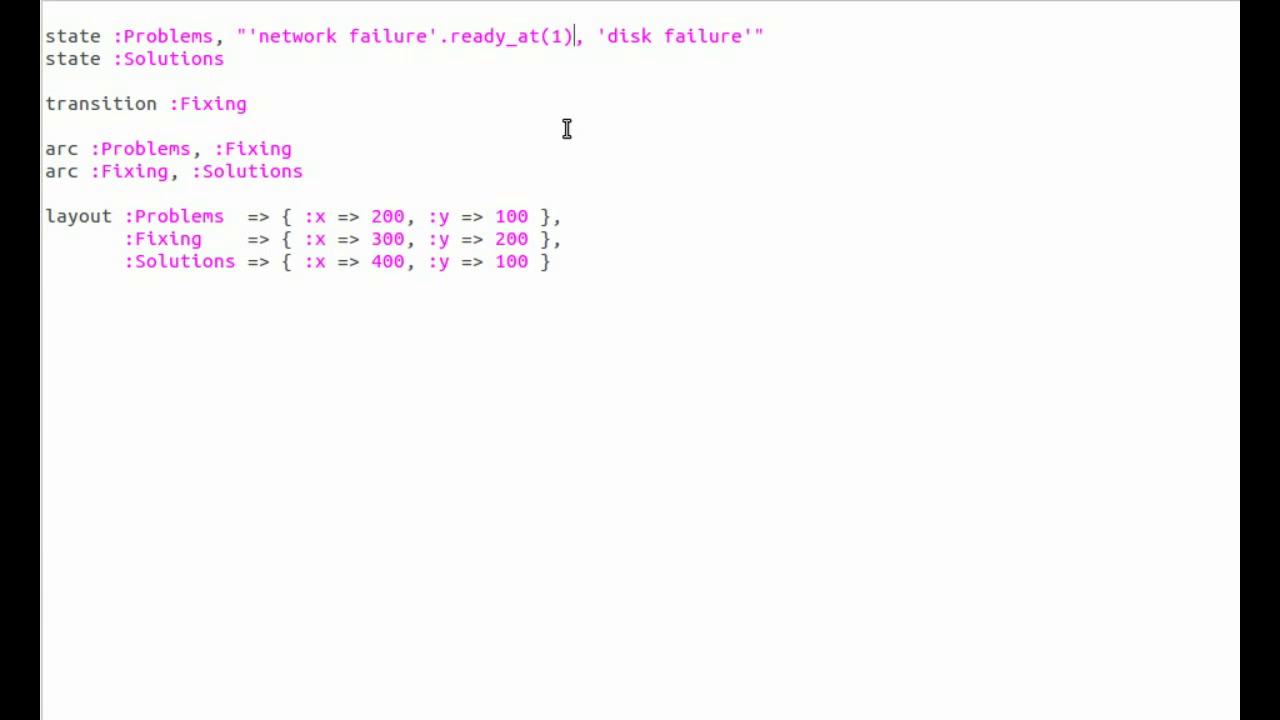
text(.read)
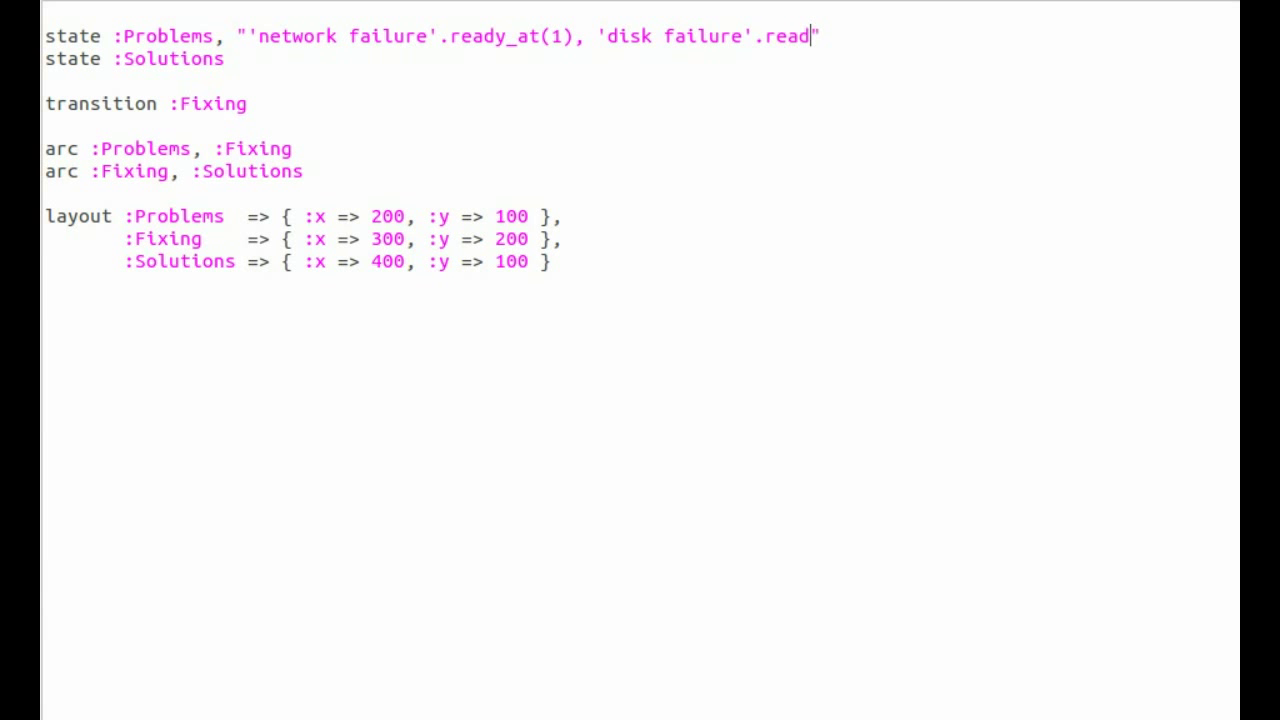
text(_at(2))
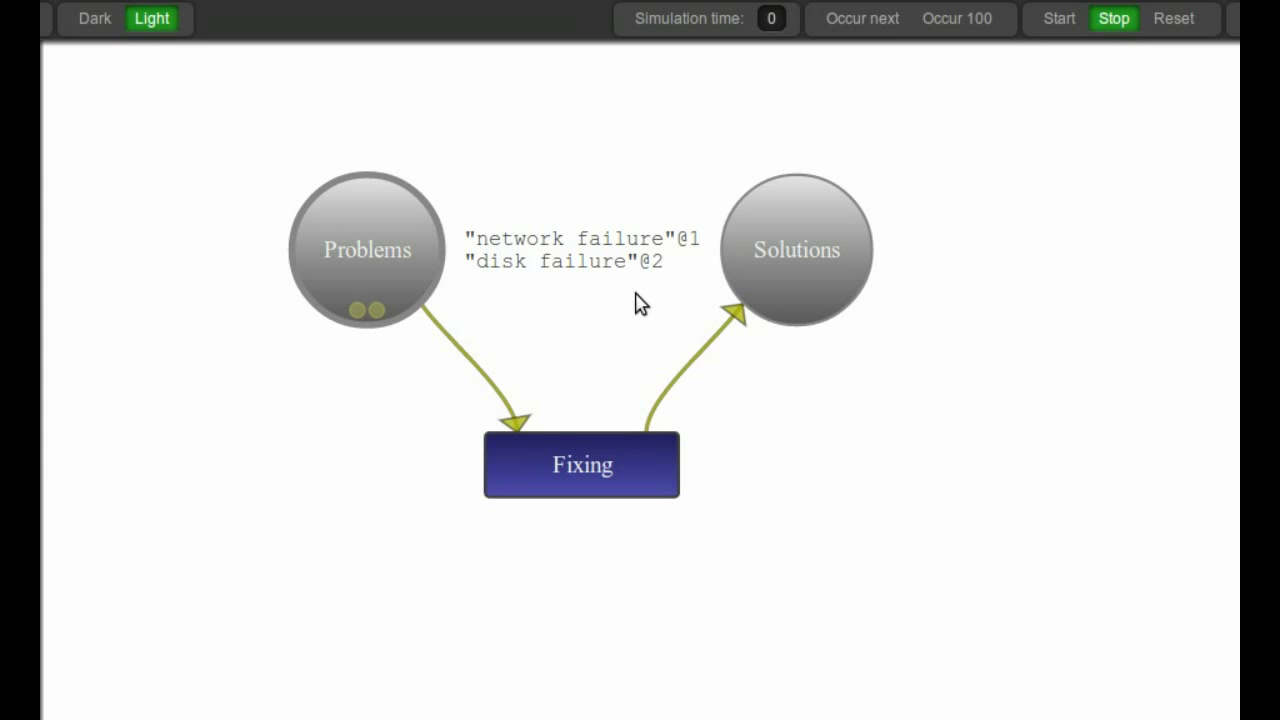
mouse_move(934, 24)
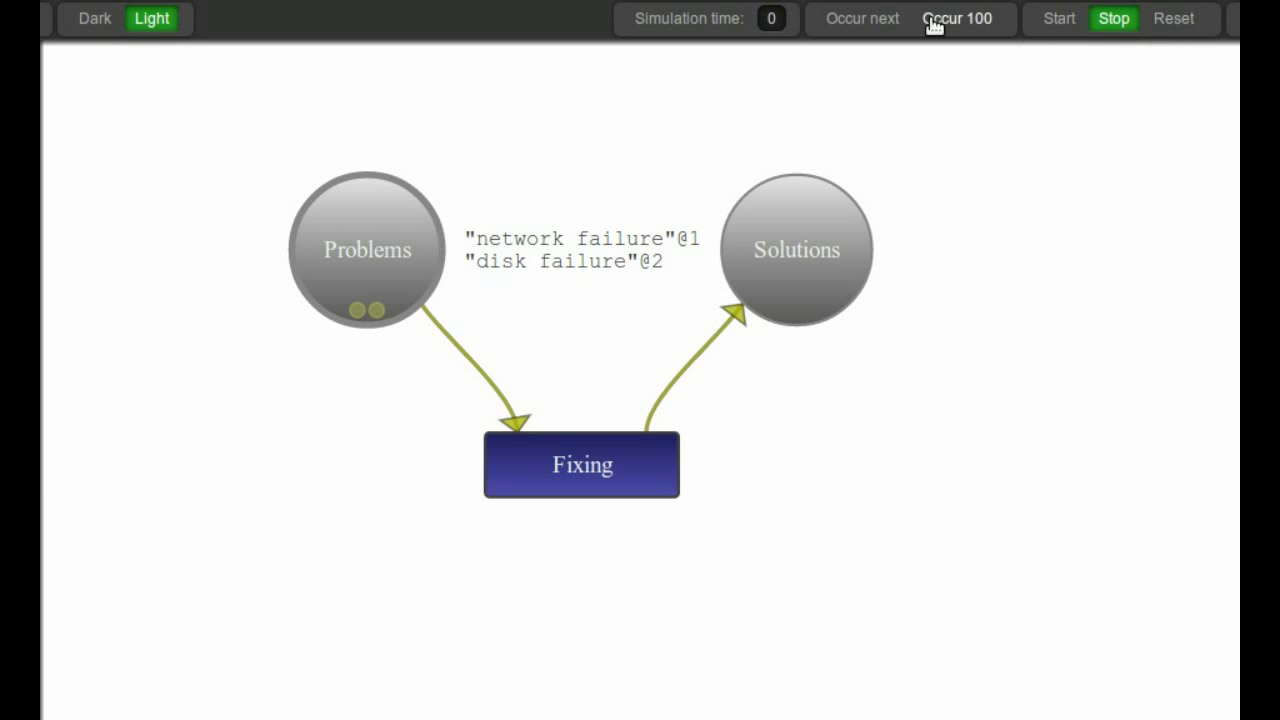
click(862, 20)
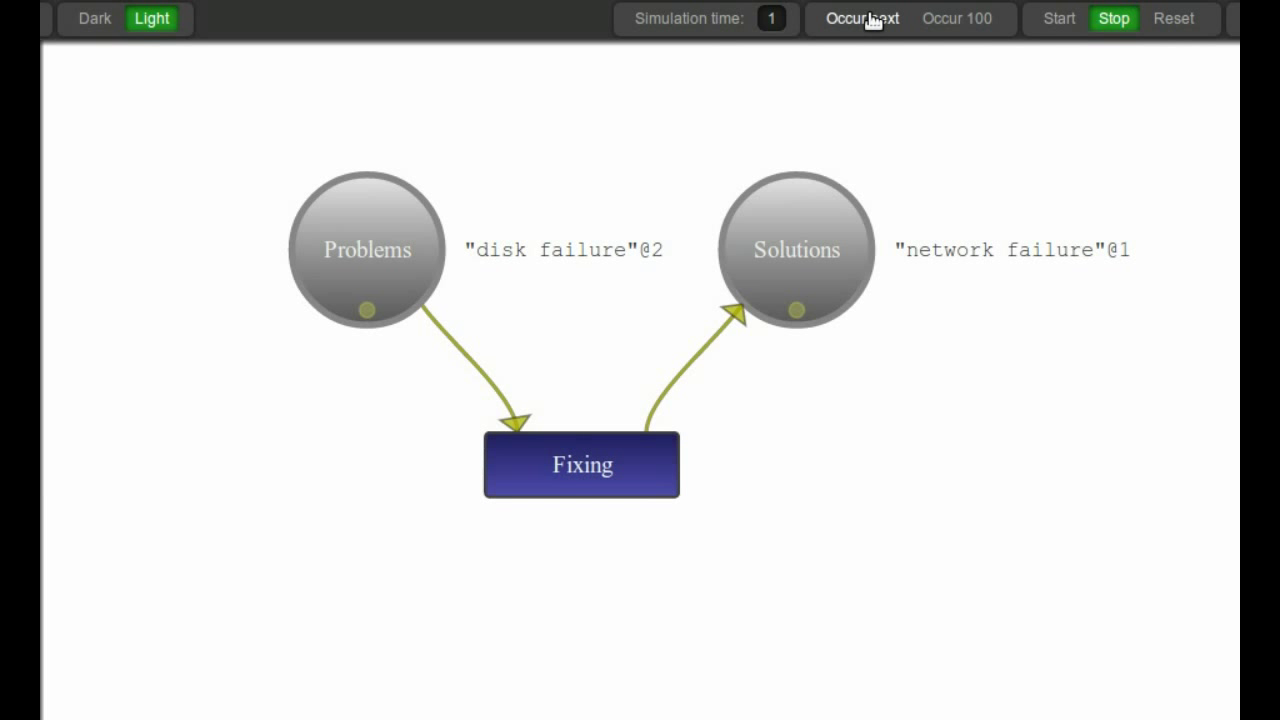
click(863, 19)
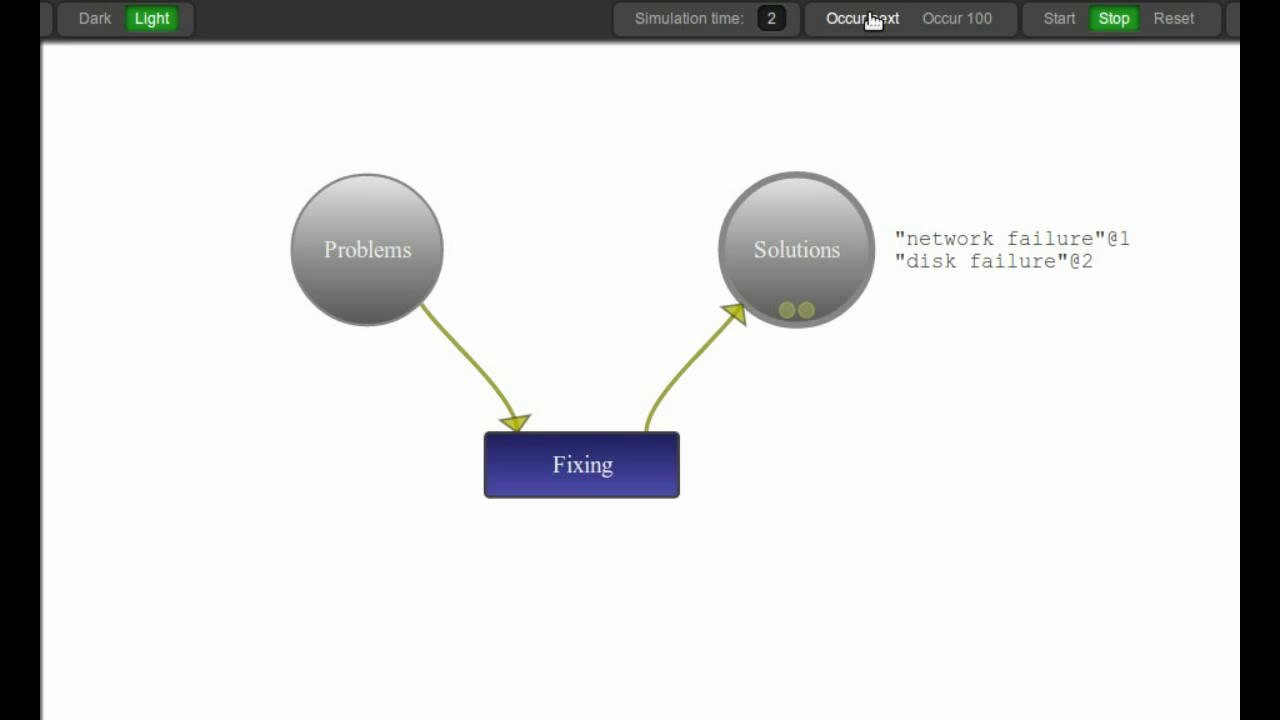
mouse_move(654, 463)
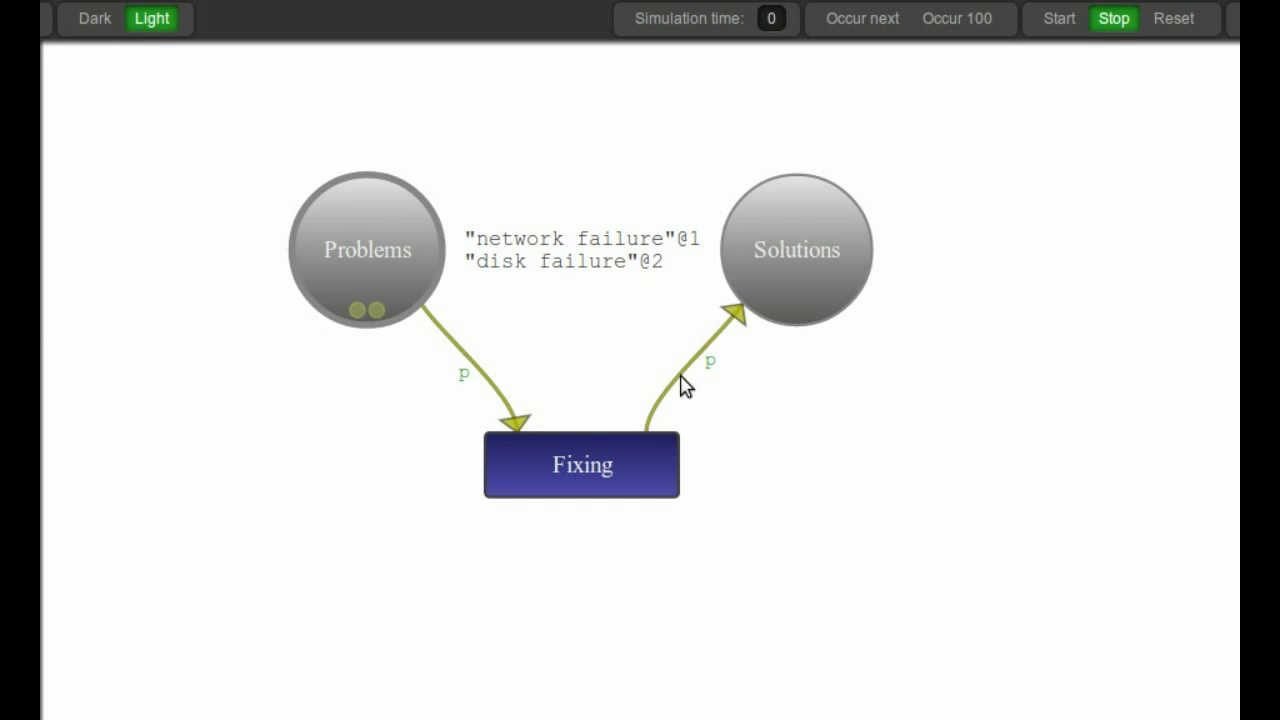
mouse_move(487, 397)
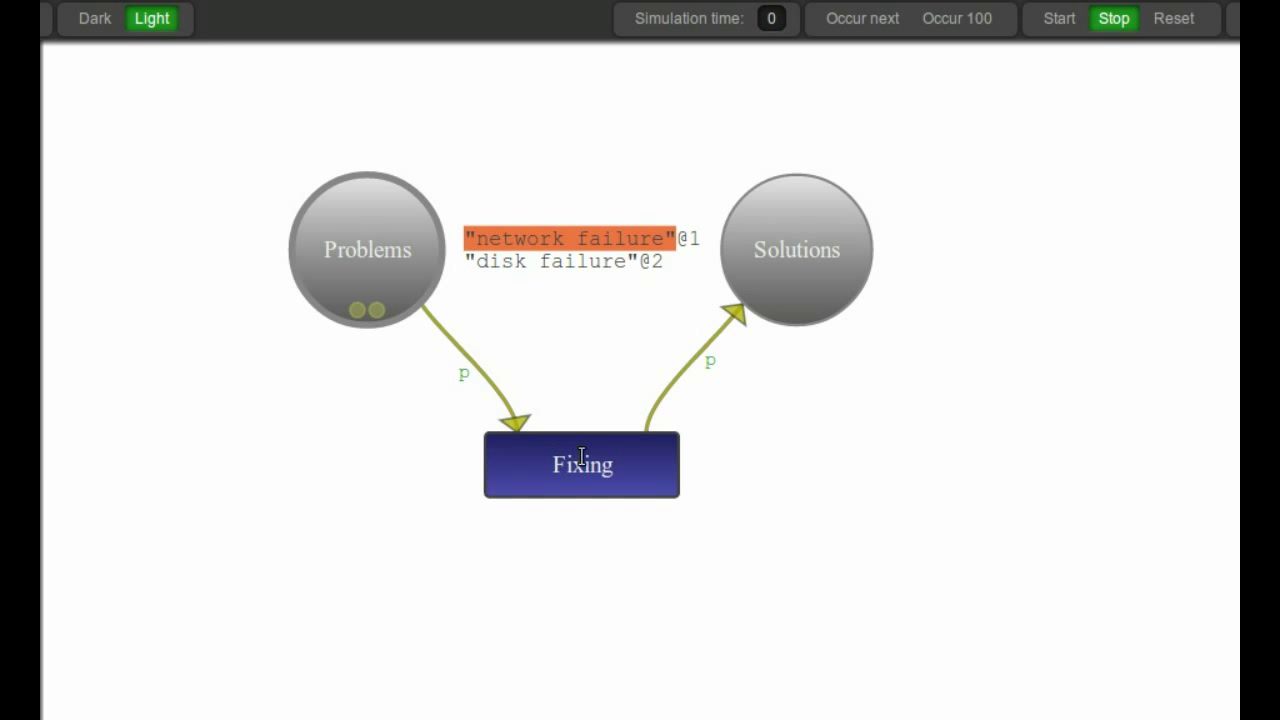
mouse_move(656, 427)
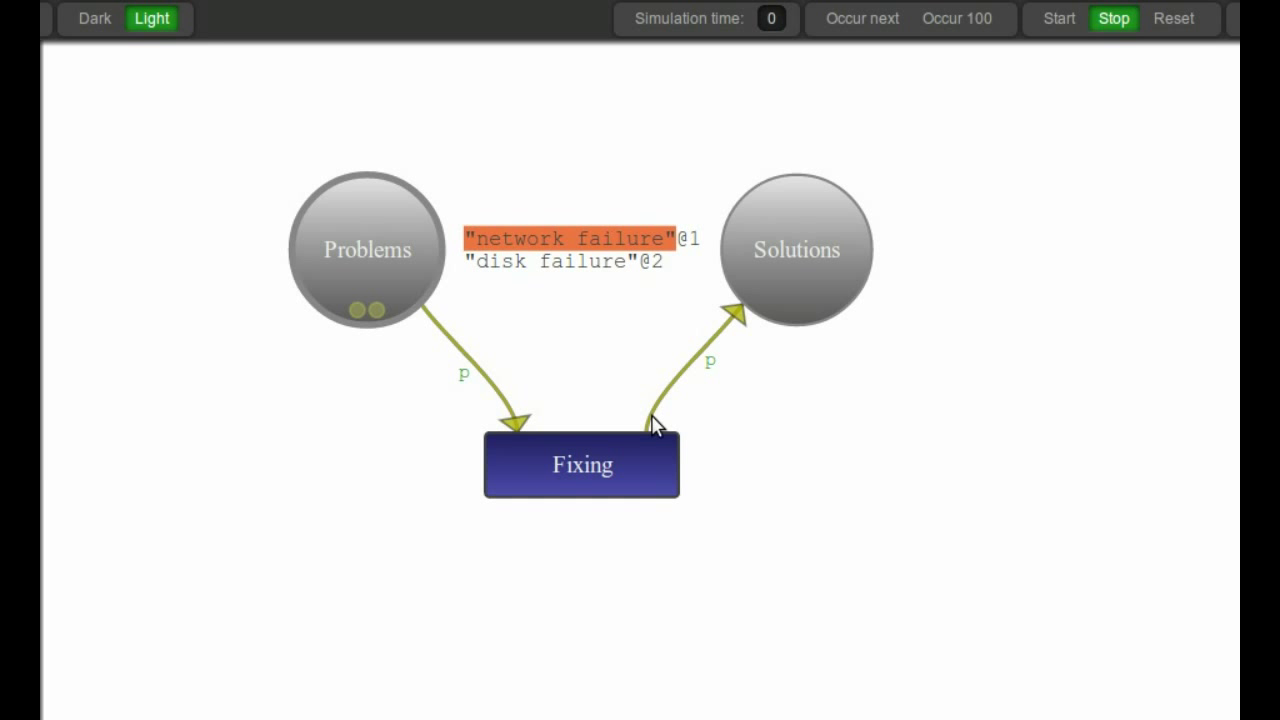
mouse_move(561, 491)
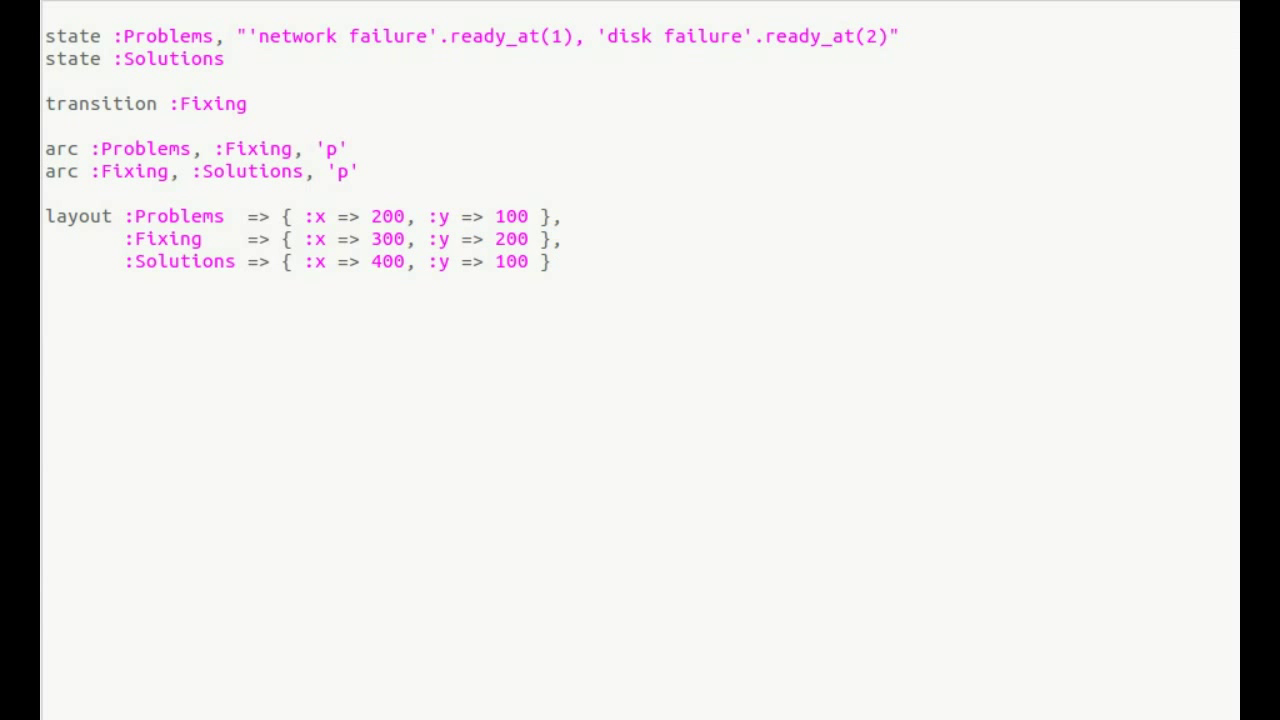
- Add the guard 'p =~ /fail/' to Fixing, then change the pattern to /disk/
click(248, 103)
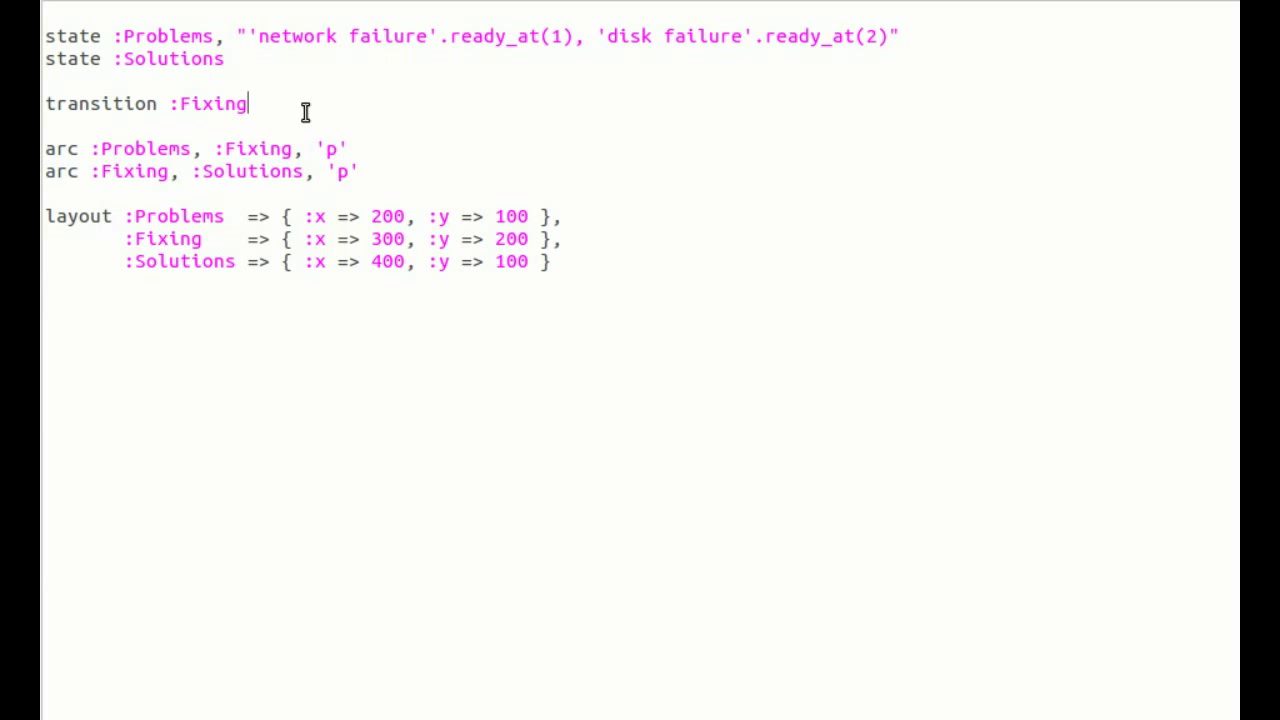
text(, 'p =)
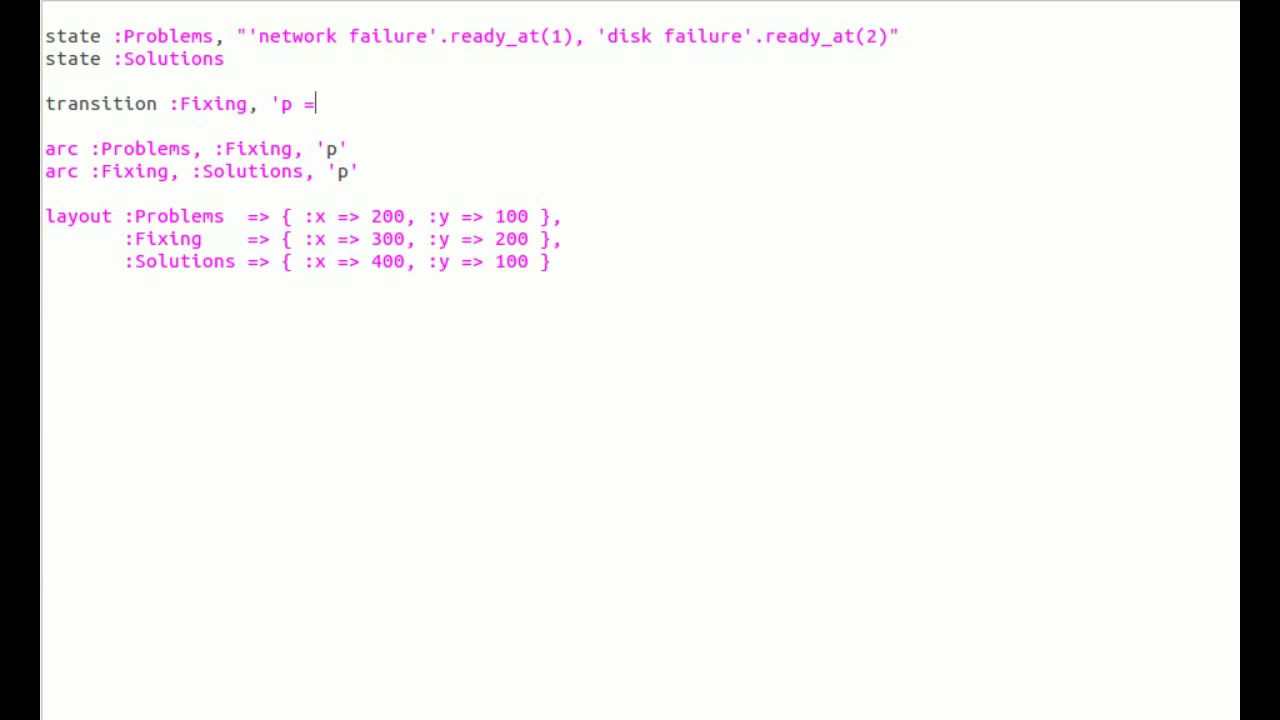
text(~ /)
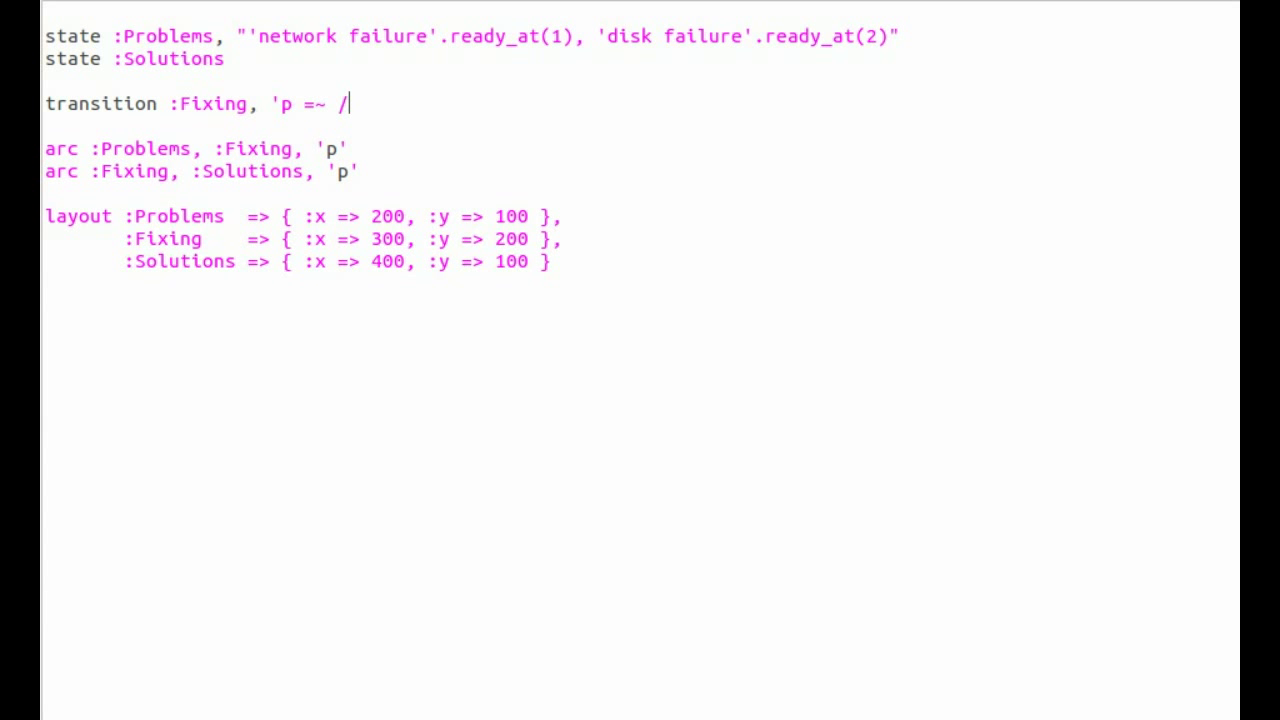
text(f)
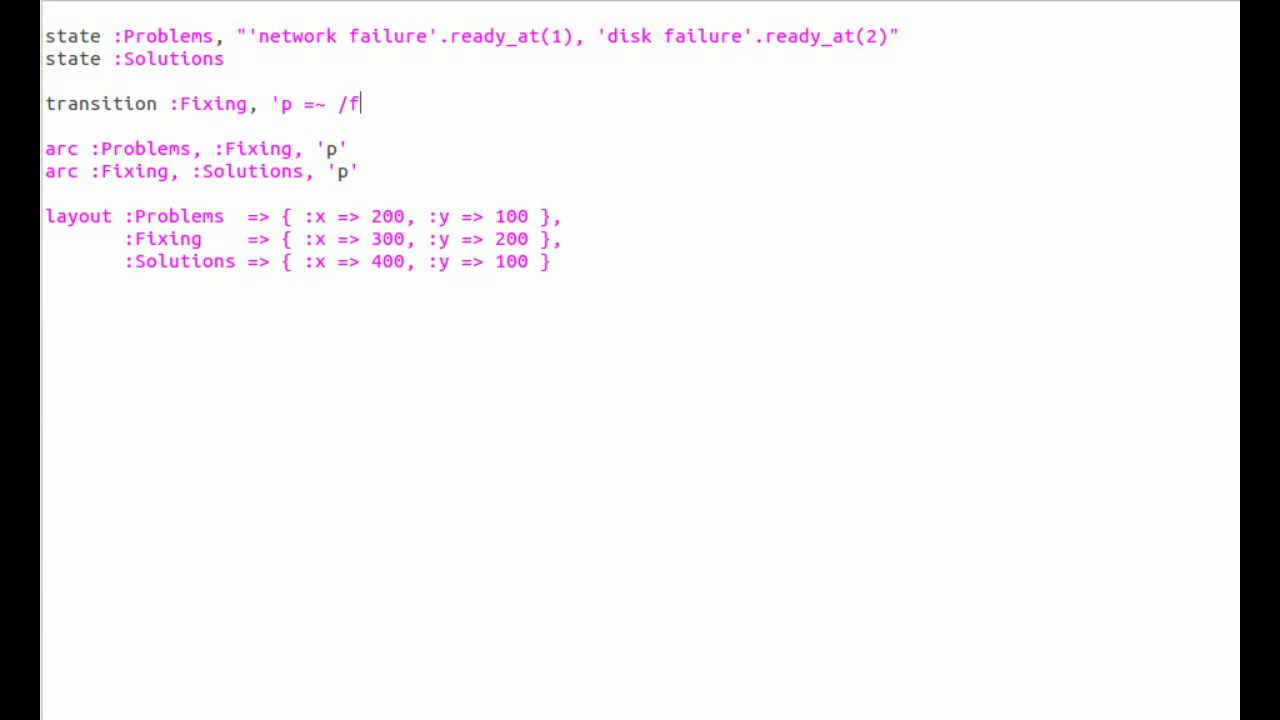
text(ail)
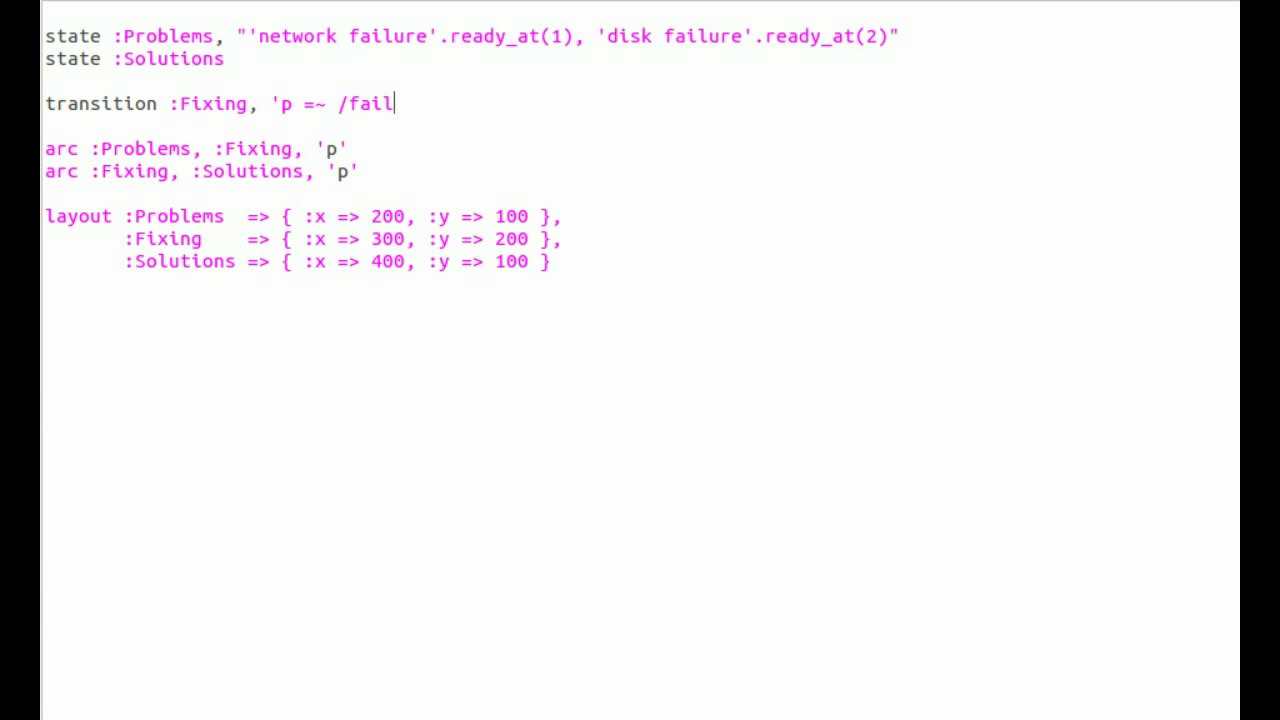
text(/')
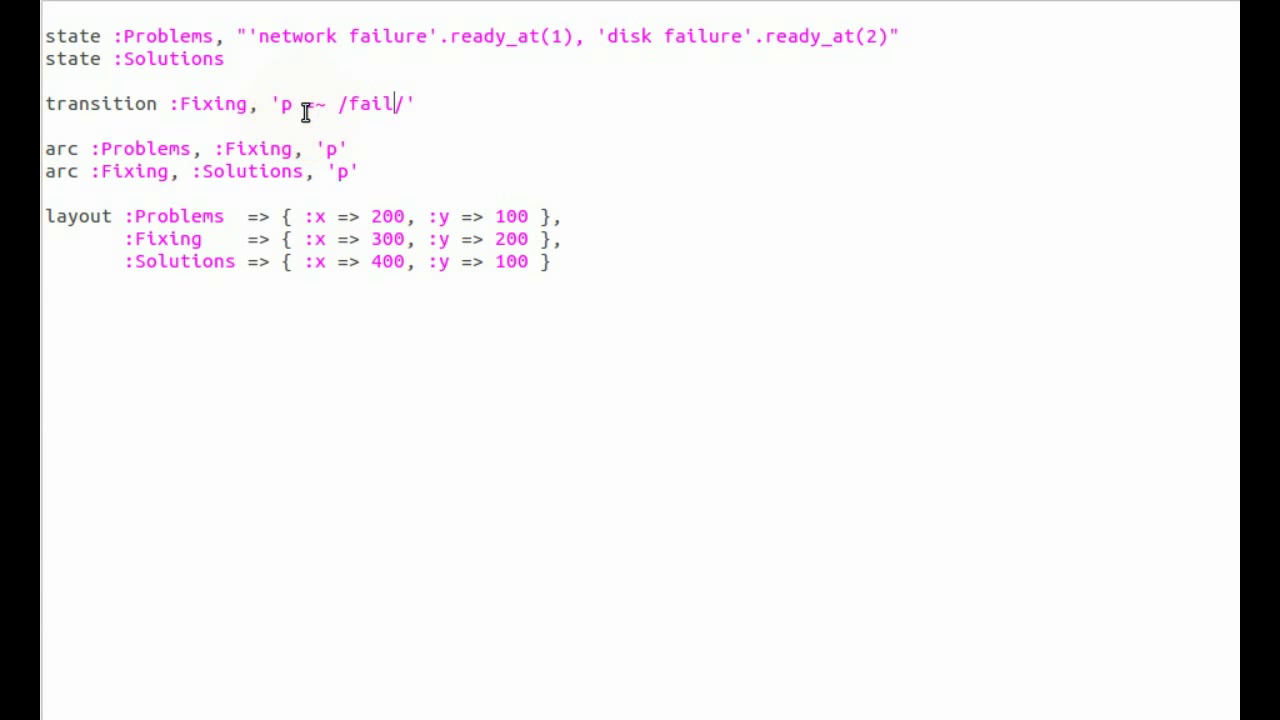
key(BackSpace)
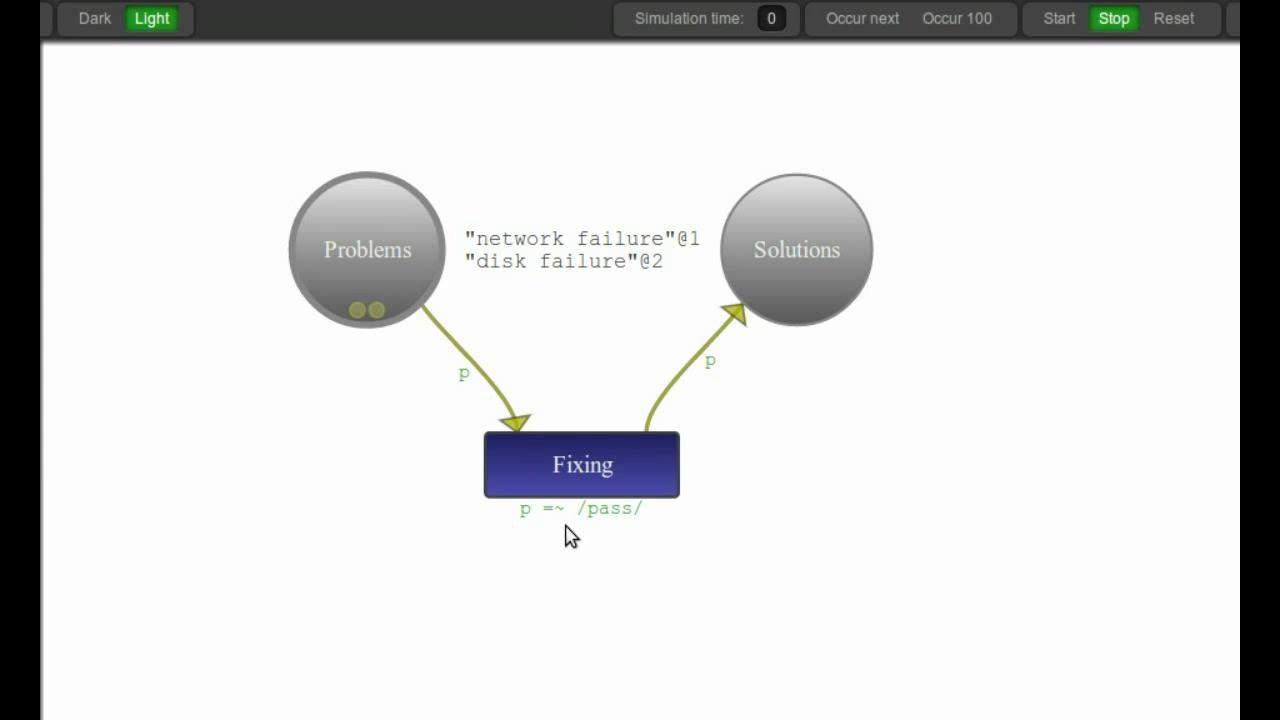
mouse_move(543, 485)
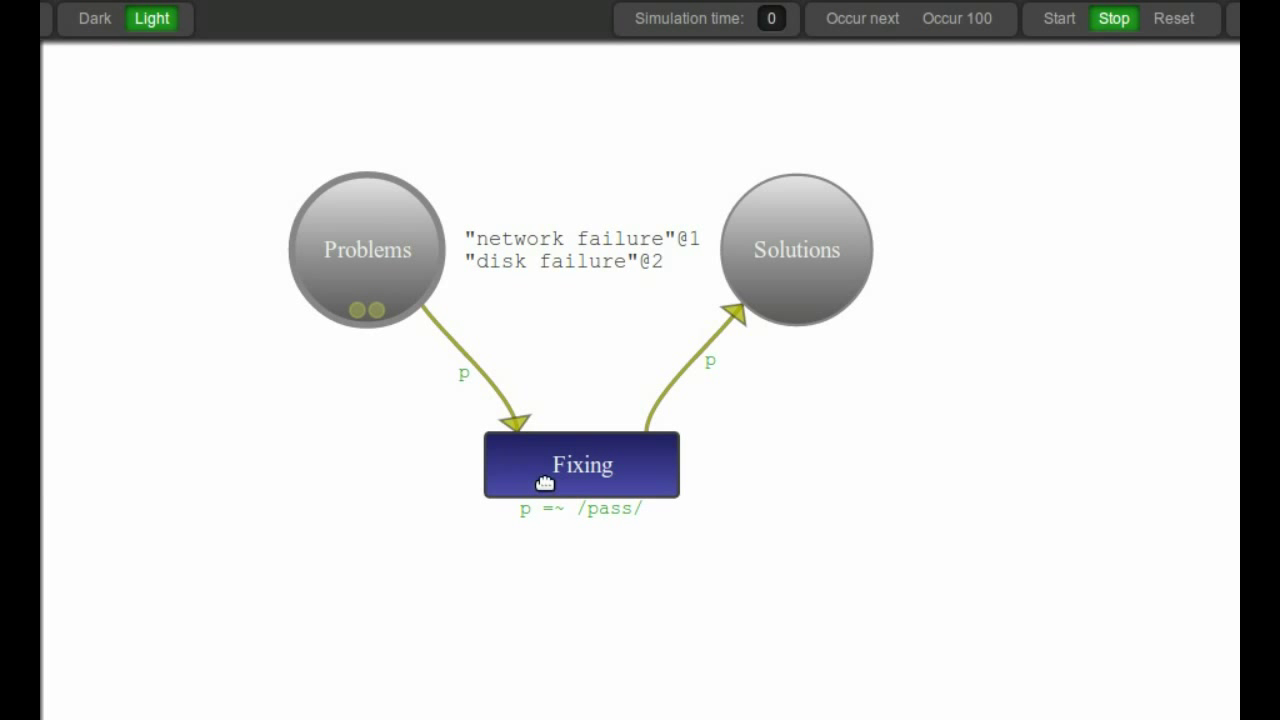
mouse_move(512, 429)
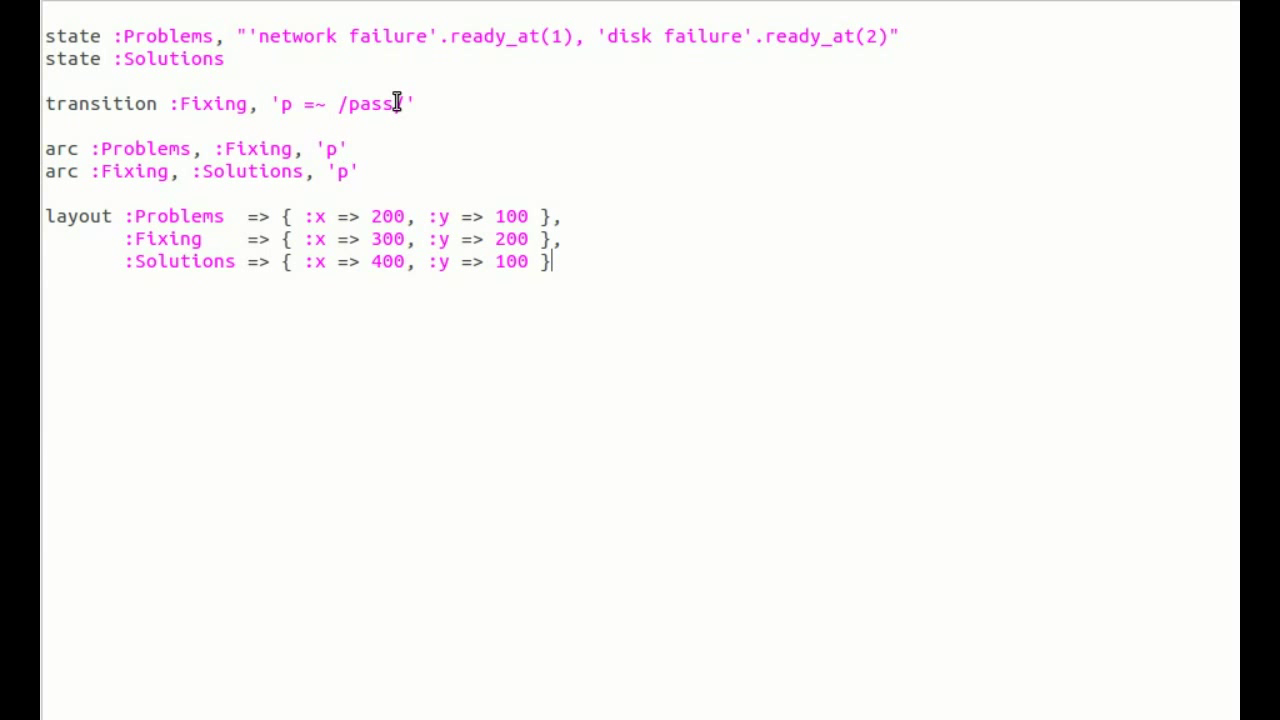
double_click(372, 103)
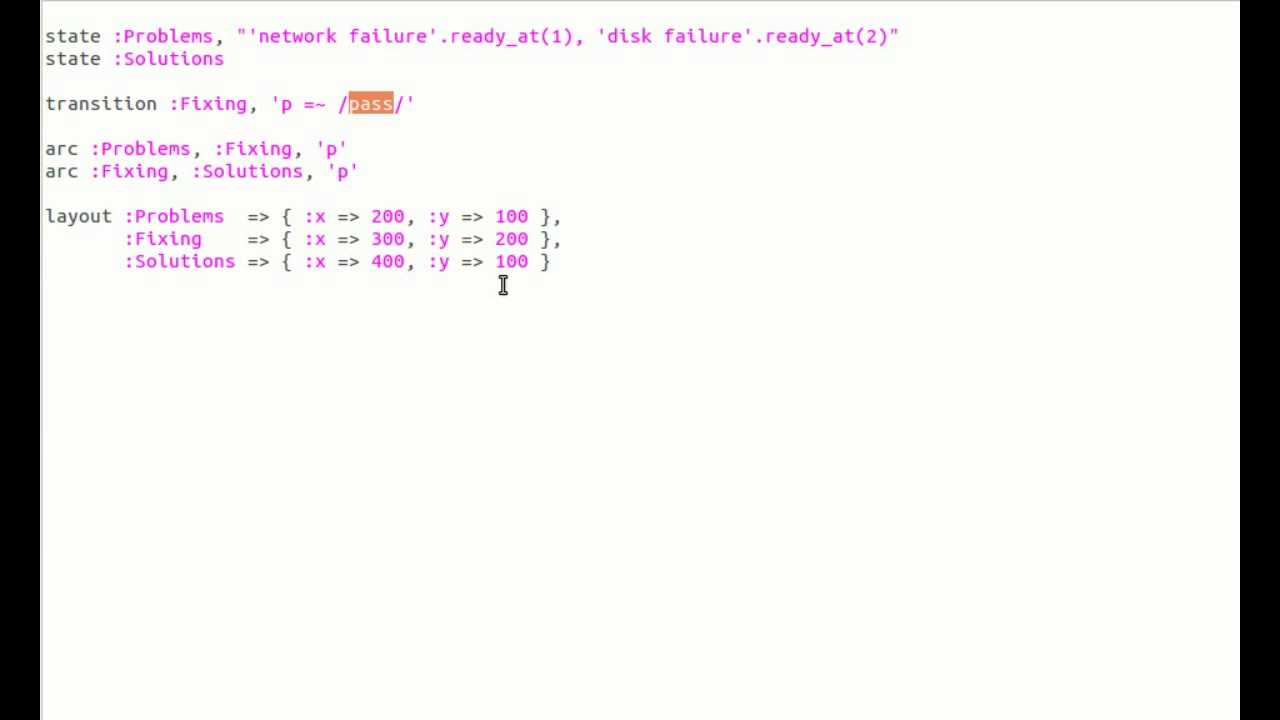
text(disk)
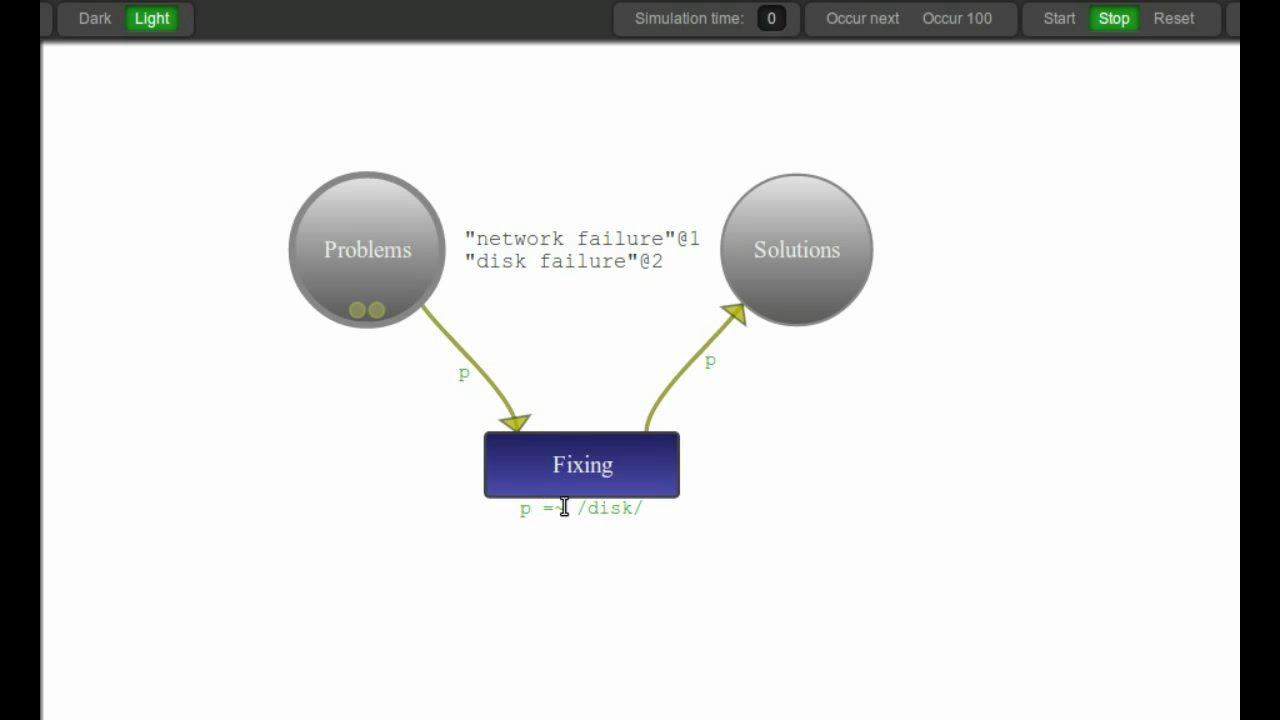
mouse_move(492, 278)
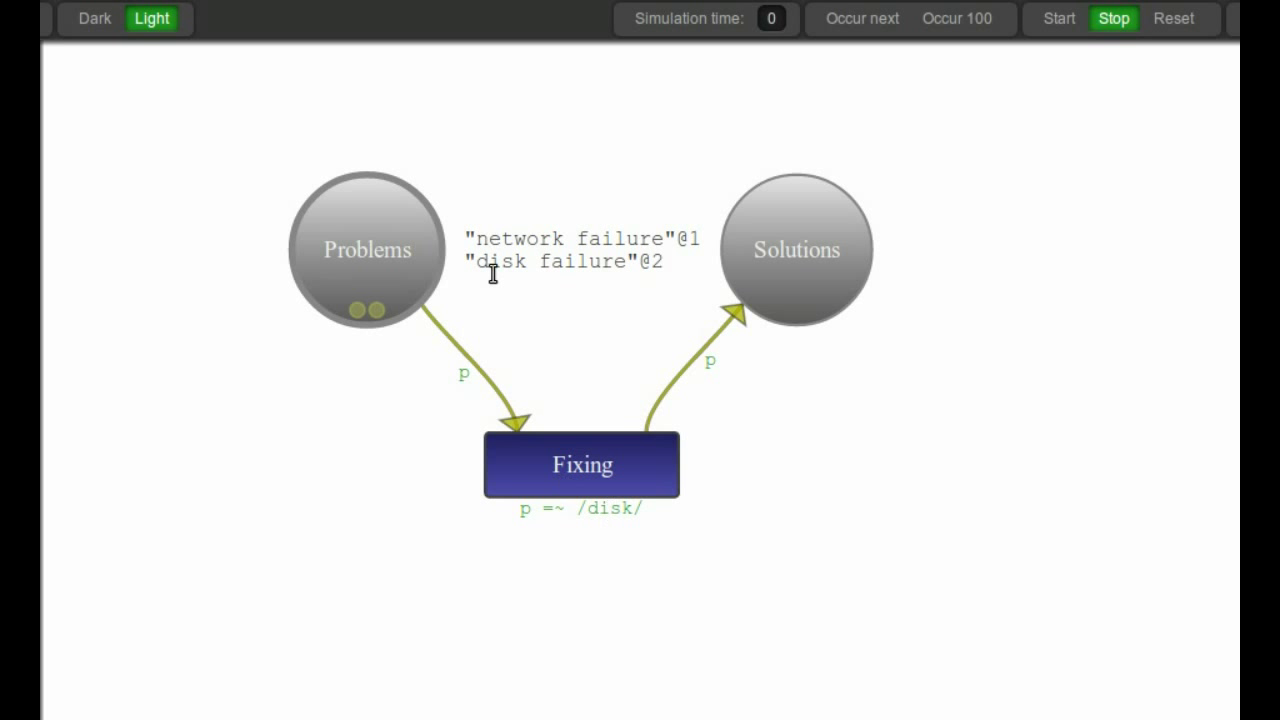
mouse_move(787, 206)
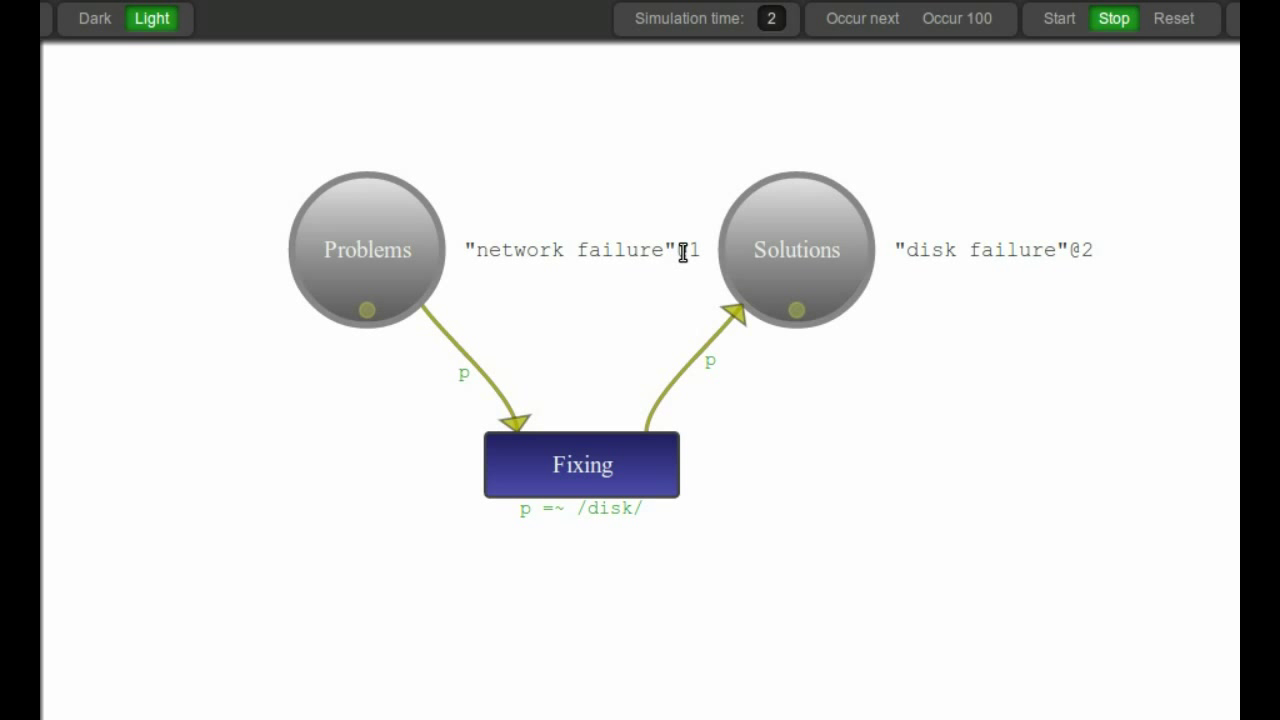
mouse_move(613, 250)
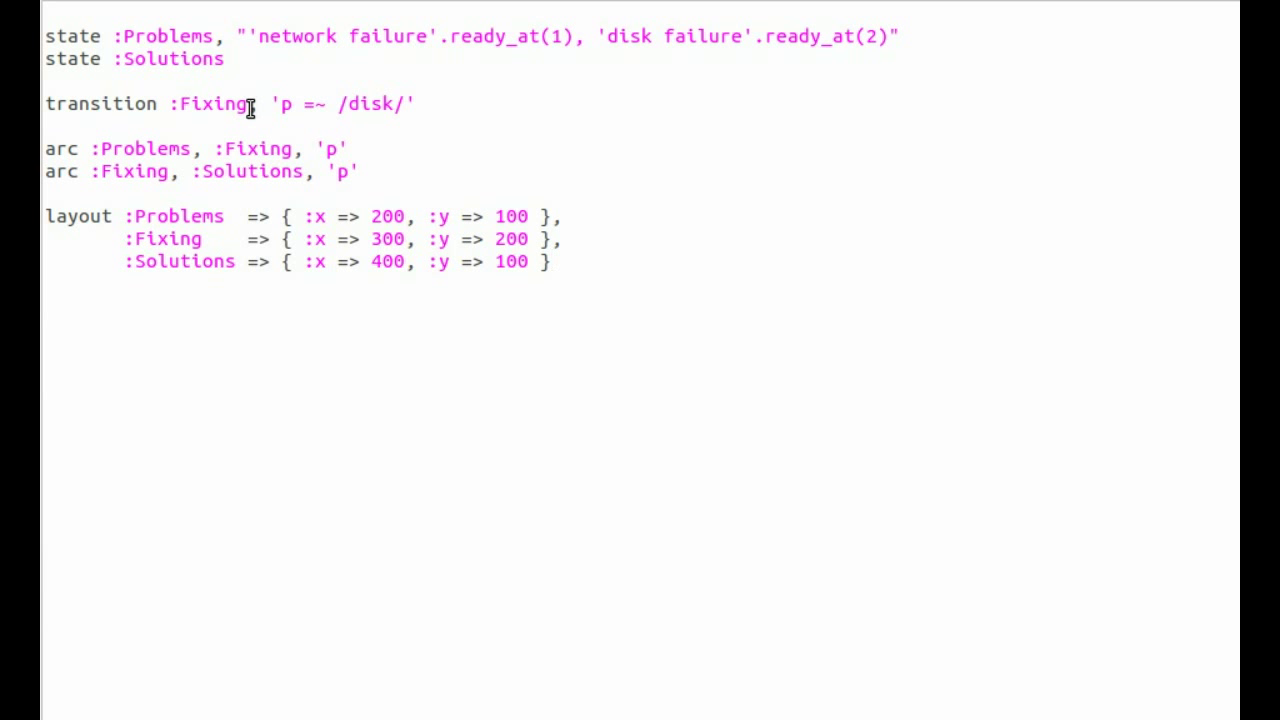
- Delete the Fixing guard and start a .gsub() call on the Fixing-to-Solutions arc
drag(250, 103, 400, 103)
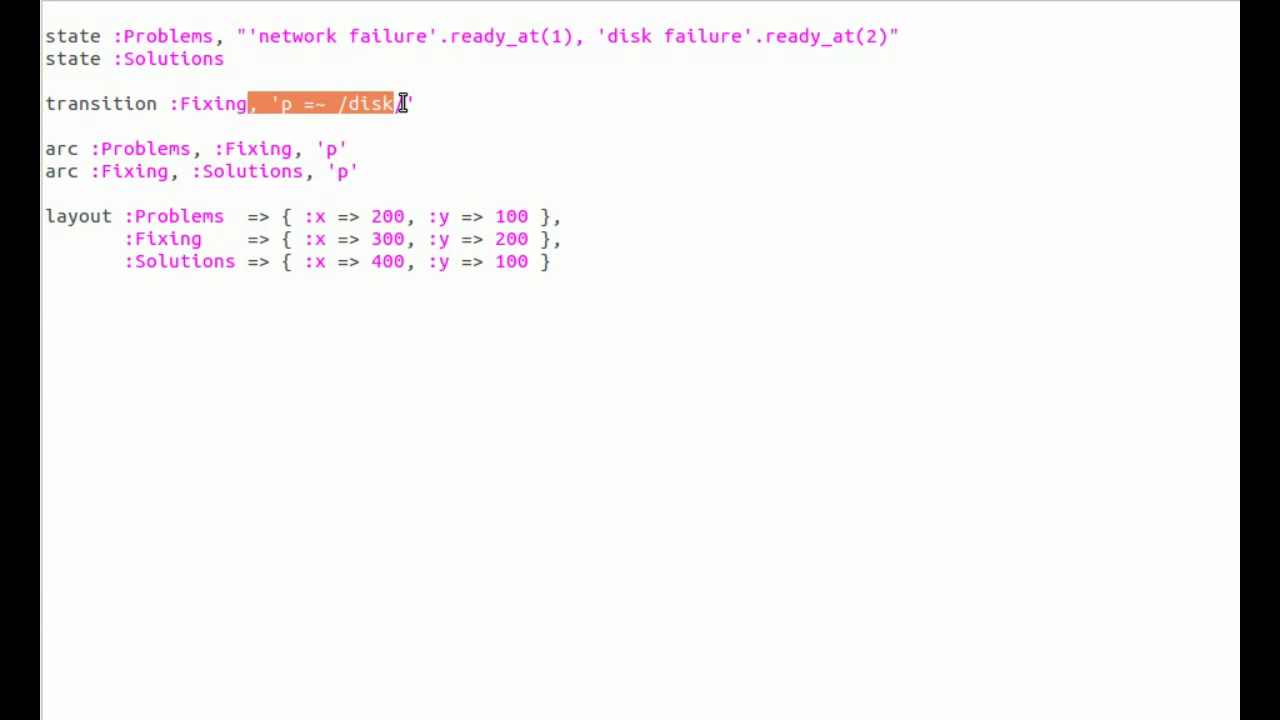
text(/)
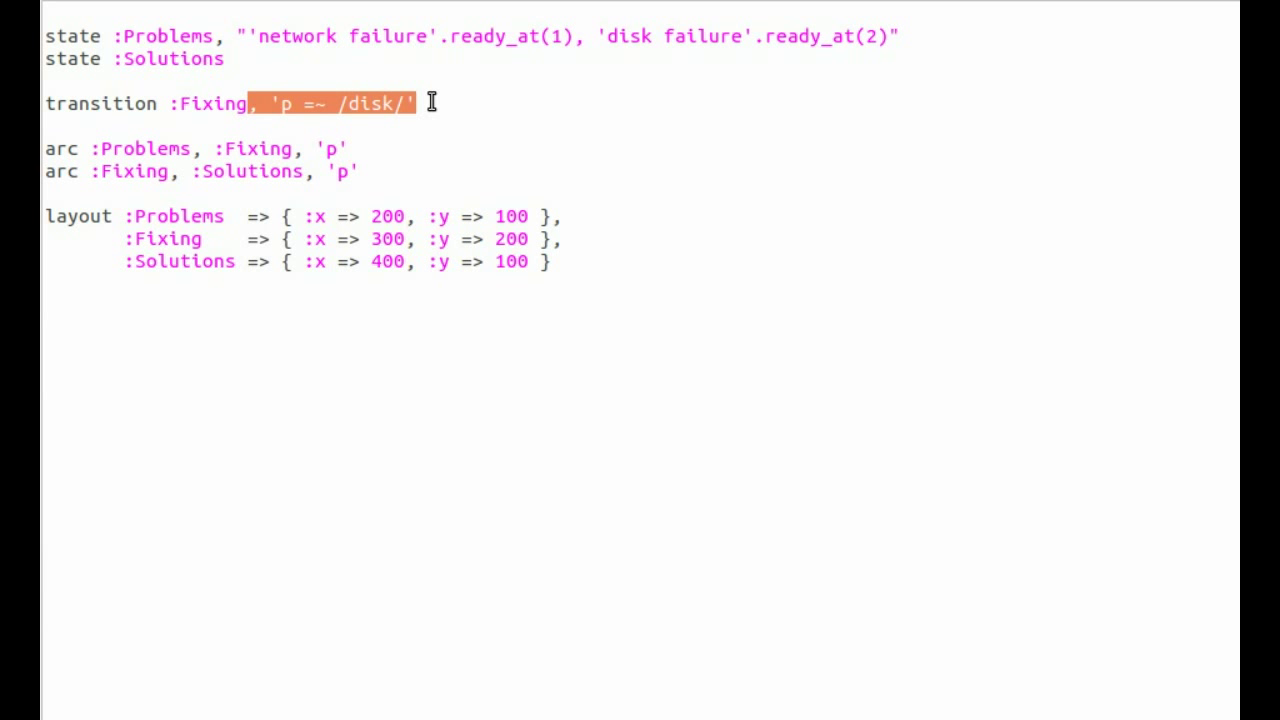
key(Delete)
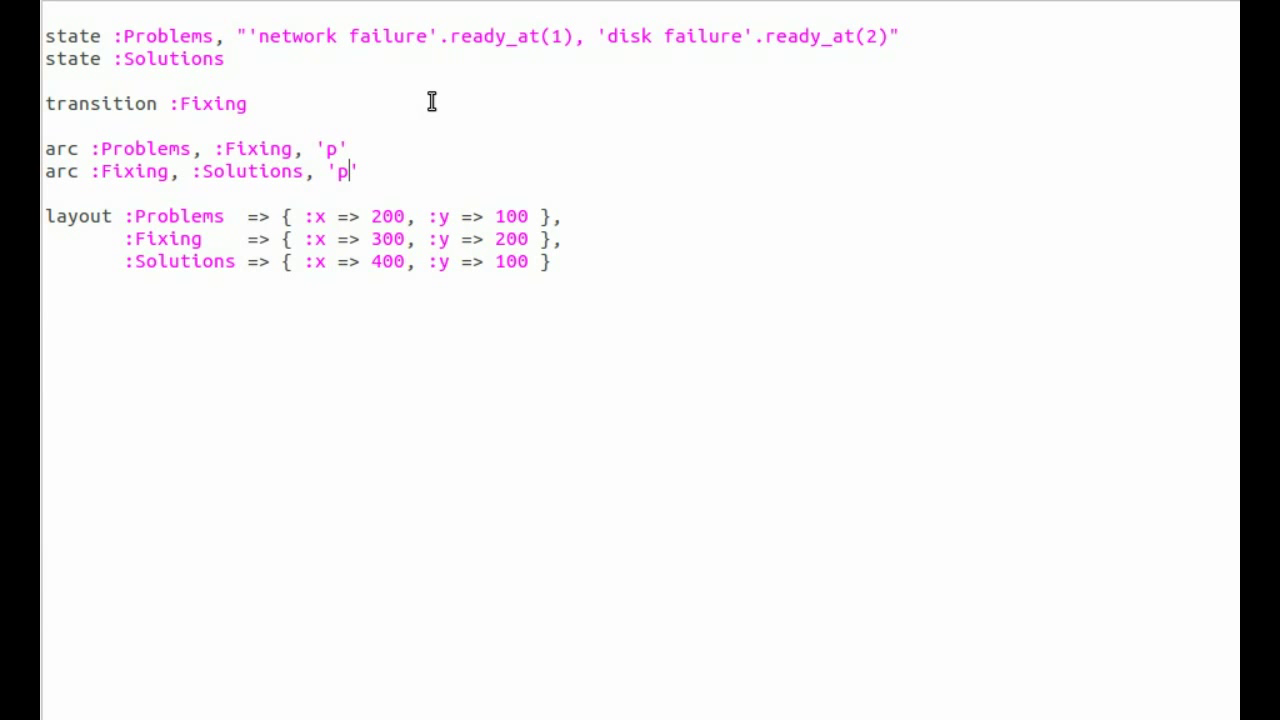
text(.)
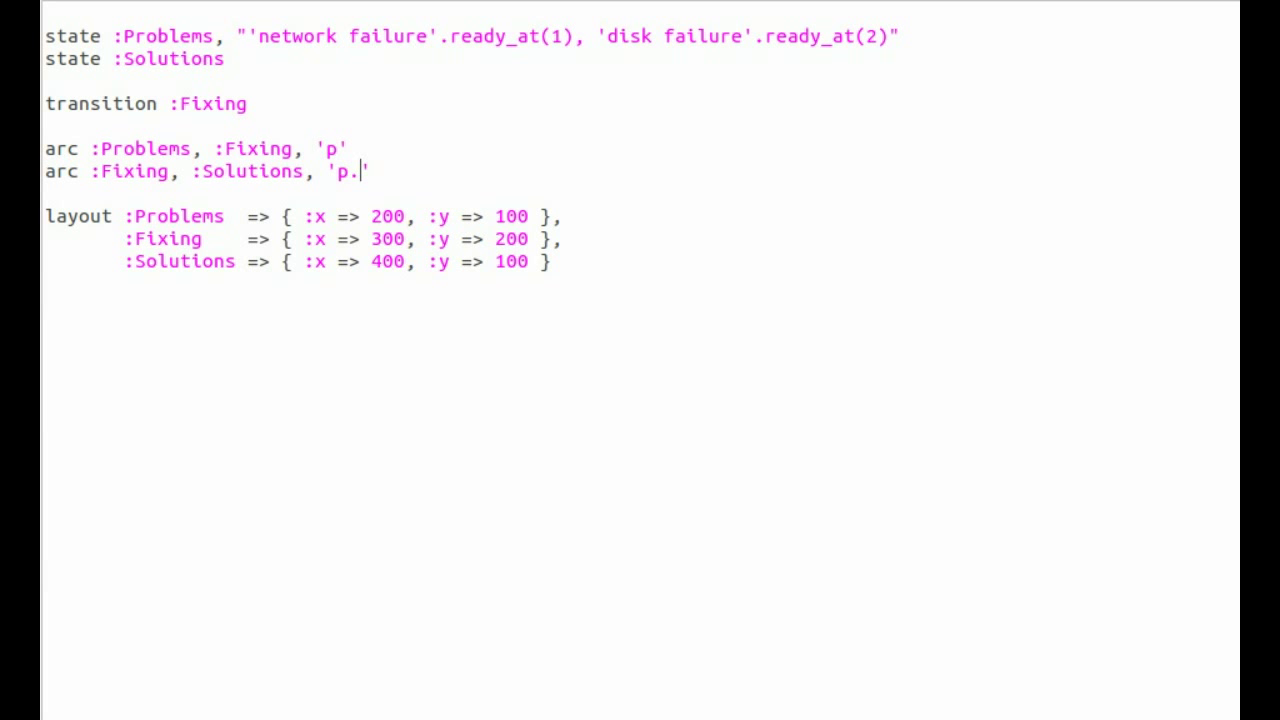
text(gsub)
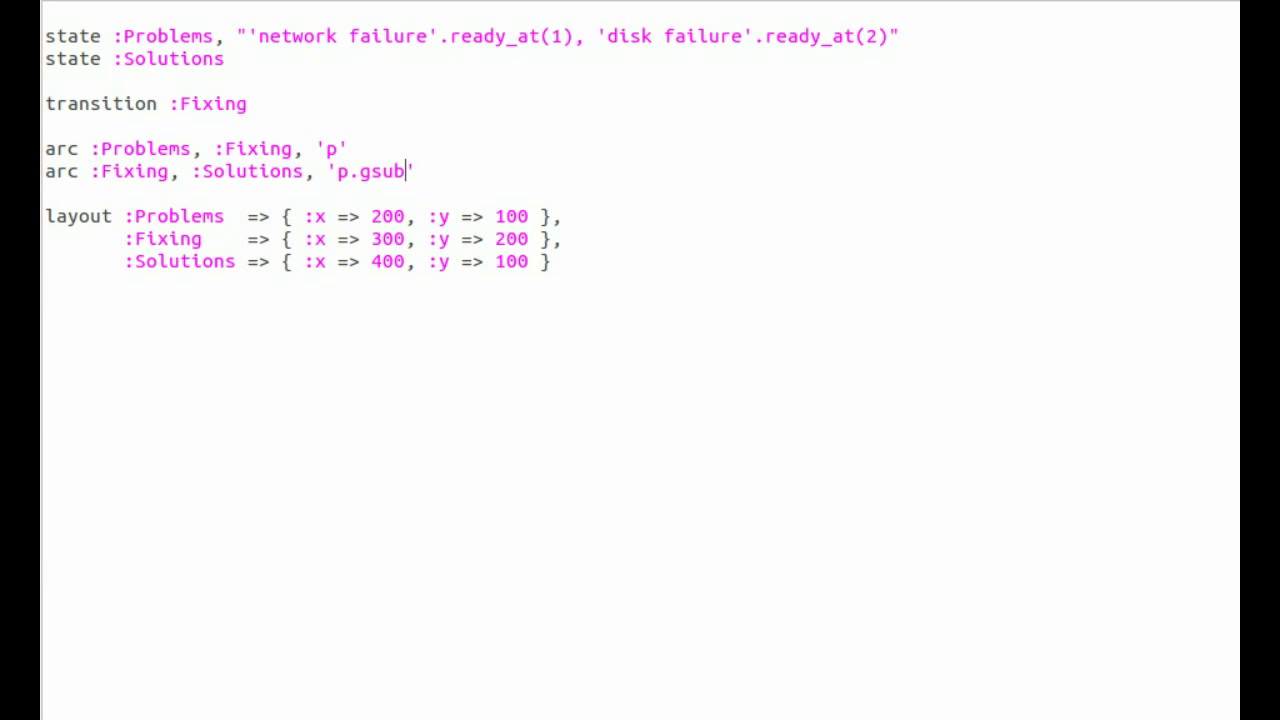
text(())
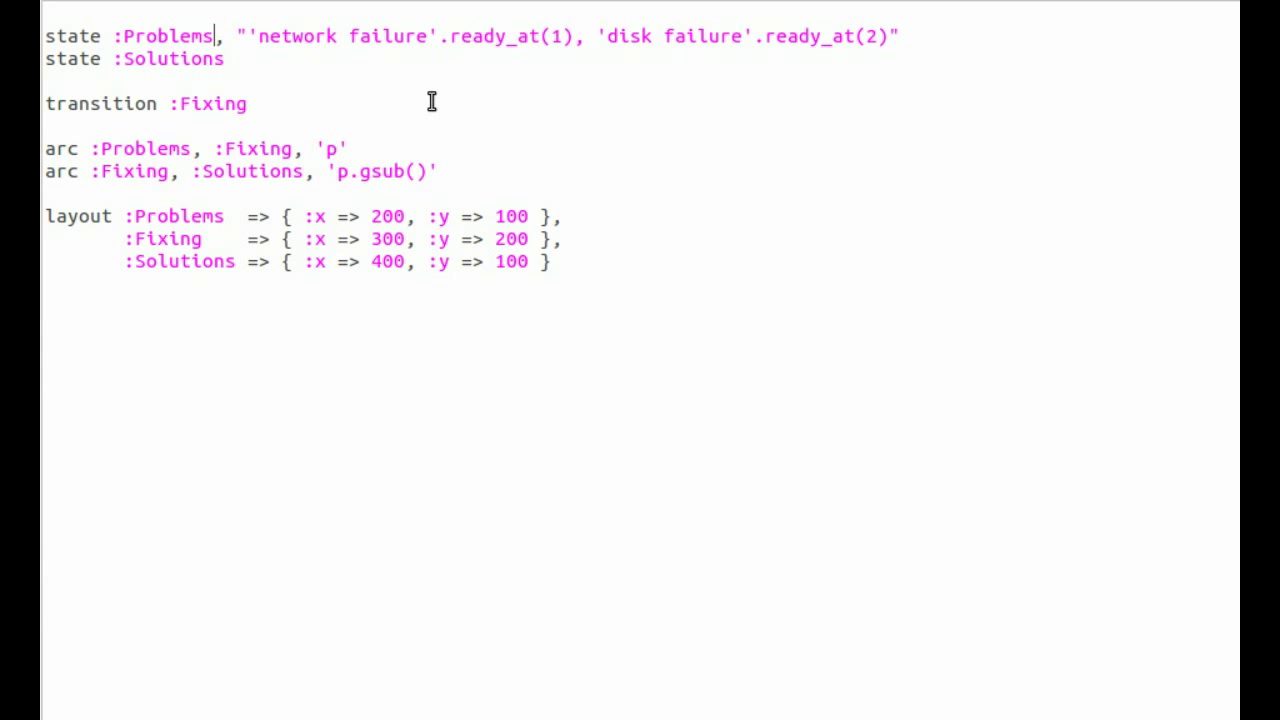
- Fill the gsub arguments with /failure/ and "fixed", correcting the mistyped 'repair'
click(432, 101)
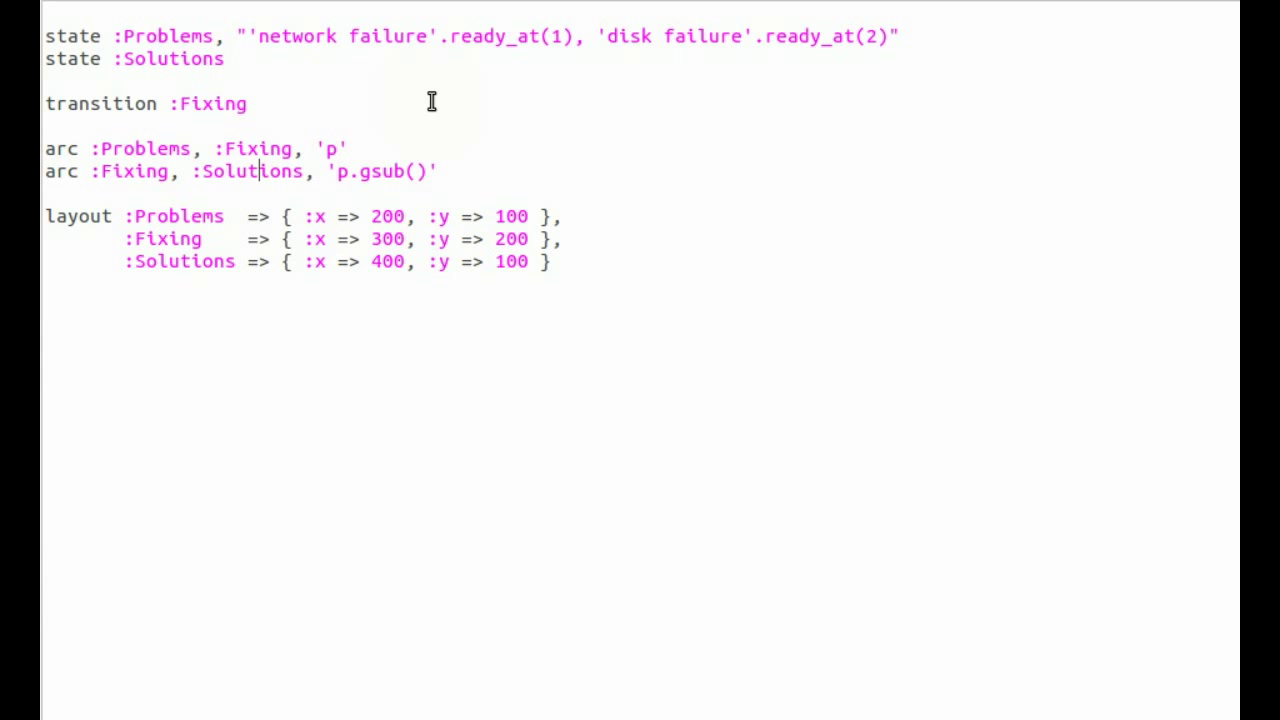
text(/)
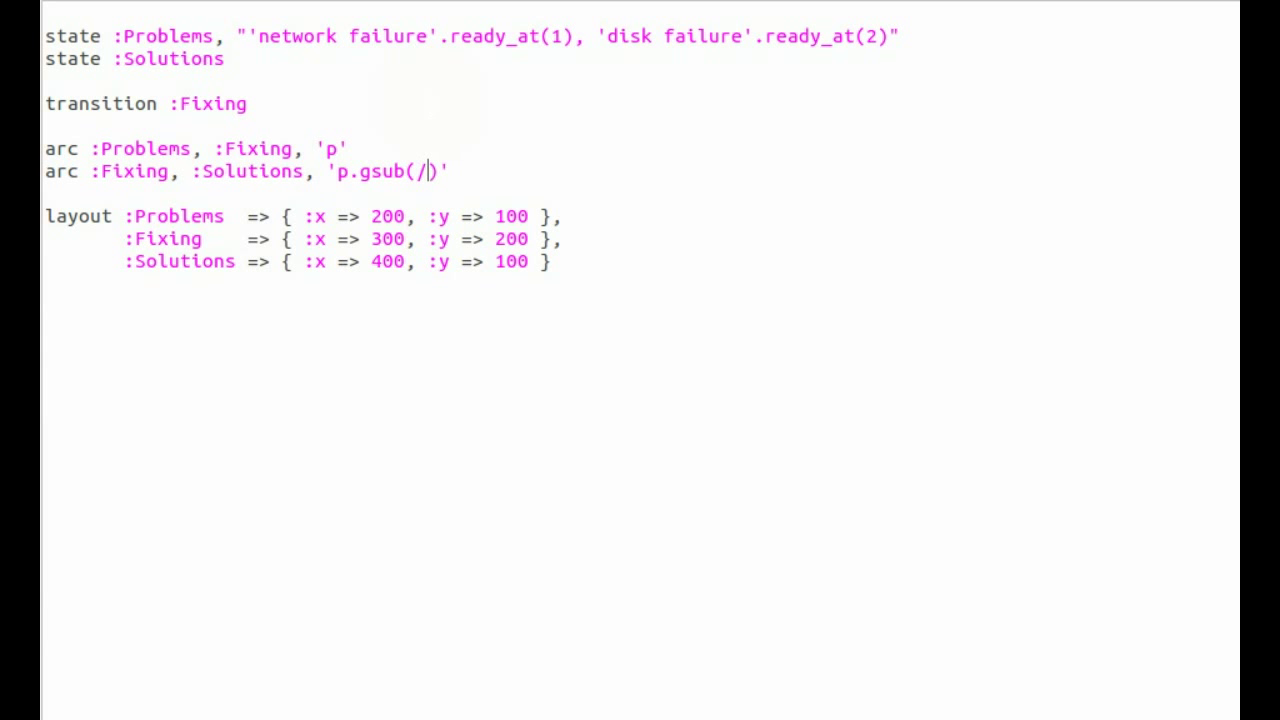
text(/)
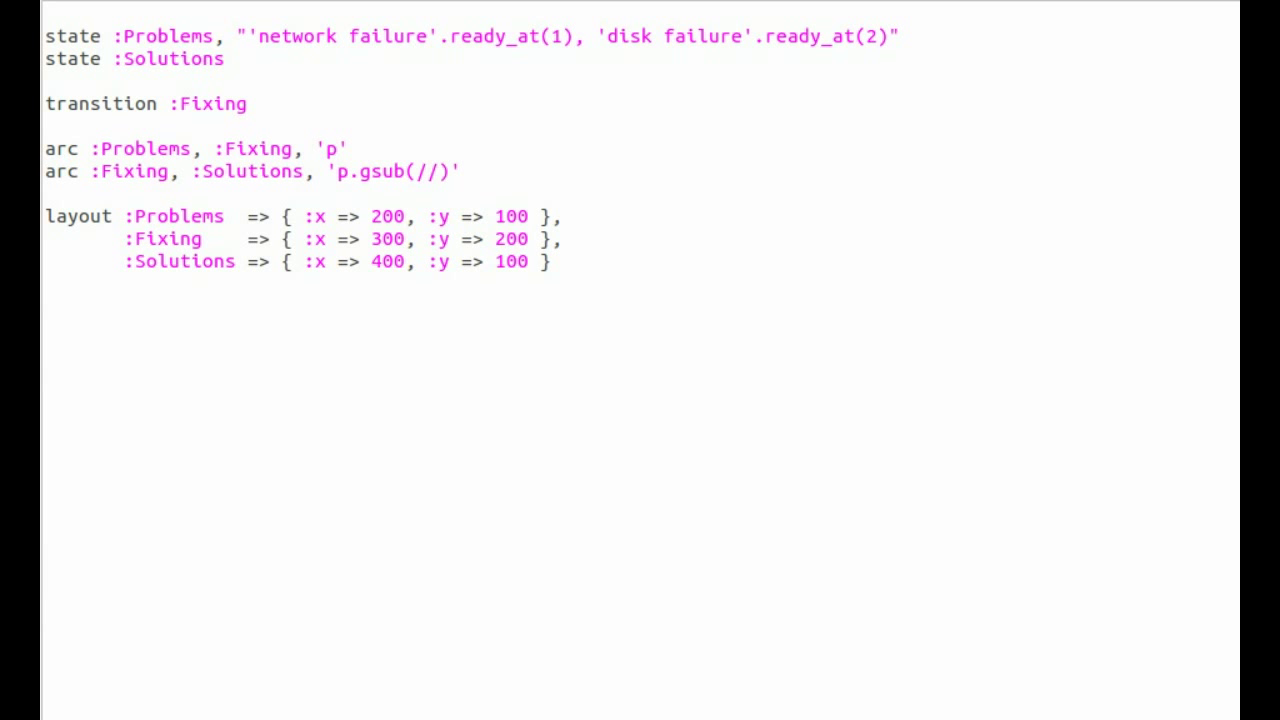
text(failure/)
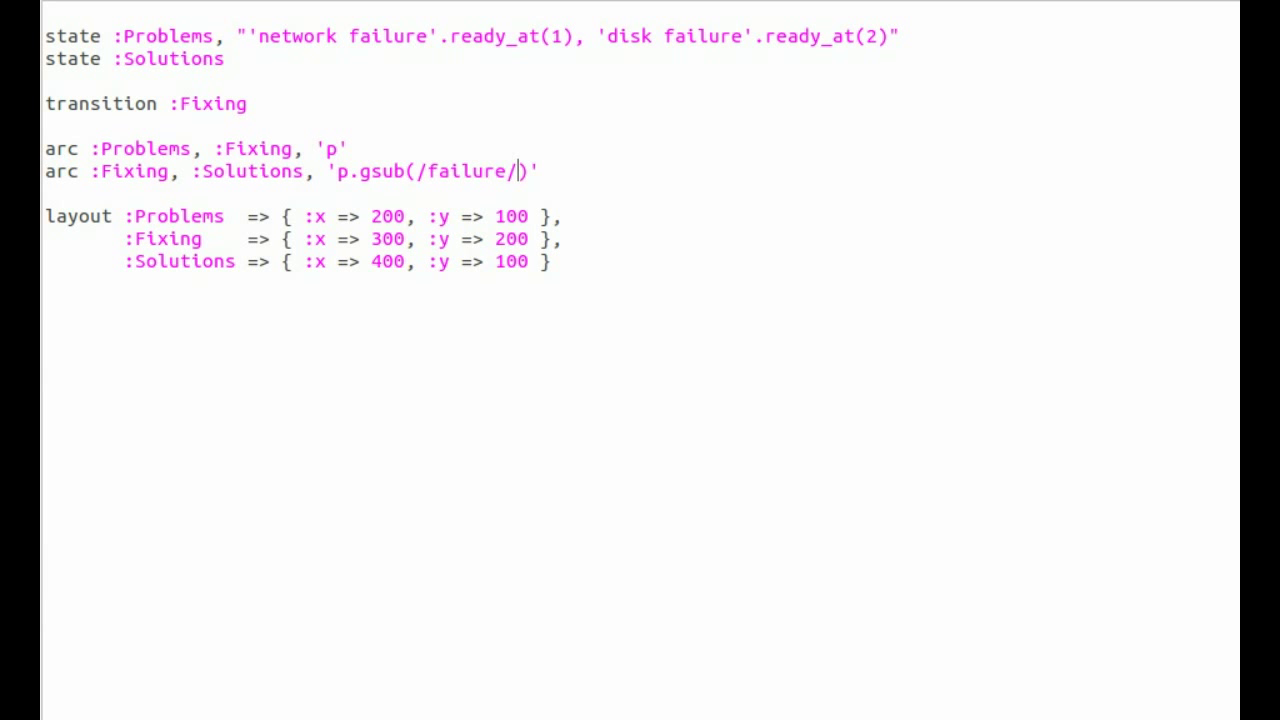
text(,")
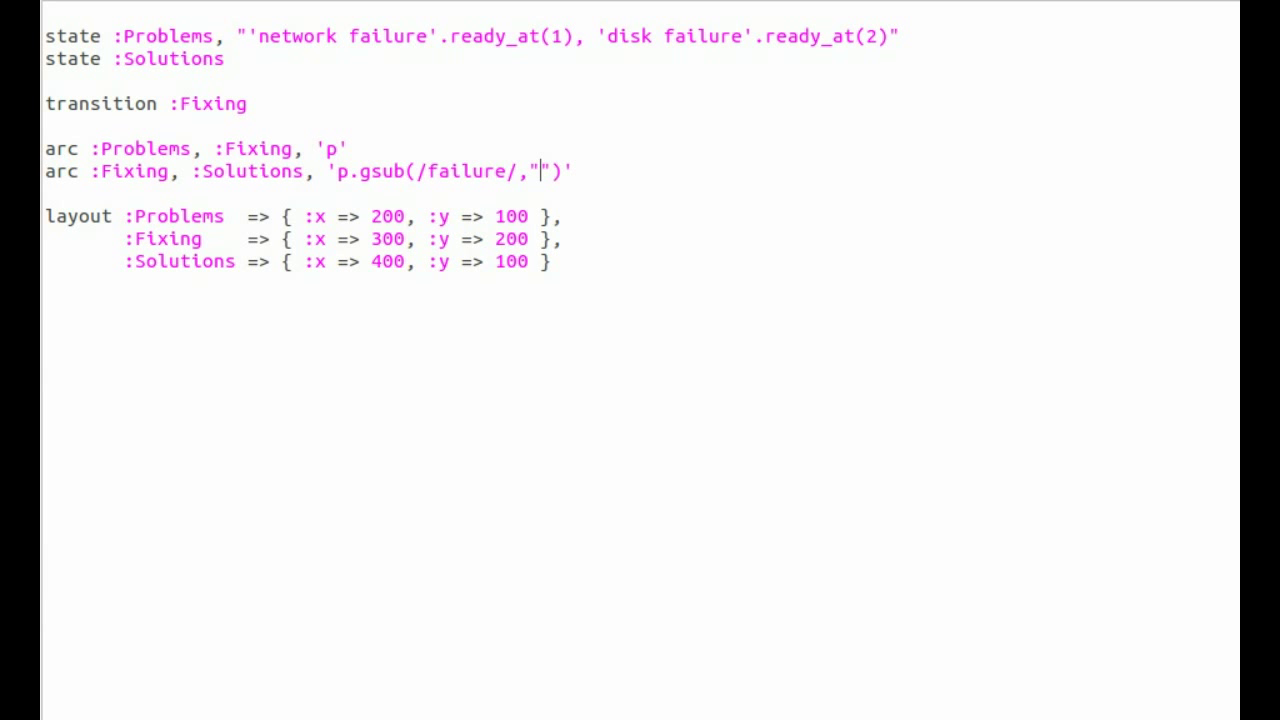
text(repair)
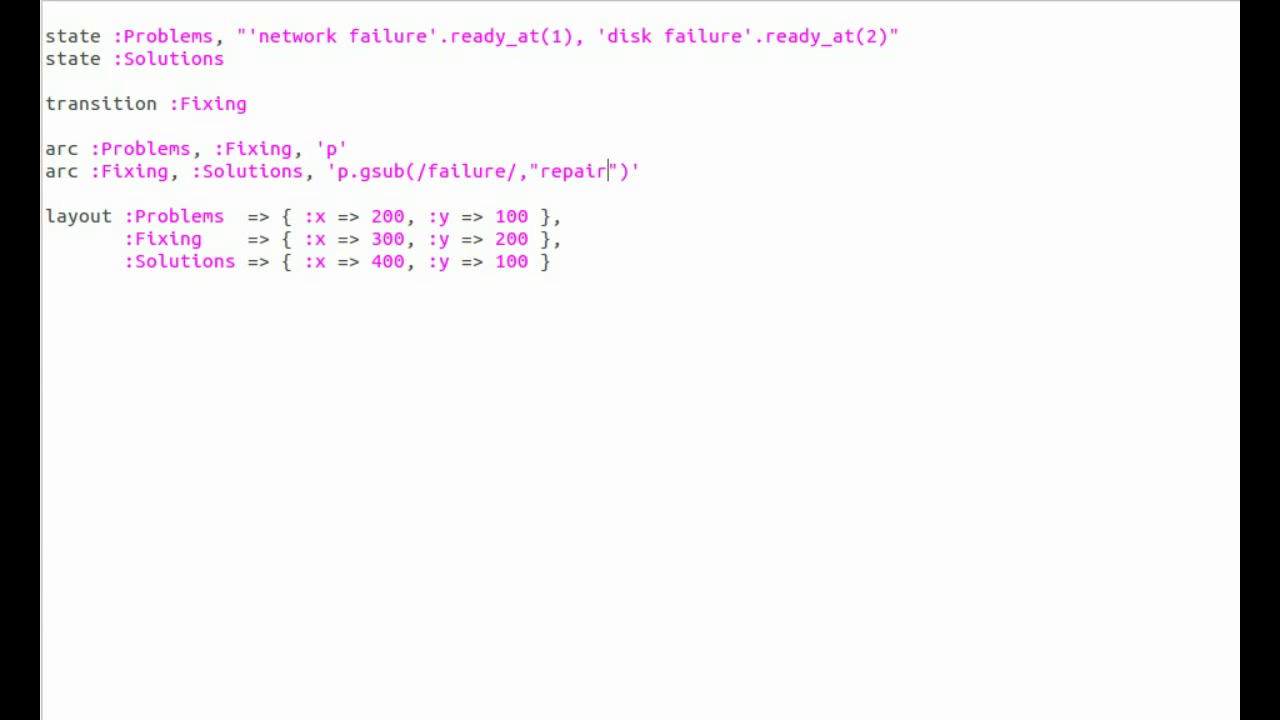
key(Backspace)
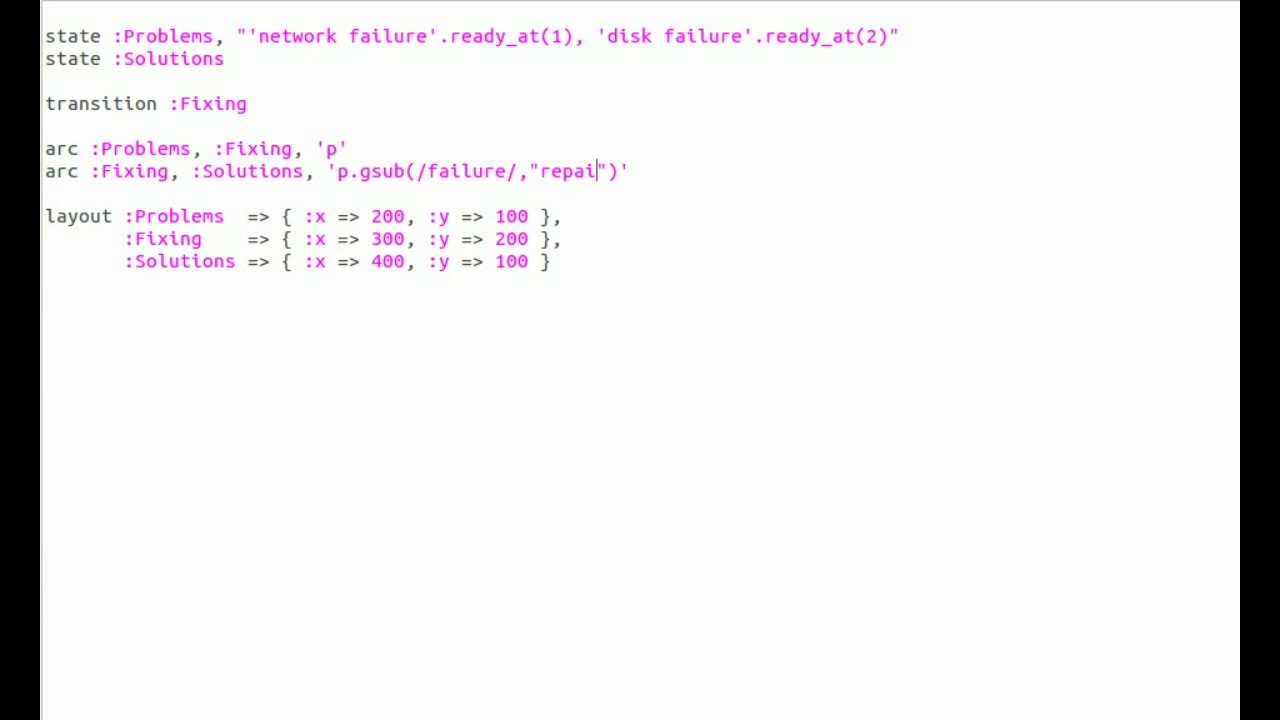
key(Backspace)
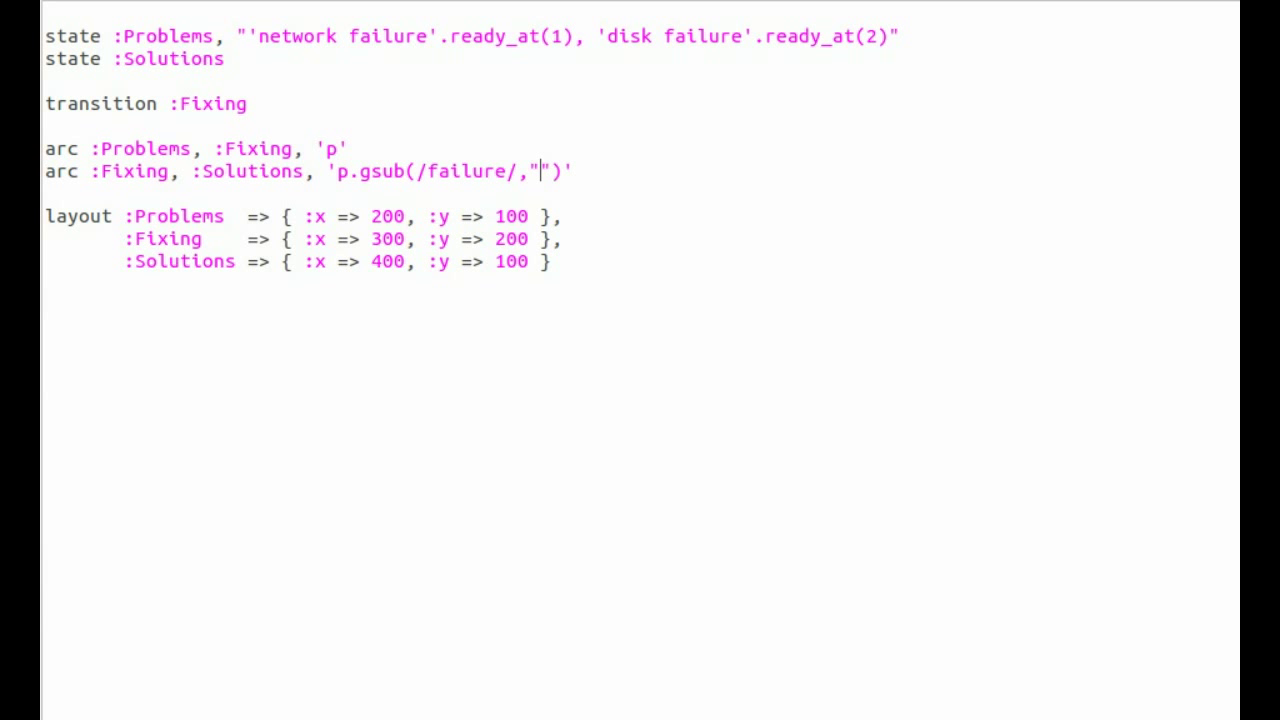
text(fixed)
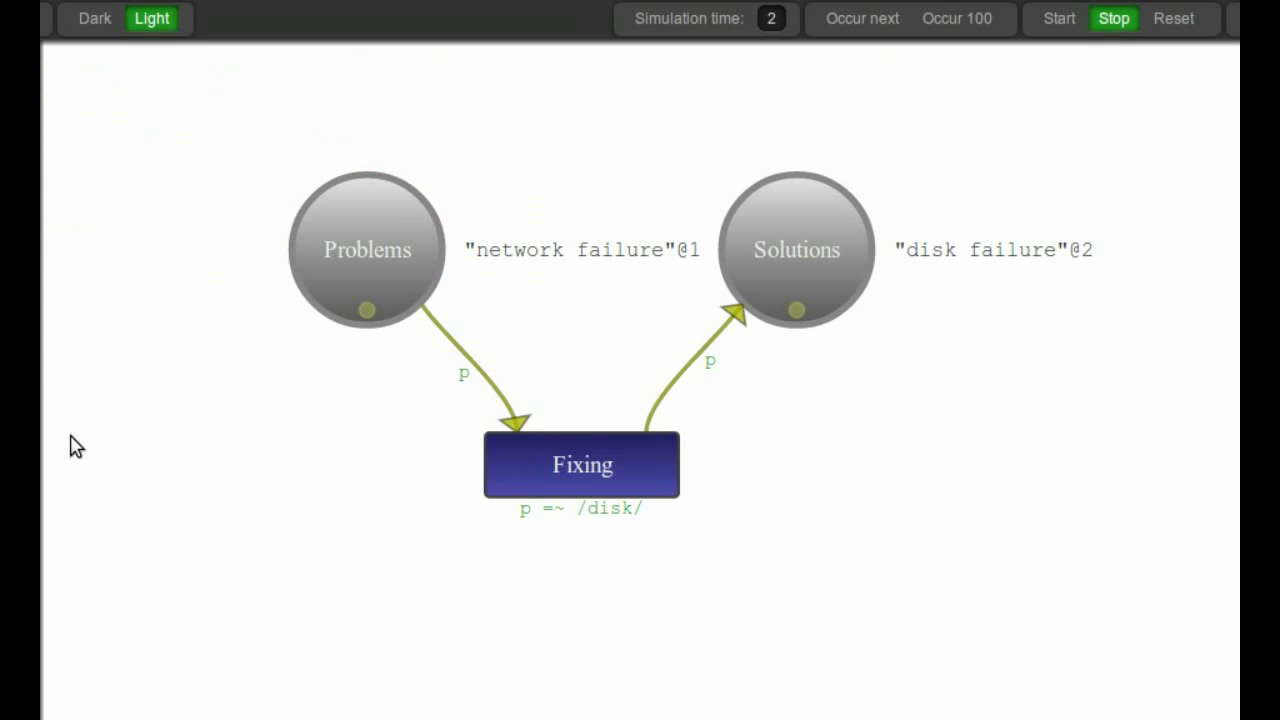
- Reload the net and step Fixing until network fixed@1 and disk fixed@2 reach Solutions
click(1175, 20)
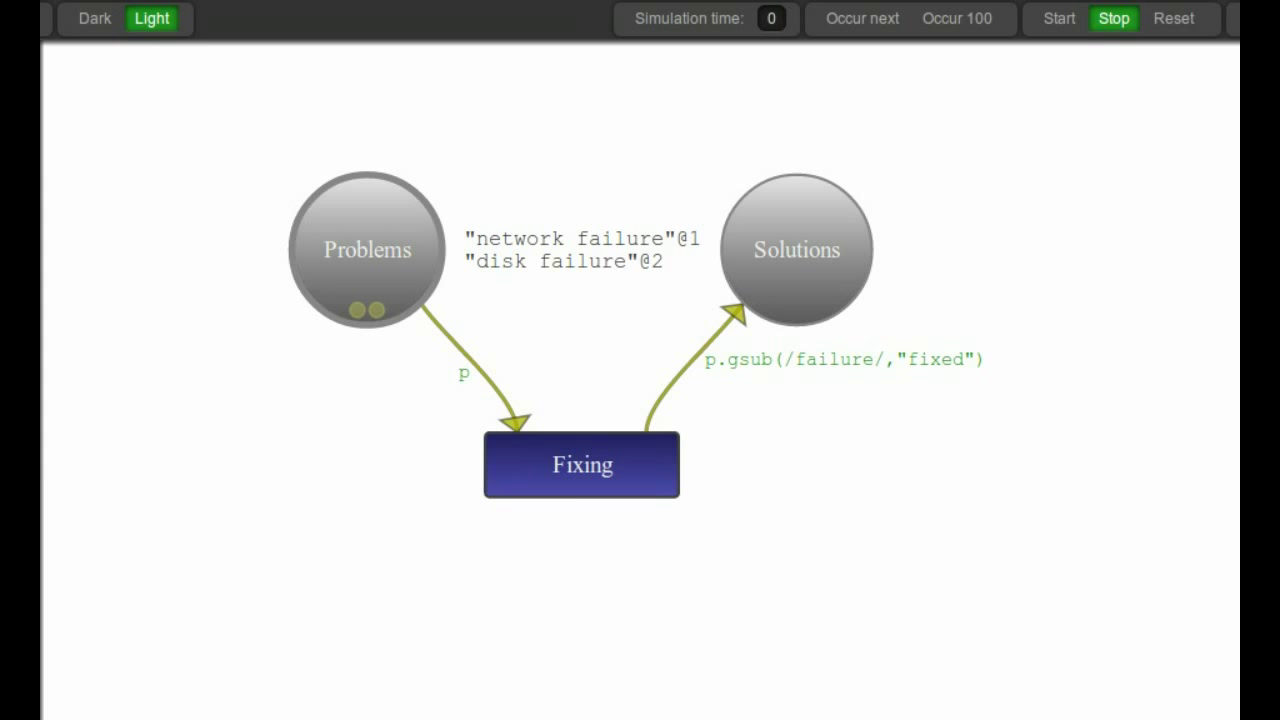
mouse_move(622, 532)
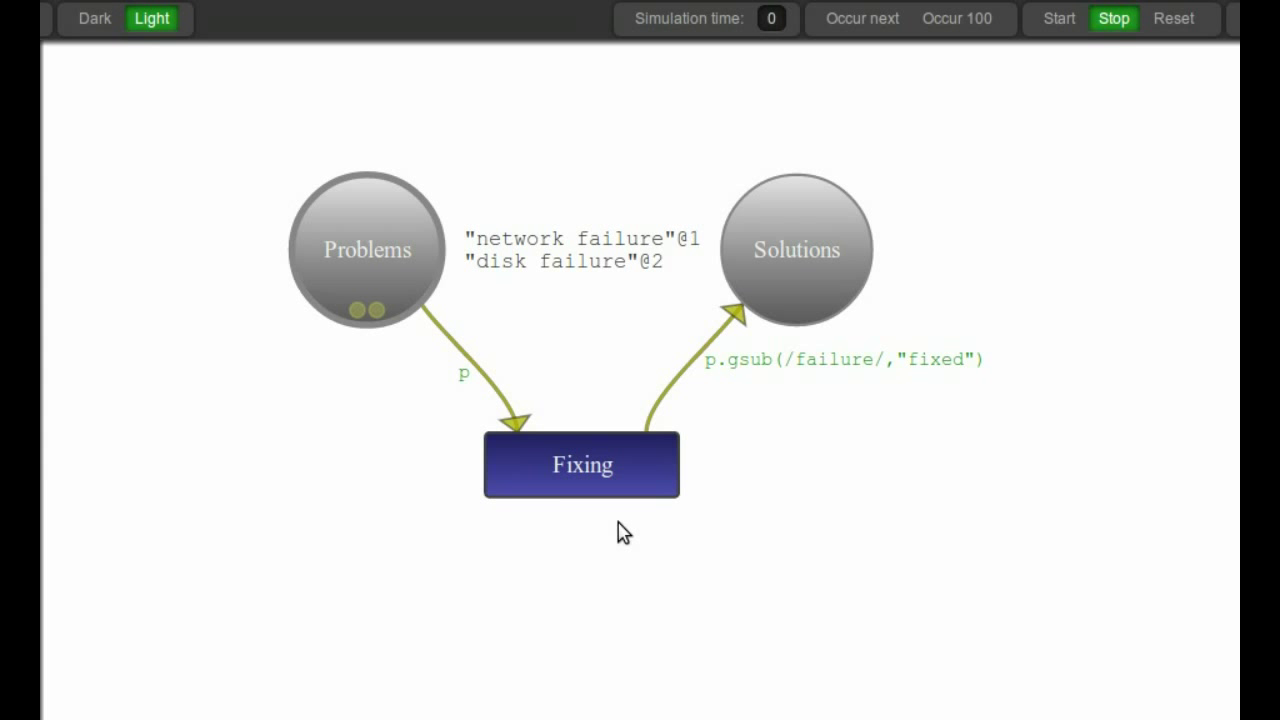
mouse_move(507, 360)
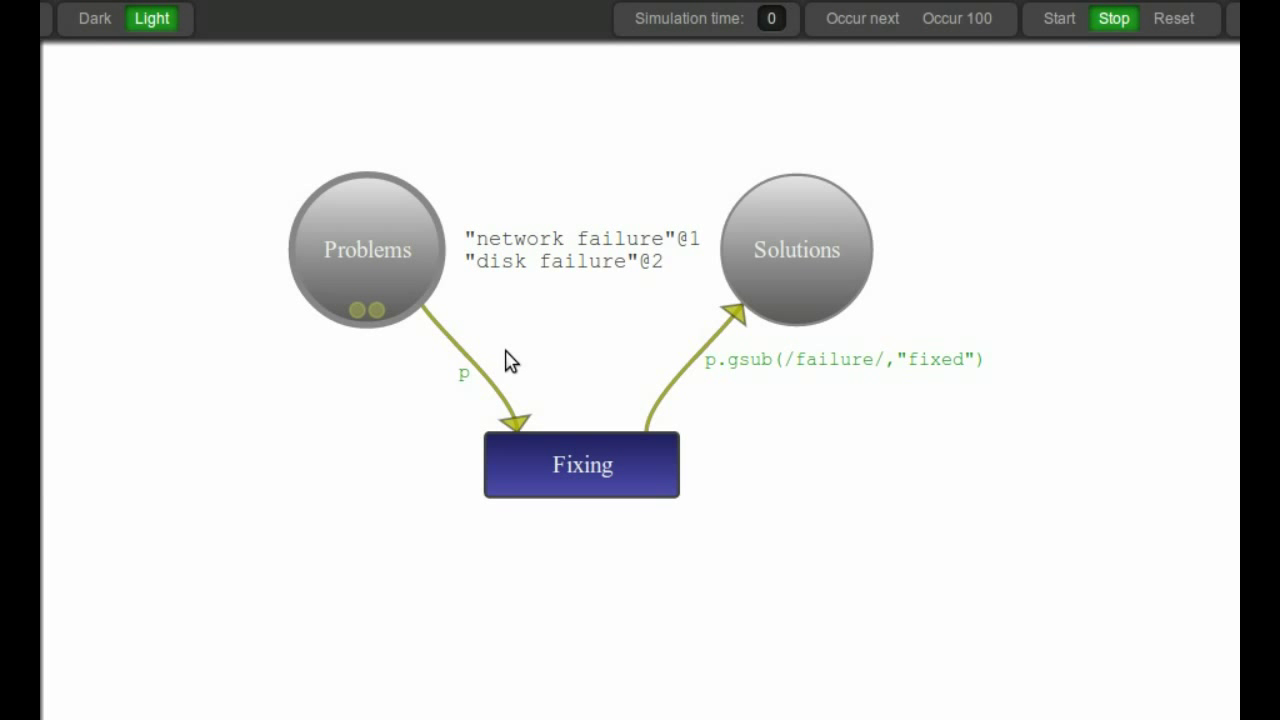
mouse_move(703, 517)
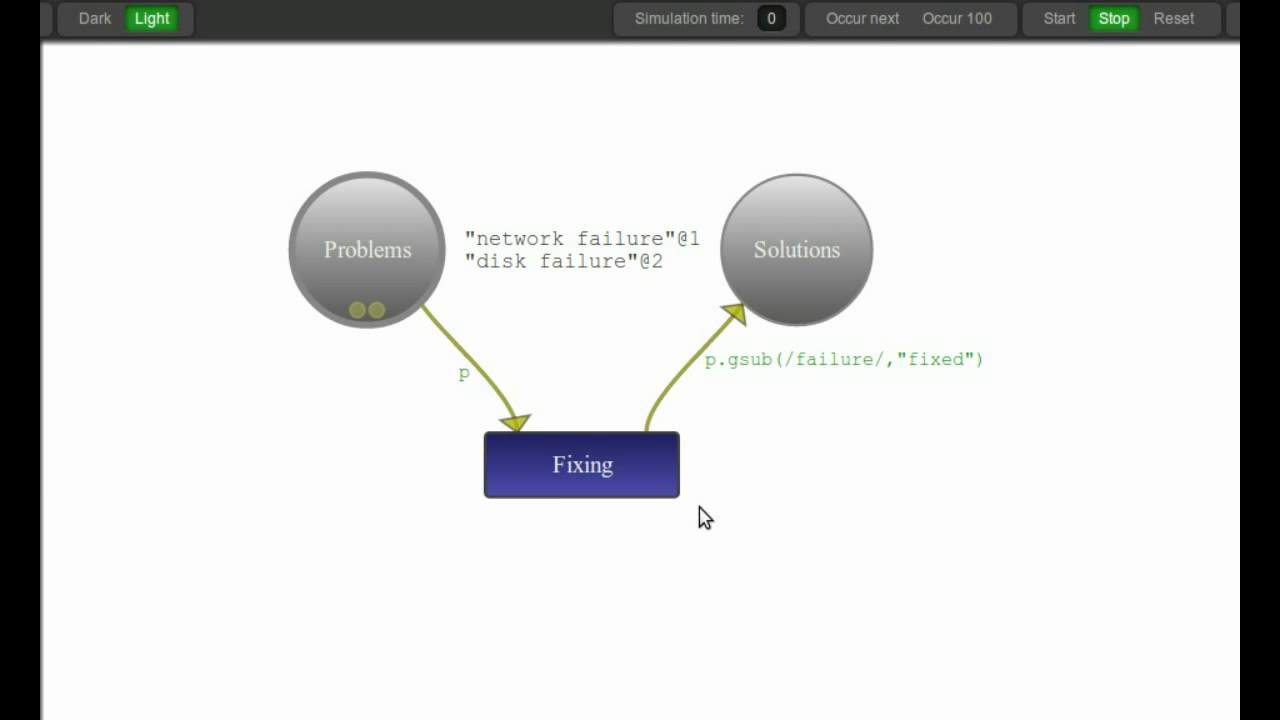
mouse_move(716, 365)
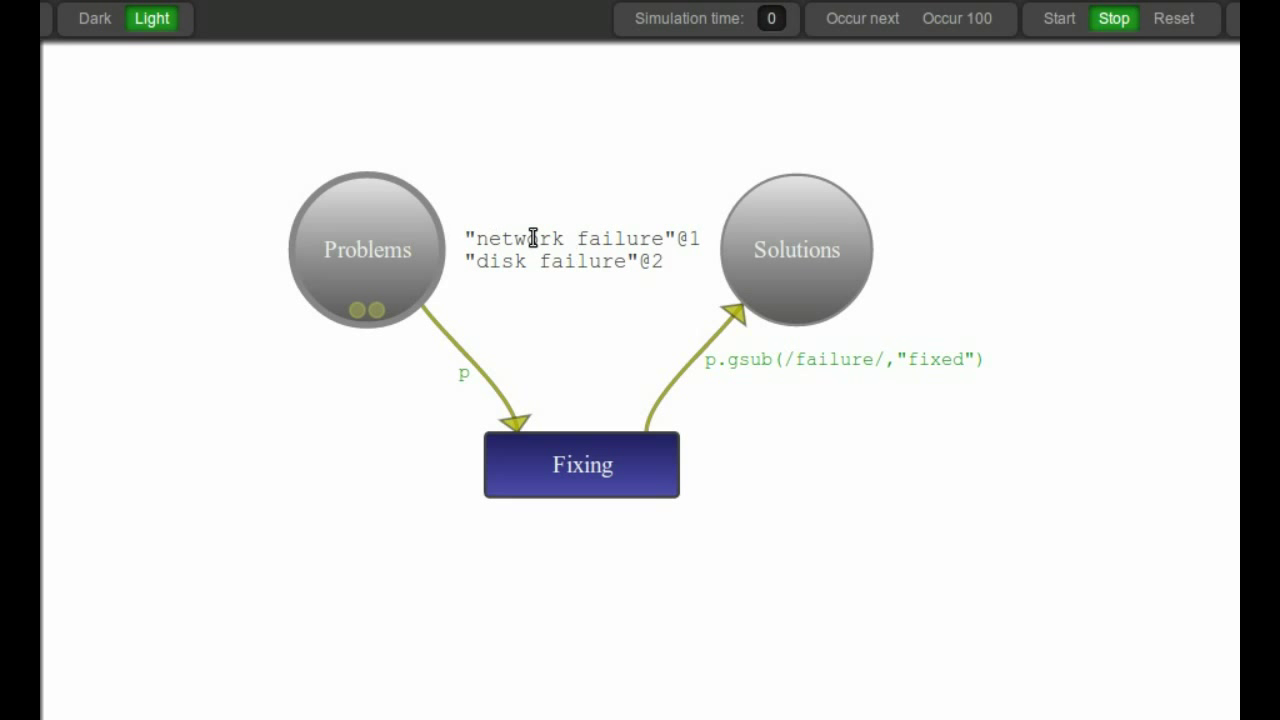
click(861, 18)
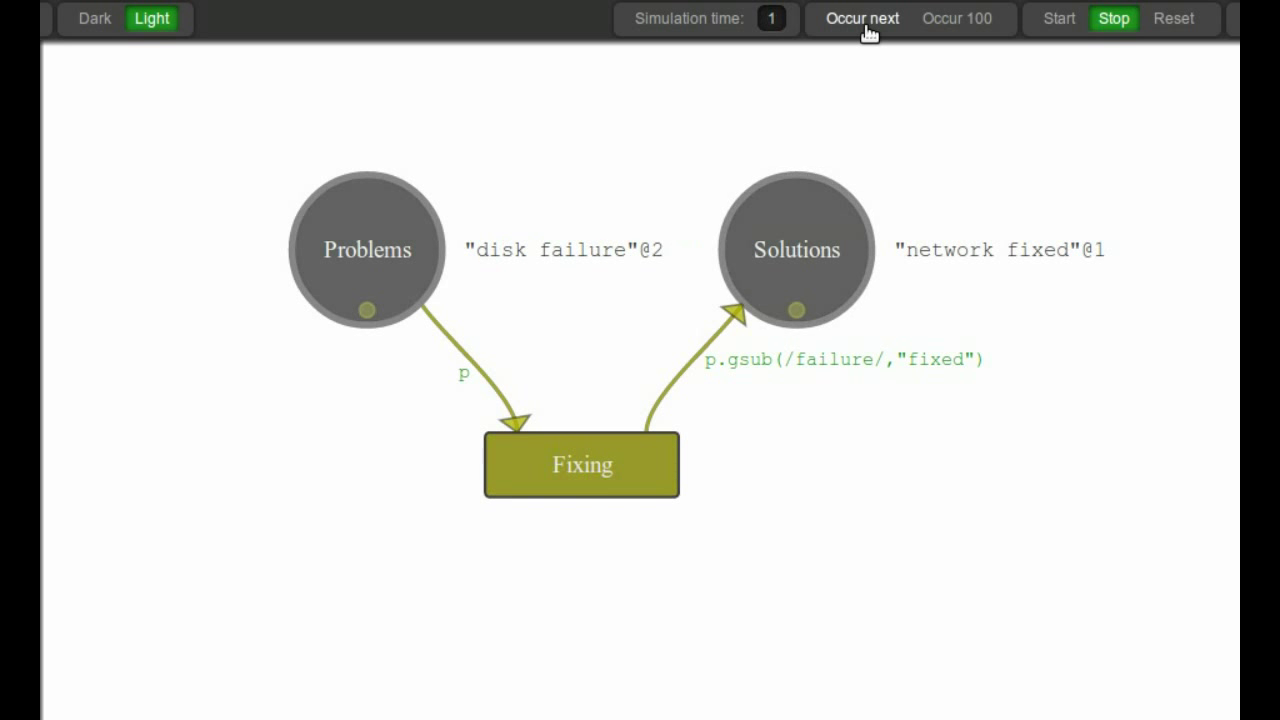
click(863, 18)
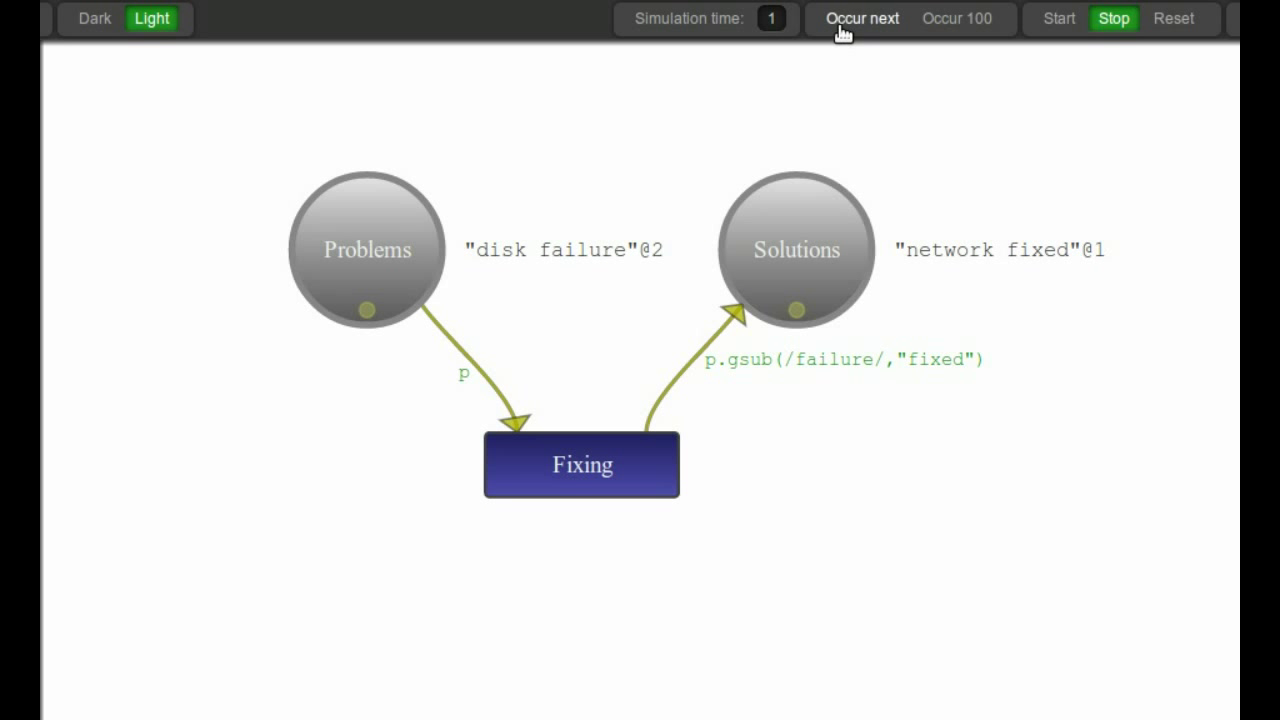
click(864, 18)
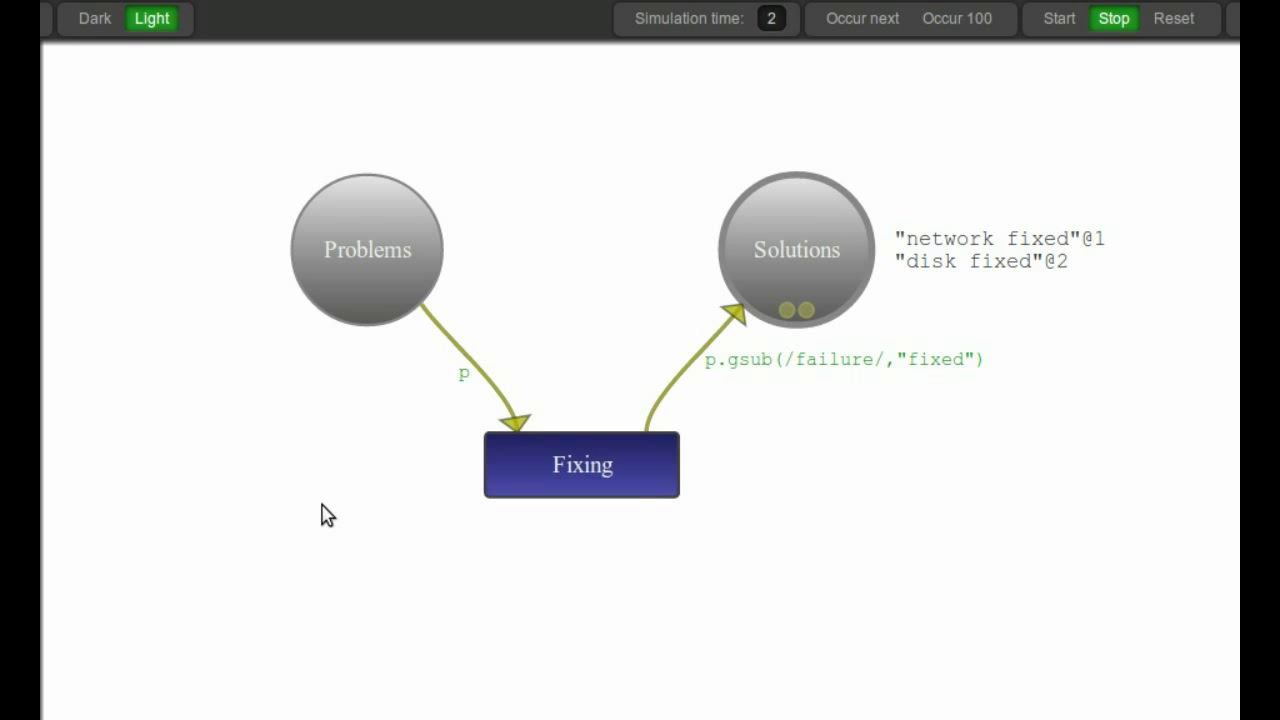
mouse_move(798, 458)
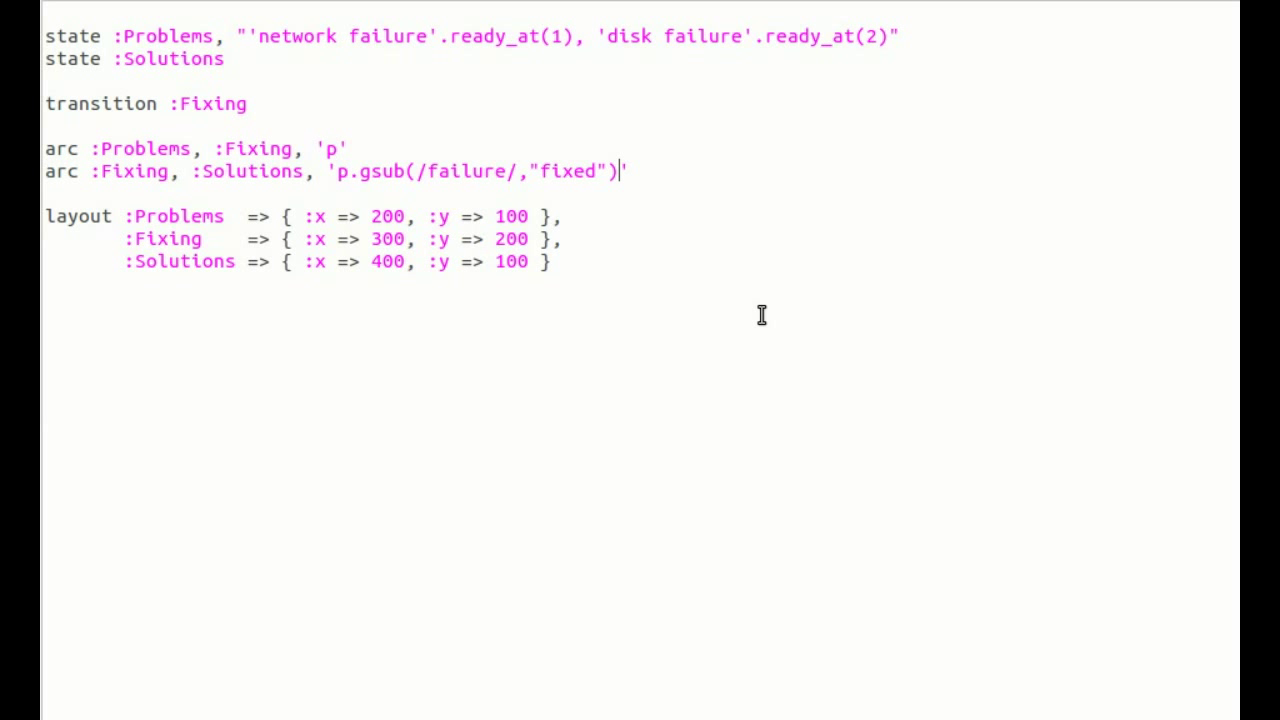
- Append .ready_at(10) to the gsub expression on the Fixing-to-Solutions arc
text(.ready)
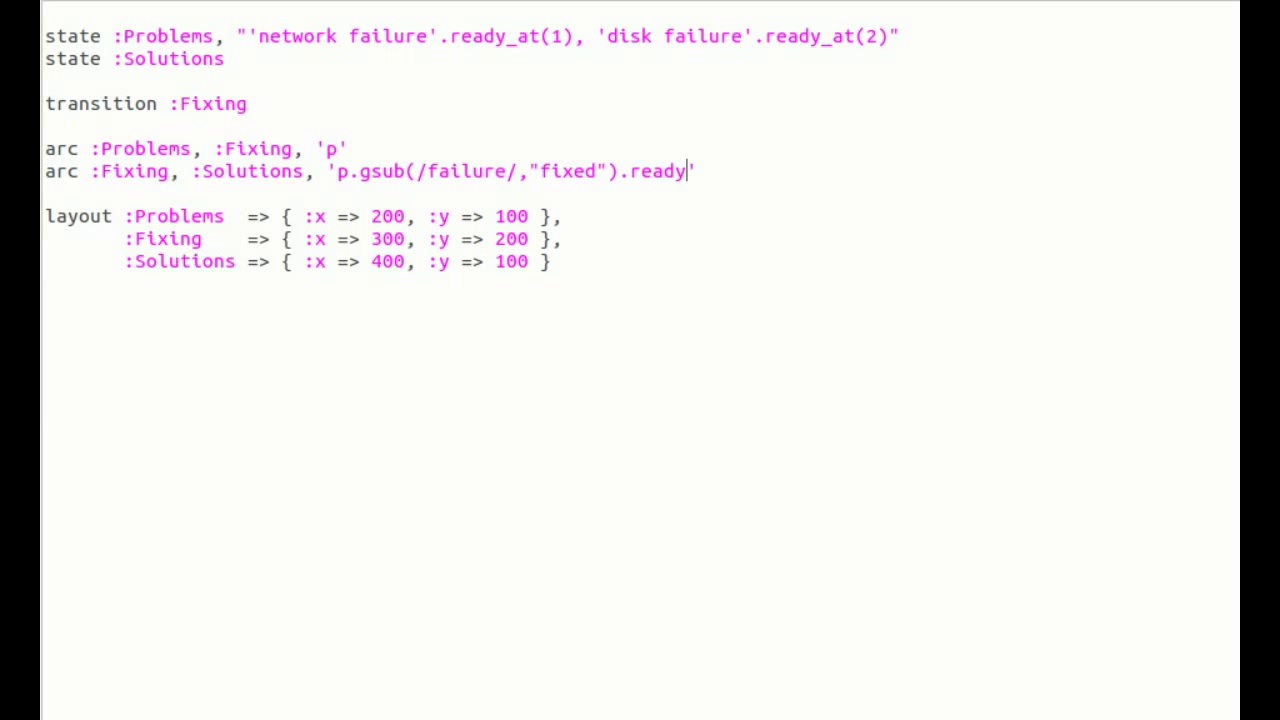
text(_at())
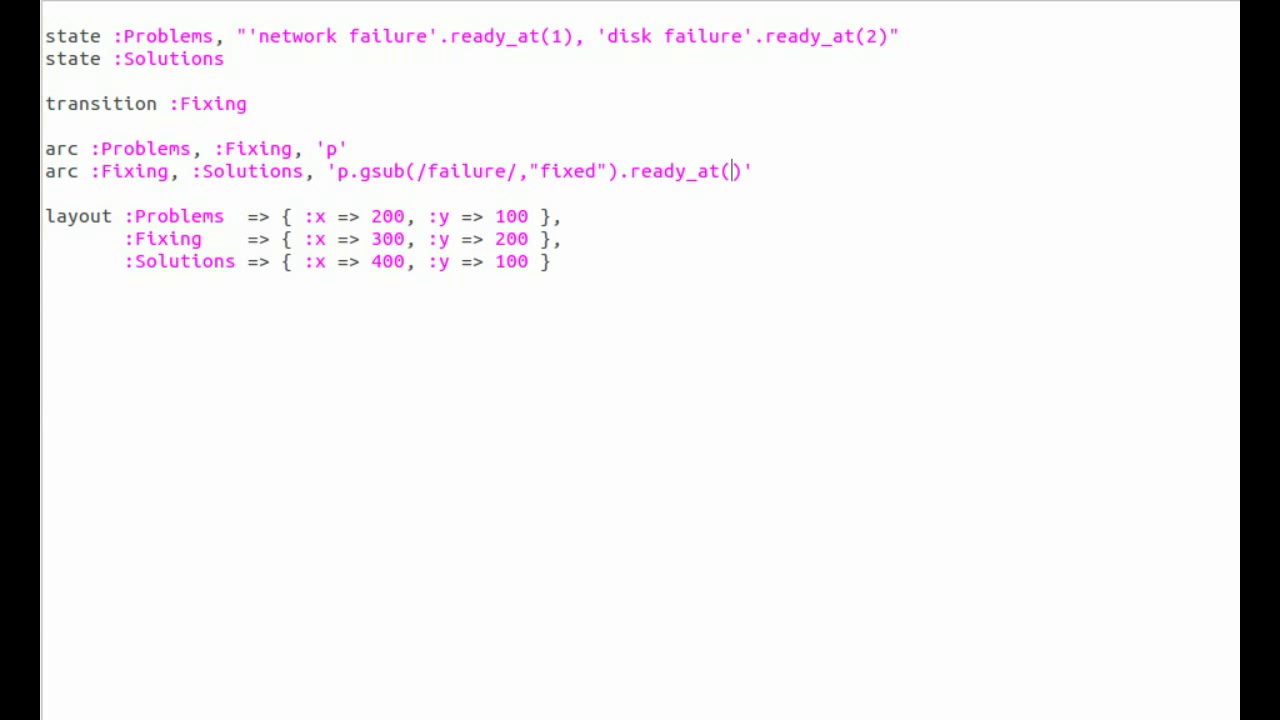
text(10)
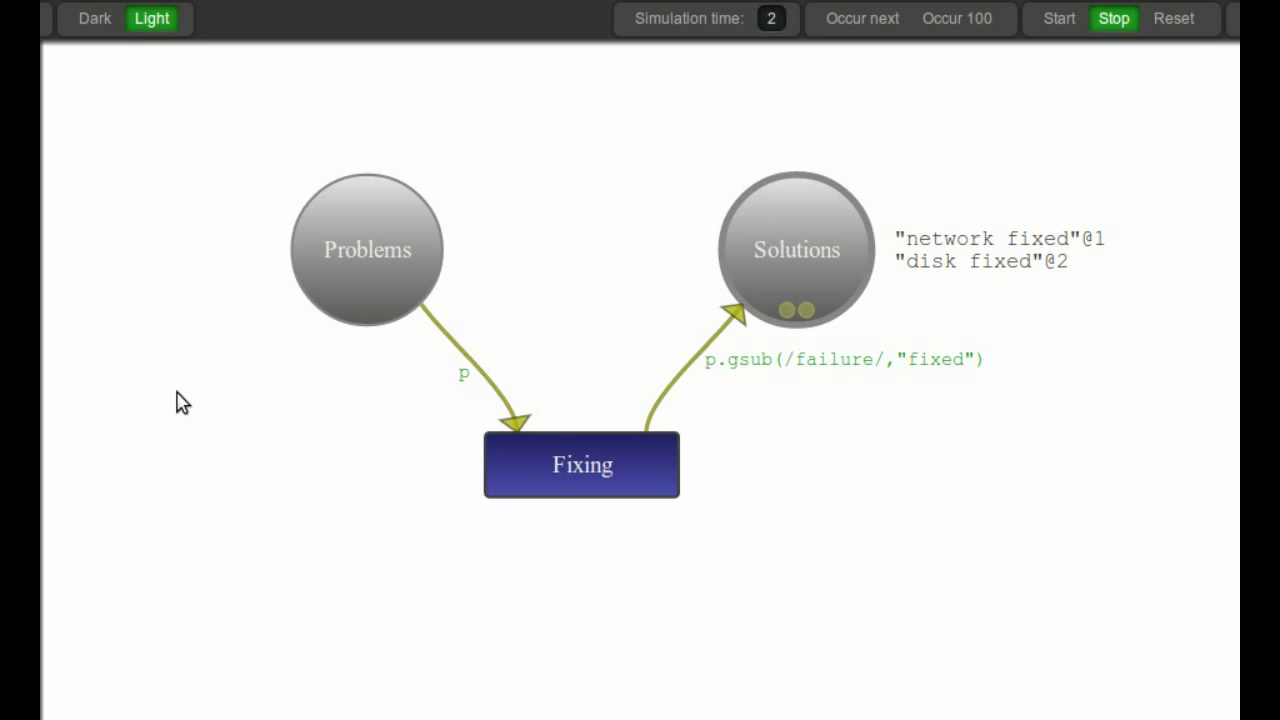
- Reload the delayed net and step it, confirming network fixed@11 and disk fixed@12 in Solutions
click(1170, 24)
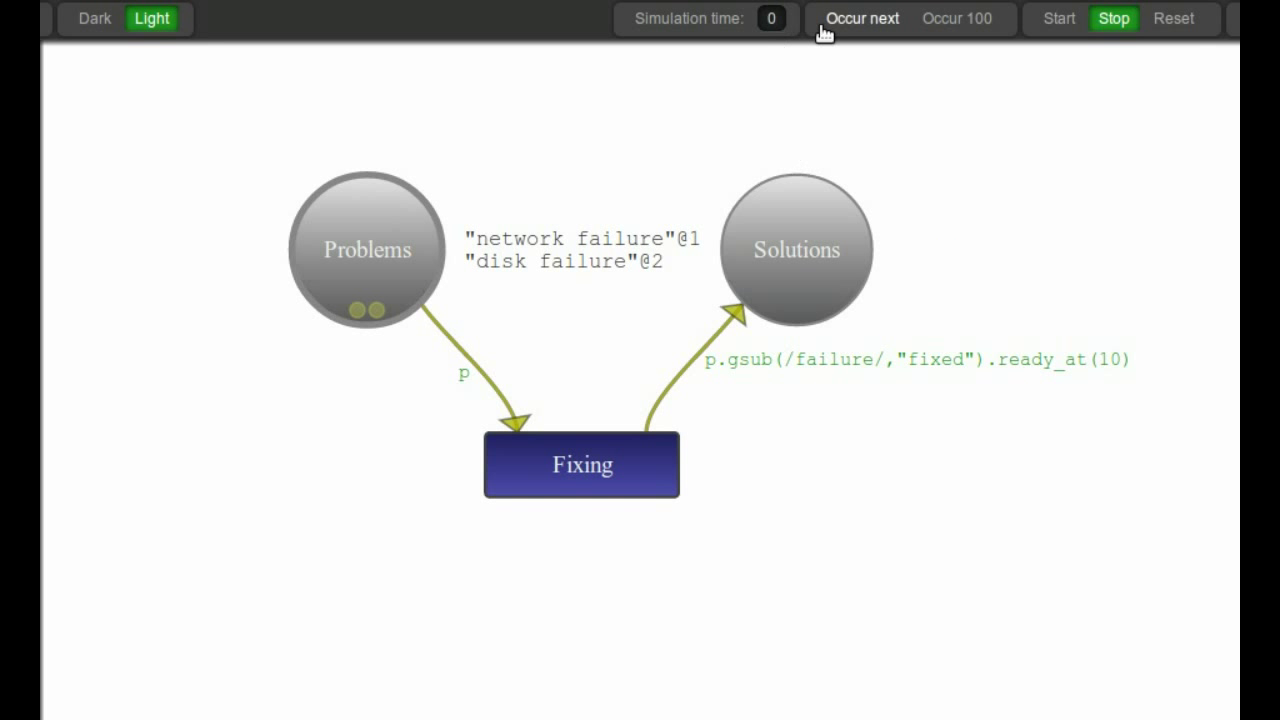
click(860, 18)
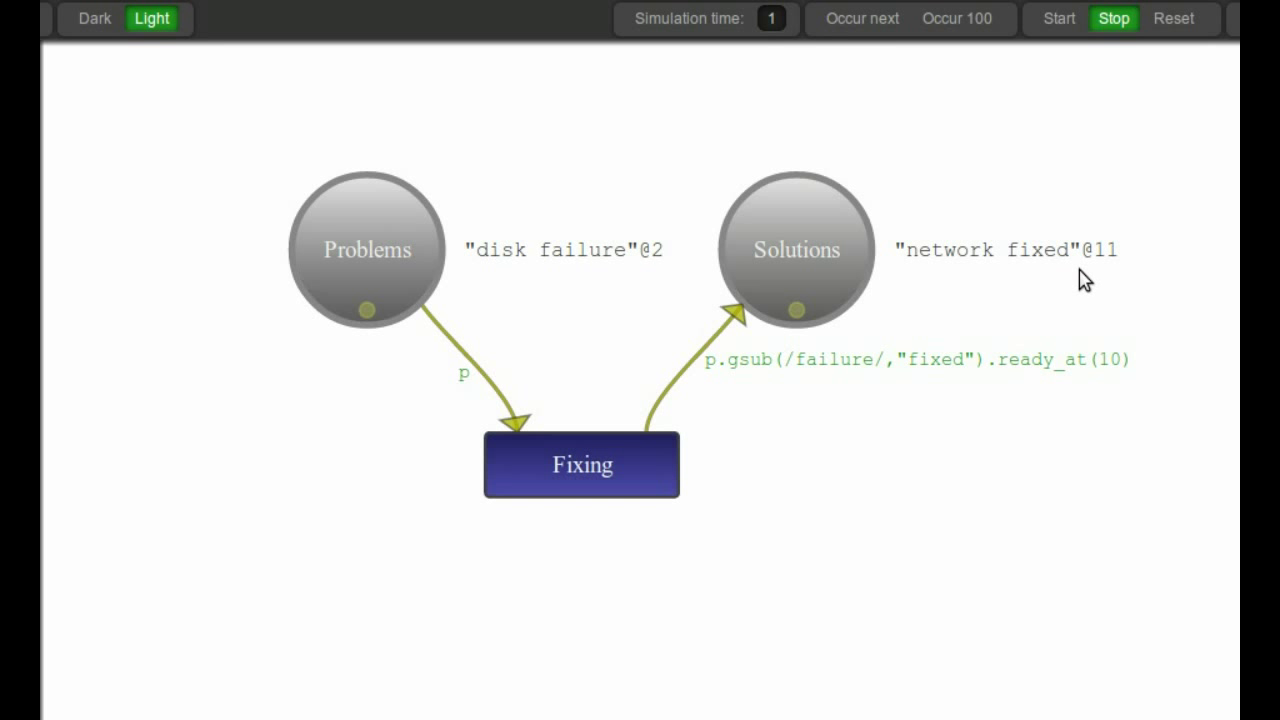
double_click(1102, 250)
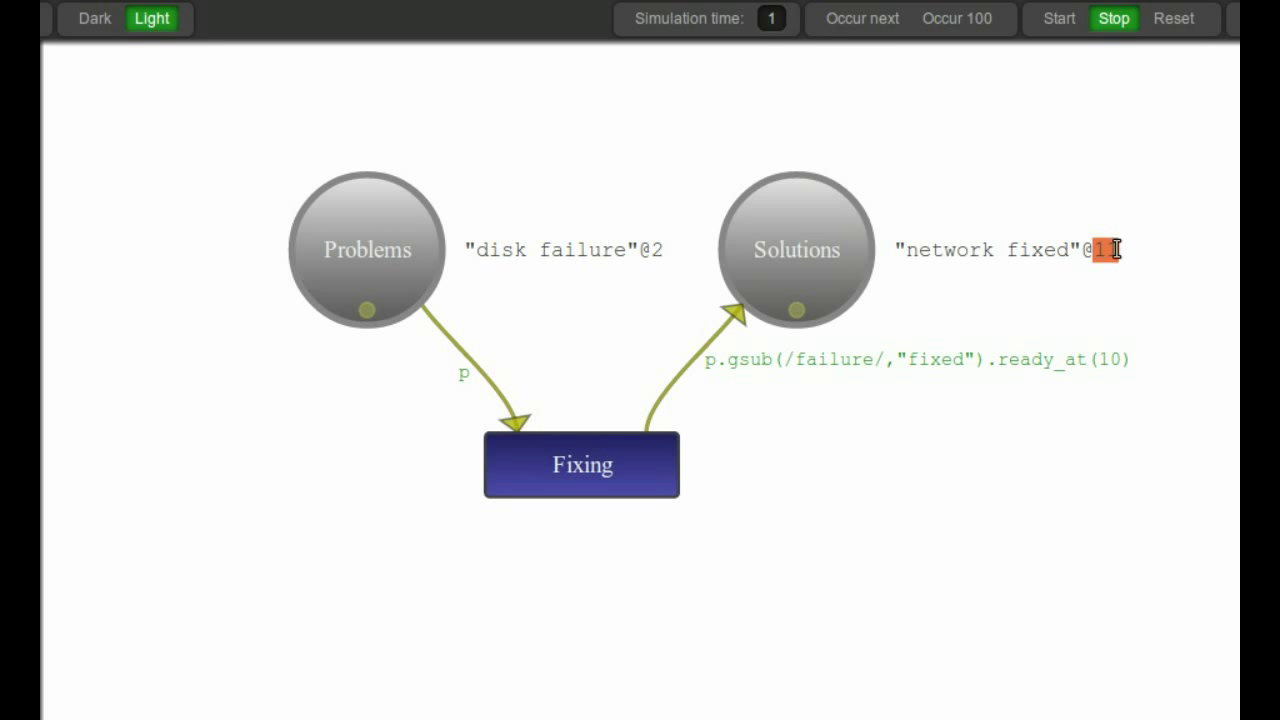
click(863, 18)
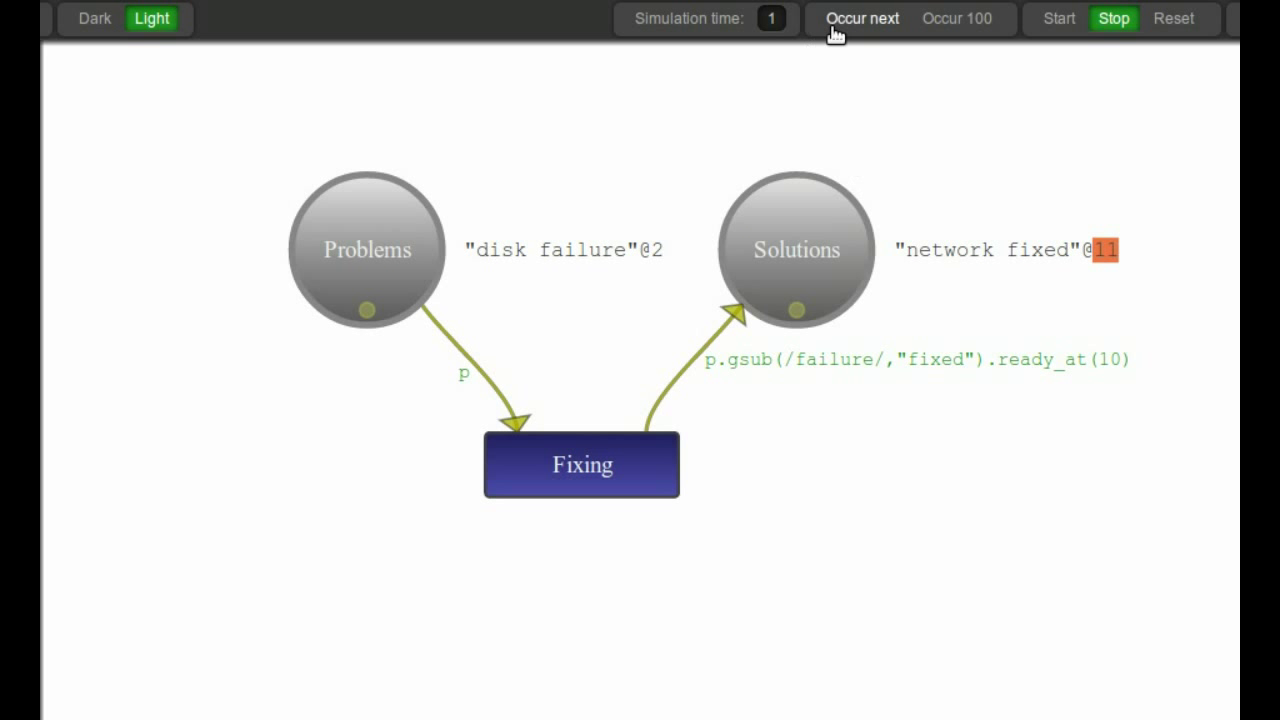
click(865, 18)
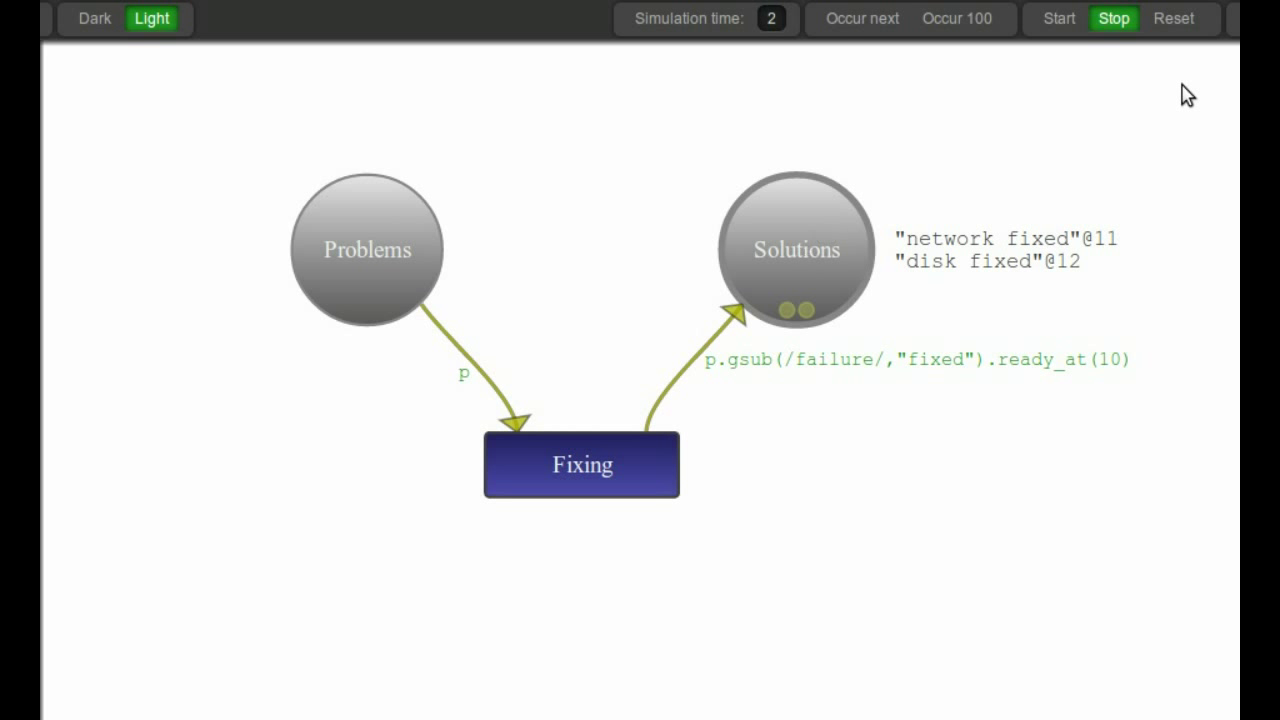
mouse_move(1042, 222)
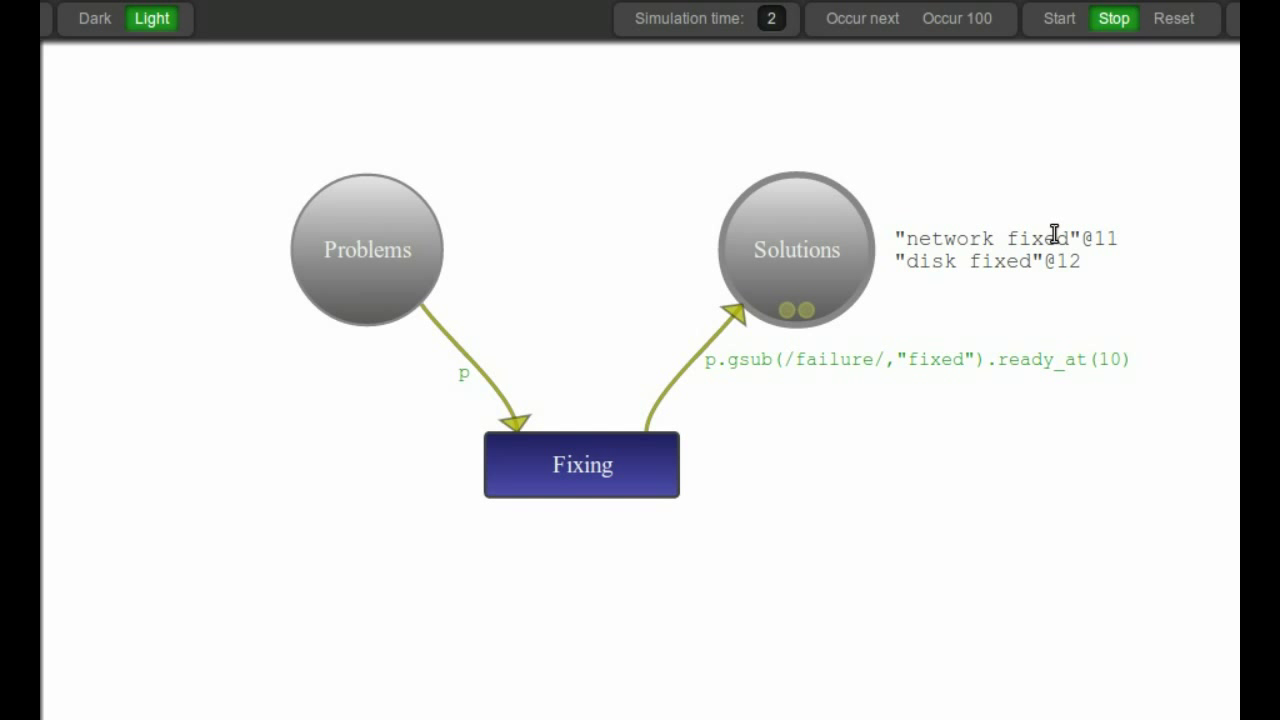
mouse_move(814, 243)
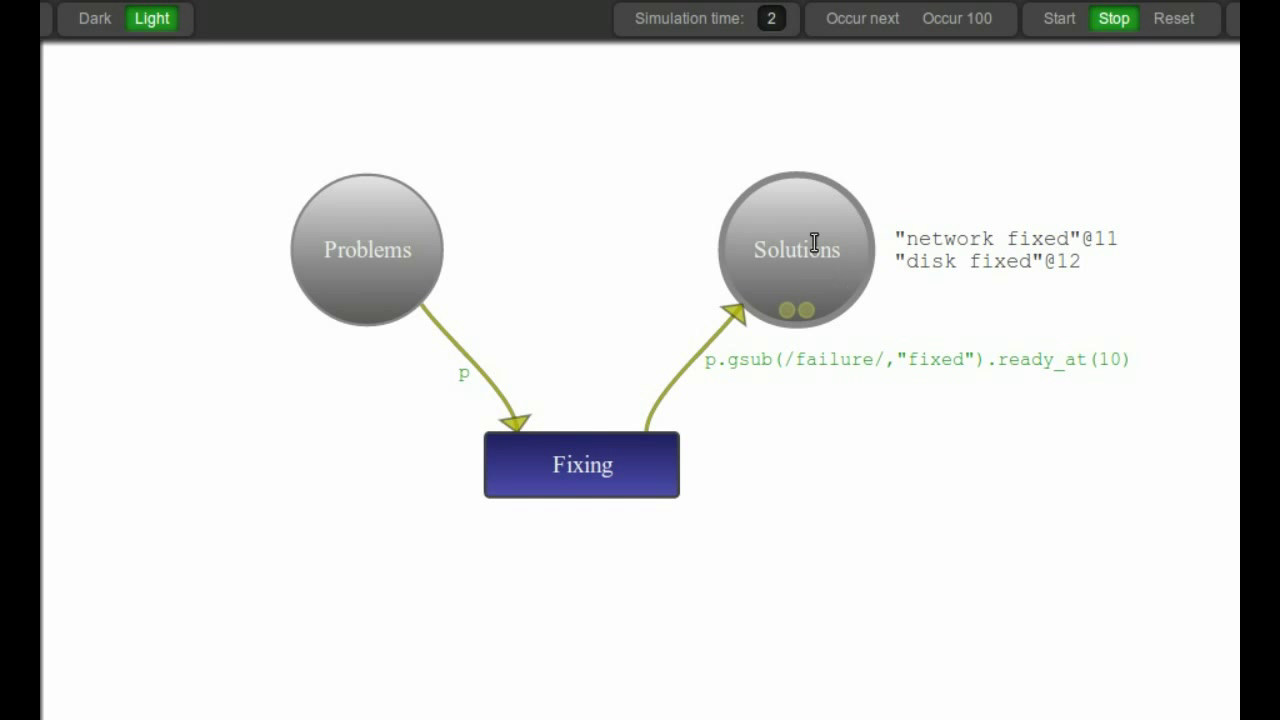
mouse_move(362, 236)
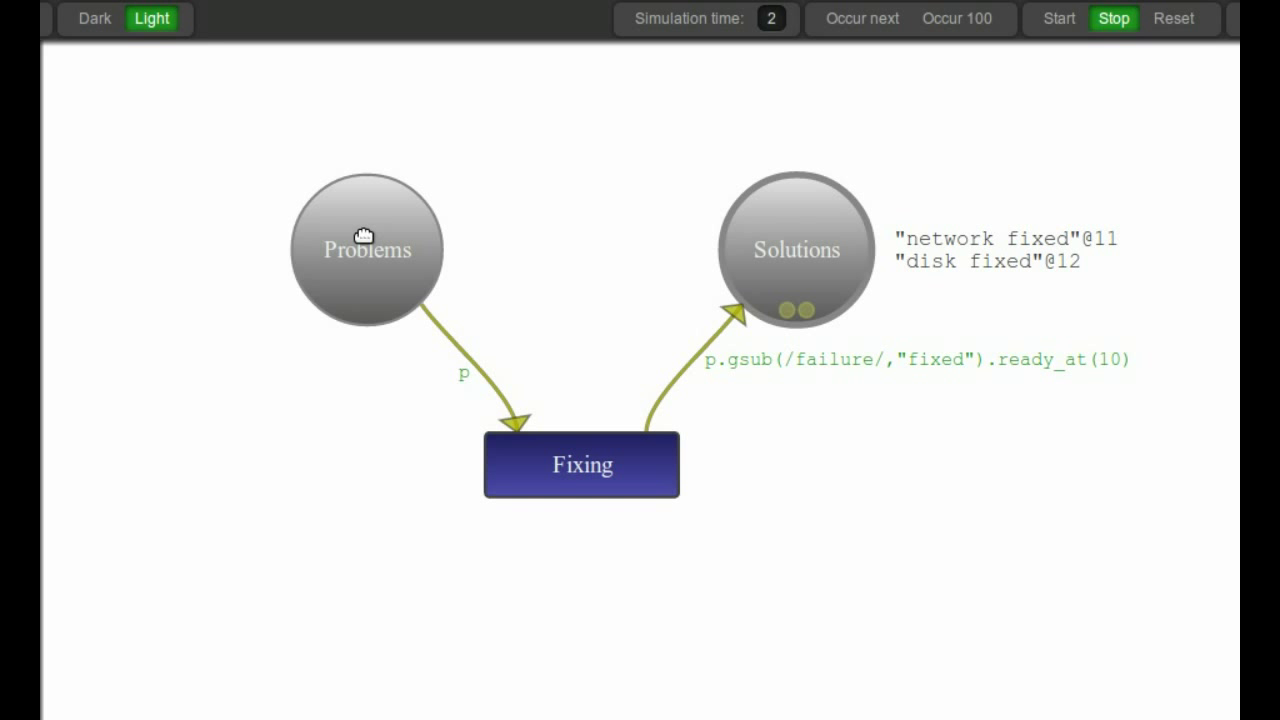
click(95, 18)
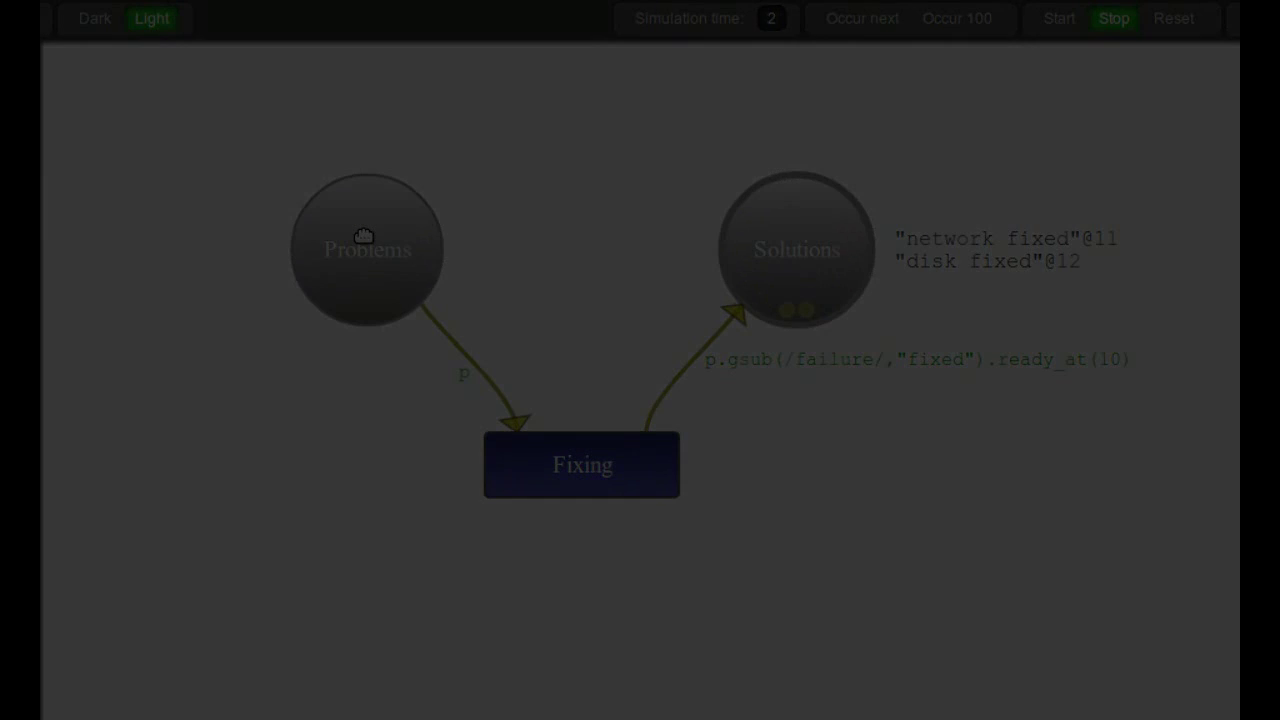